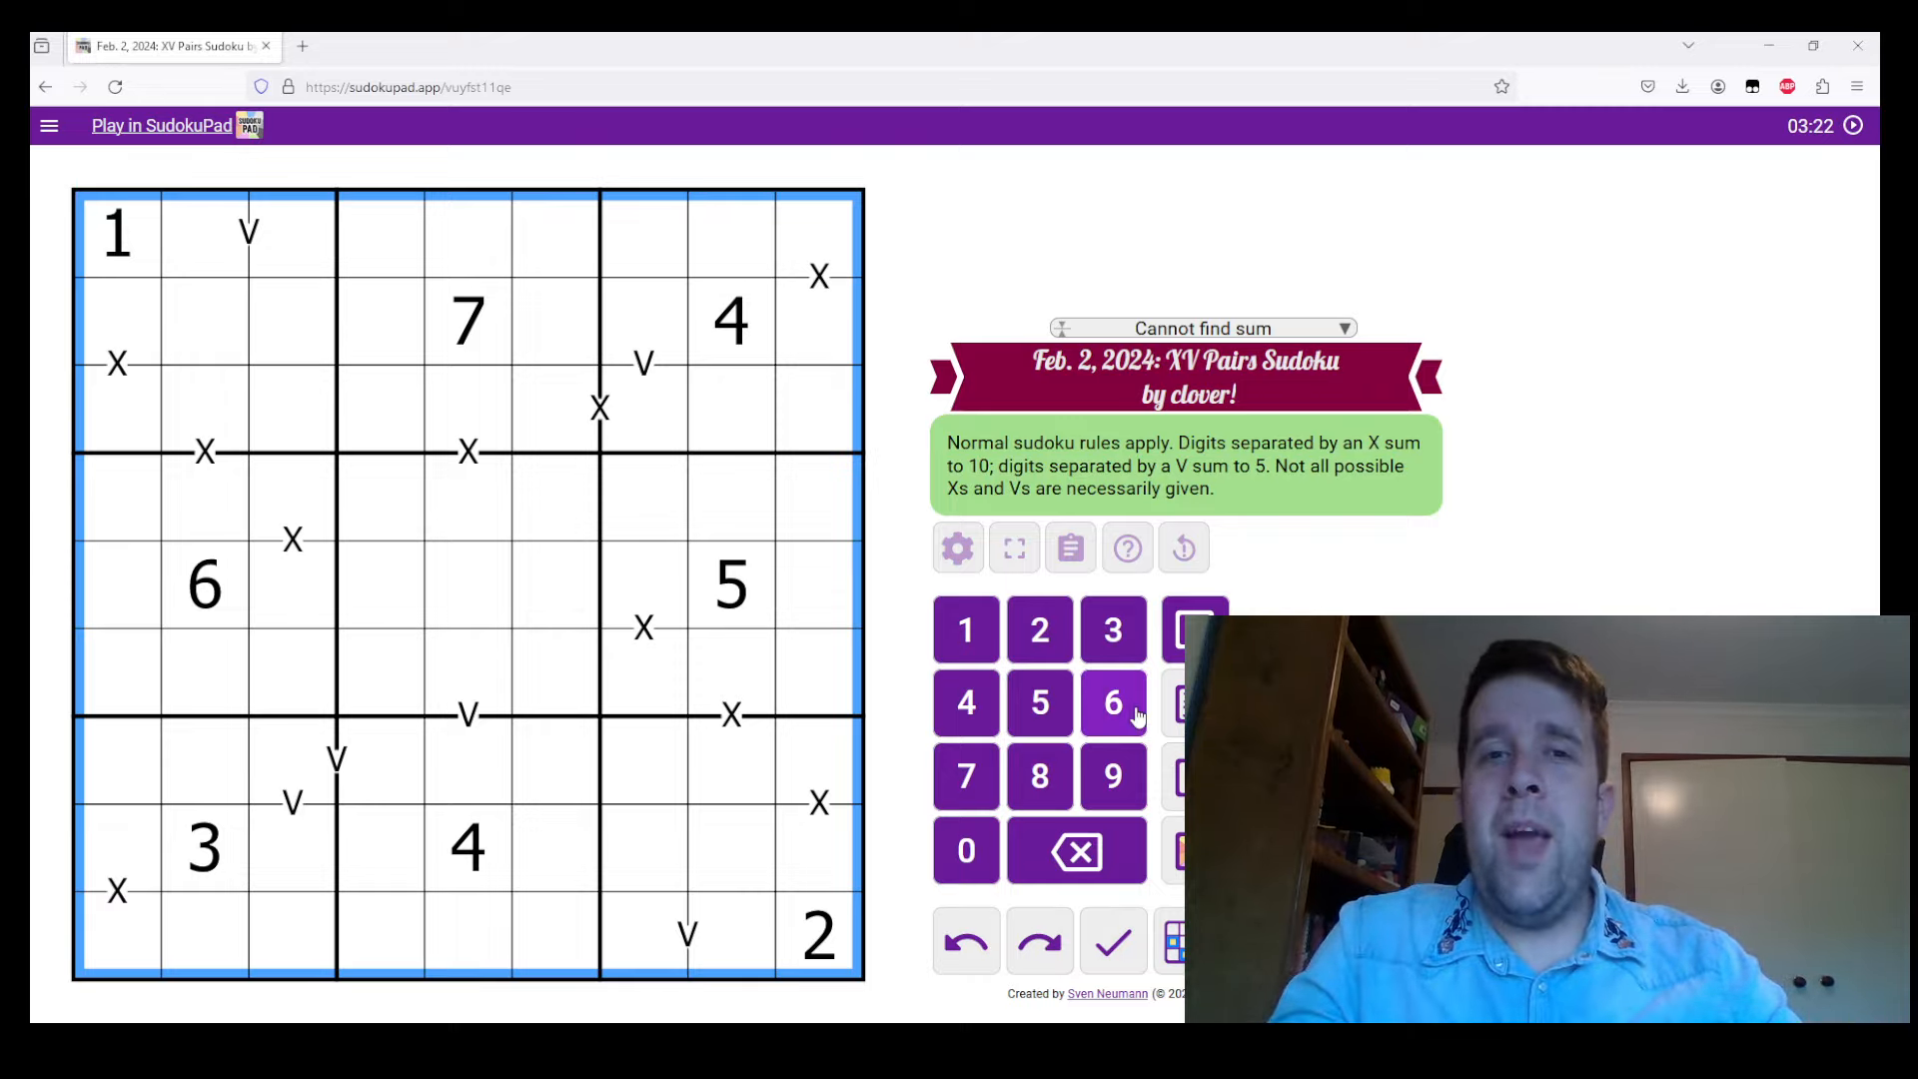
pyautogui.moveTo(251, 243)
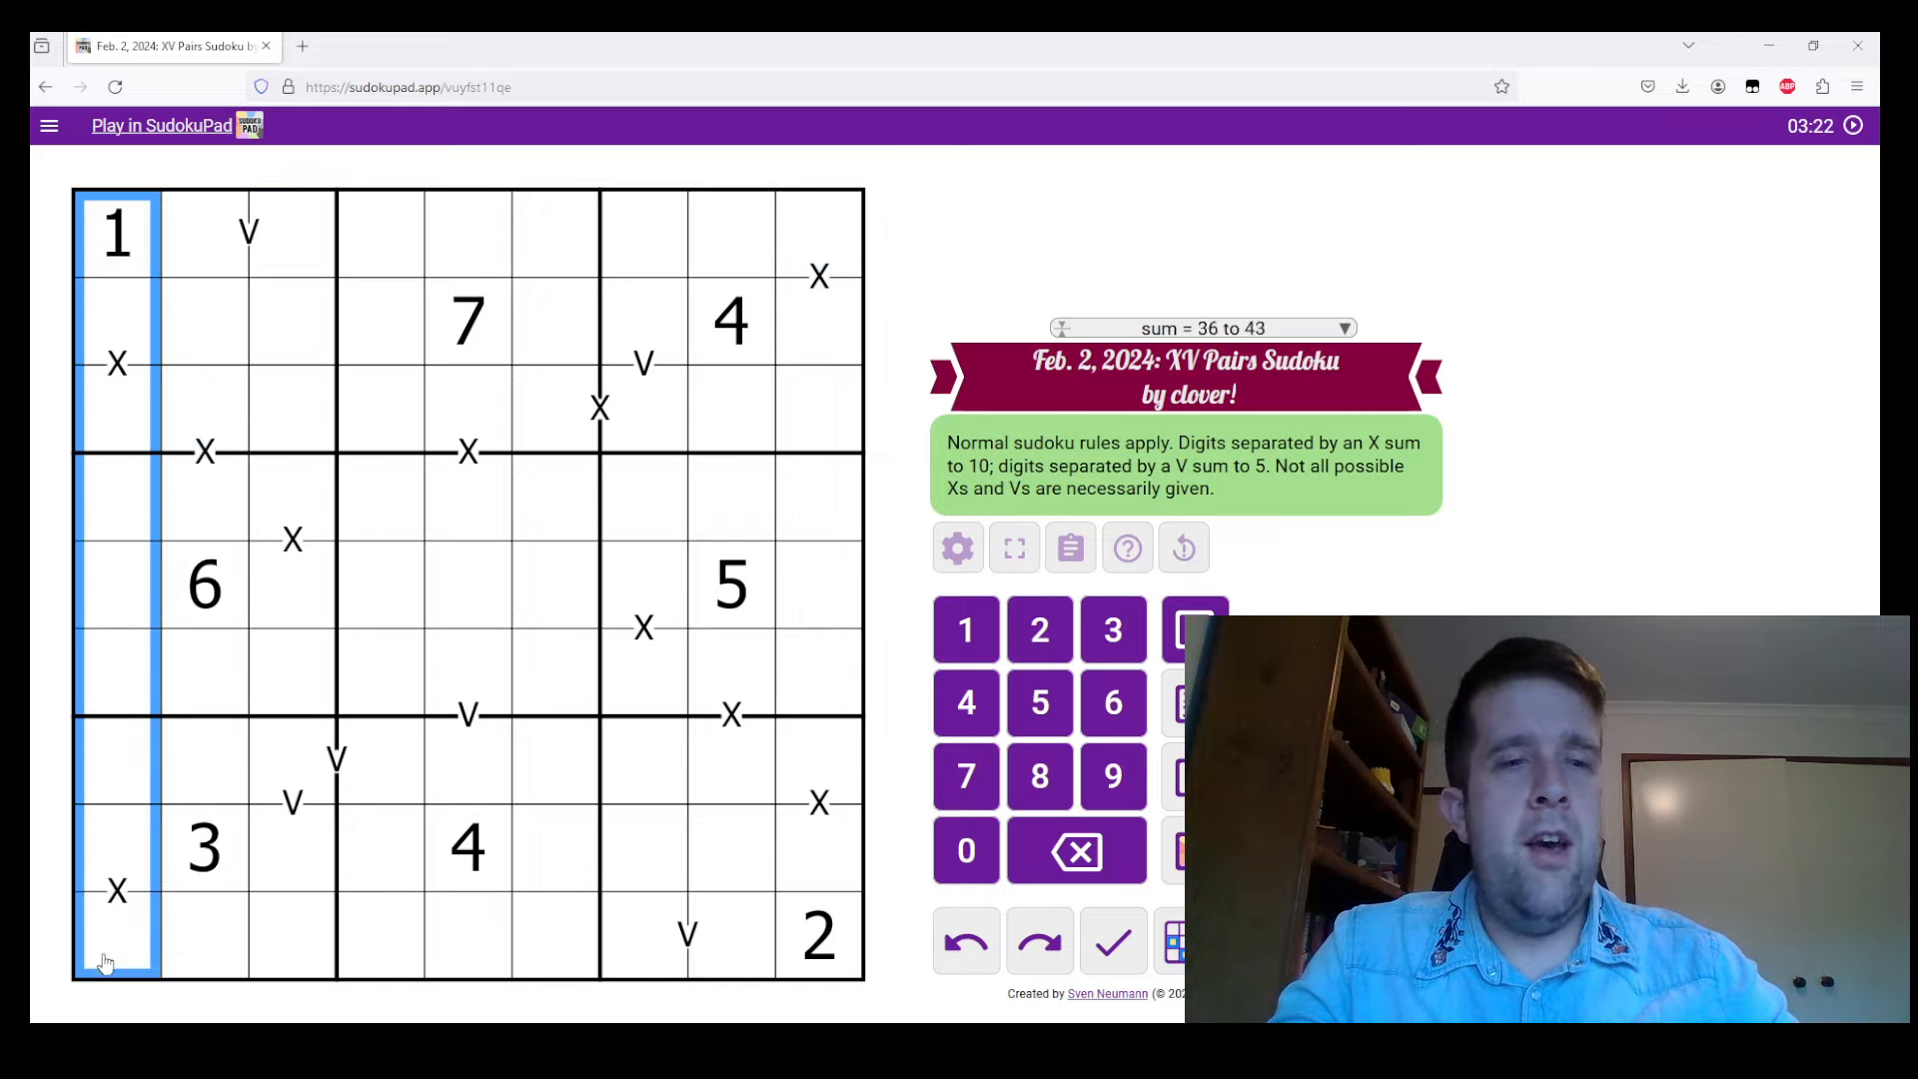
# Inspect the X- and V-linked domino cells around the grid, including those beside the 6, 4 and 2
pyautogui.click(116, 322)
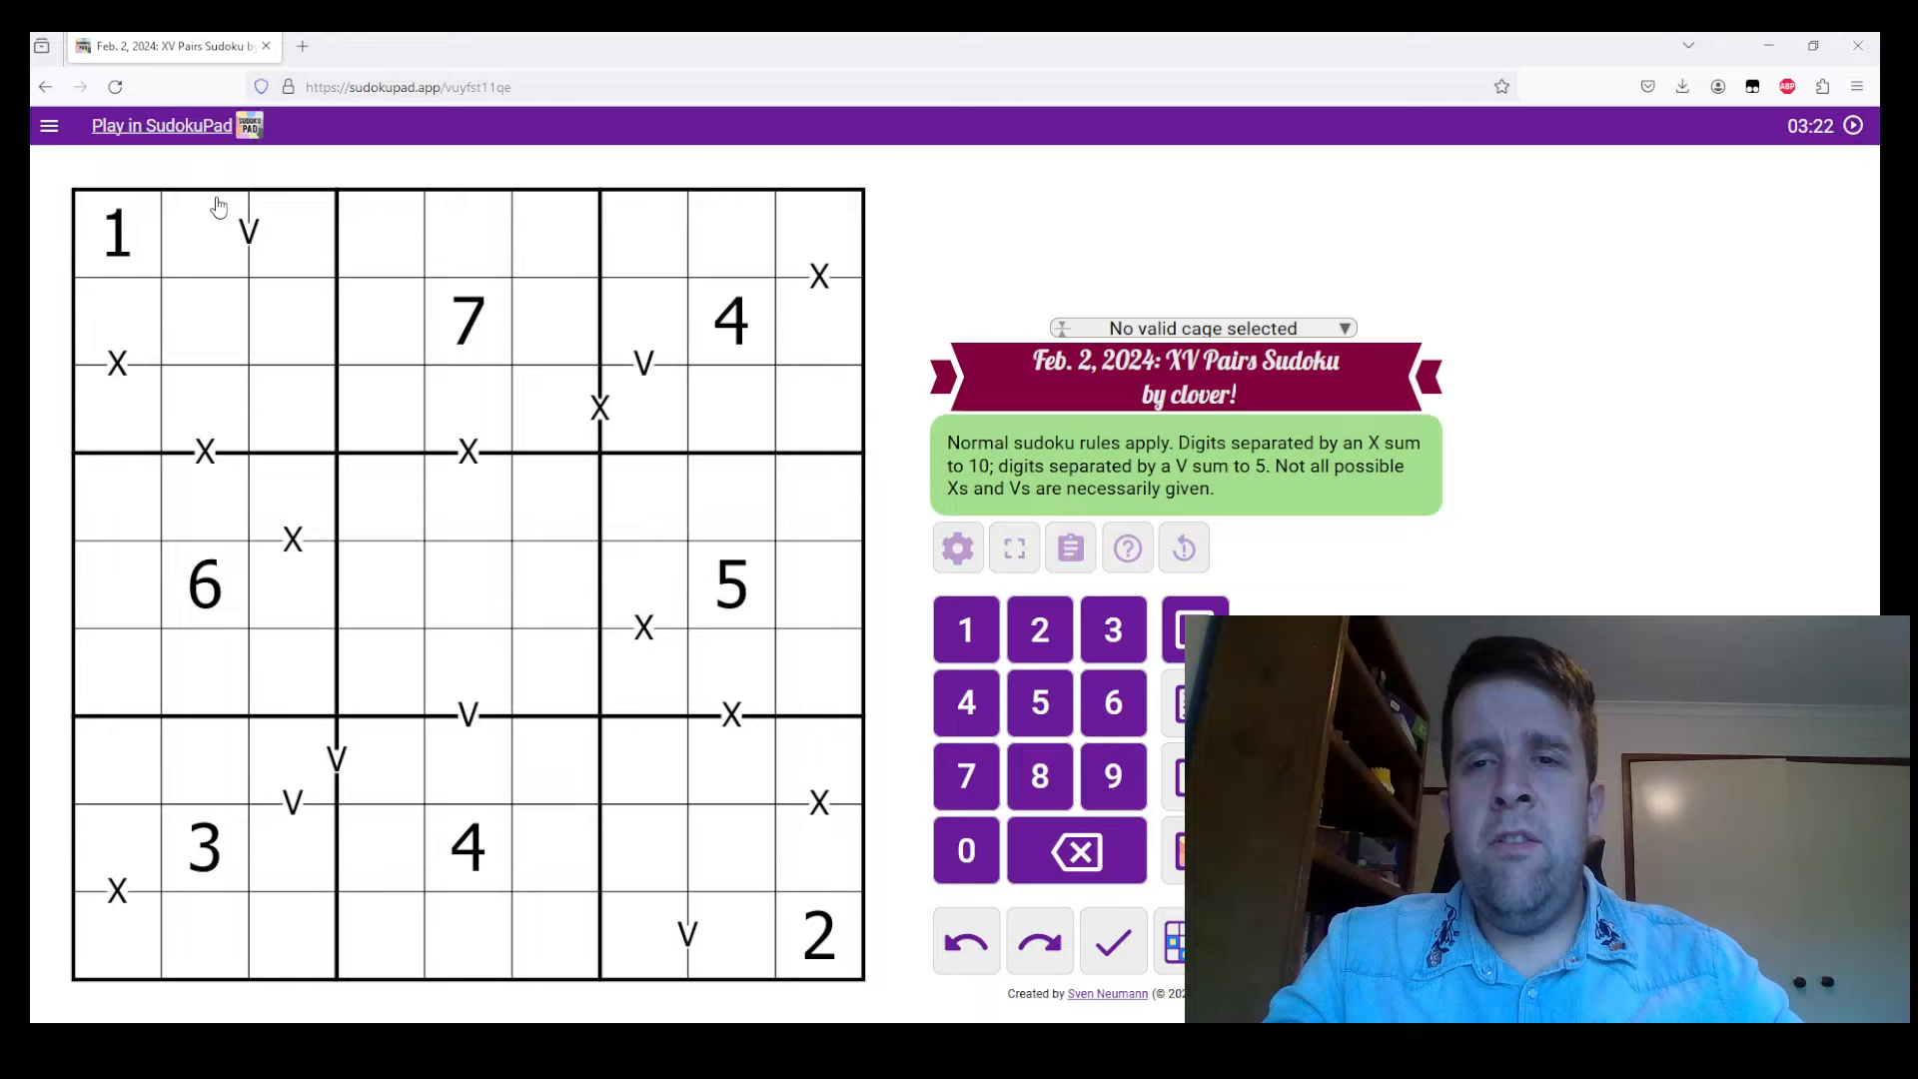
pyautogui.moveTo(139, 314)
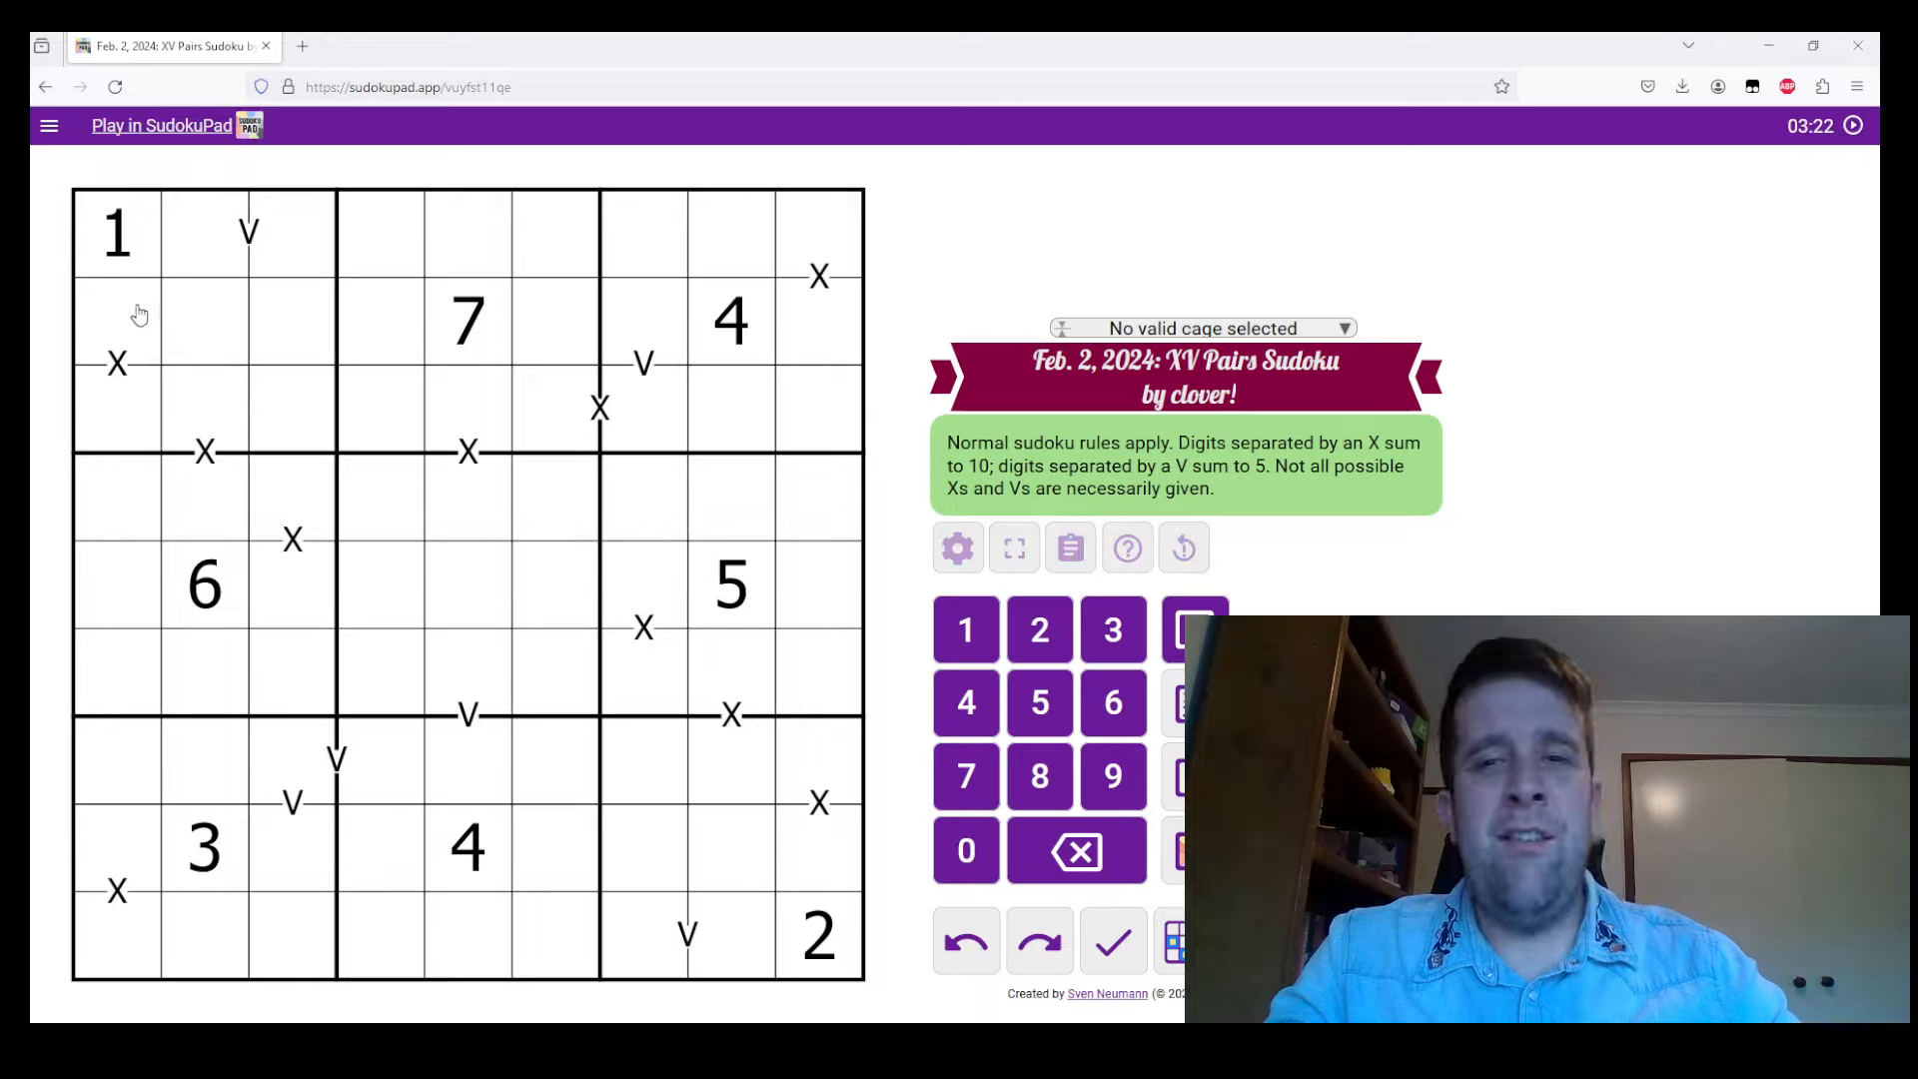
pyautogui.click(116, 364)
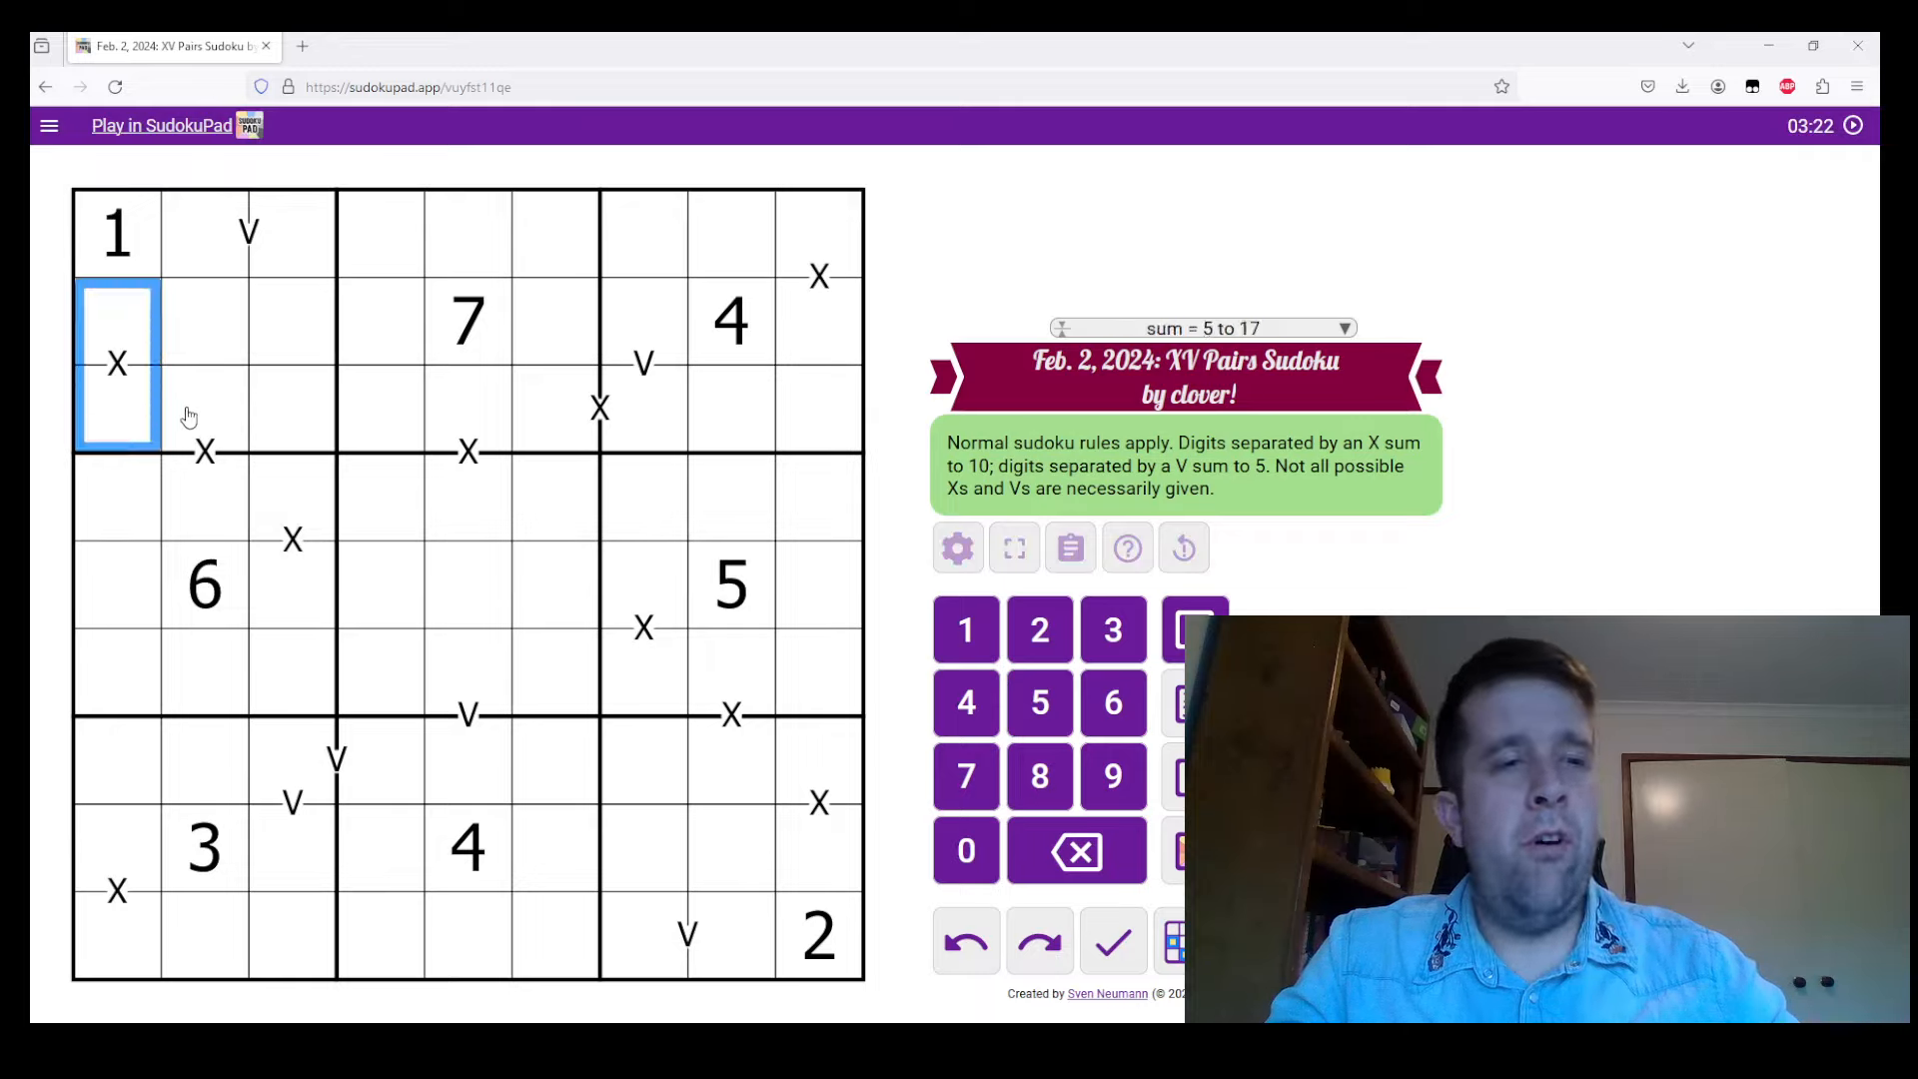
pyautogui.click(292, 501)
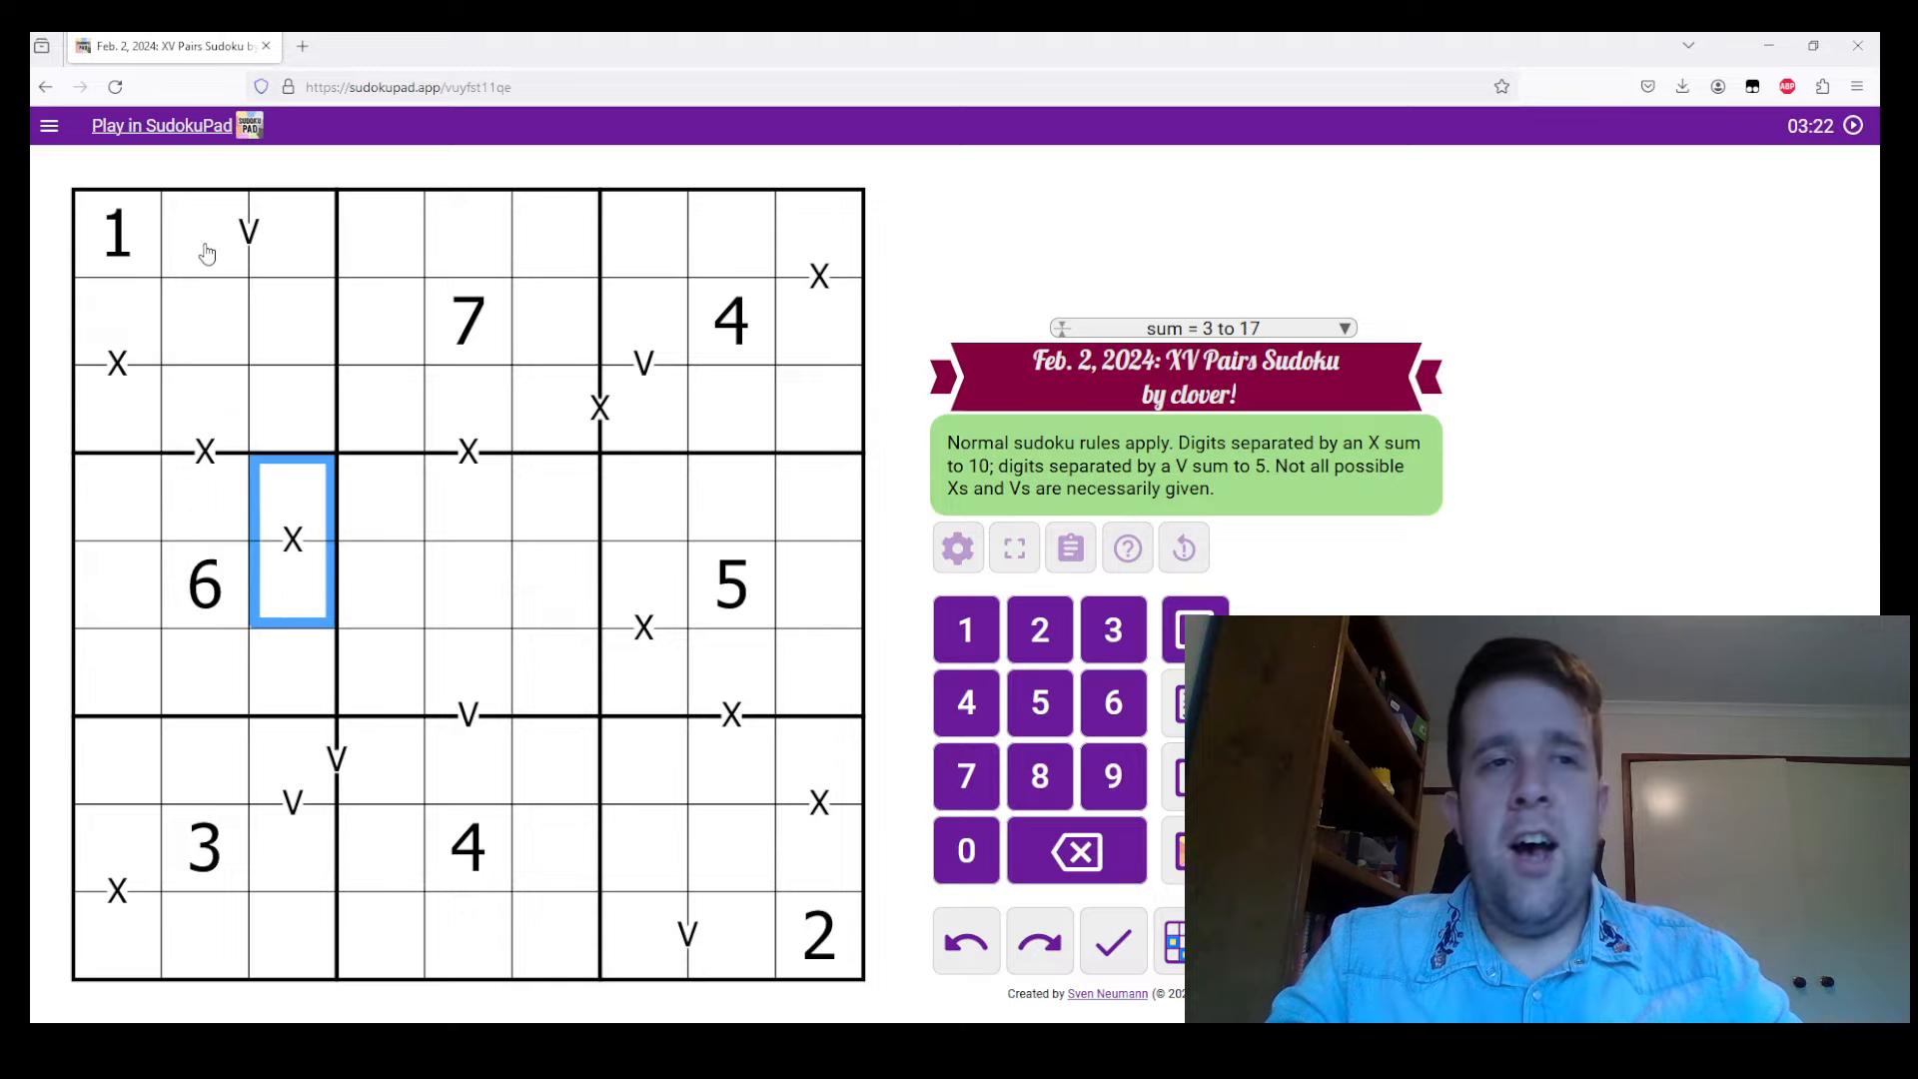
pyautogui.click(248, 232)
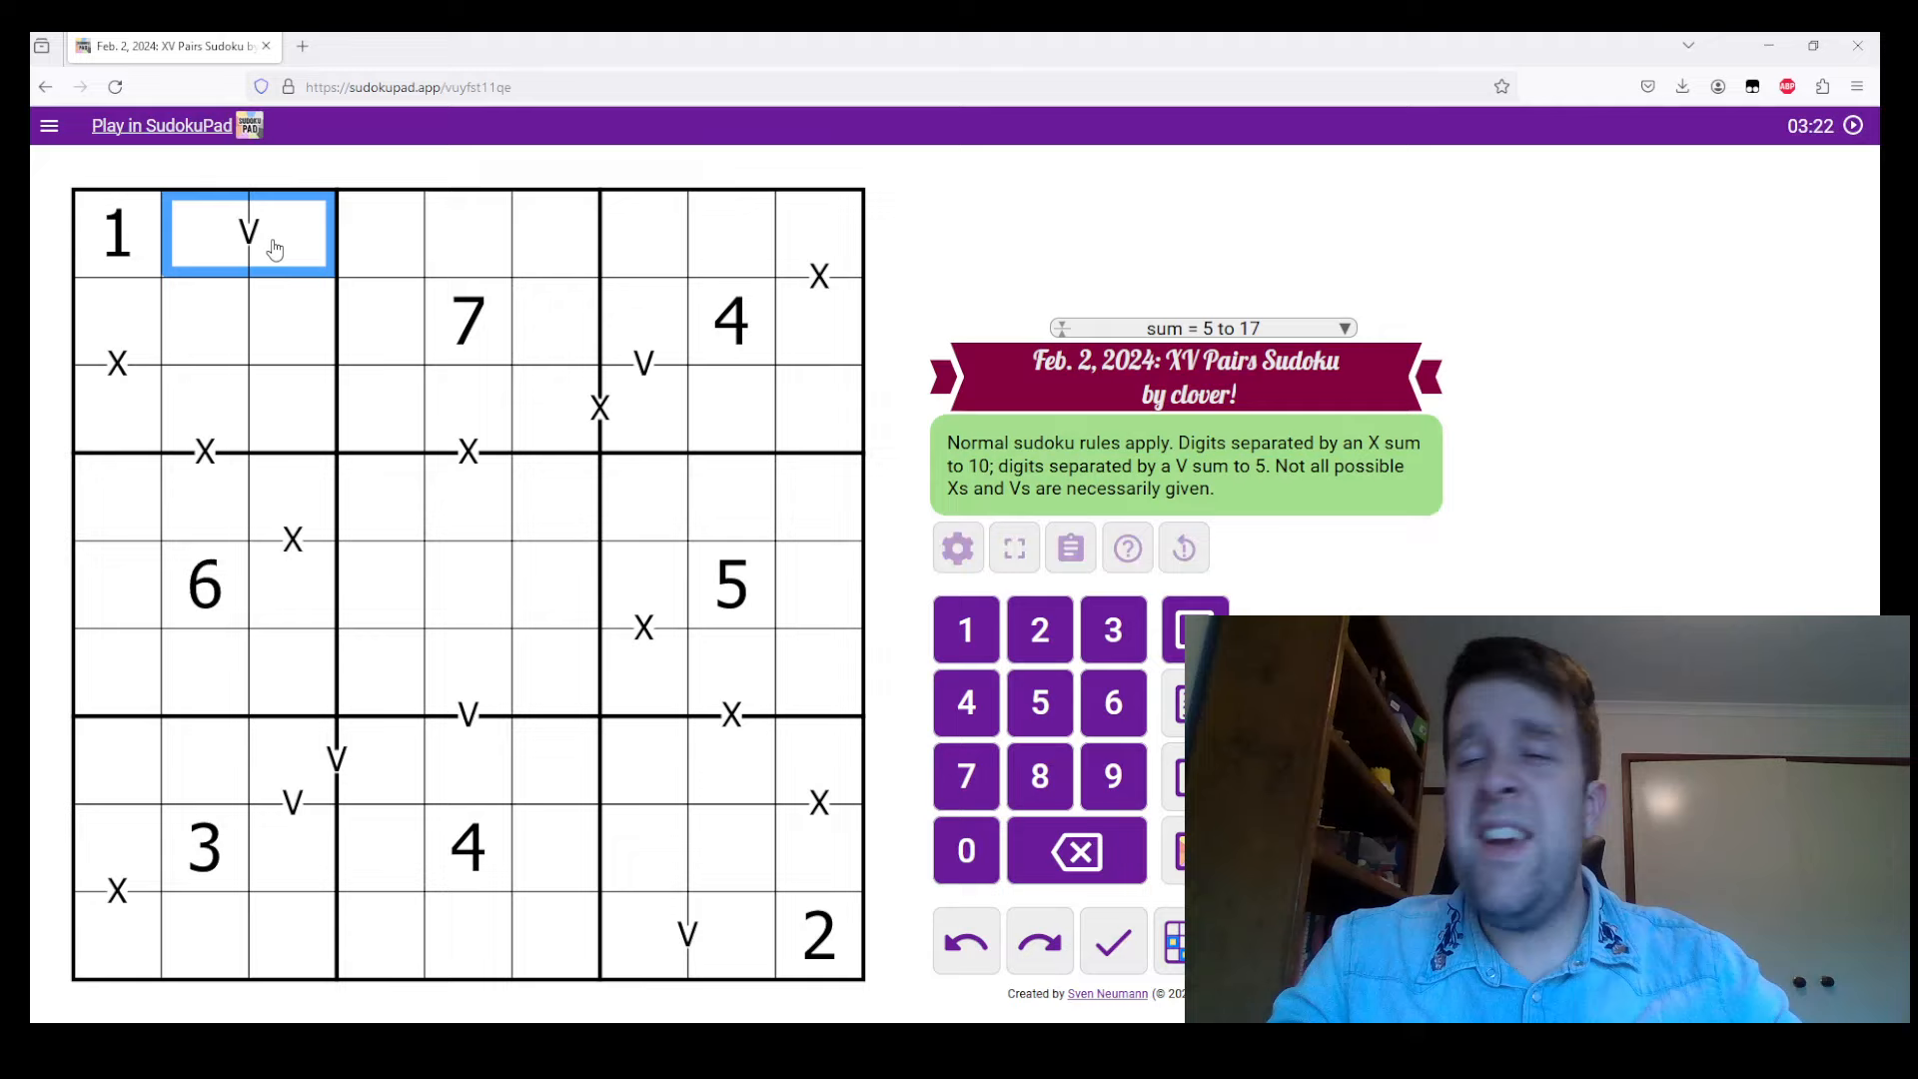
pyautogui.moveTo(298, 238)
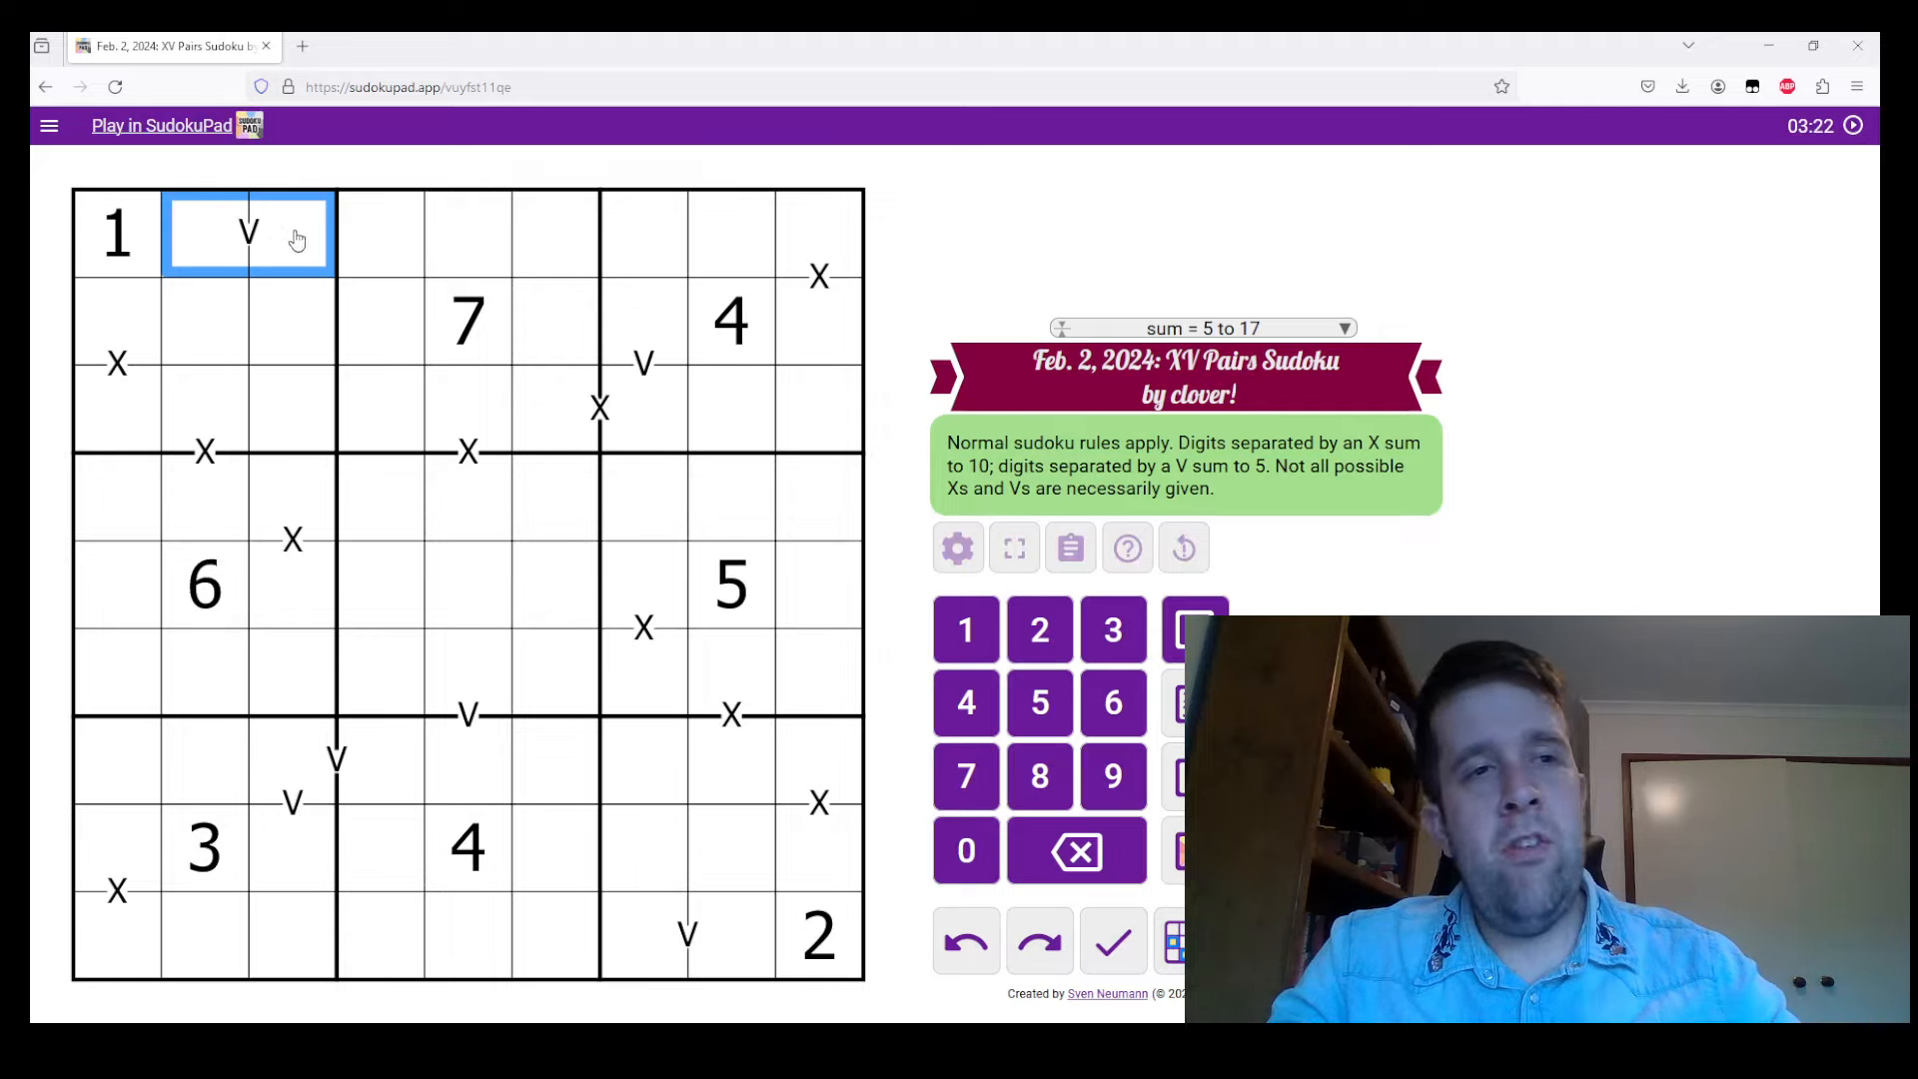
pyautogui.click(641, 368)
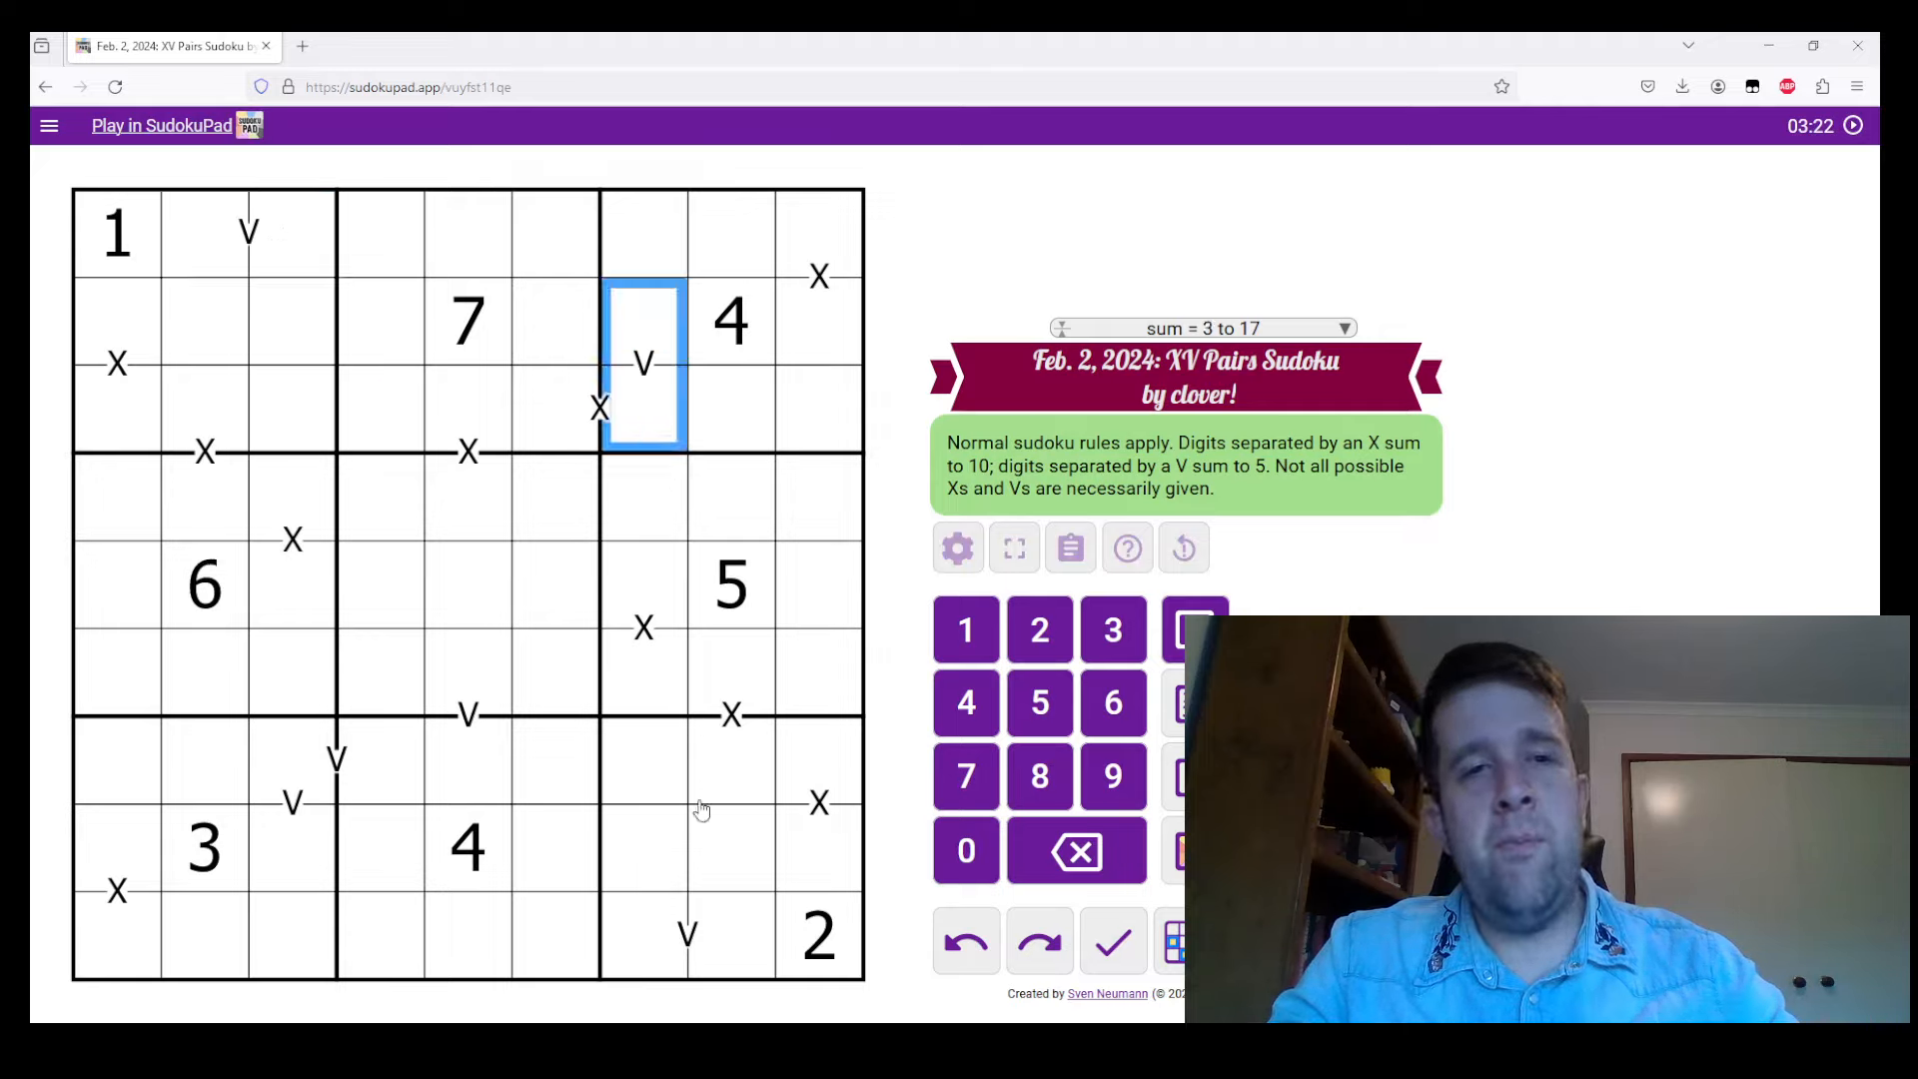
pyautogui.click(686, 935)
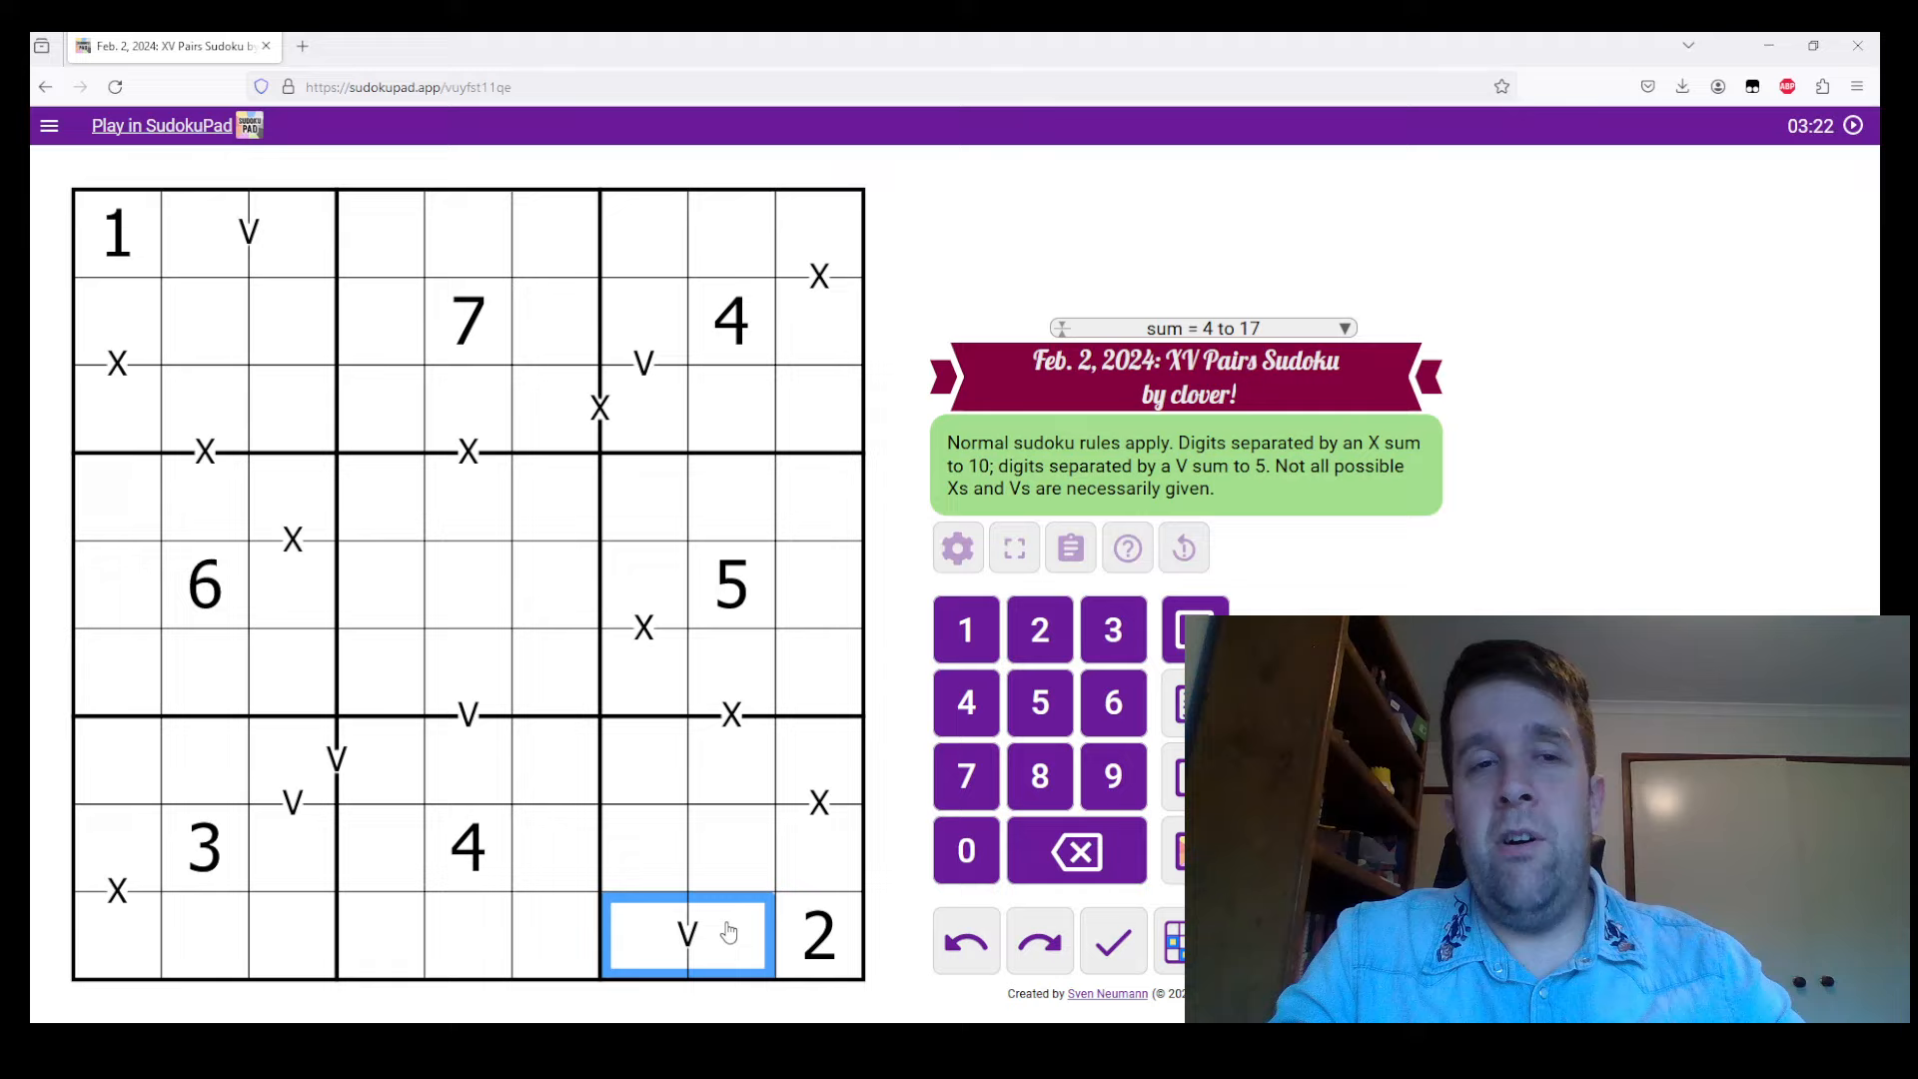
# Place a 3 beside the given 7 to check the X pair sums to 10
pyautogui.click(553, 320)
pyautogui.write('3')
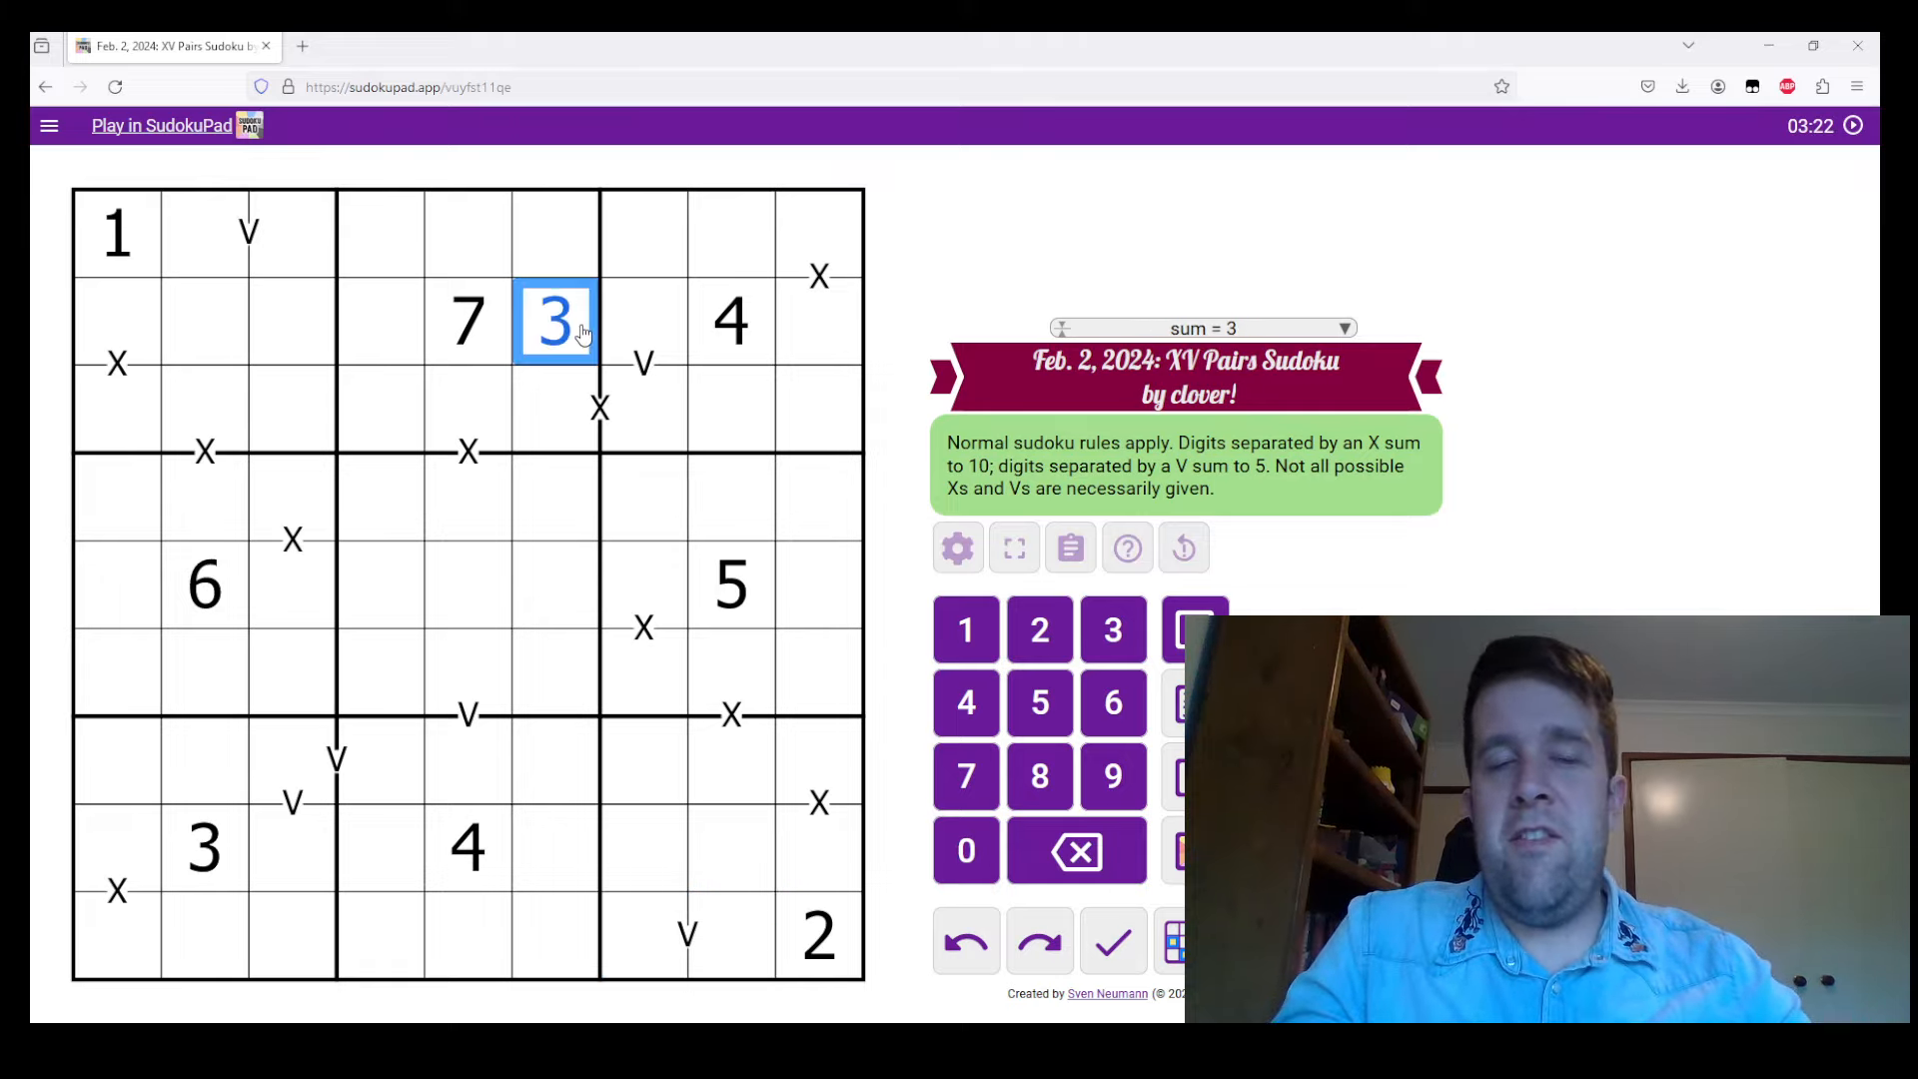
pyautogui.click(468, 320)
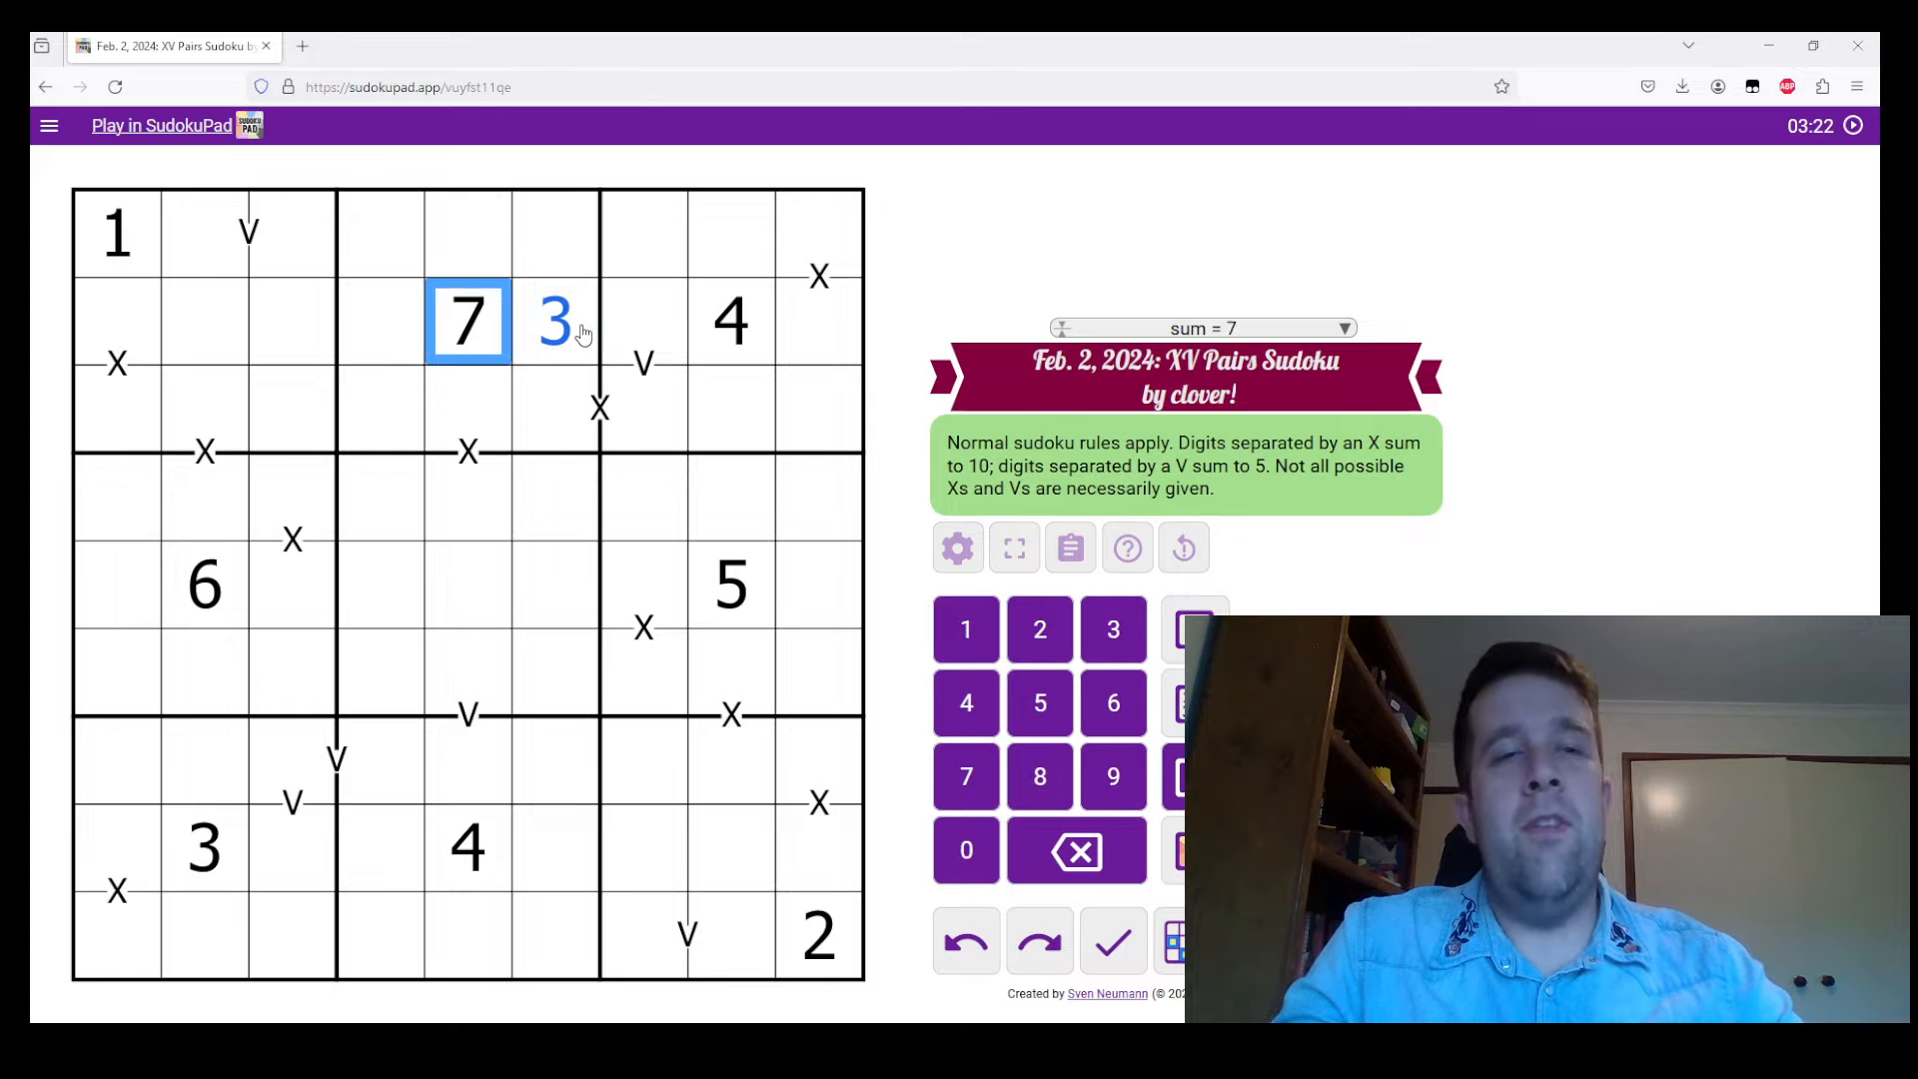
pyautogui.click(554, 320)
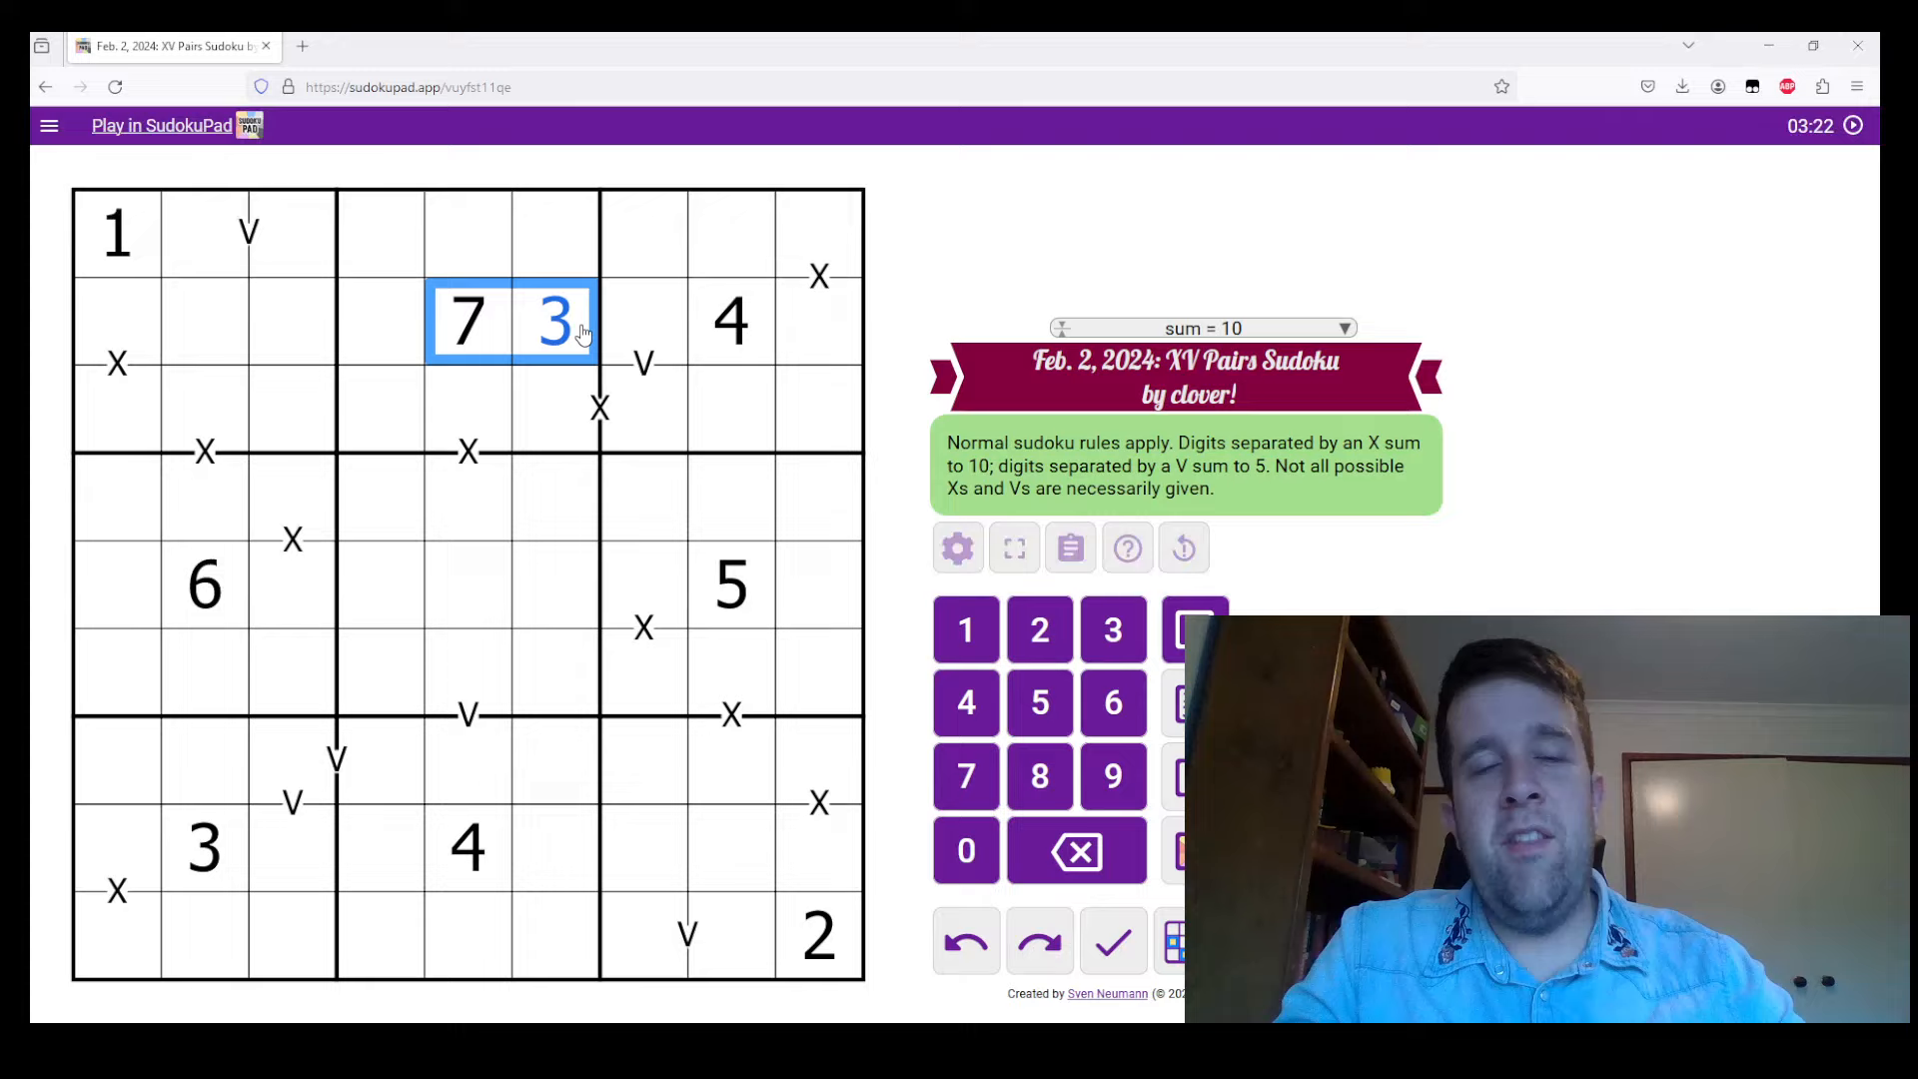
pyautogui.click(1075, 852)
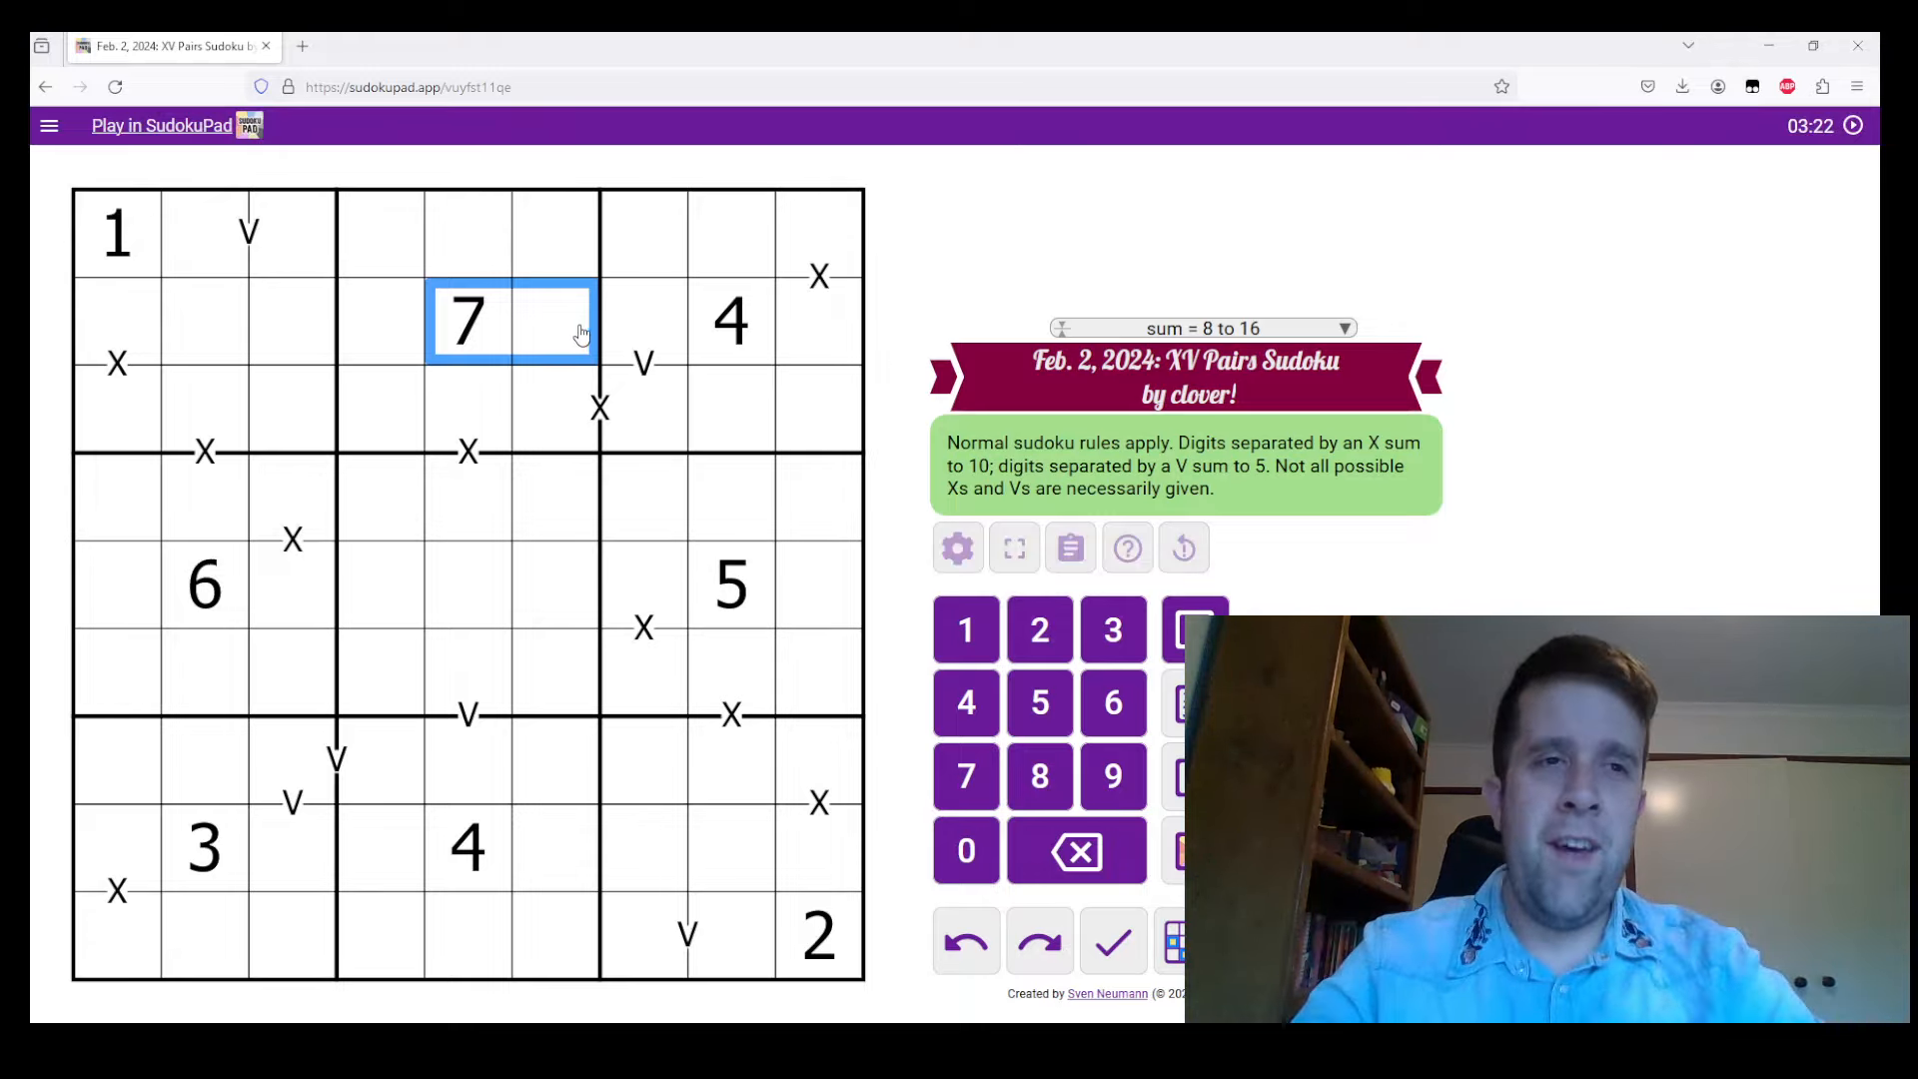
pyautogui.moveTo(322, 336)
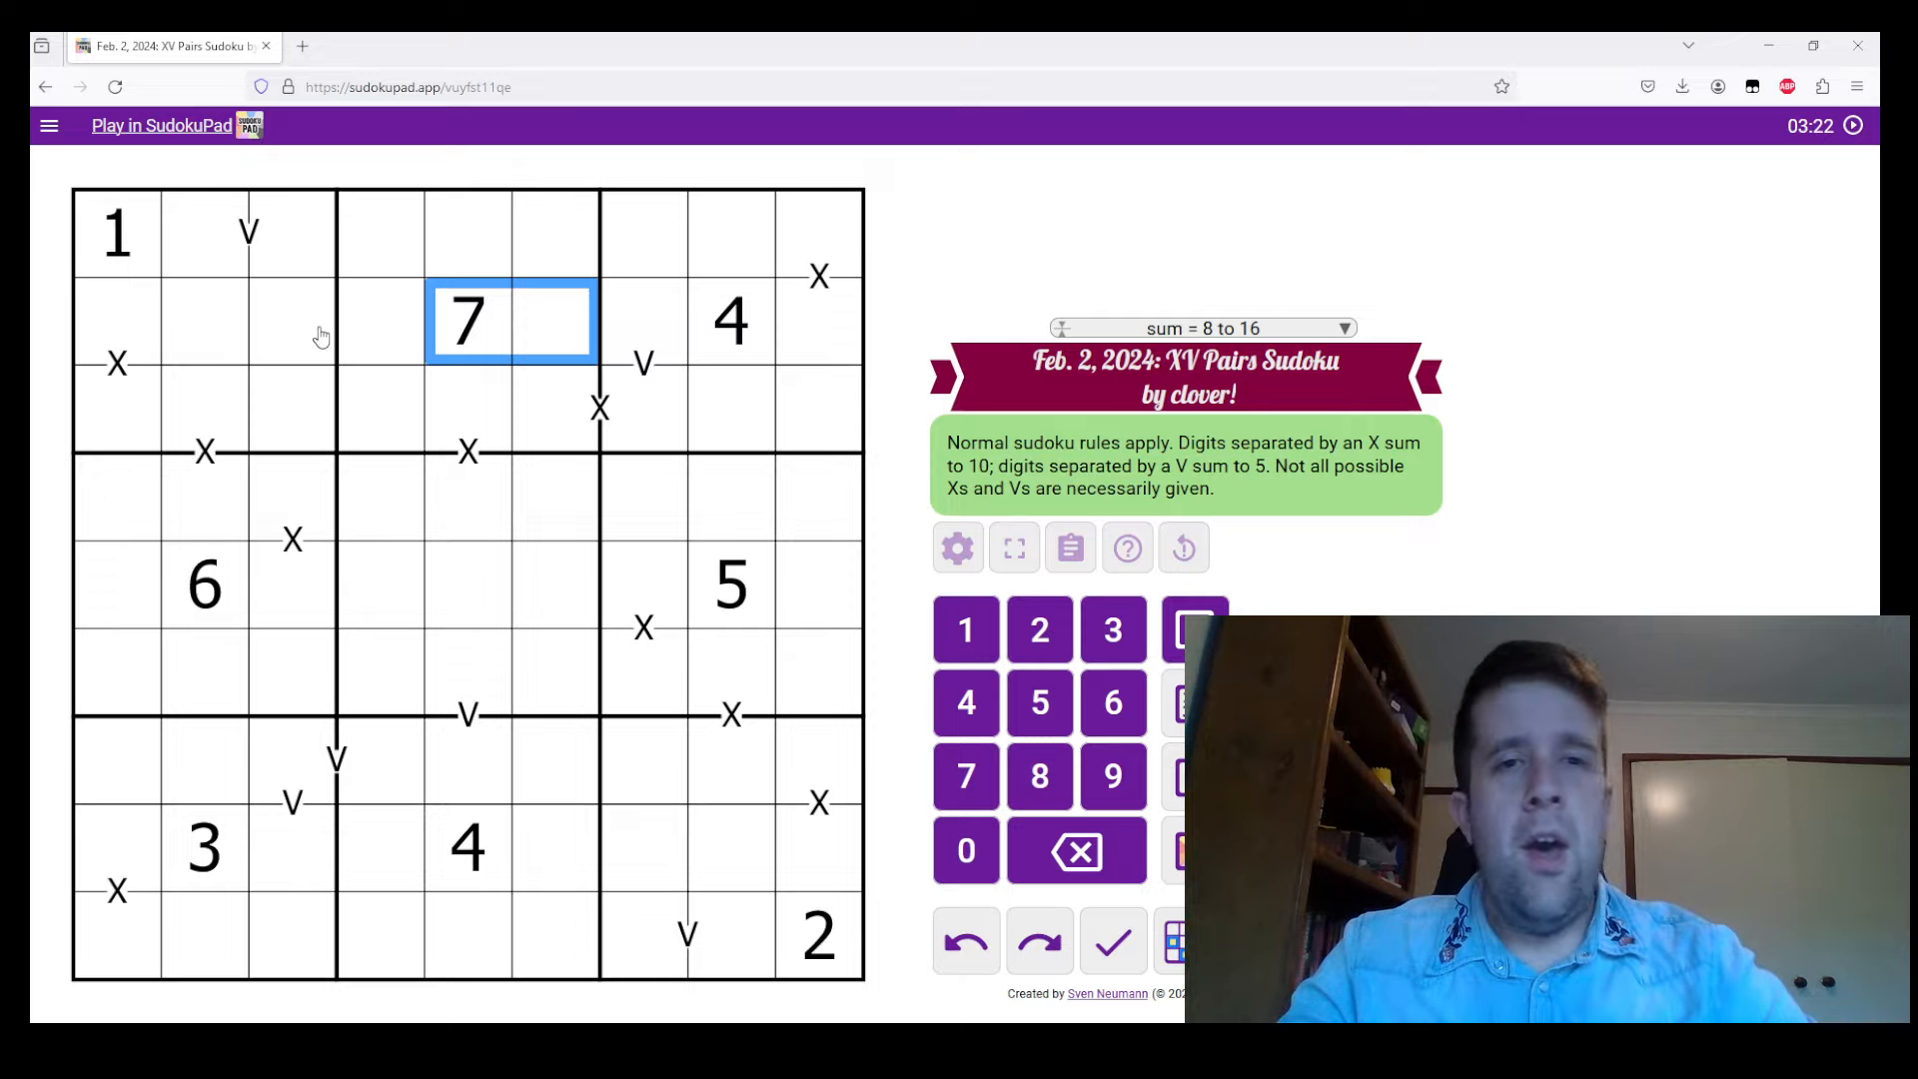
# Restart the puzzle and confirm, clearing all progress and resetting the timer to zero
pyautogui.click(291, 320)
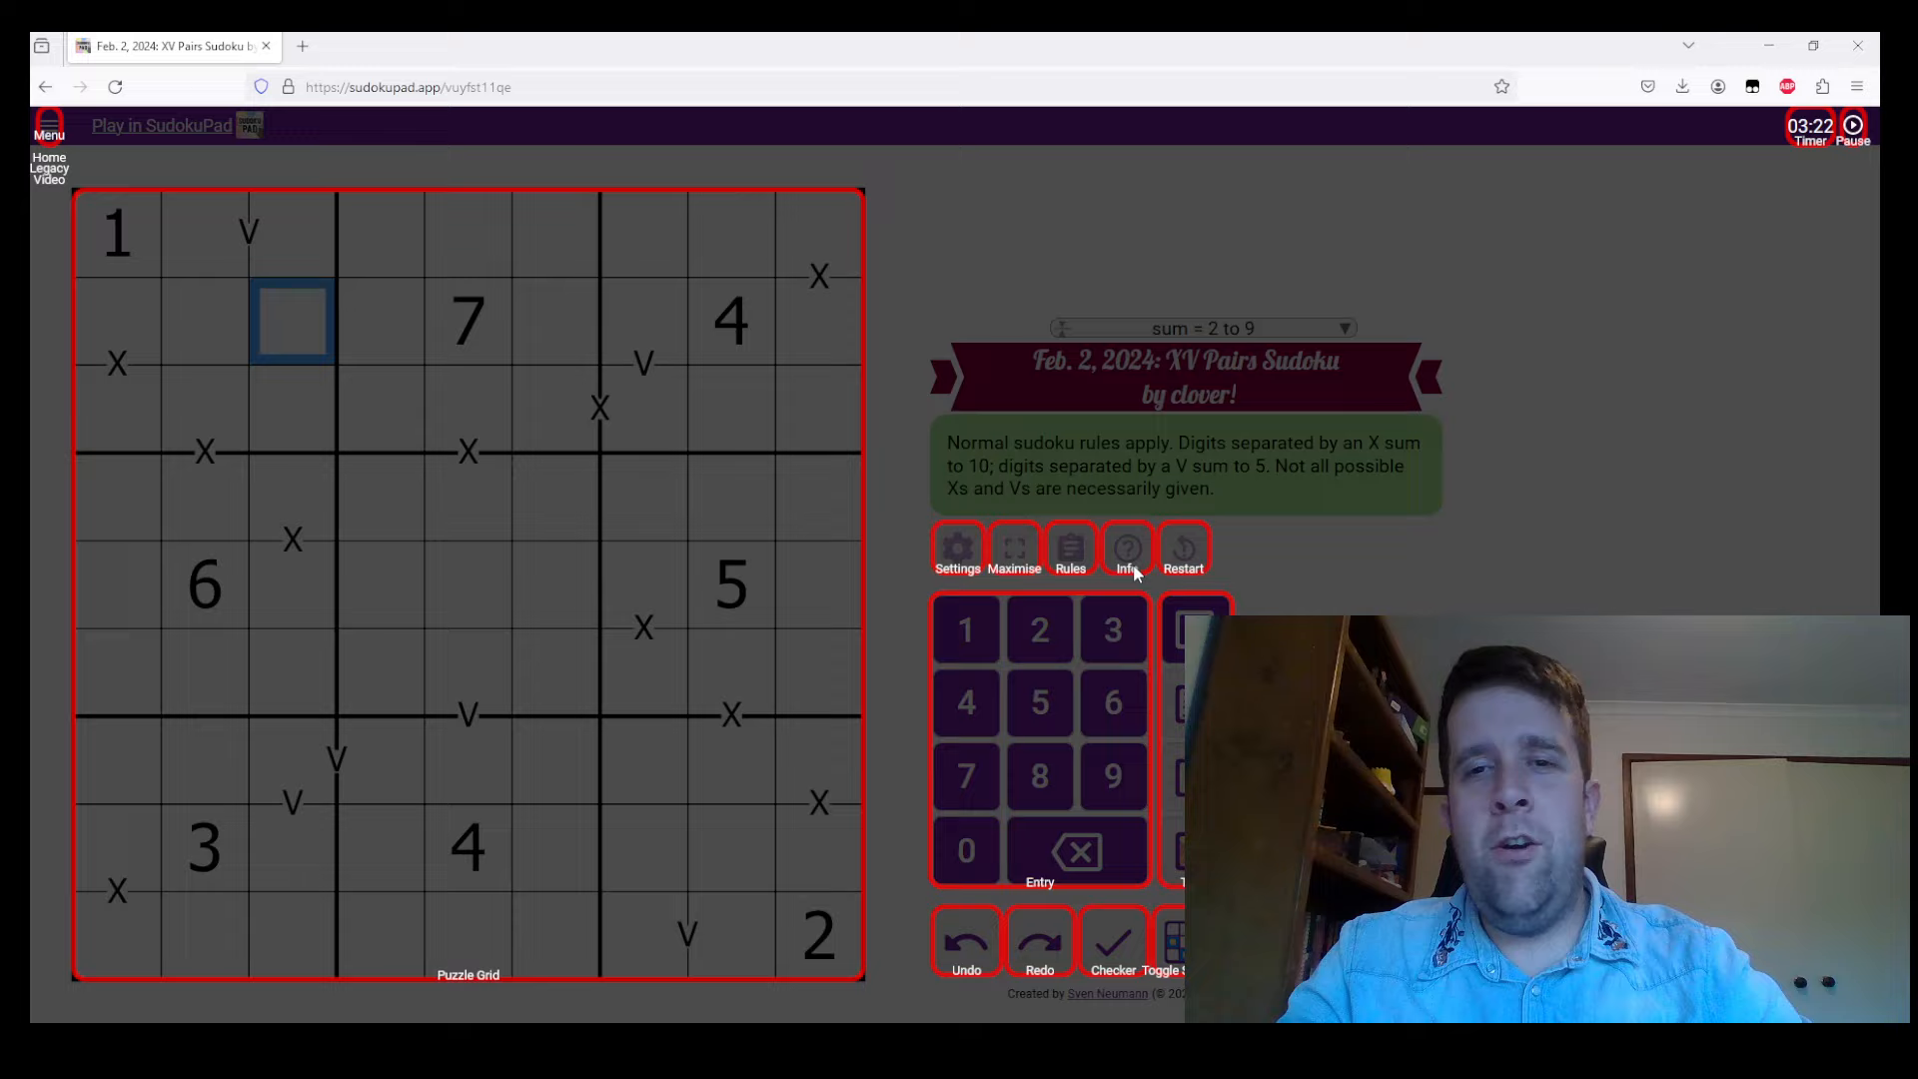
pyautogui.click(1181, 547)
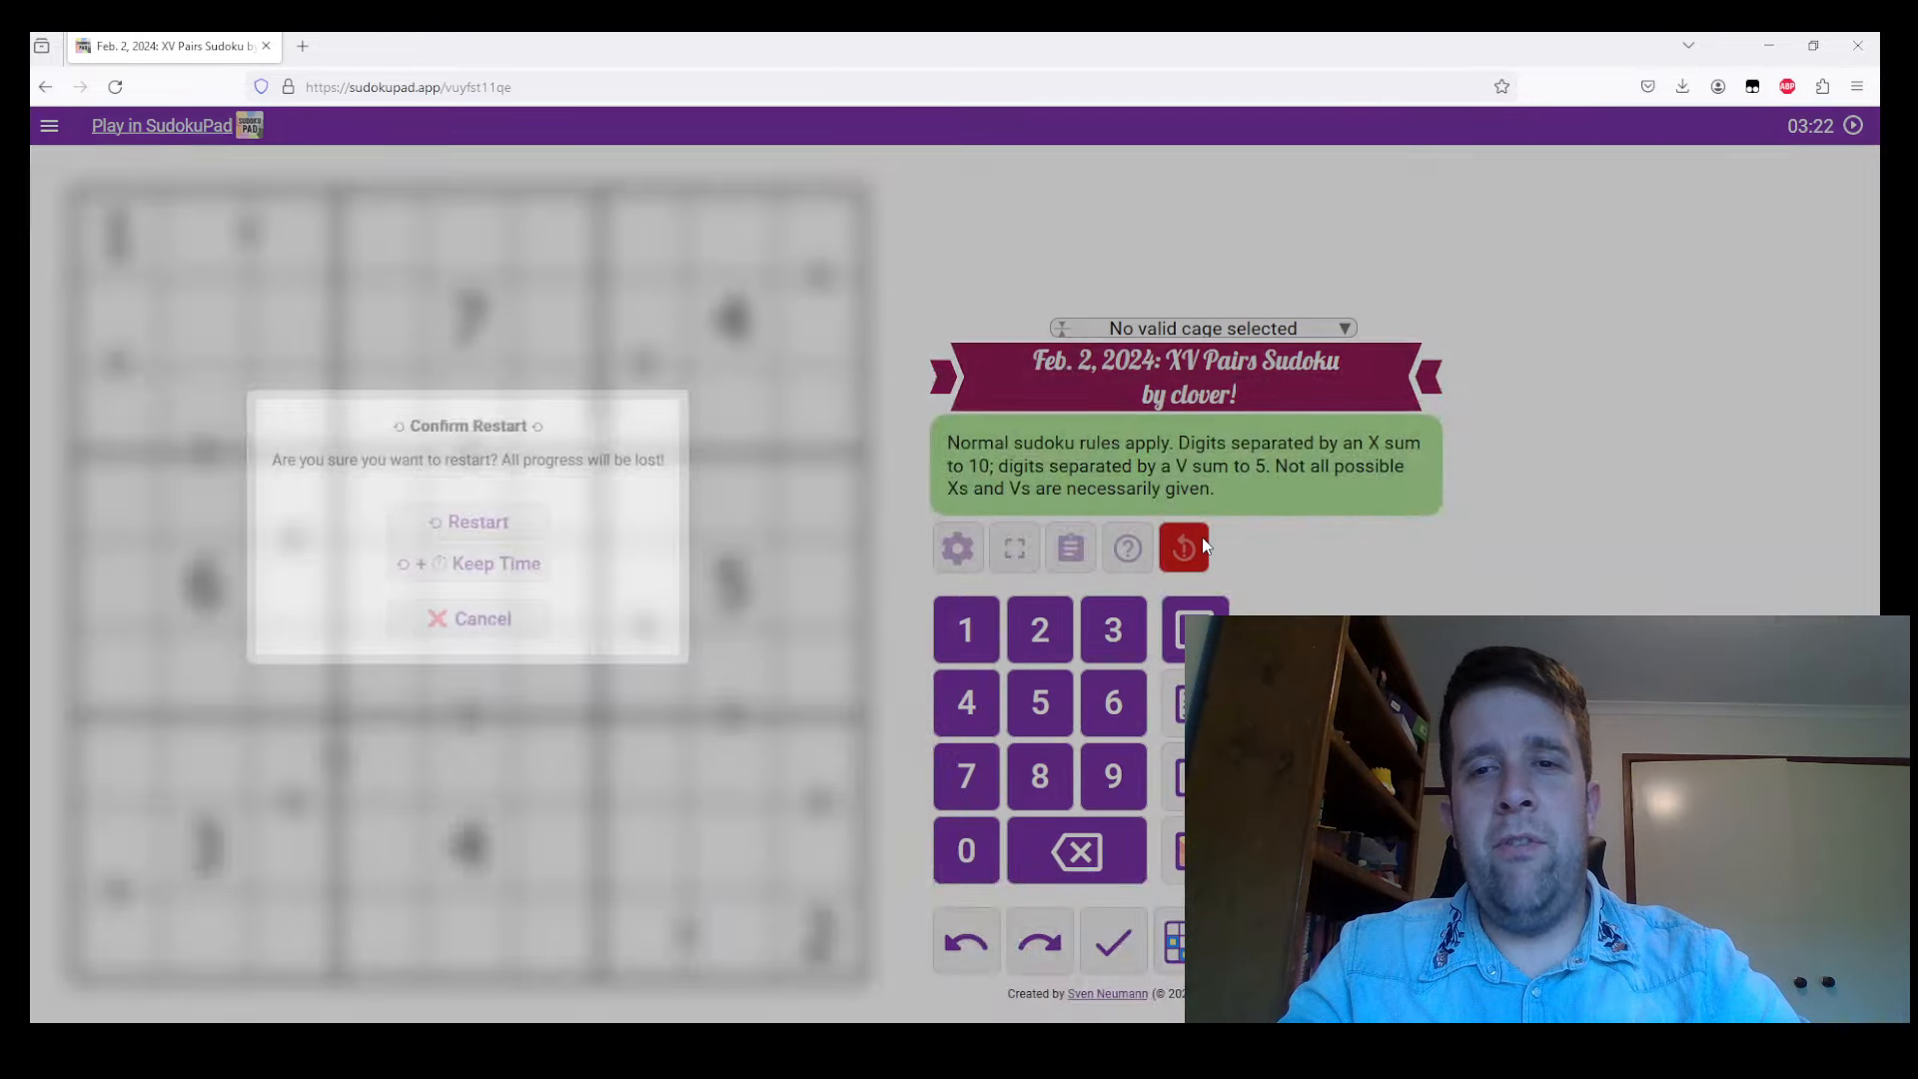
pyautogui.click(478, 522)
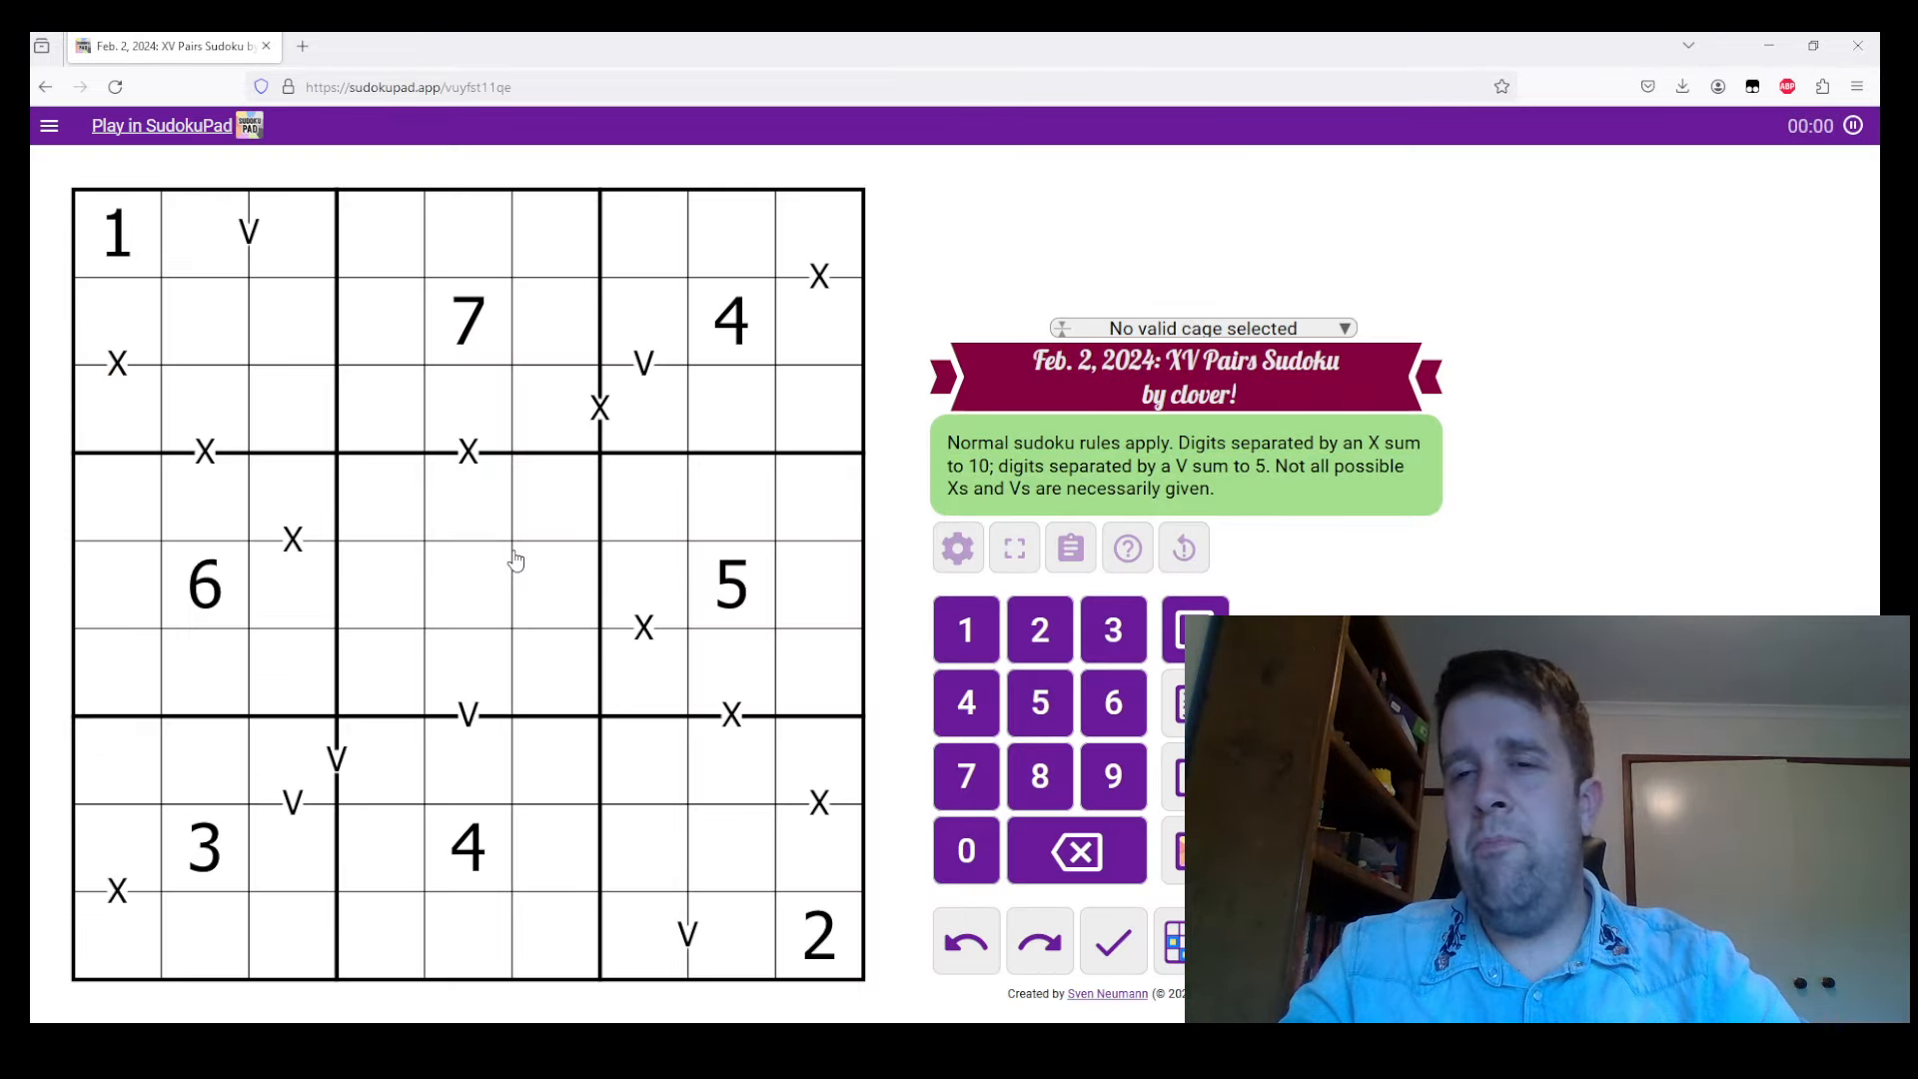
pyautogui.moveTo(132, 271)
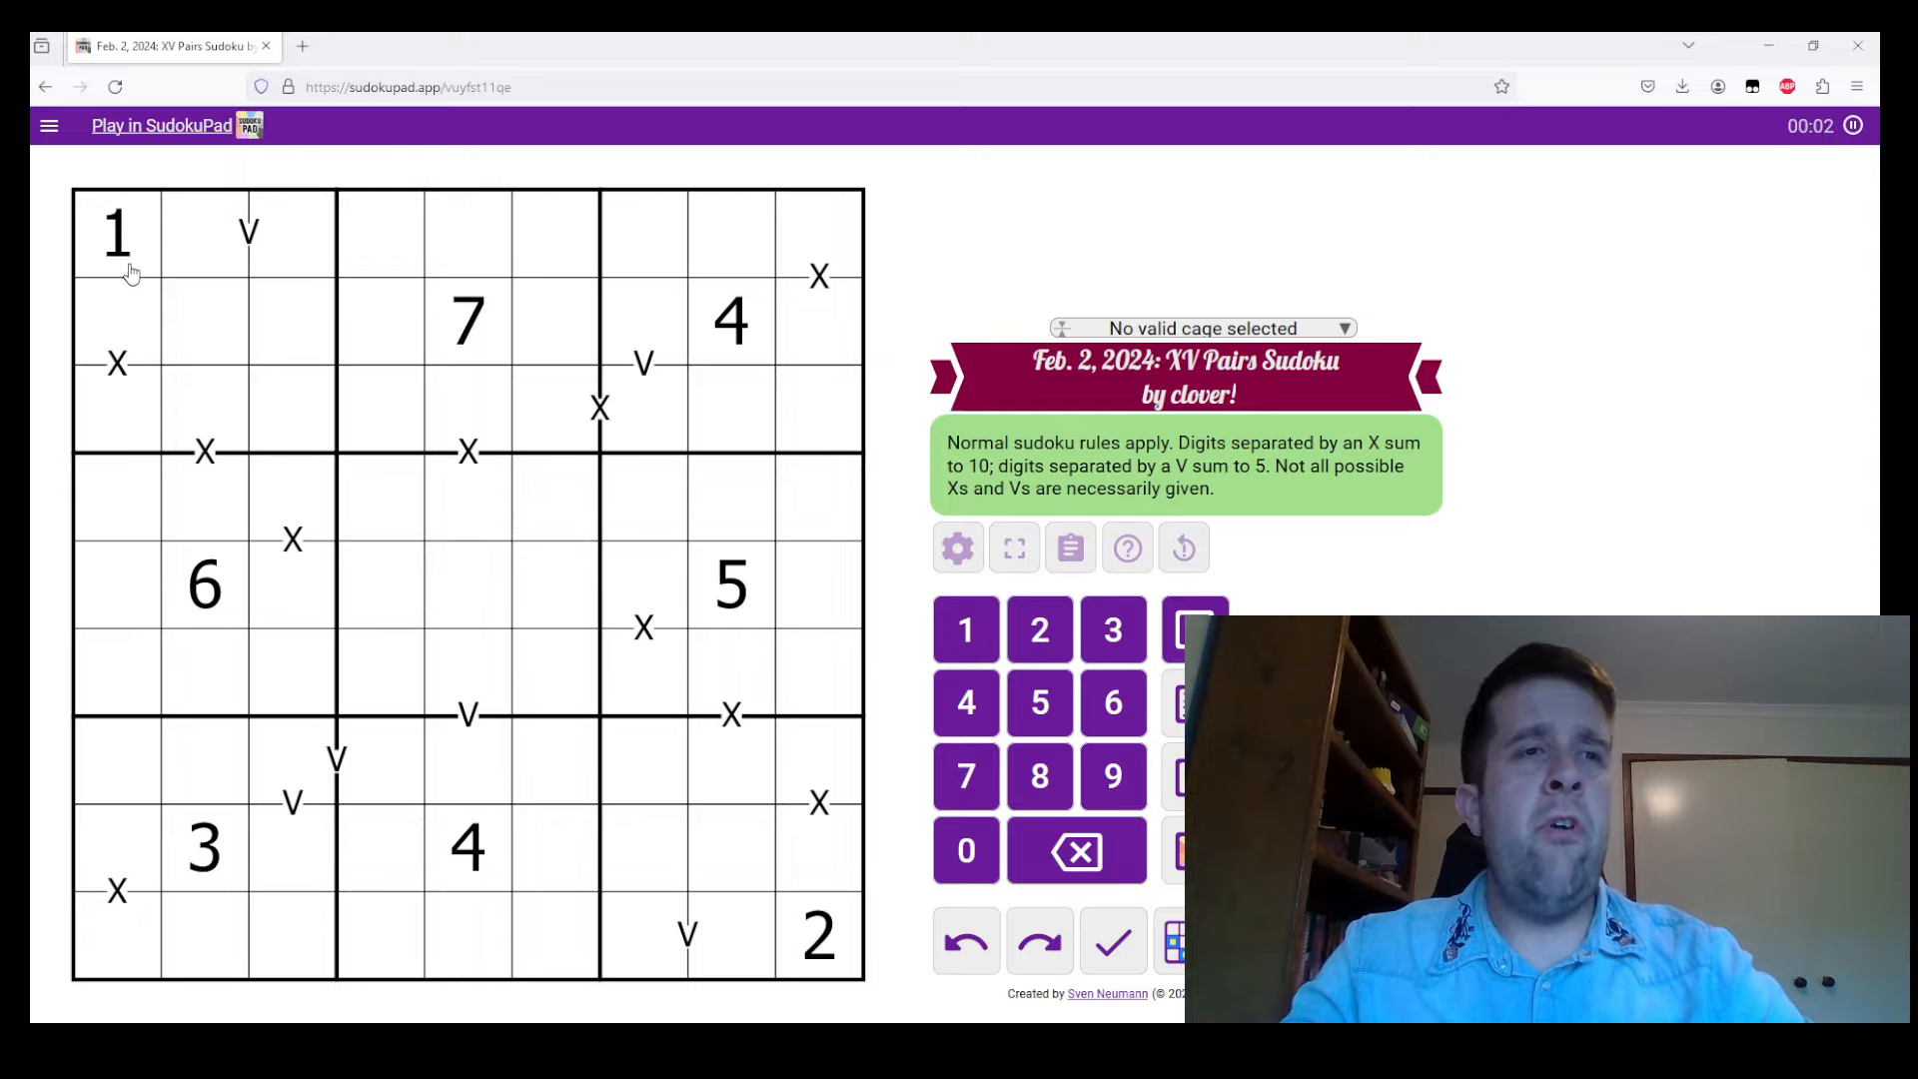
pyautogui.click(116, 234)
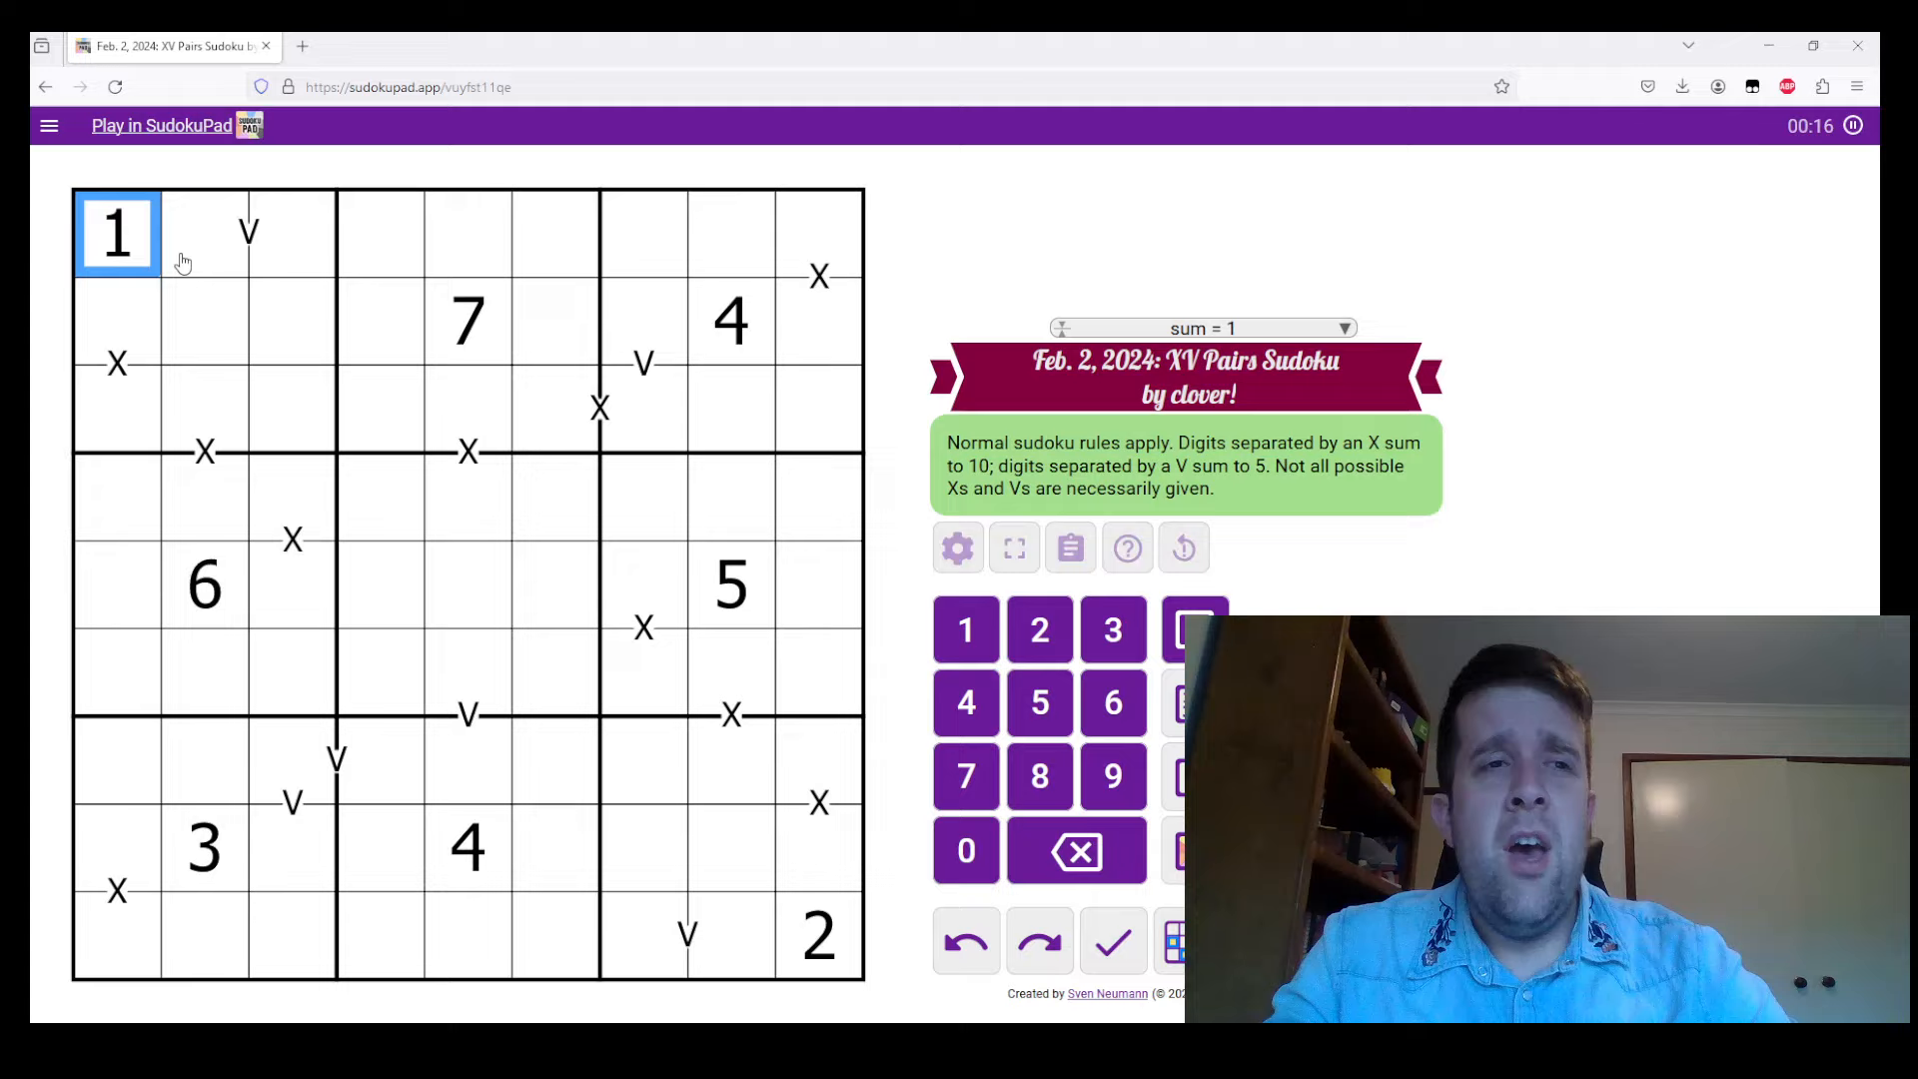
pyautogui.click(205, 232)
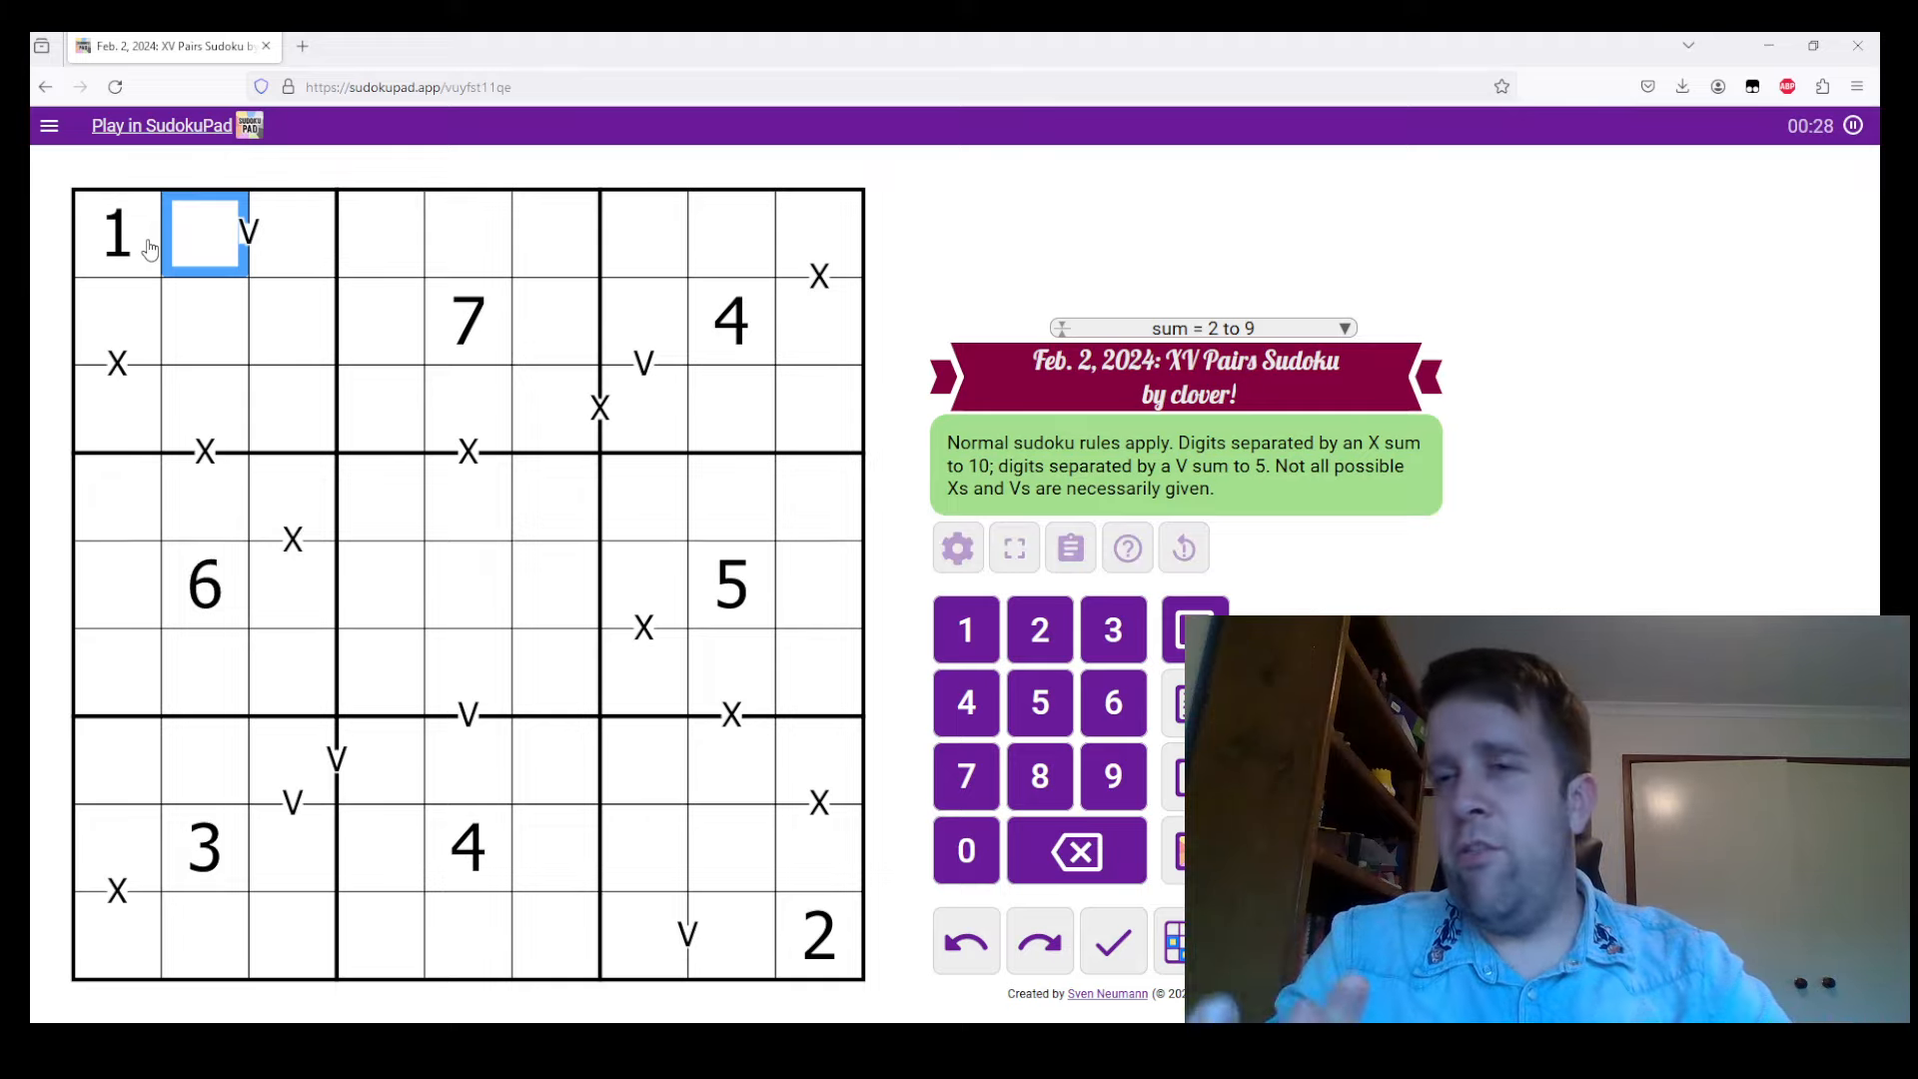
pyautogui.click(116, 232)
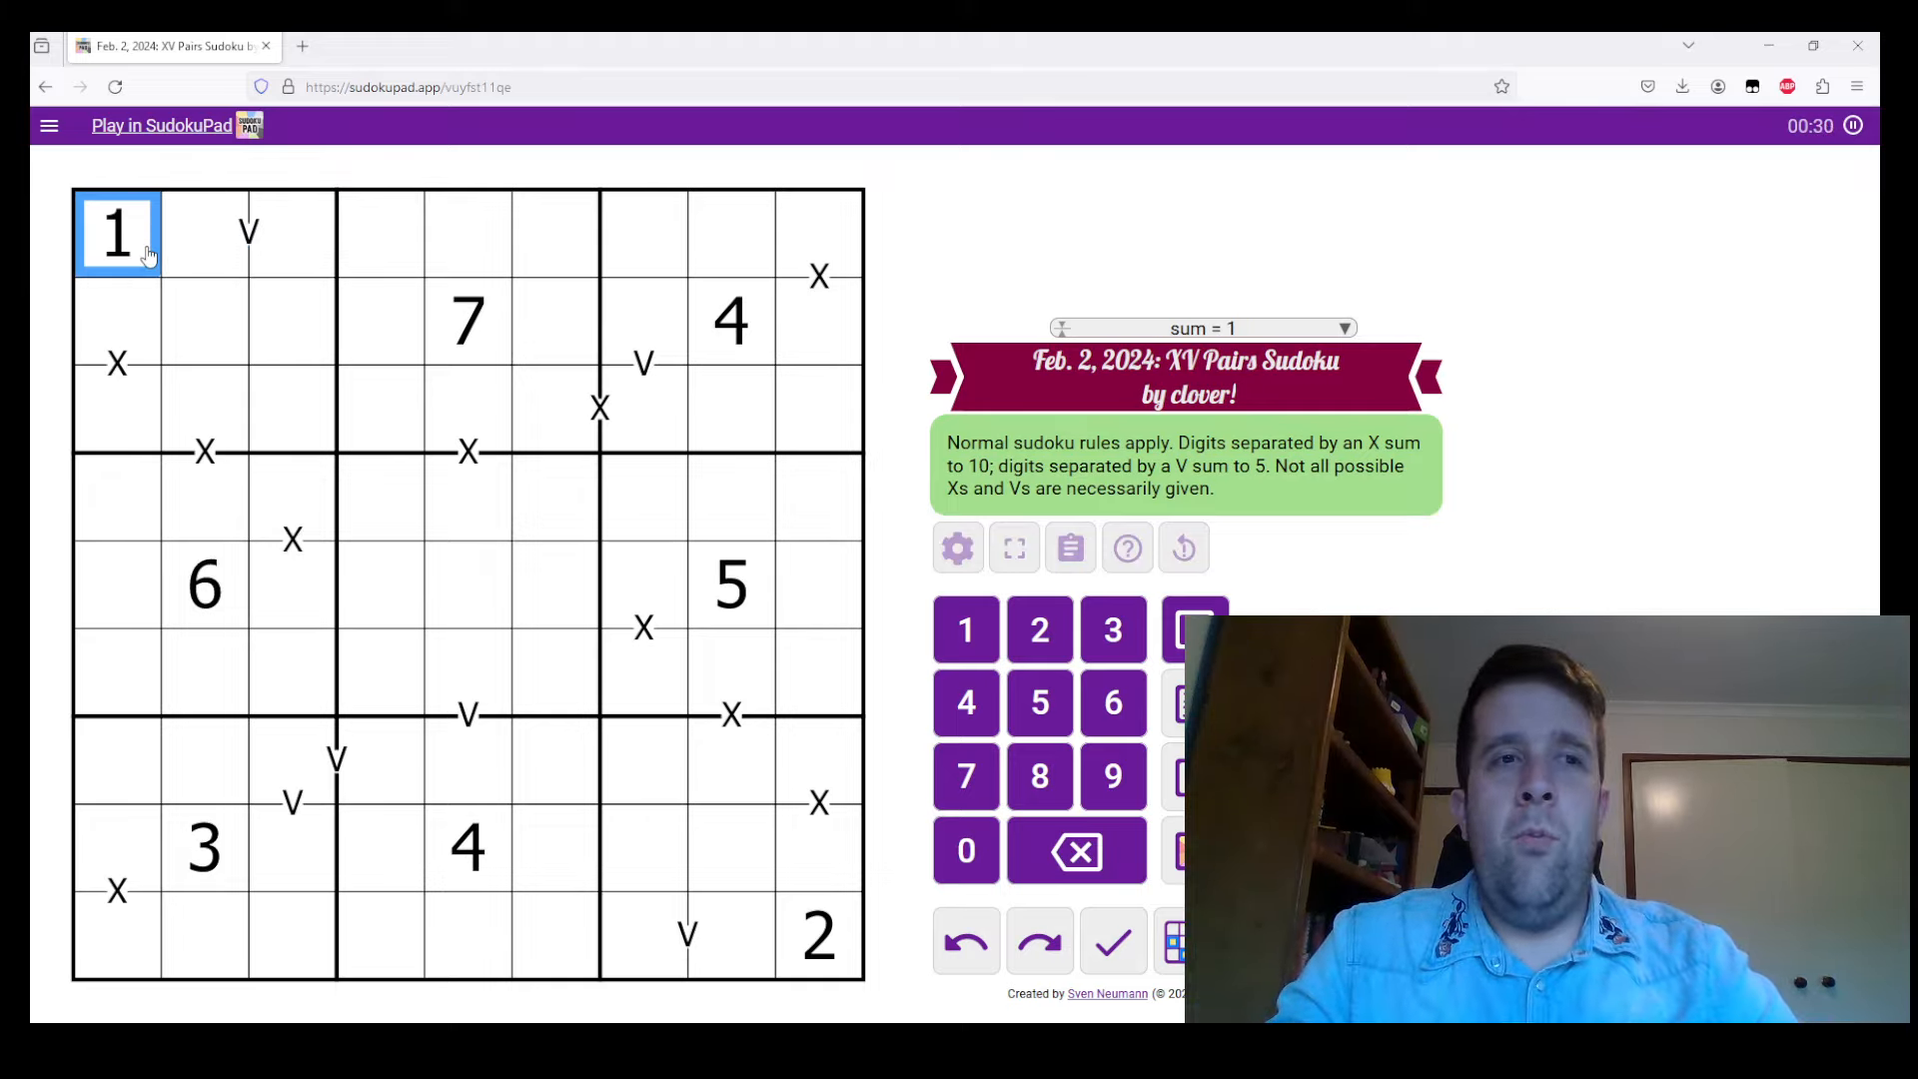
pyautogui.click(248, 232)
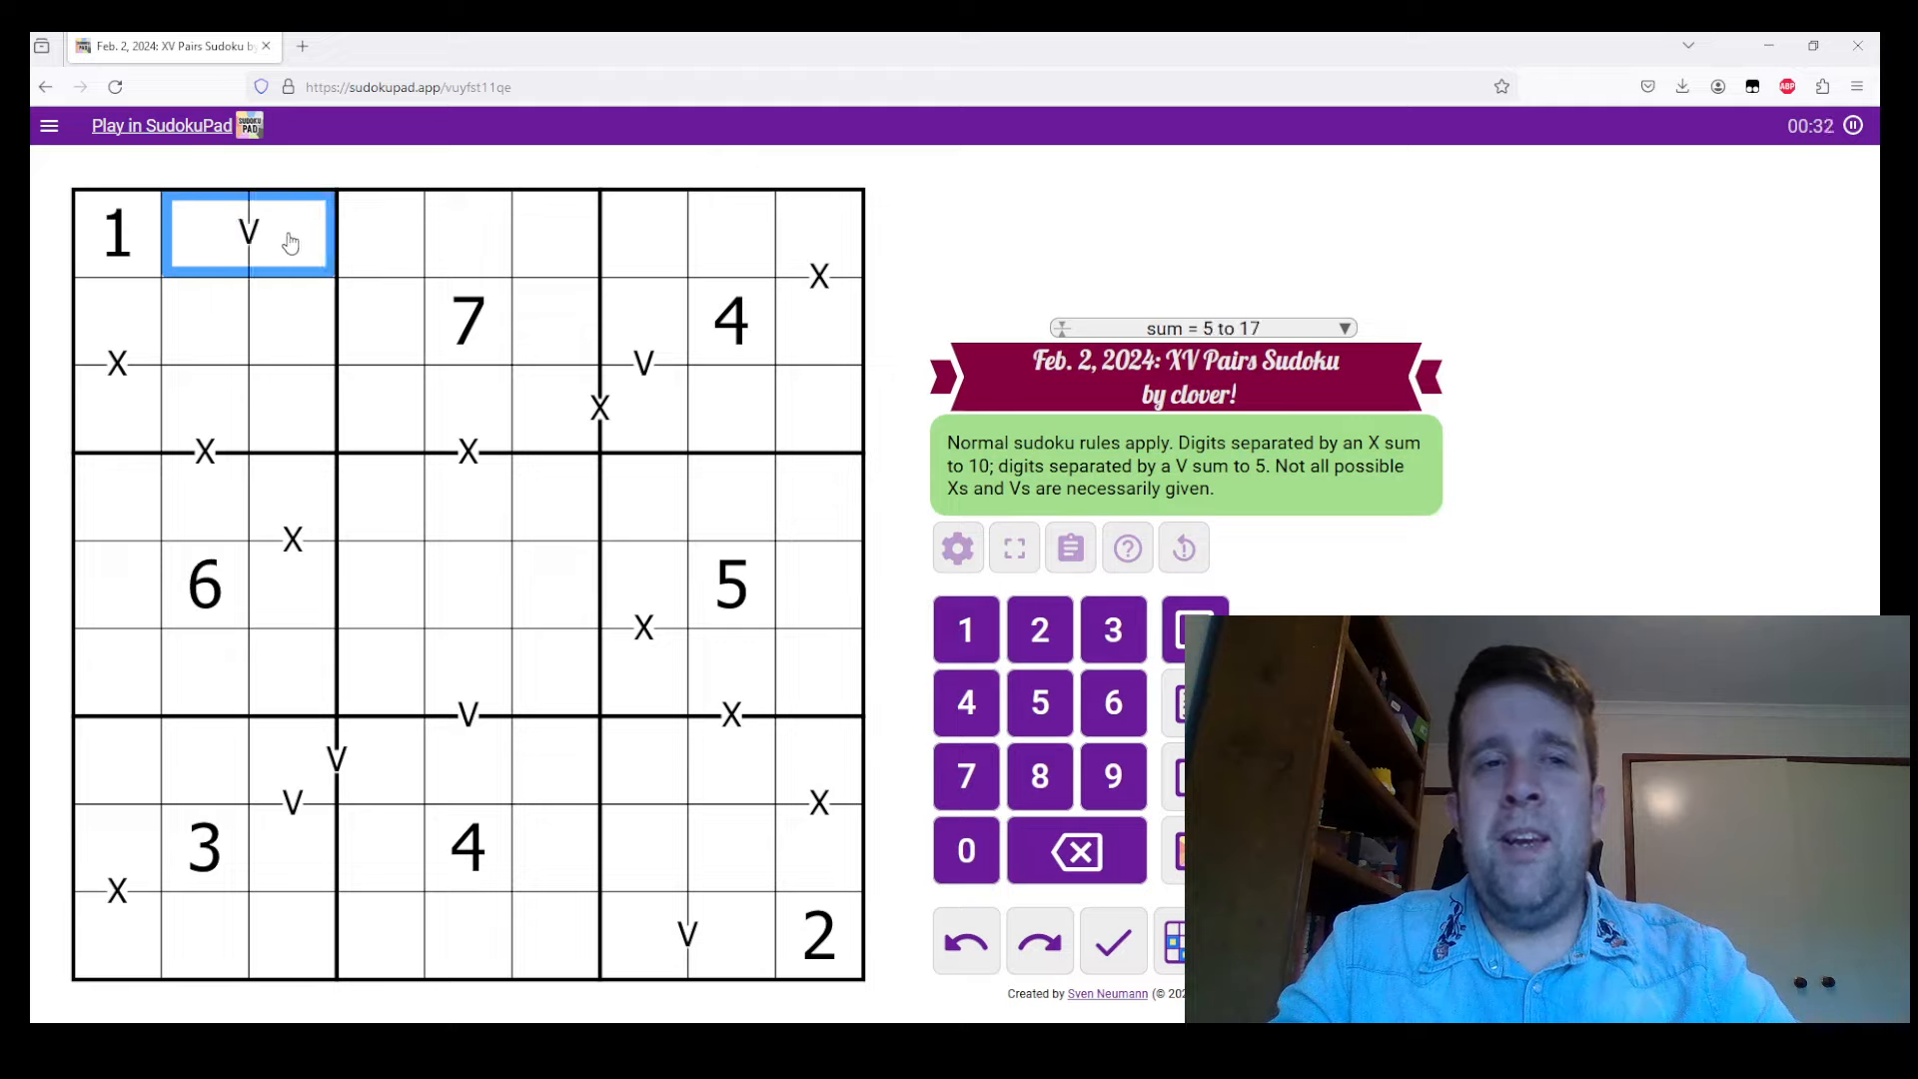
pyautogui.moveTo(213, 264)
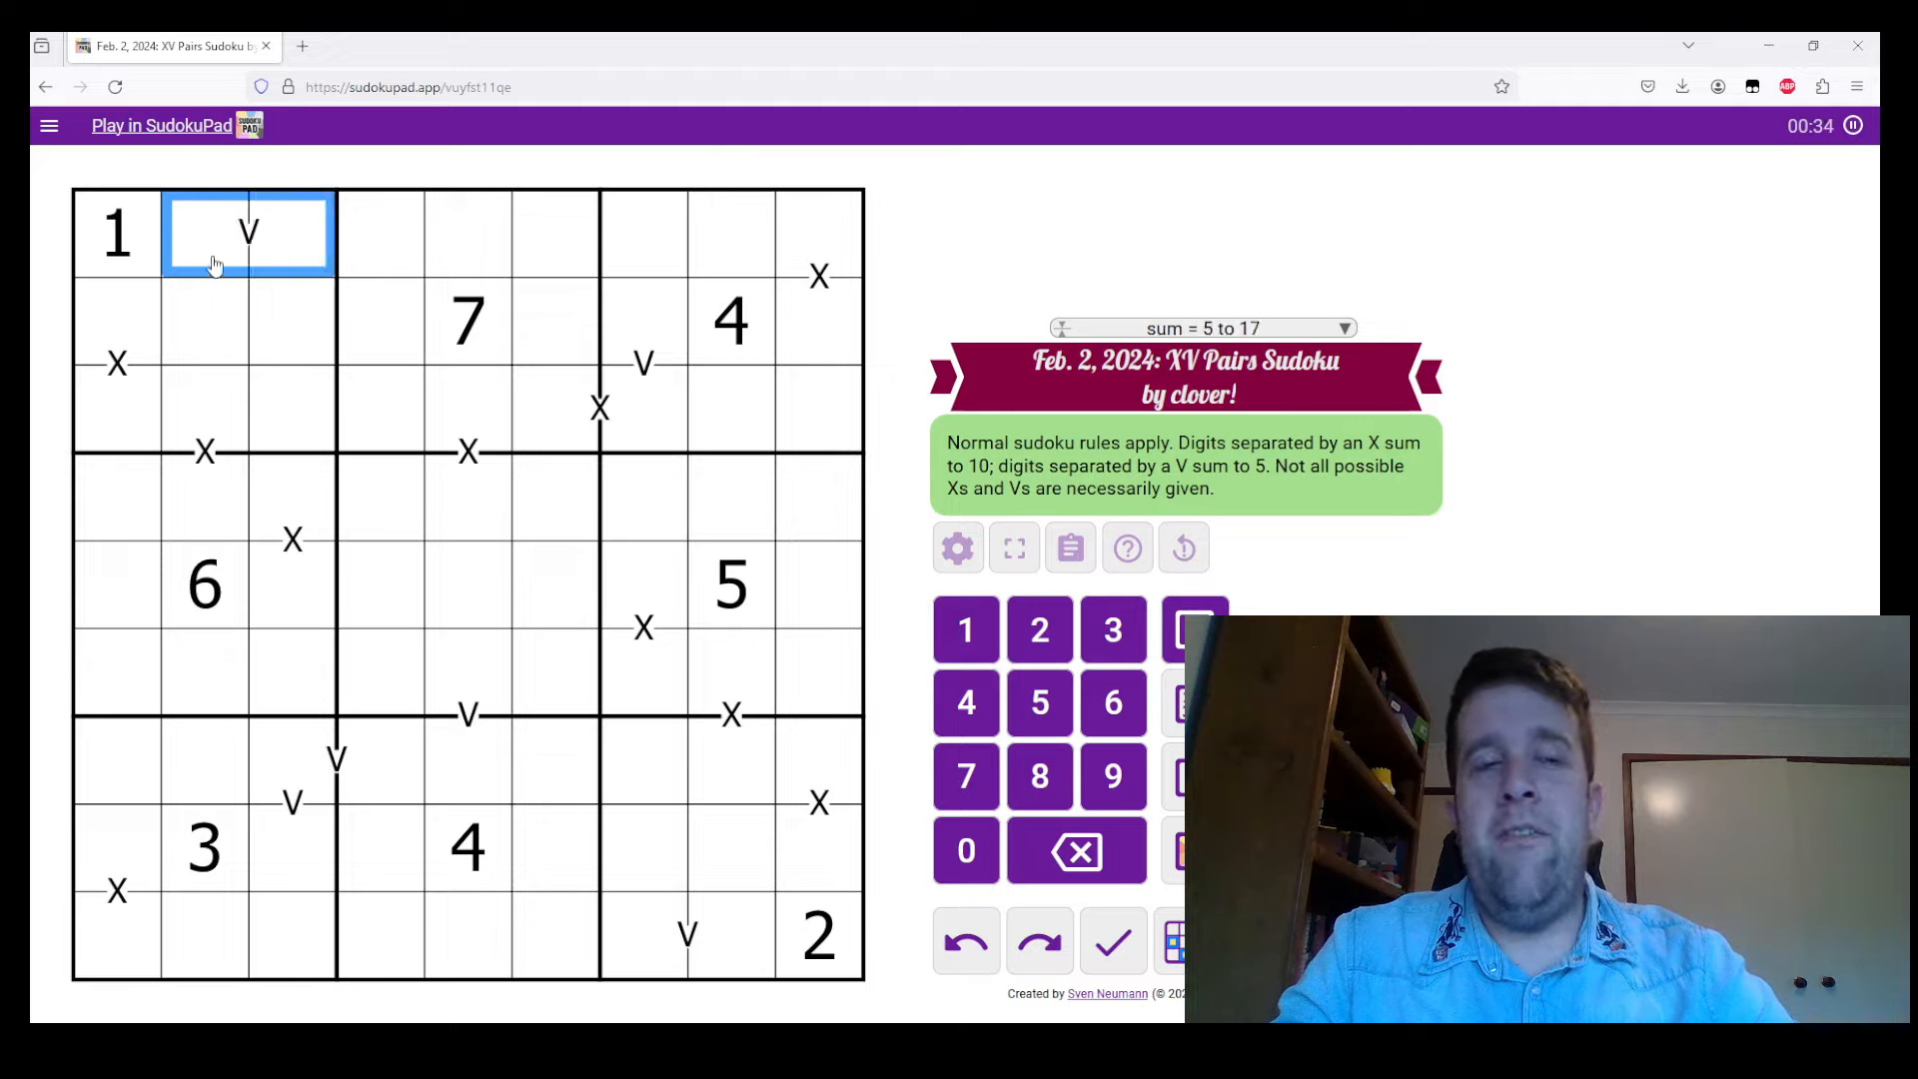
pyautogui.moveTo(265, 265)
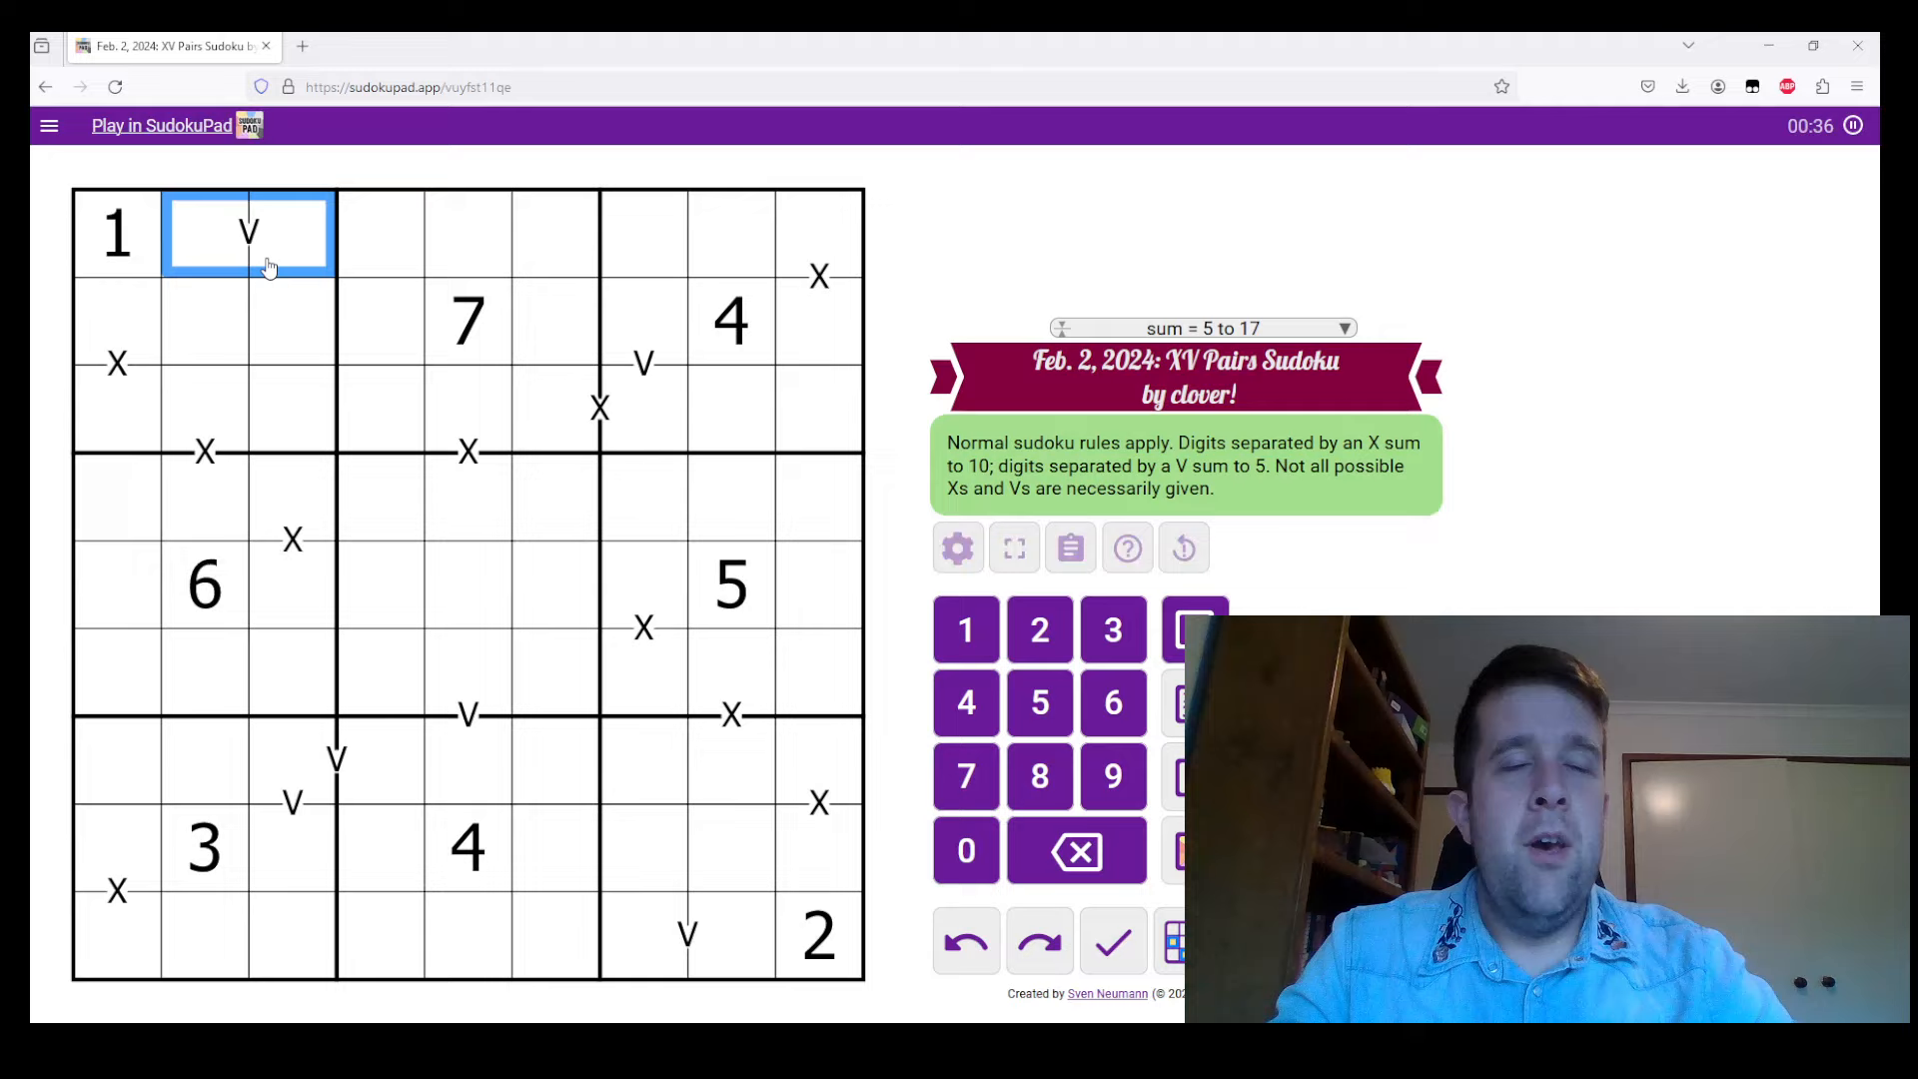
pyautogui.click(118, 321)
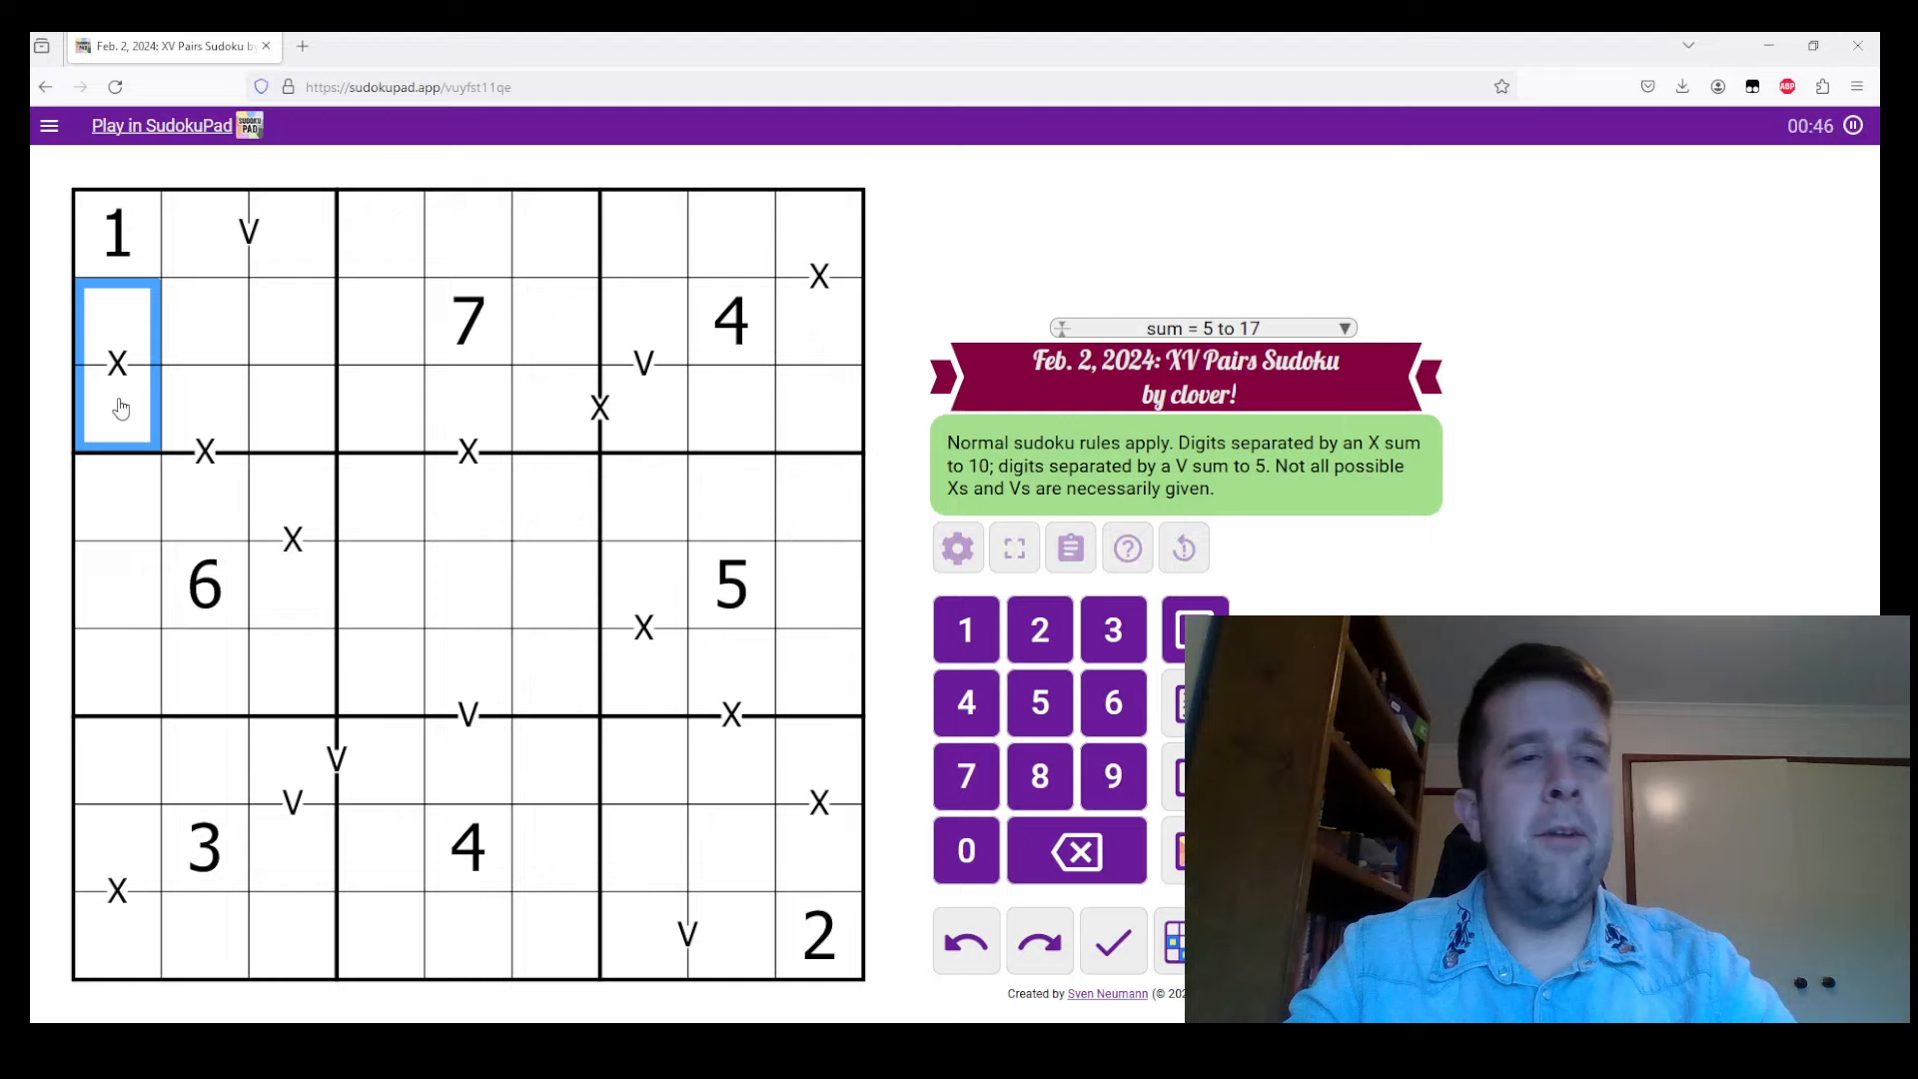
pyautogui.click(115, 232)
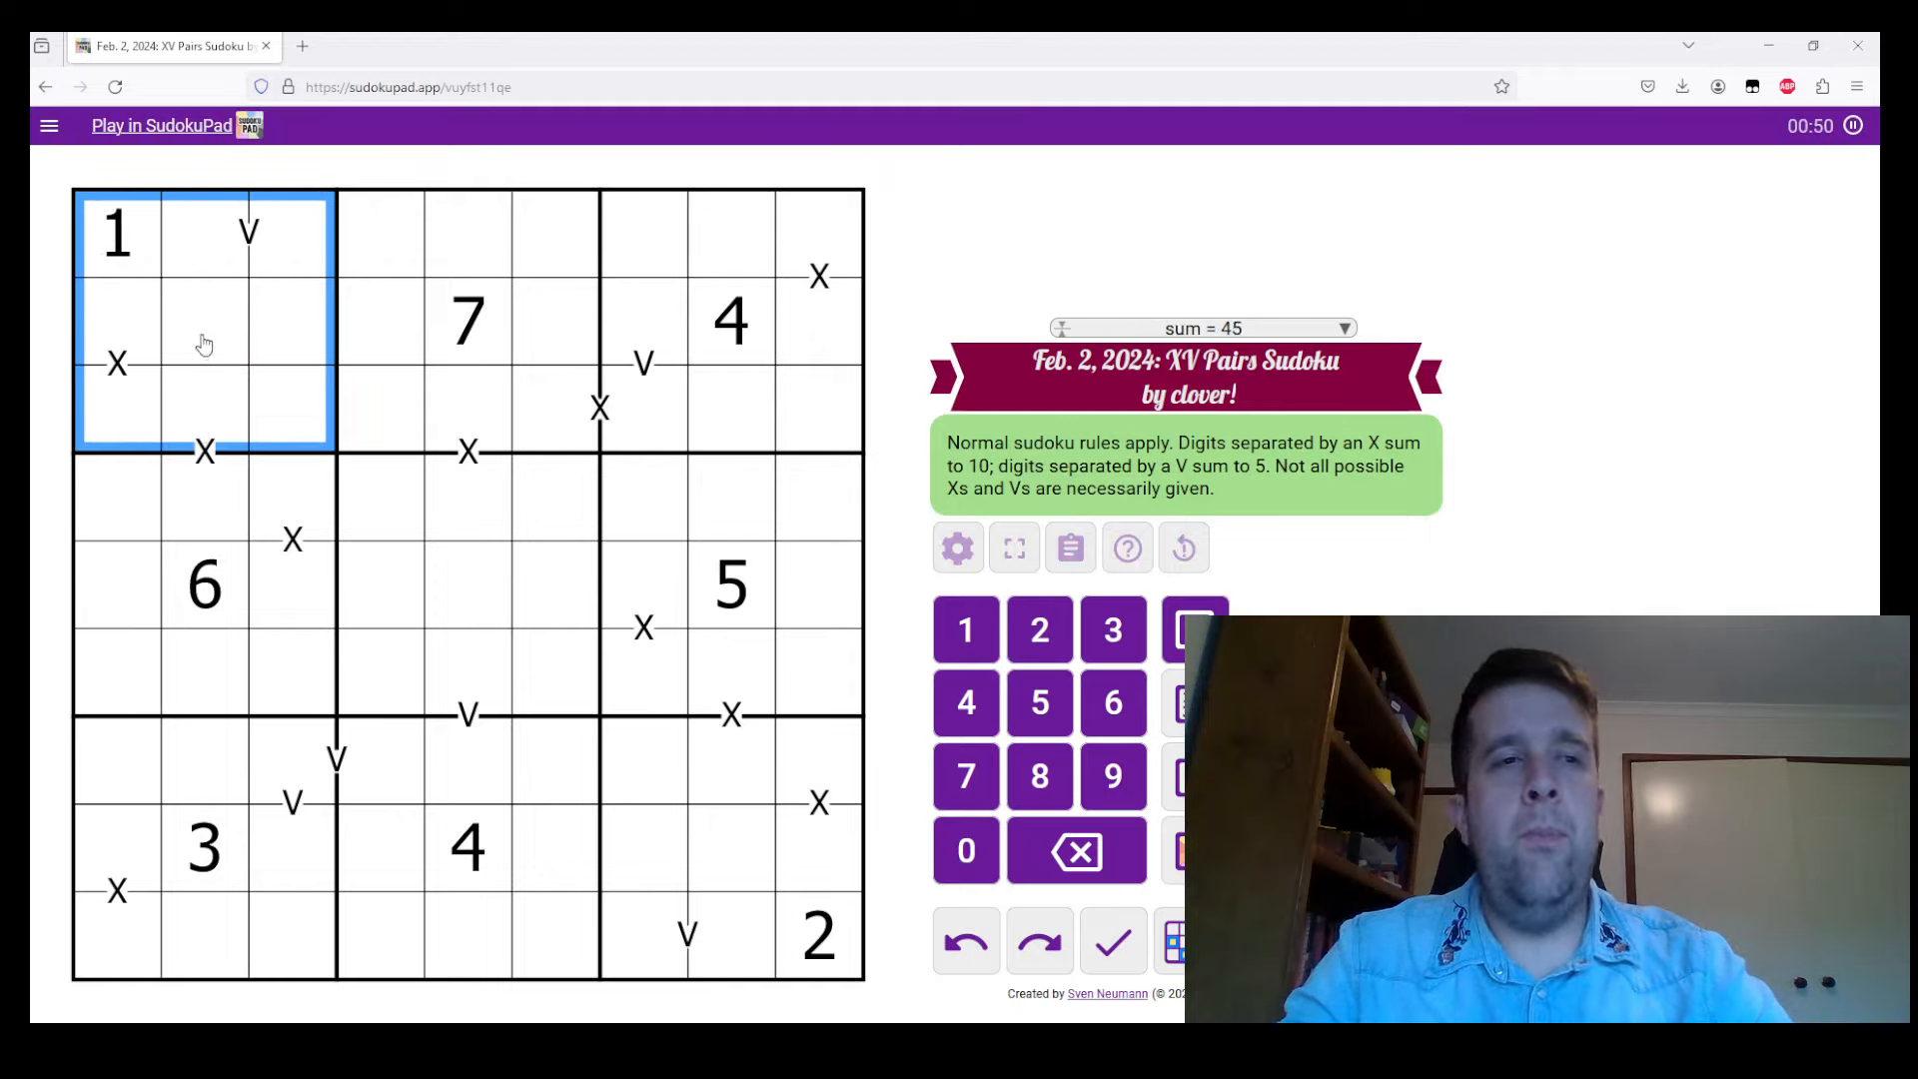
pyautogui.click(116, 232)
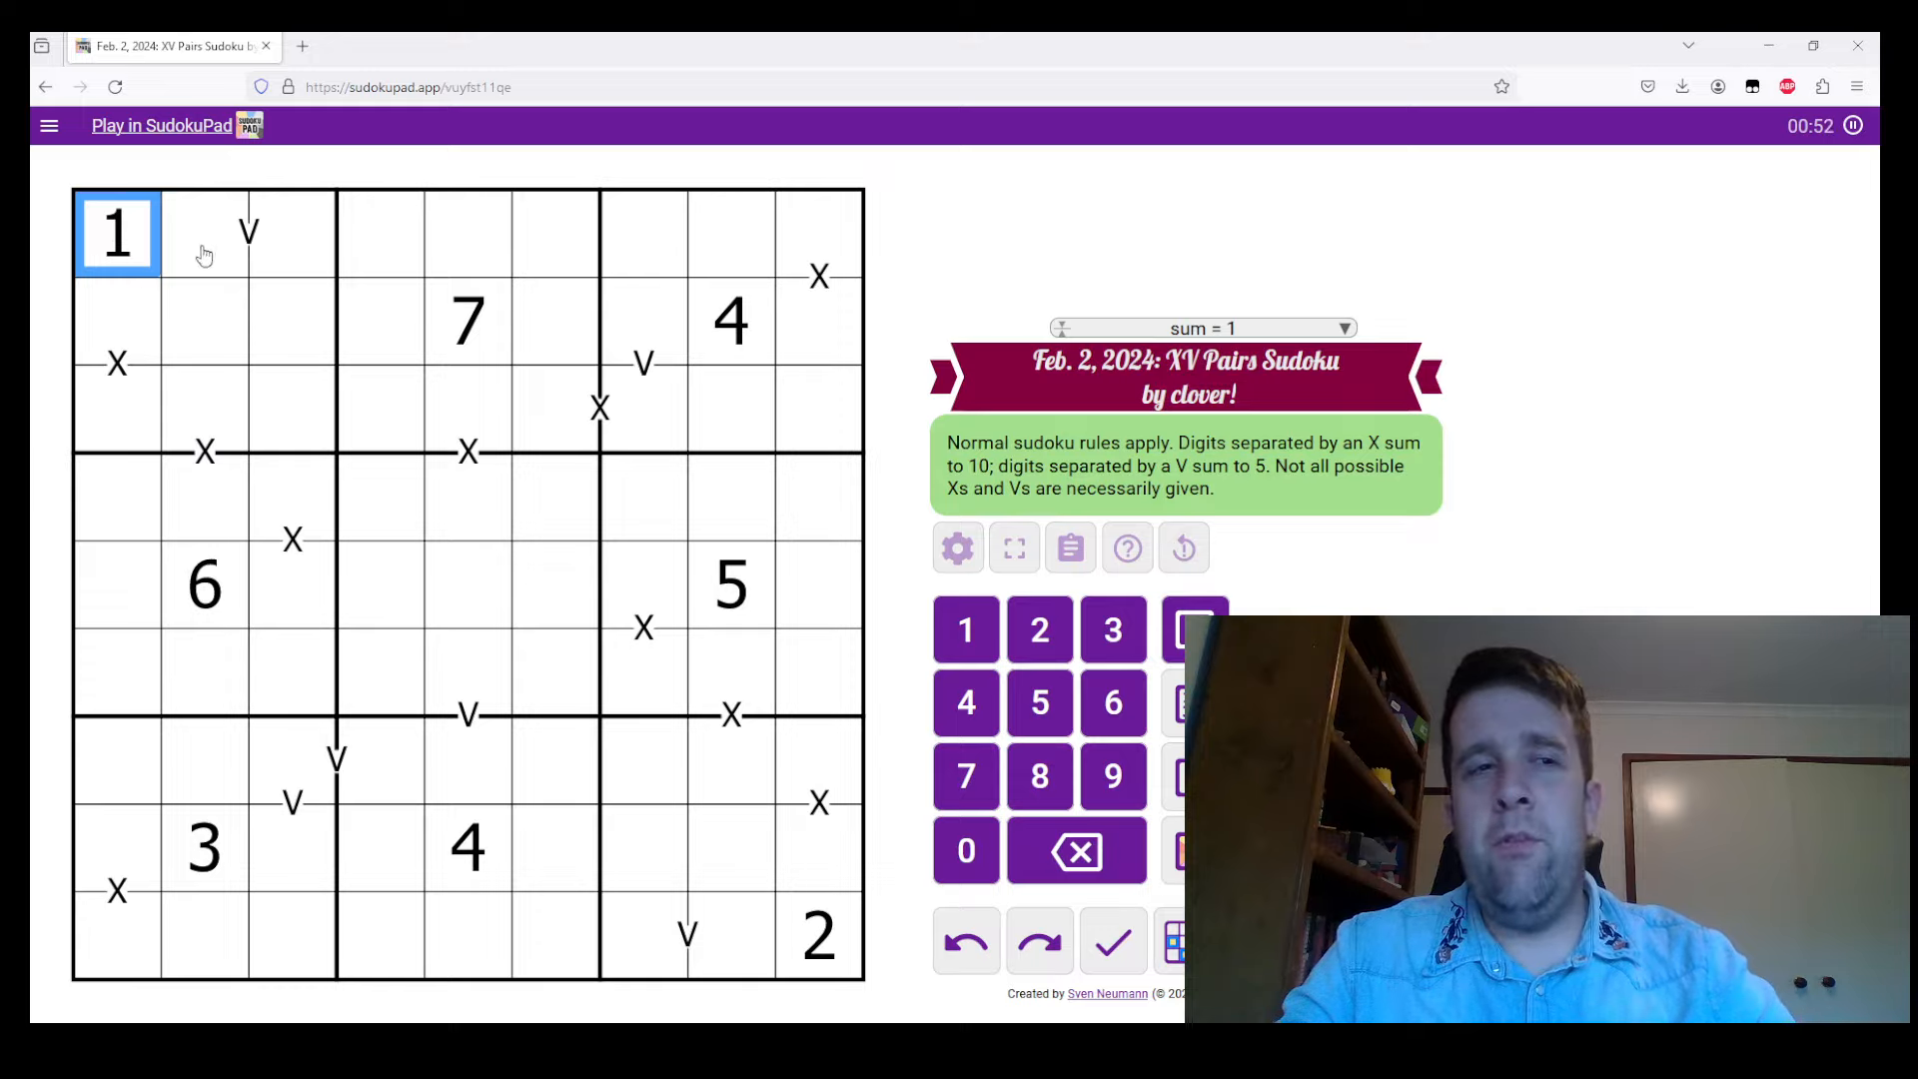
pyautogui.moveTo(168, 231)
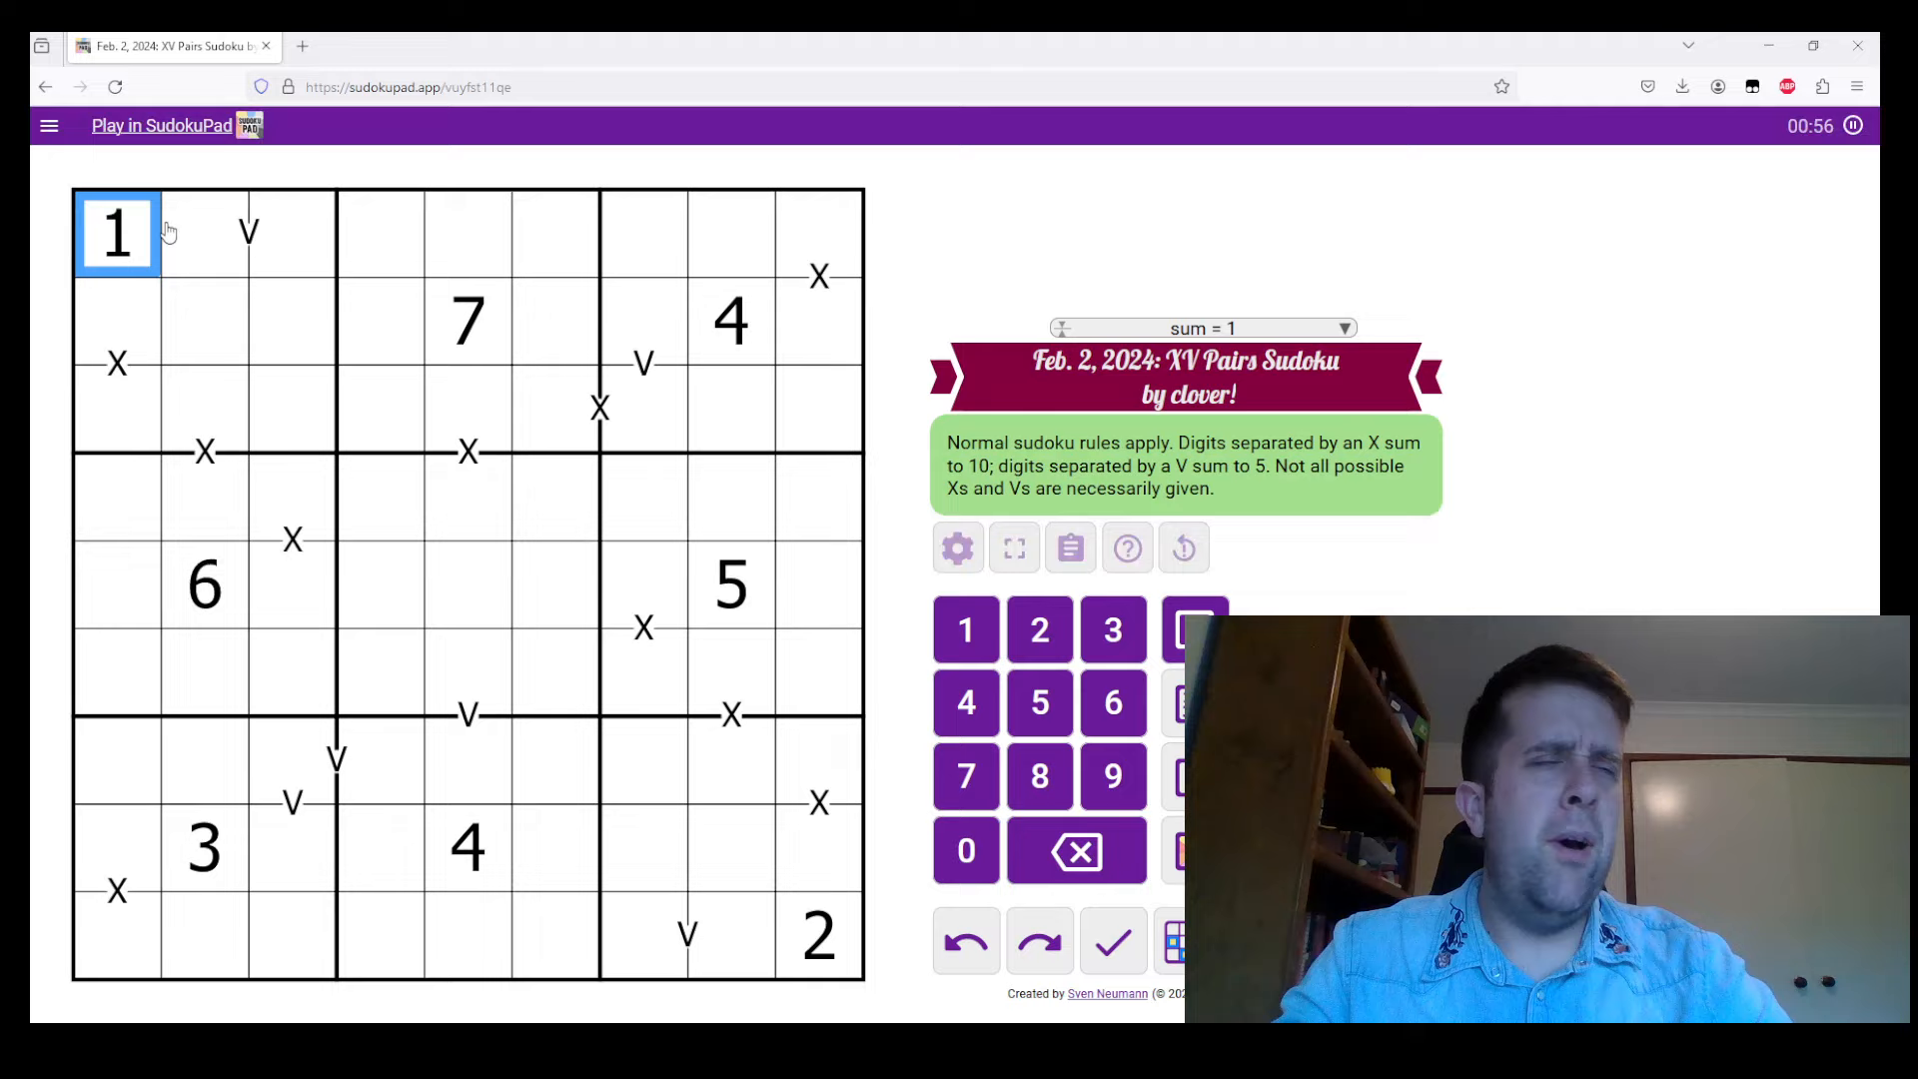
pyautogui.click(248, 231)
pyautogui.write('2')
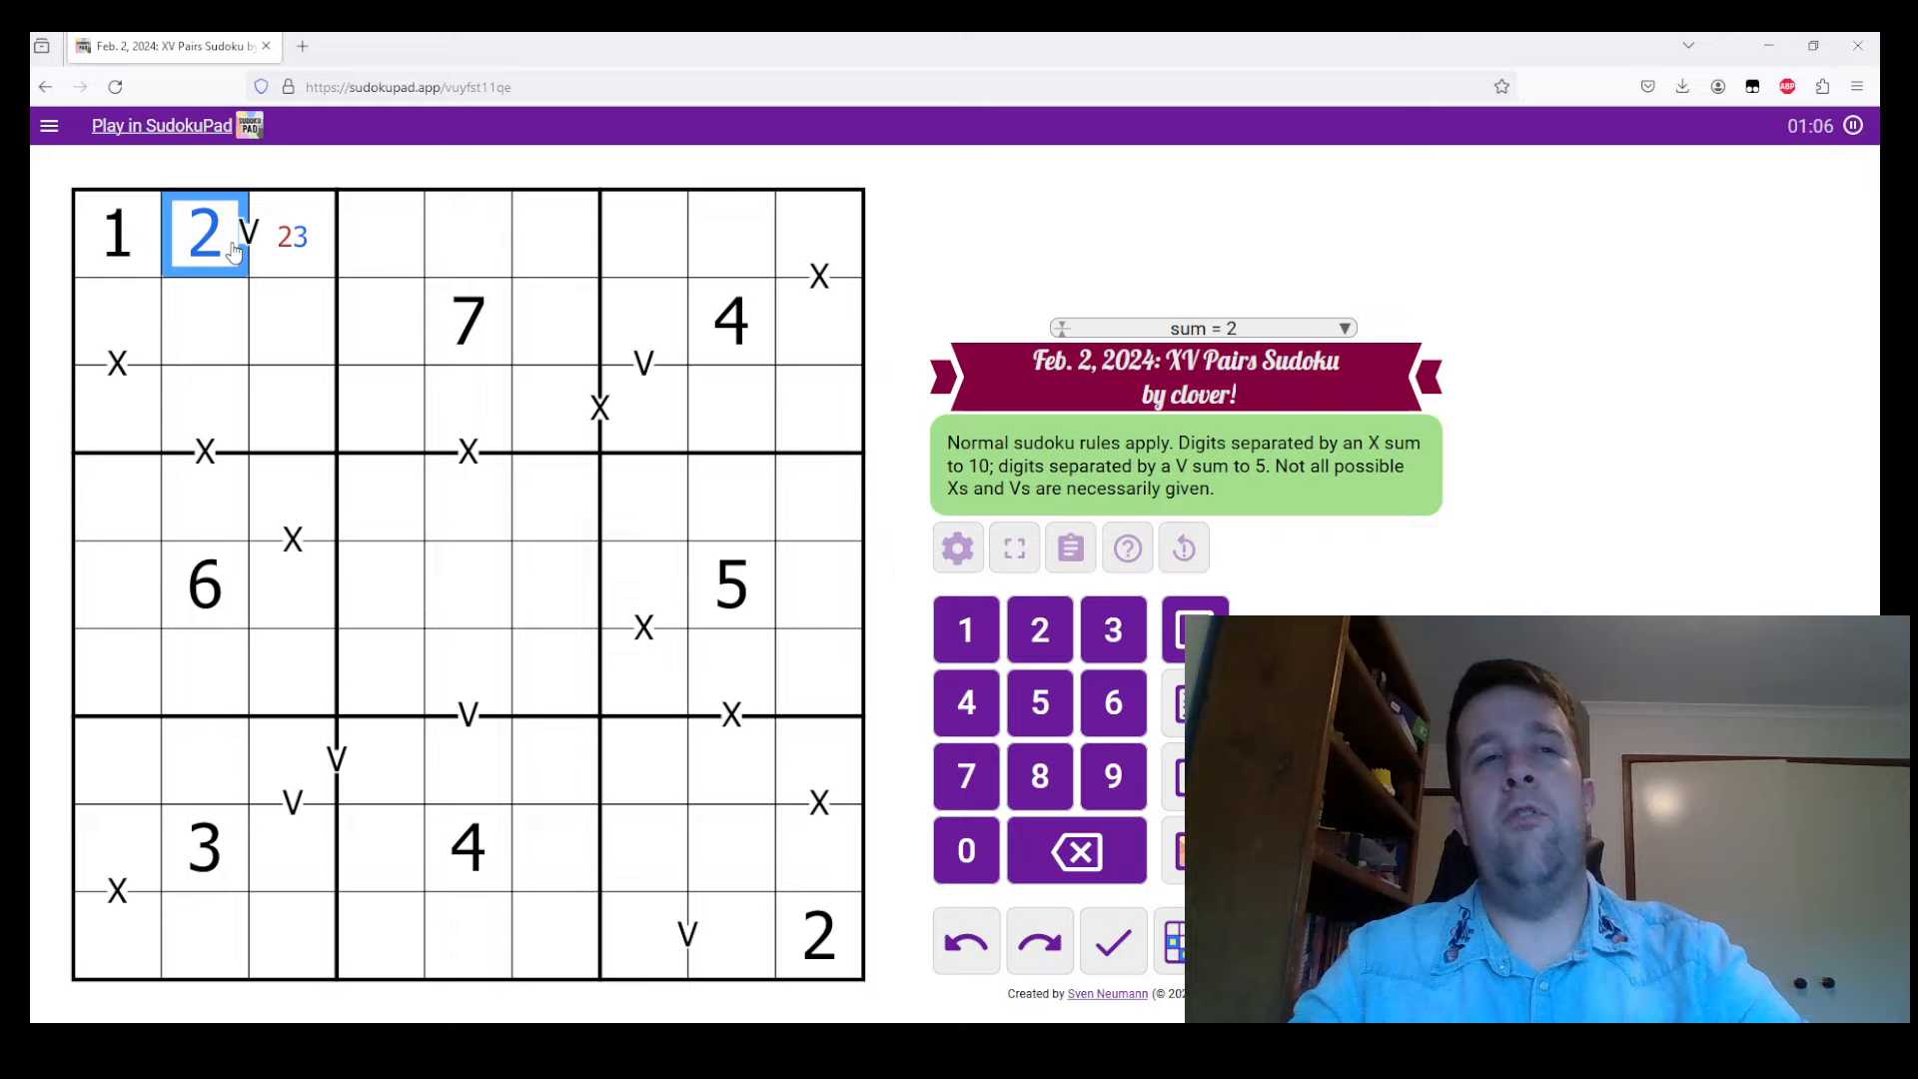
# Place 3 in r1c3 and 6 over 4 on the column 1 X pair
pyautogui.click(1112, 629)
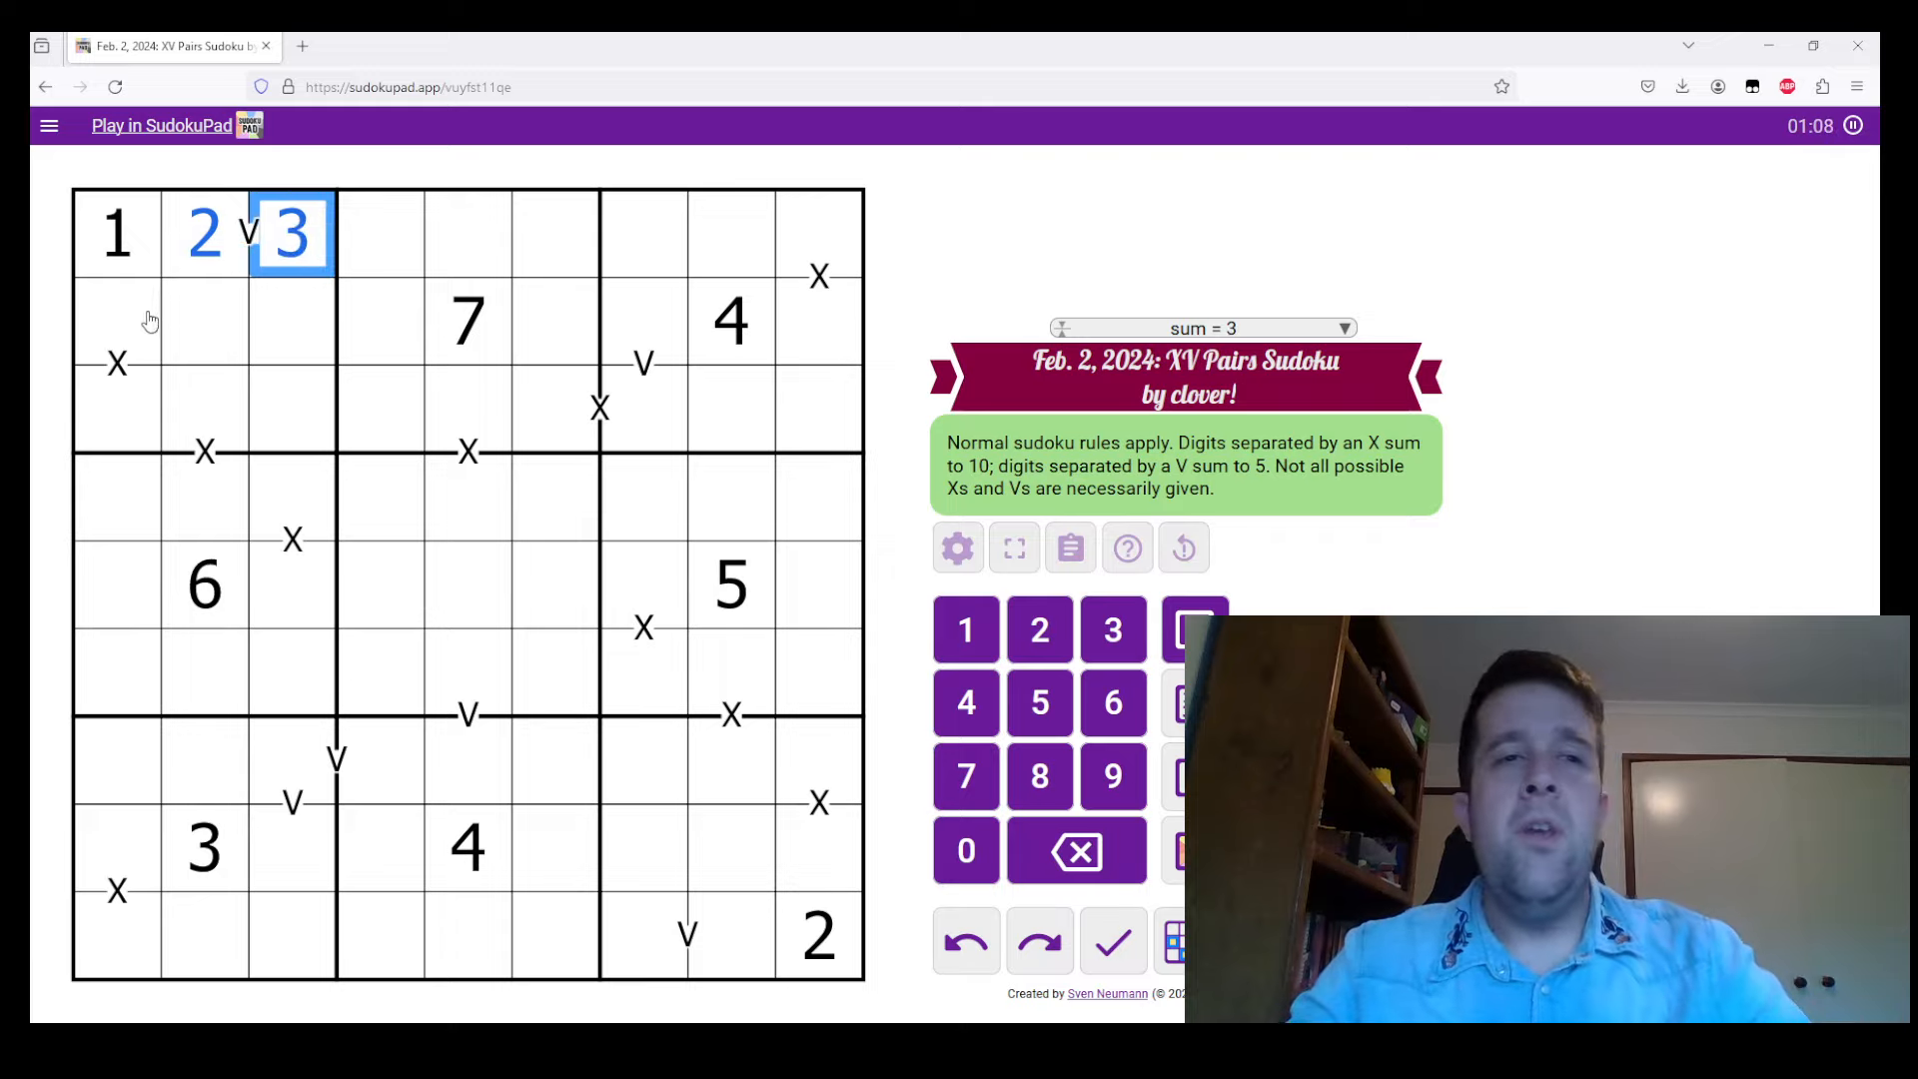
pyautogui.click(116, 364)
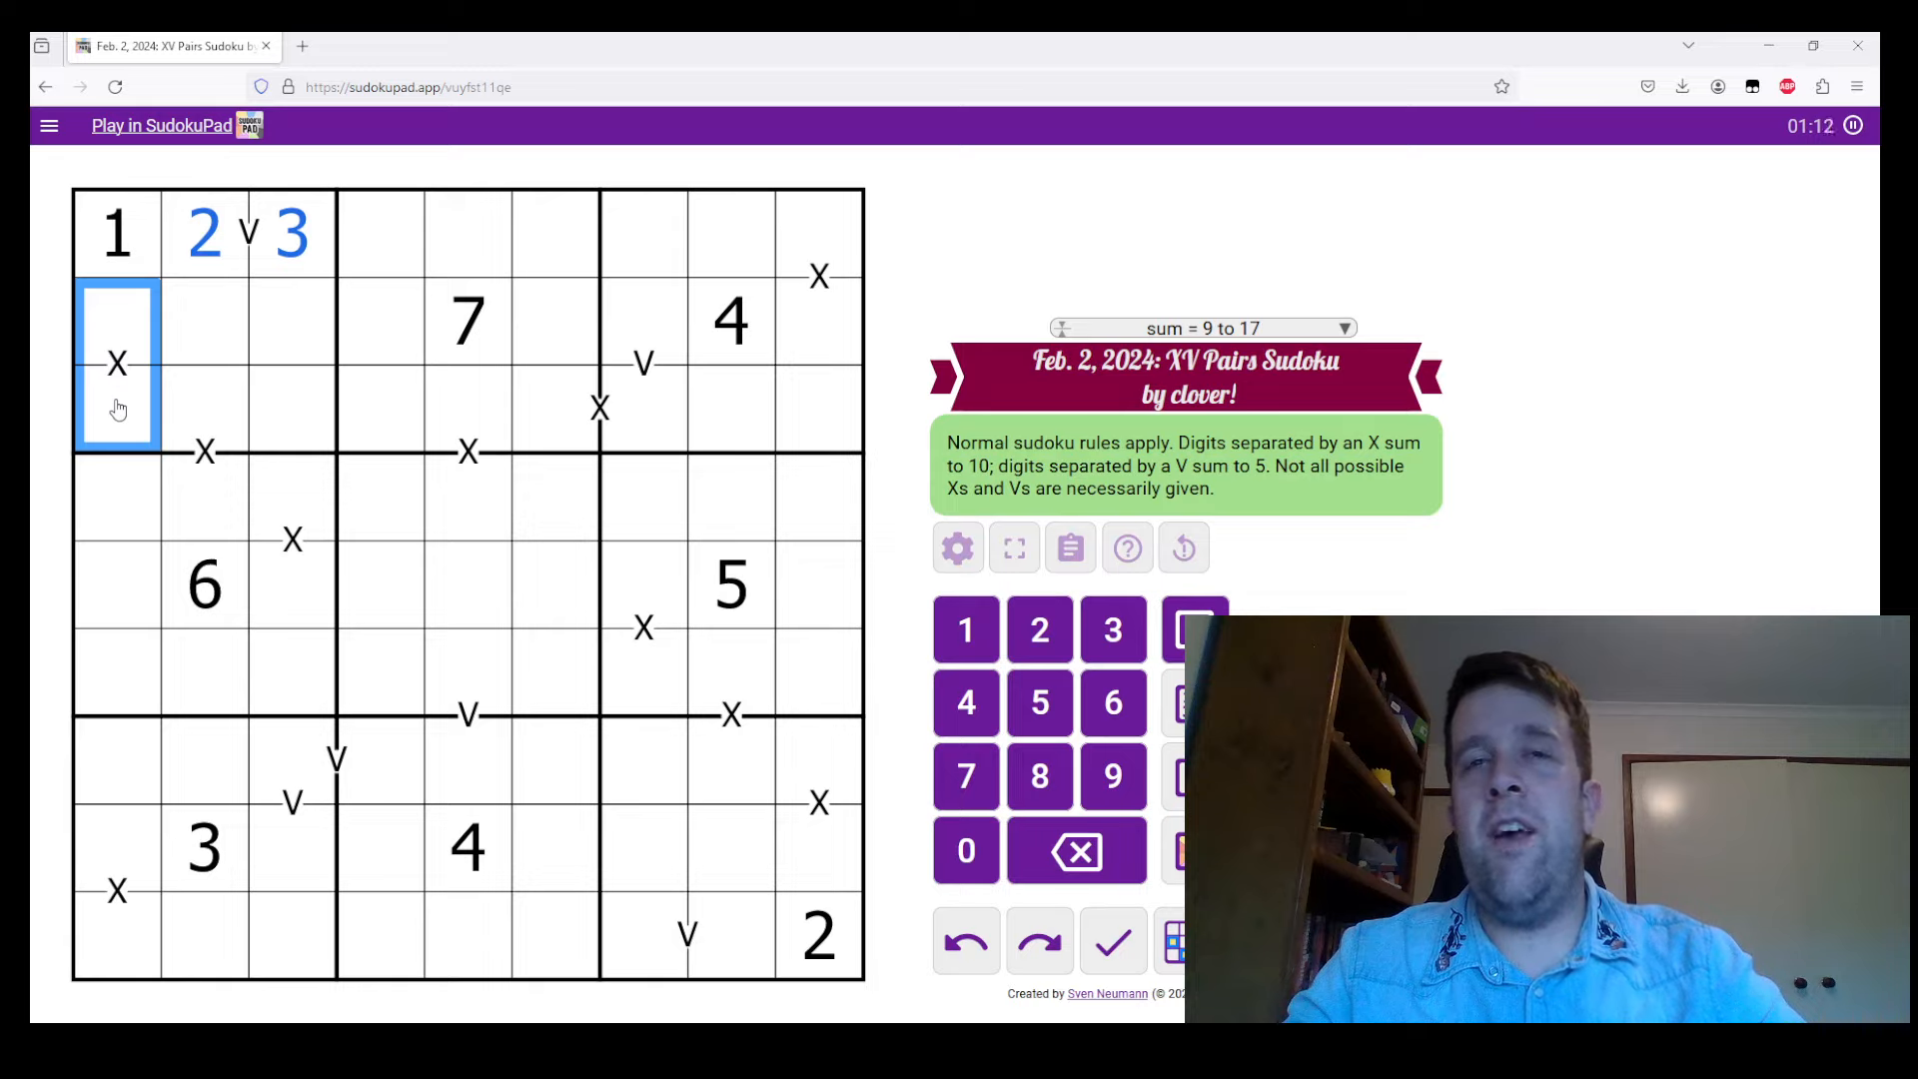
pyautogui.moveTo(34, 315)
pyautogui.write('6')
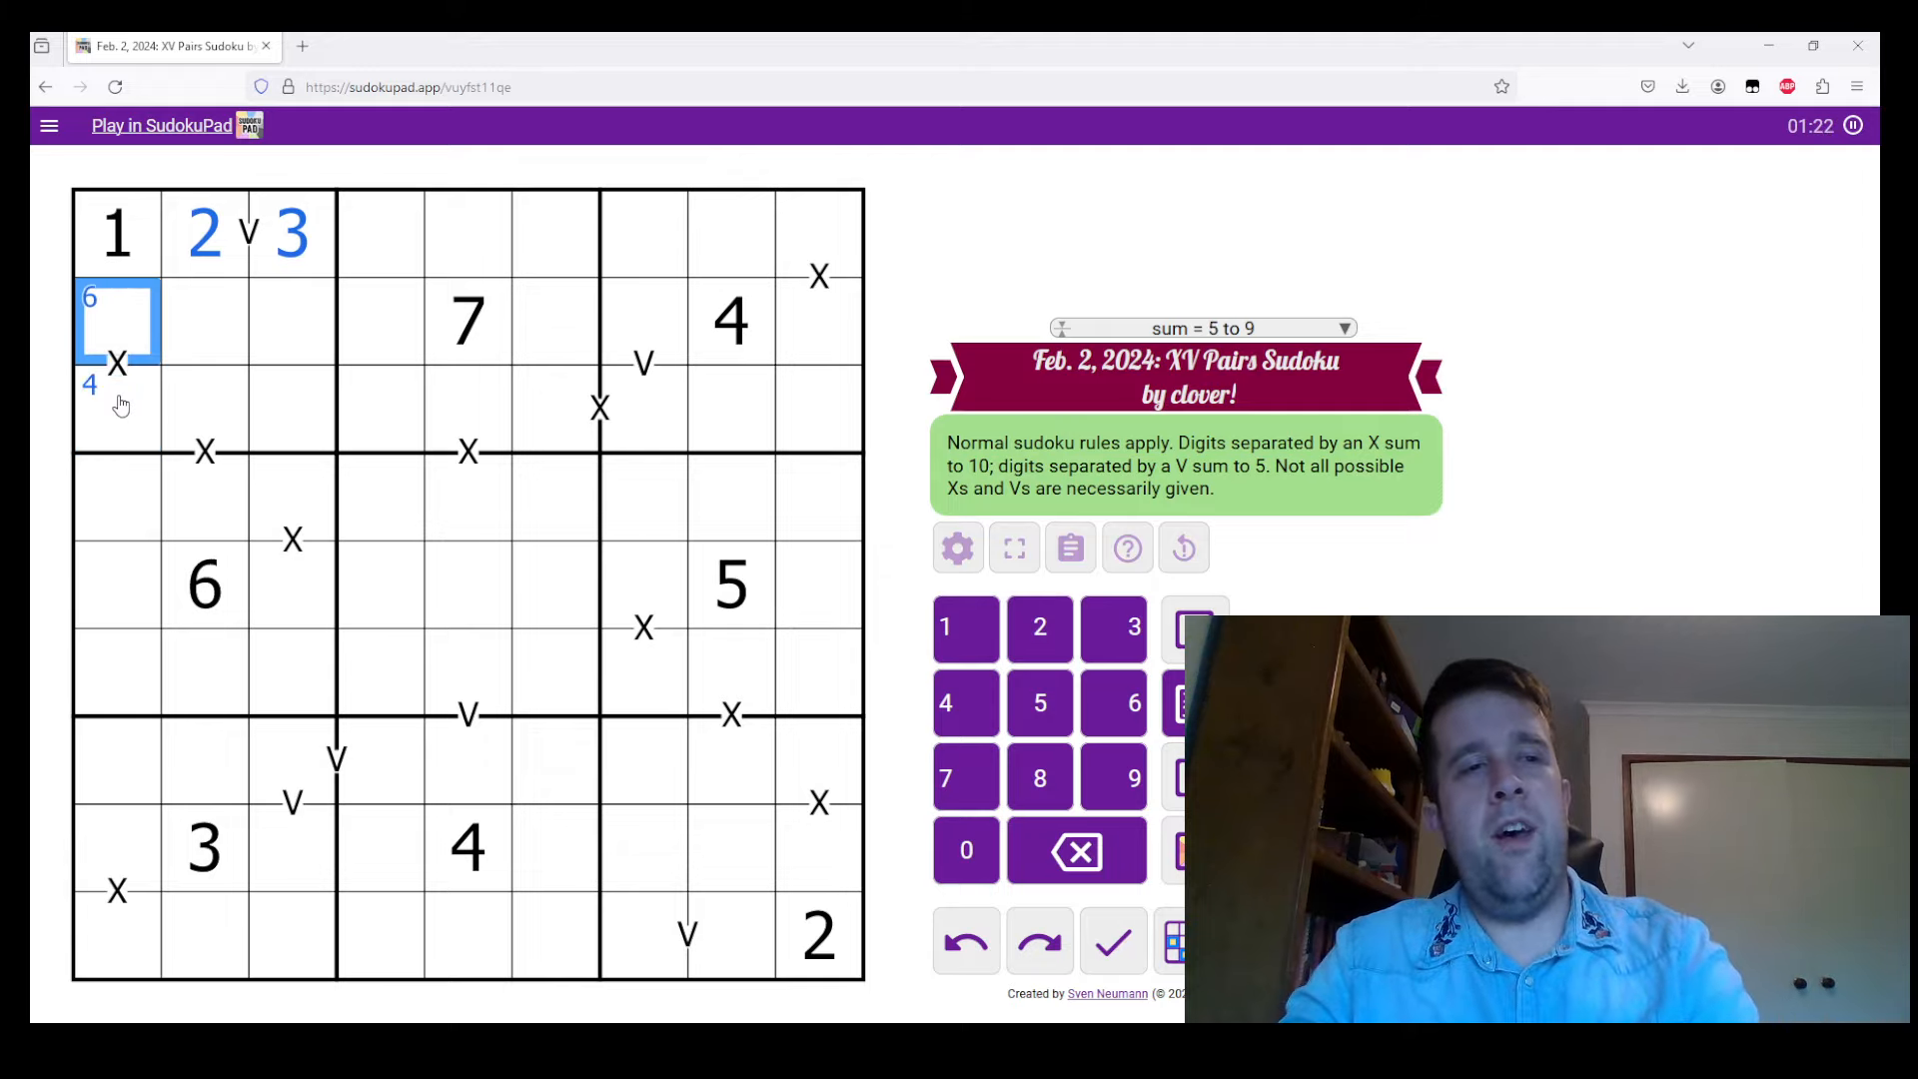
pyautogui.click(118, 407)
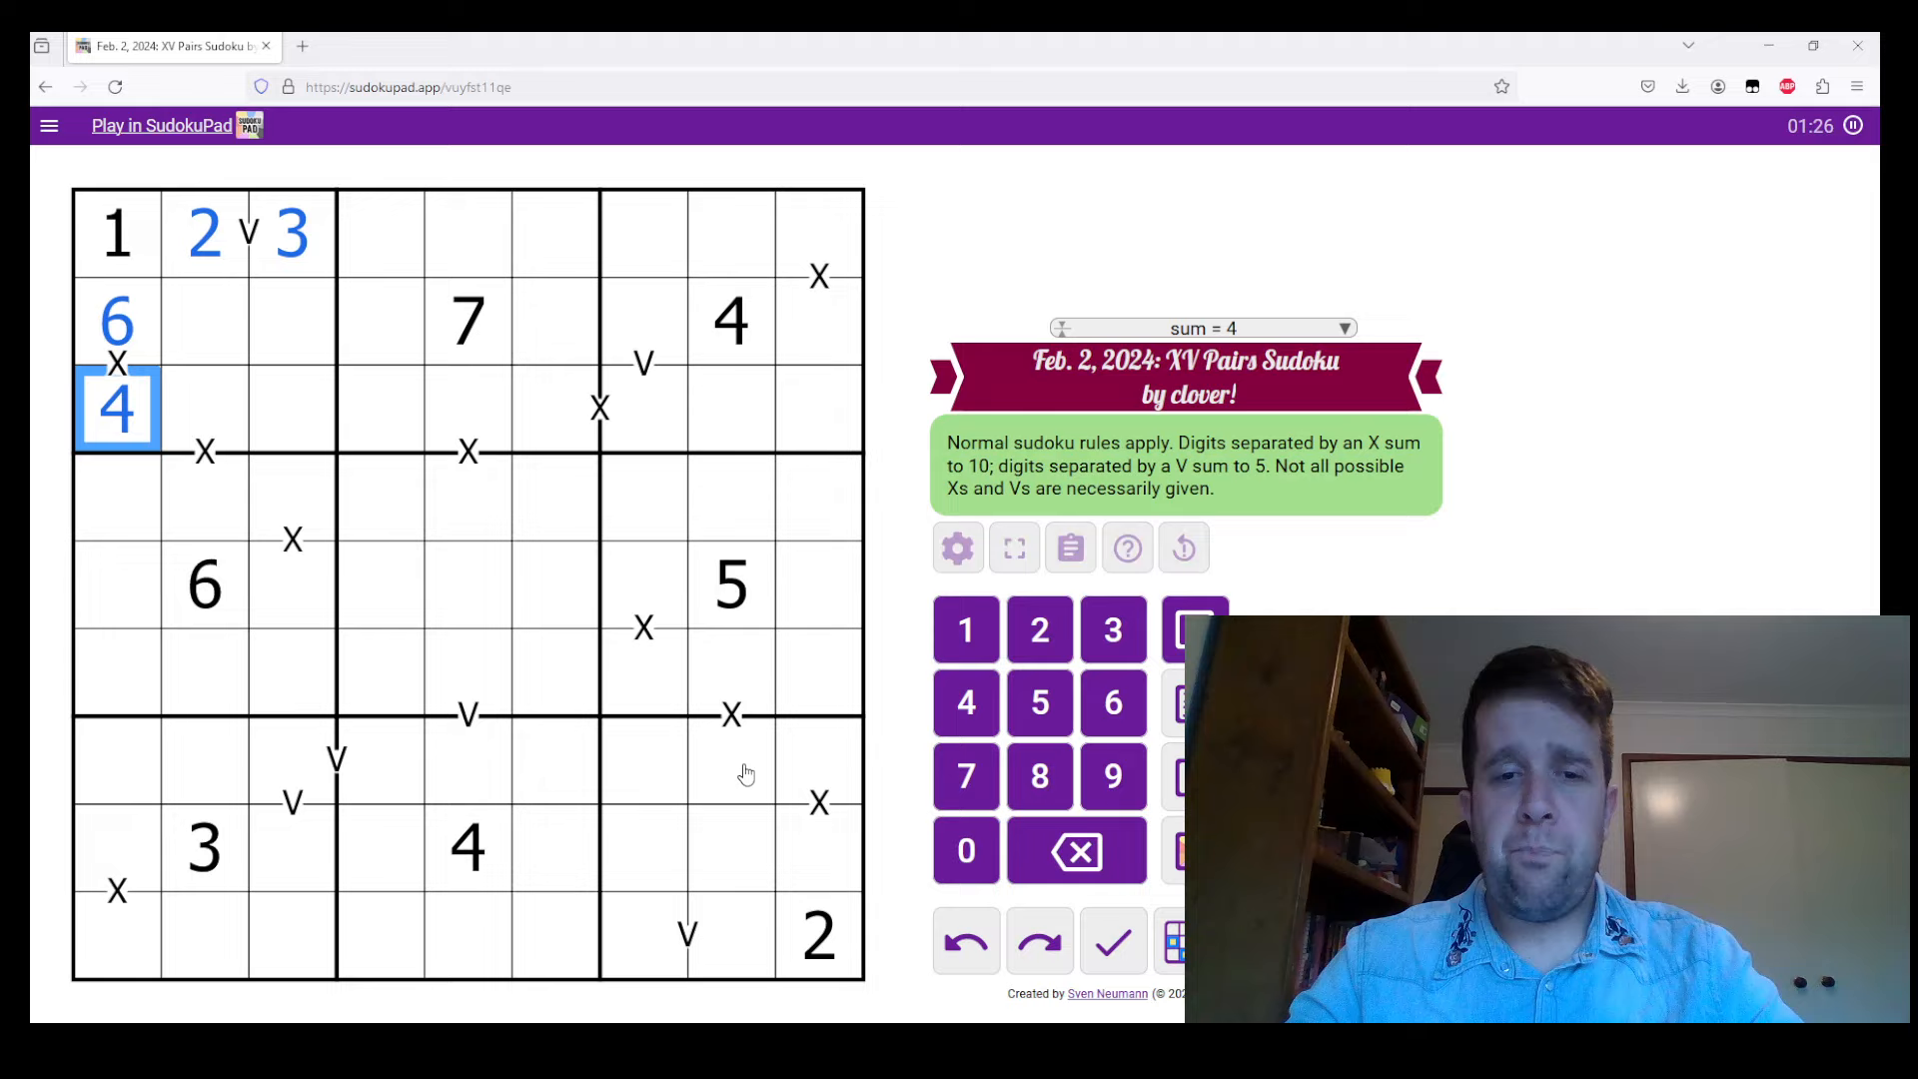
# Enter 4 and 1 on the row 9 V pair beside the corner 2
pyautogui.click(687, 937)
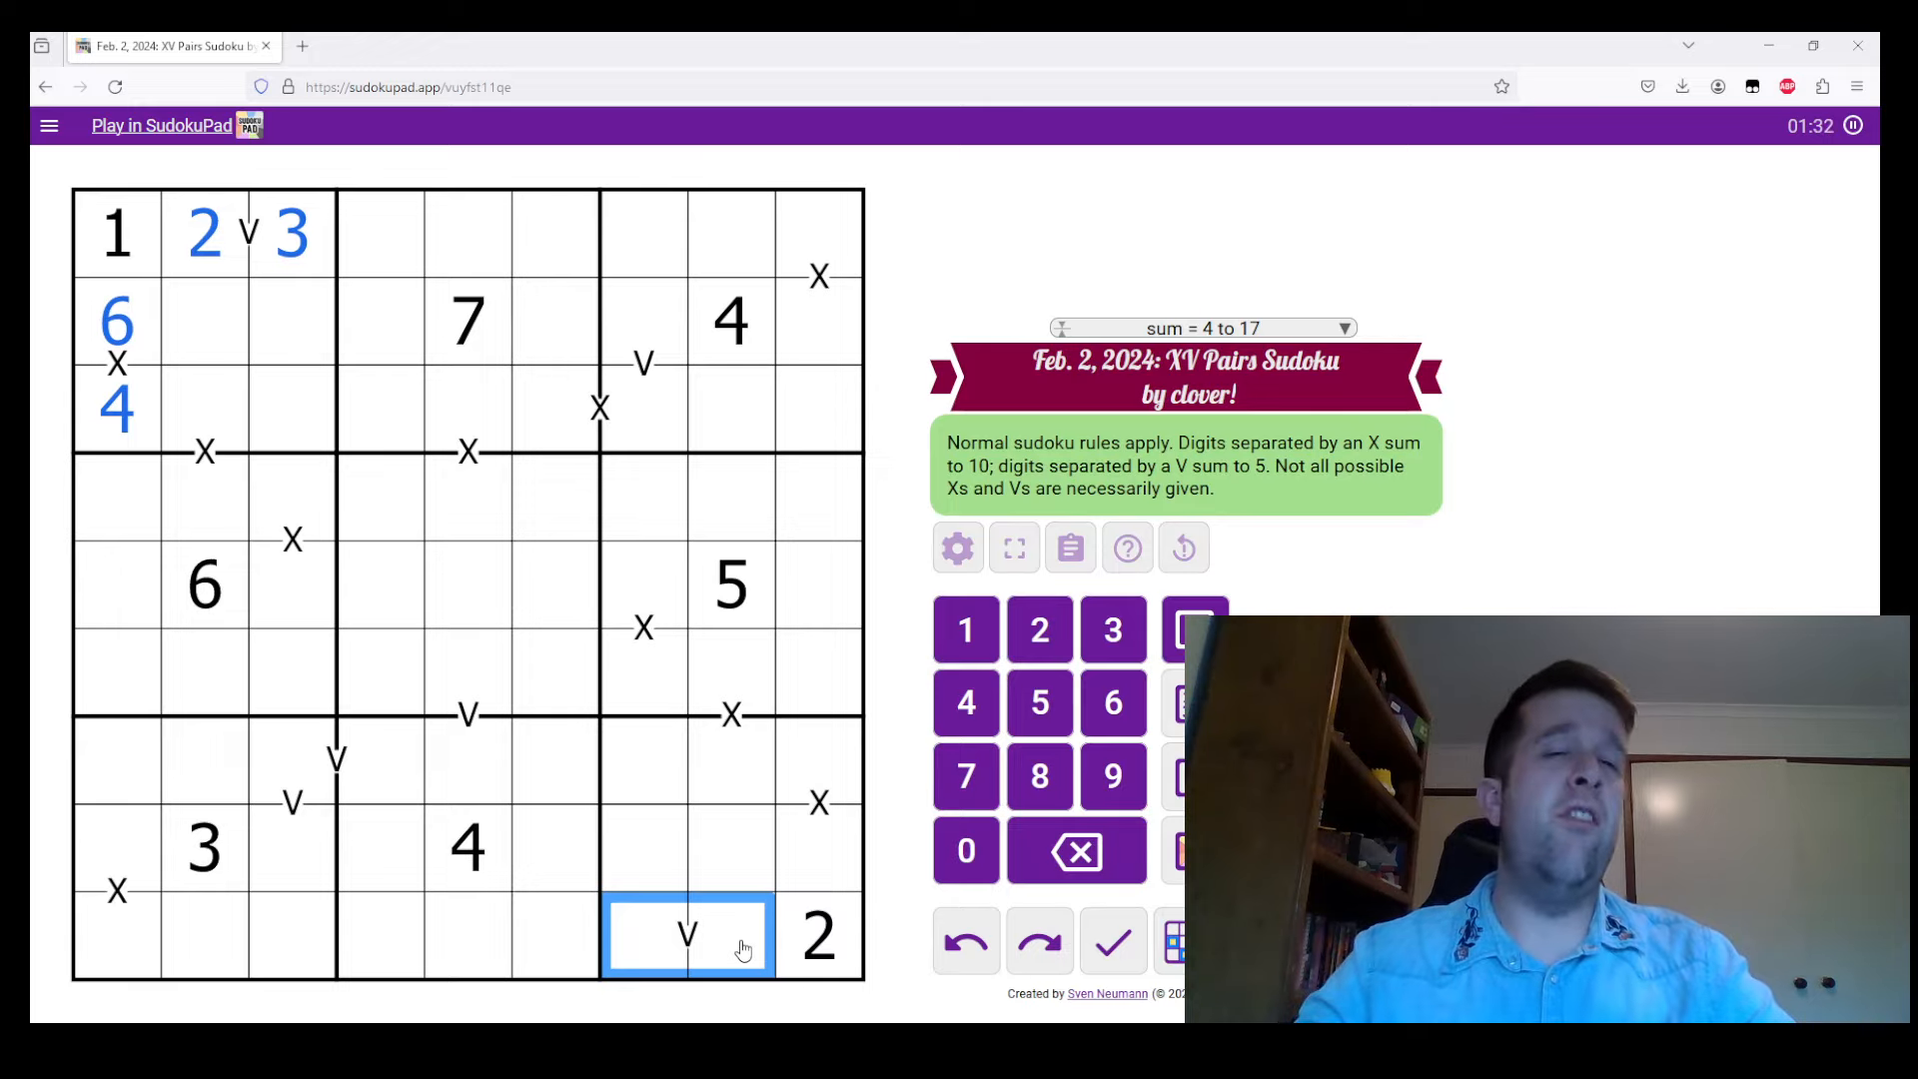
pyautogui.moveTo(767, 623)
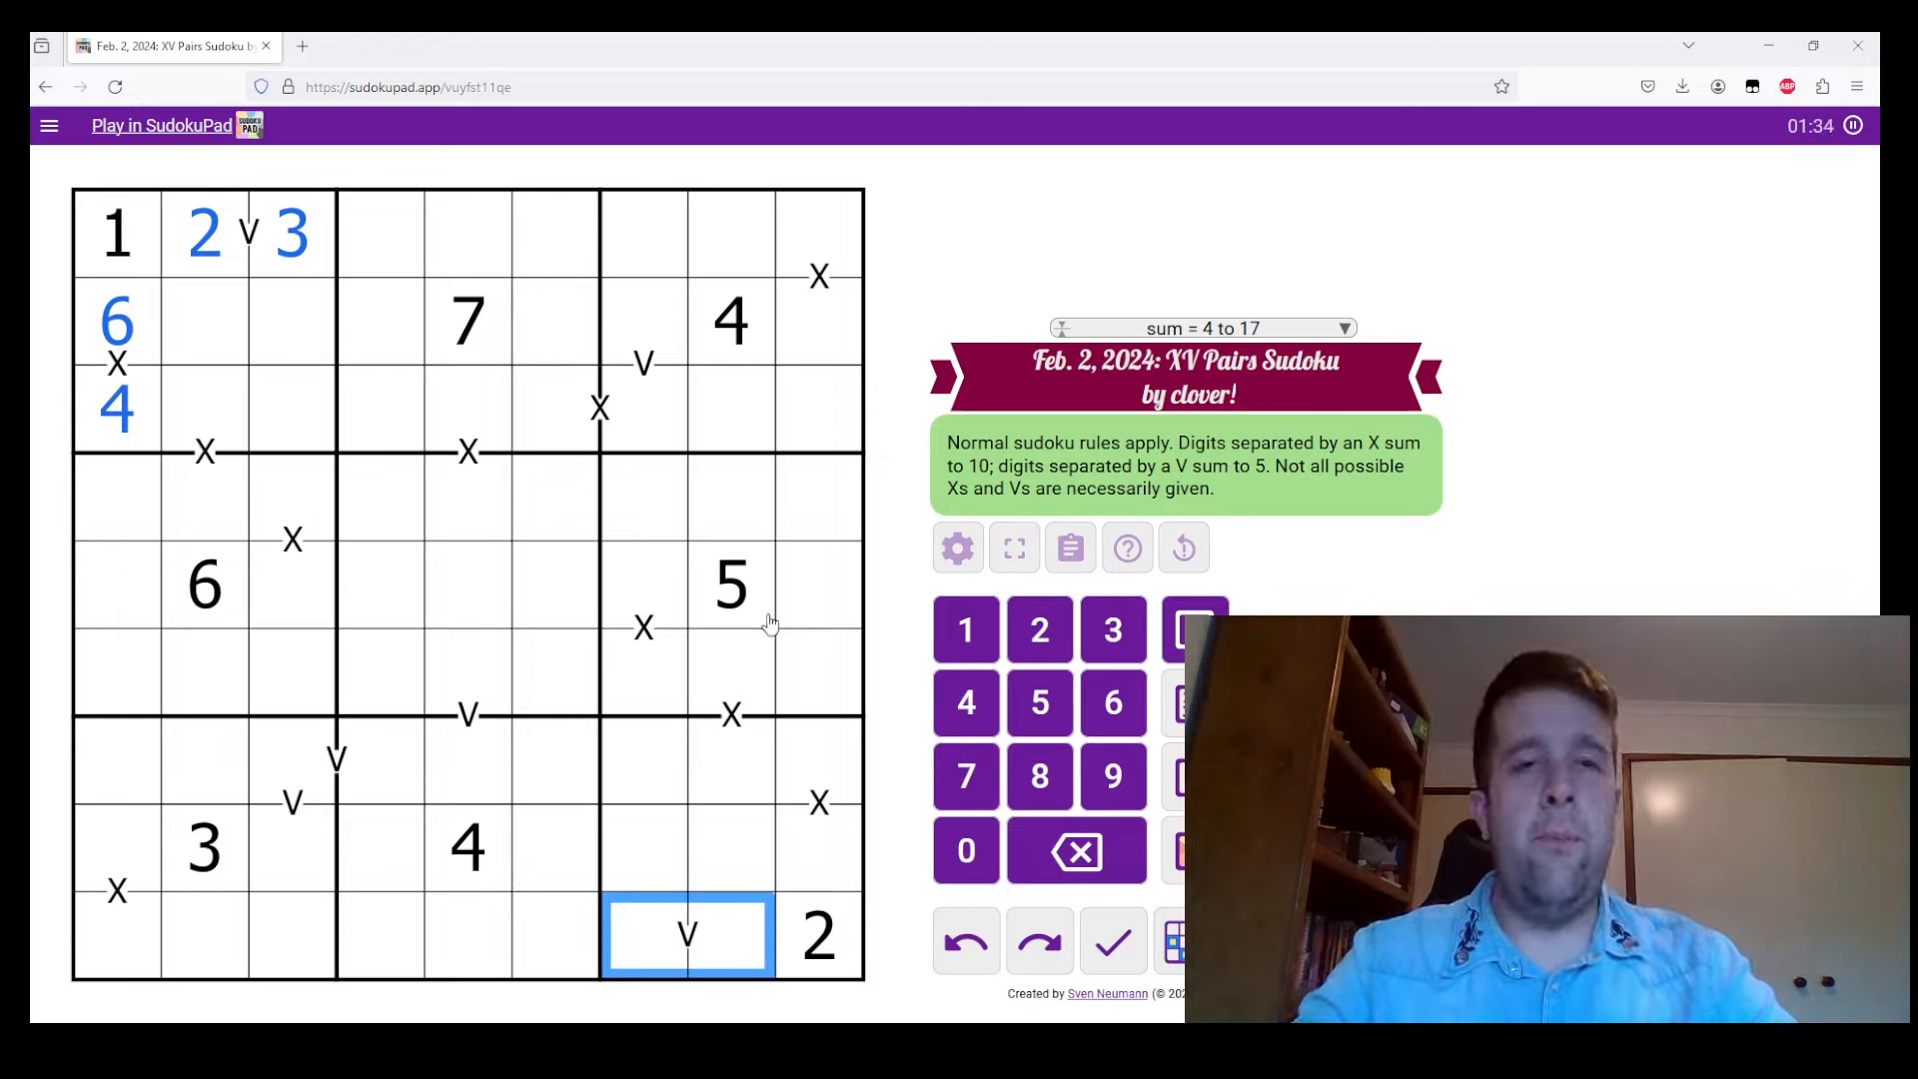
pyautogui.click(729, 320)
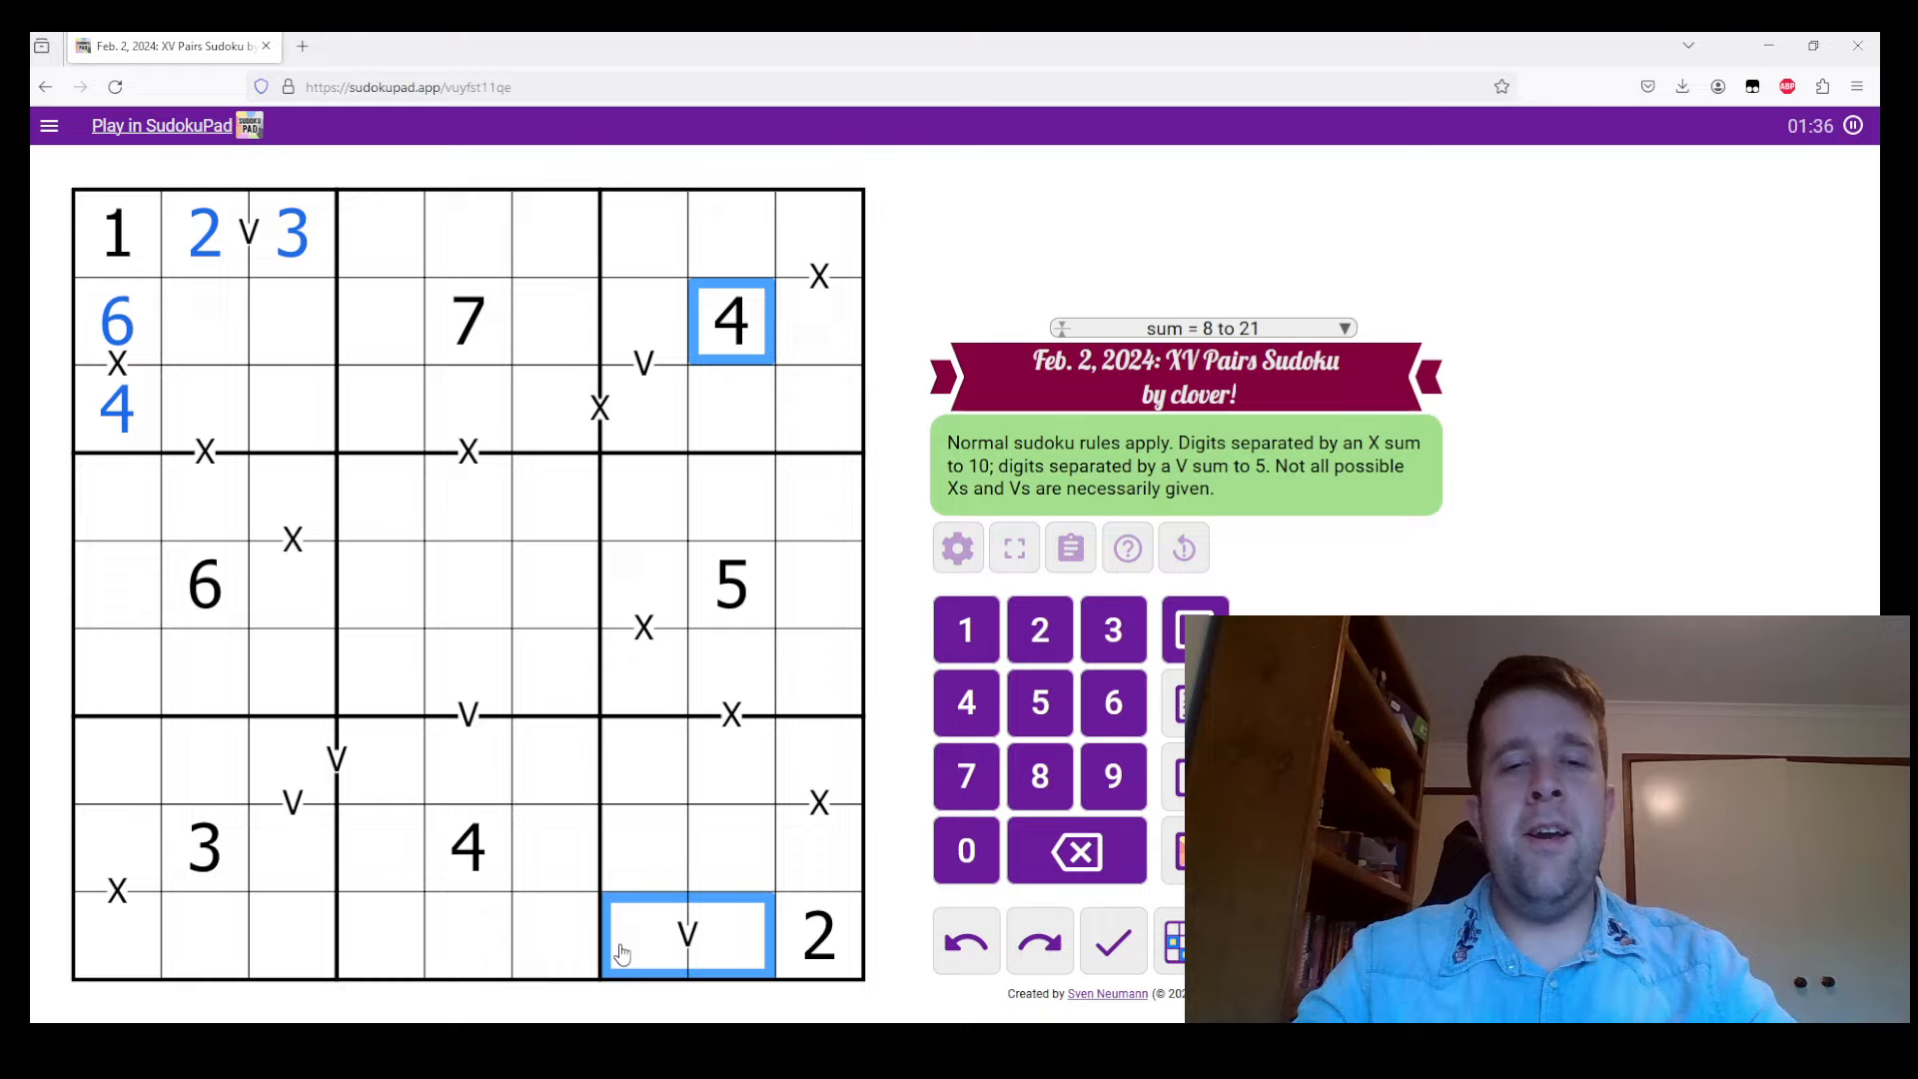
pyautogui.click(965, 629)
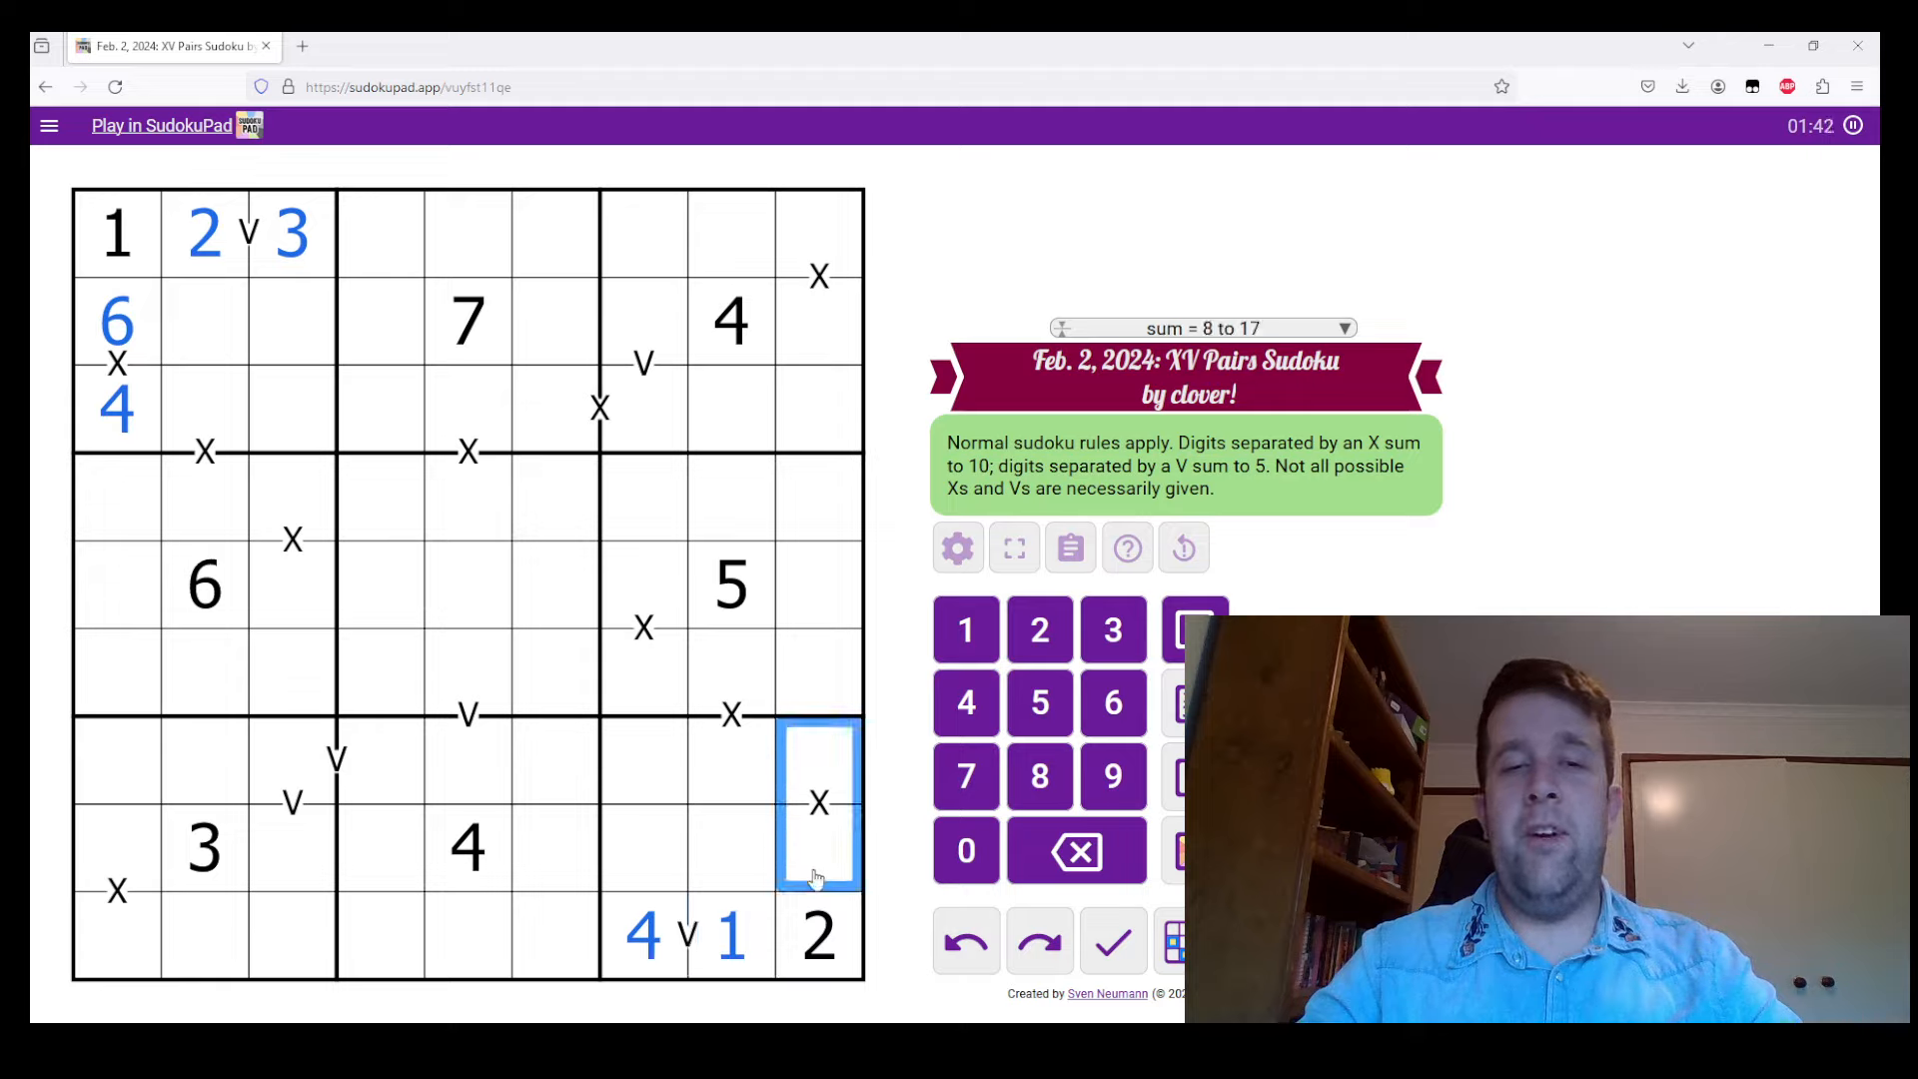
pyautogui.click(731, 935)
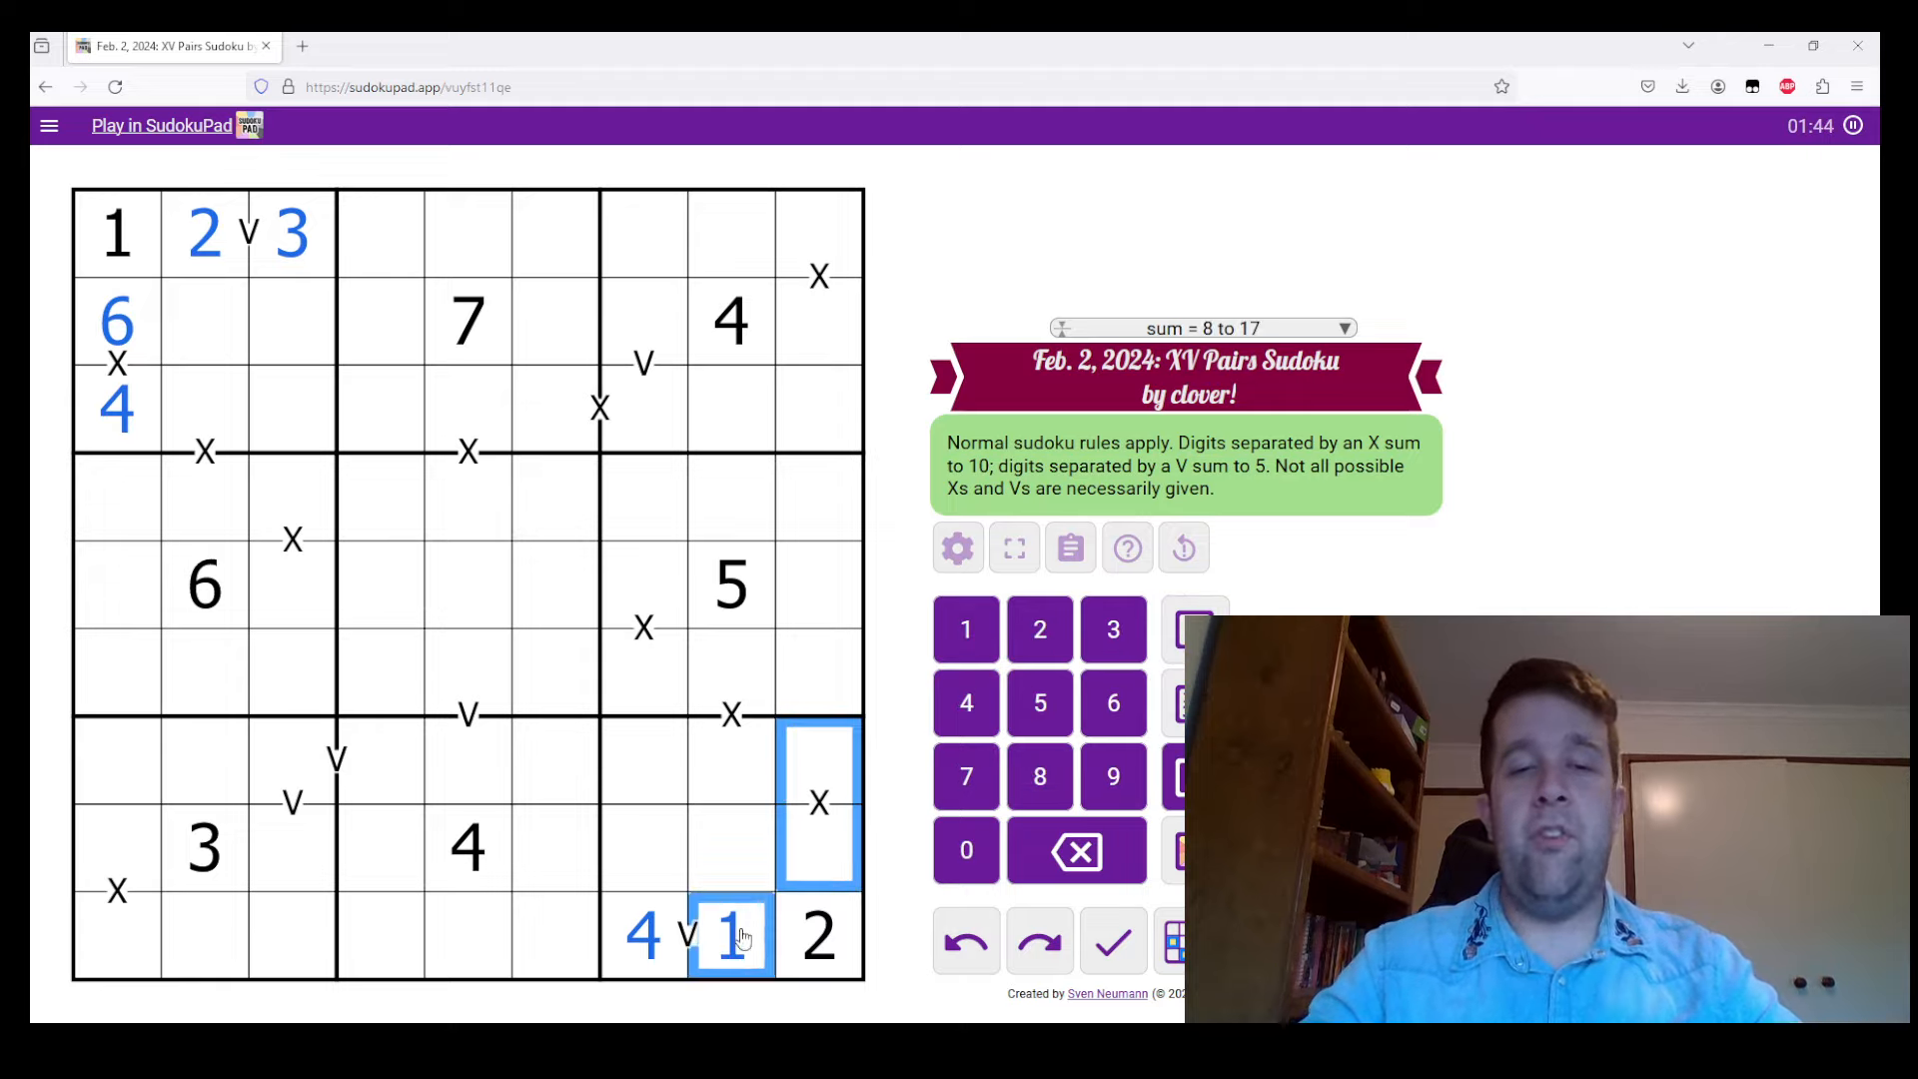
pyautogui.click(817, 935)
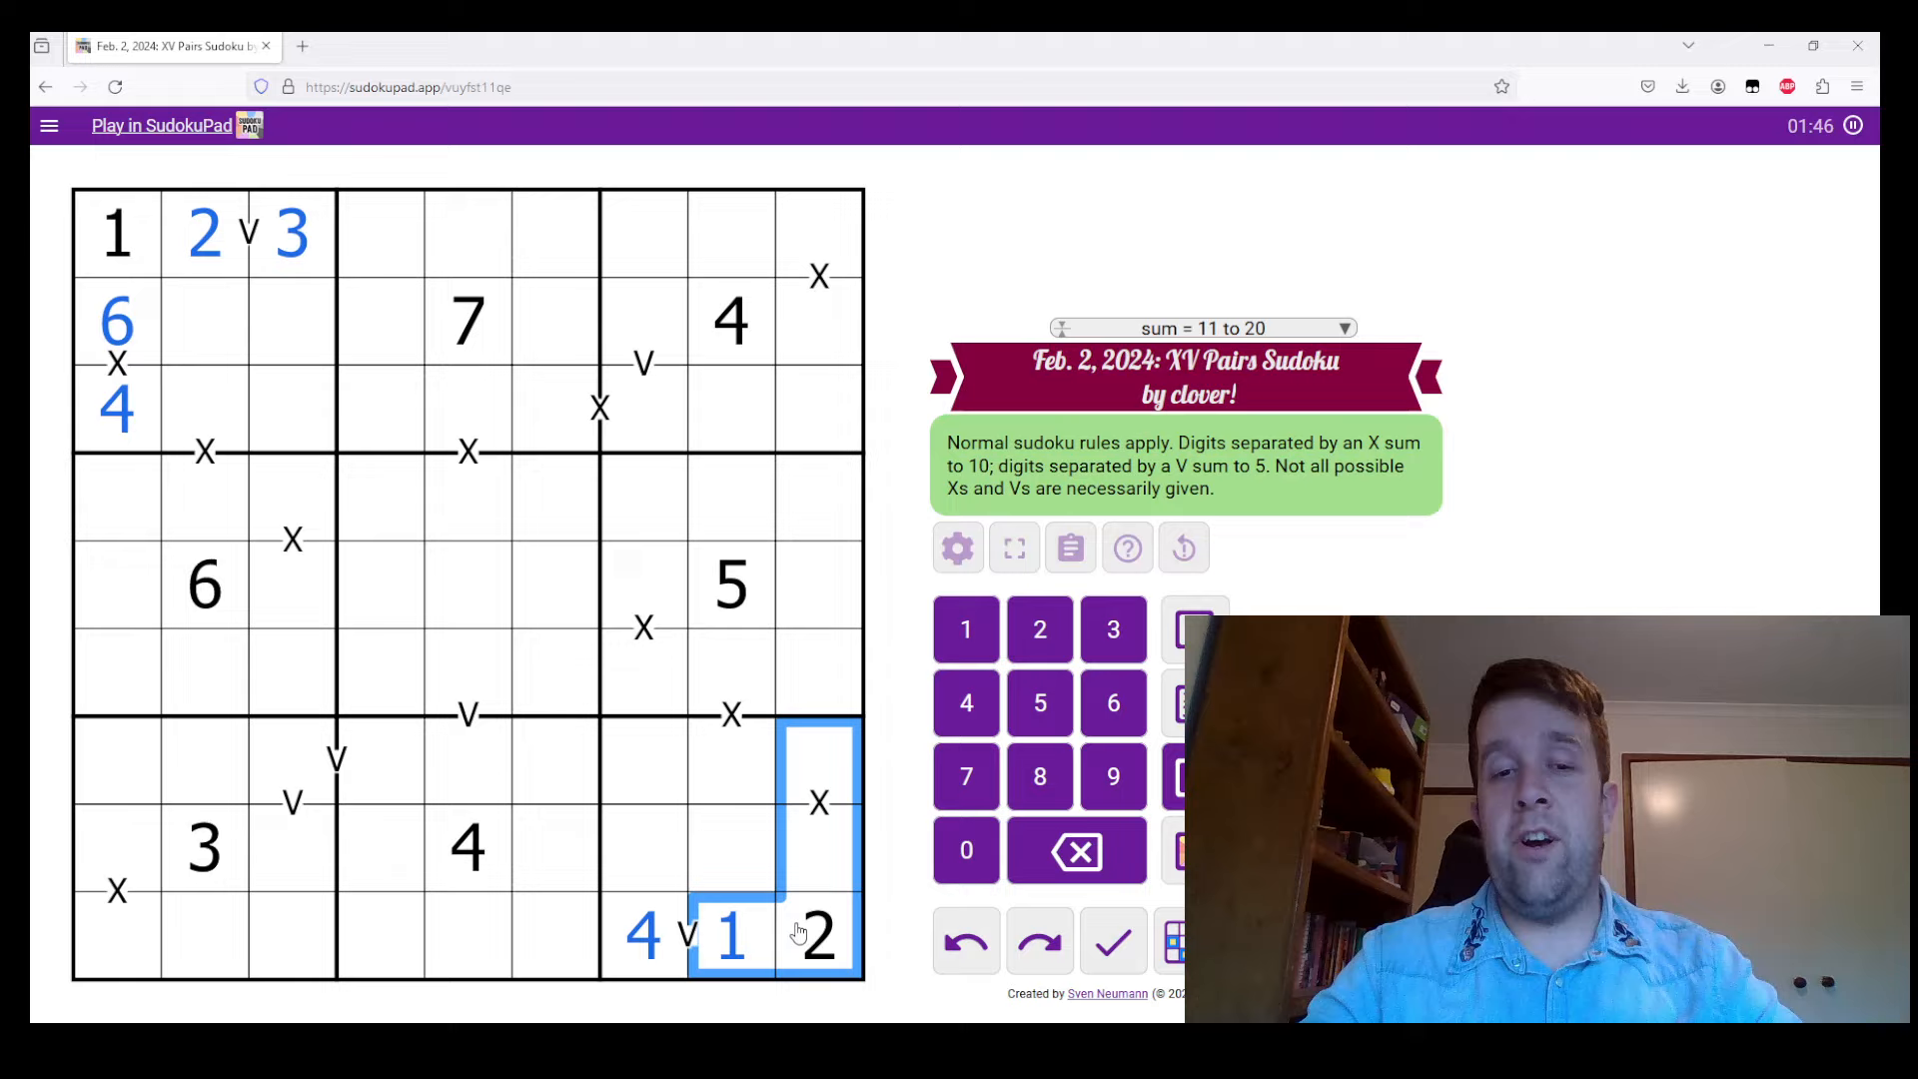
pyautogui.click(639, 932)
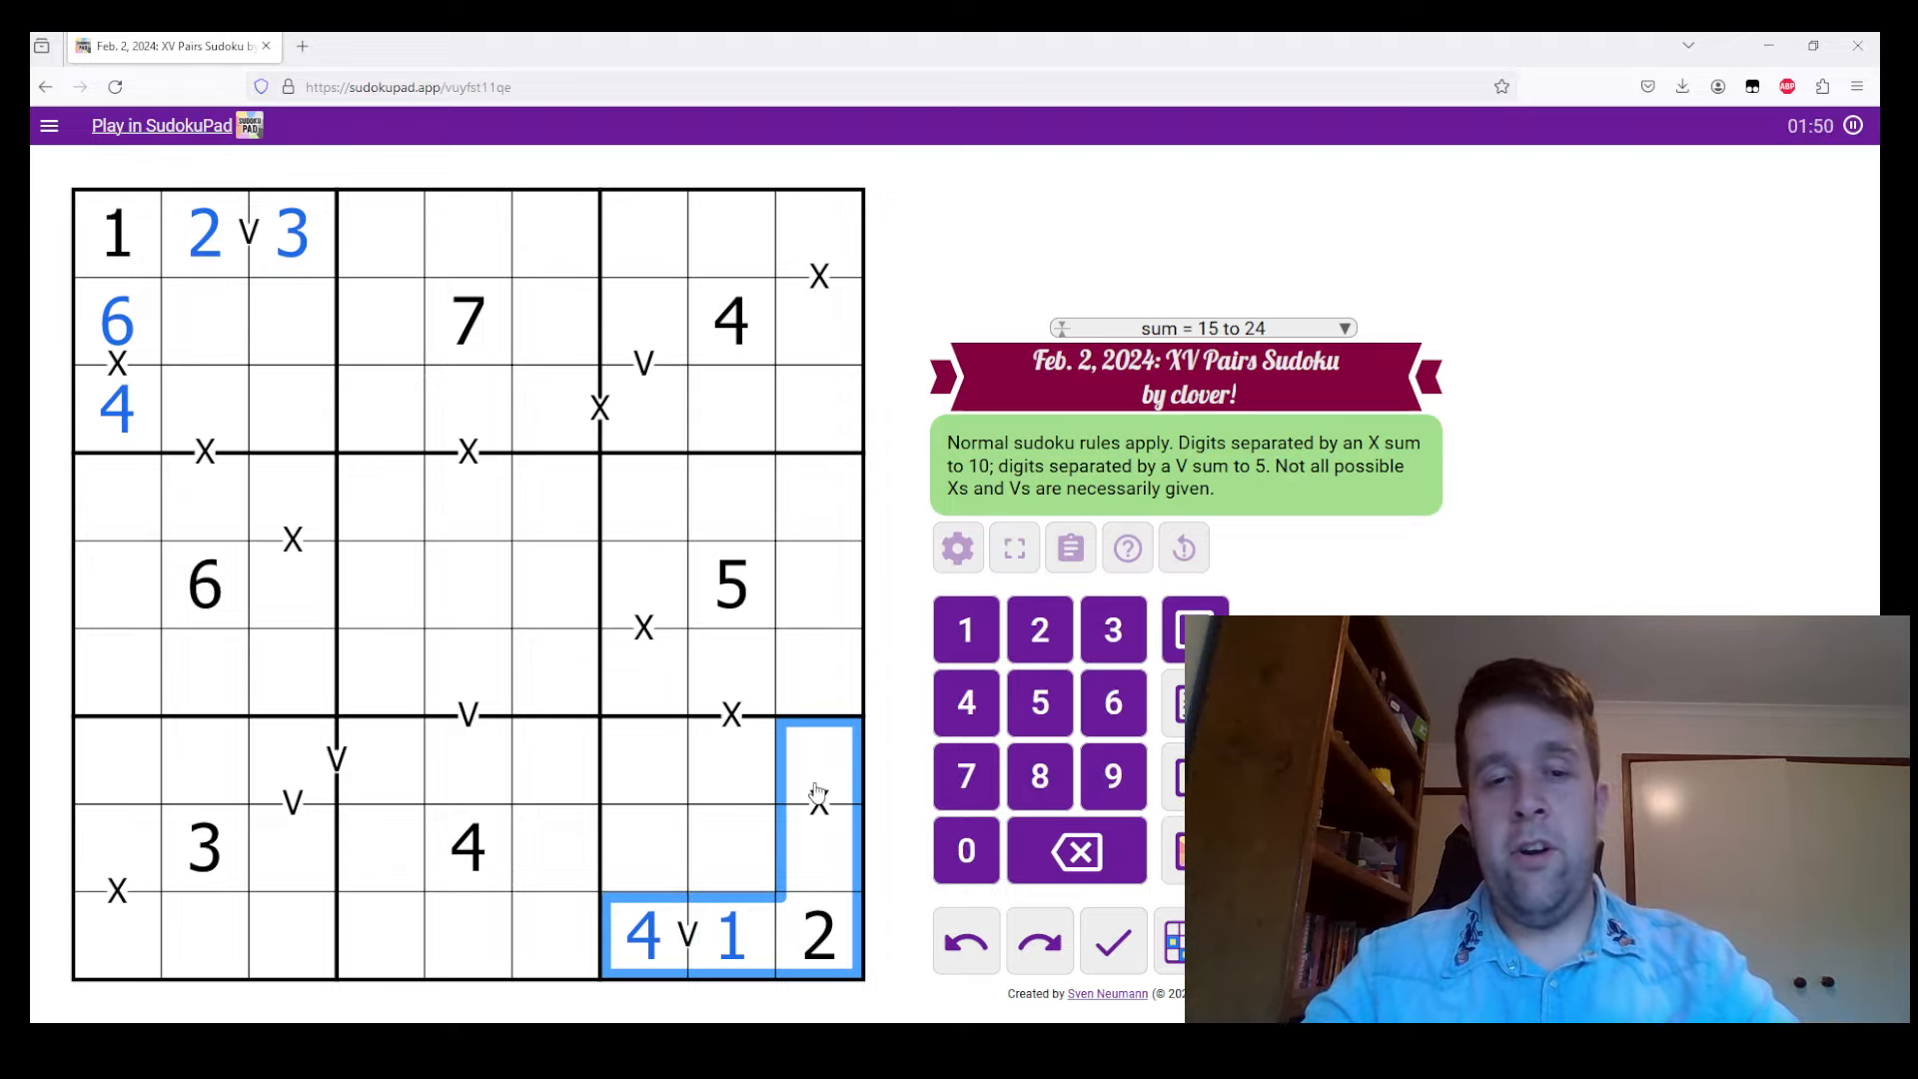
# Enter 3 and 7 on the column 9 X pair above the bottom-right 2
pyautogui.click(204, 847)
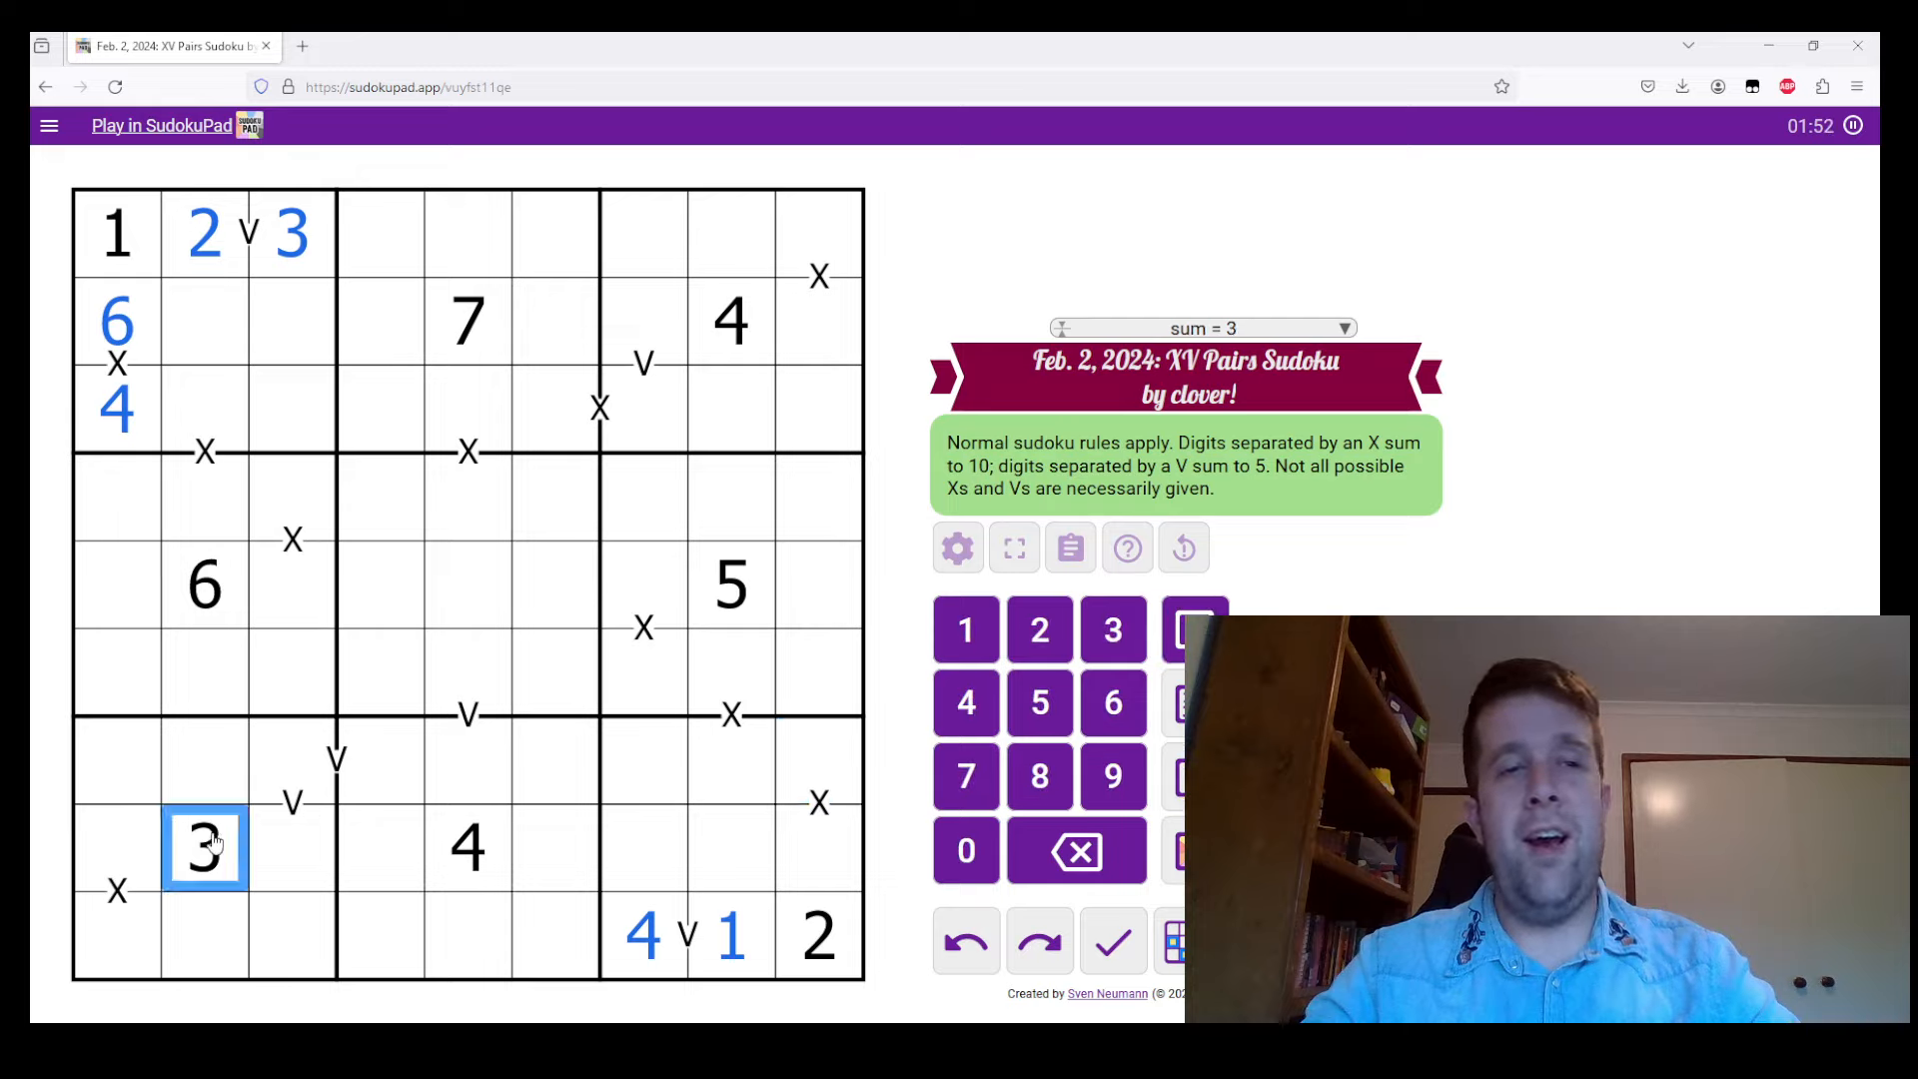
pyautogui.click(819, 851)
pyautogui.write('7')
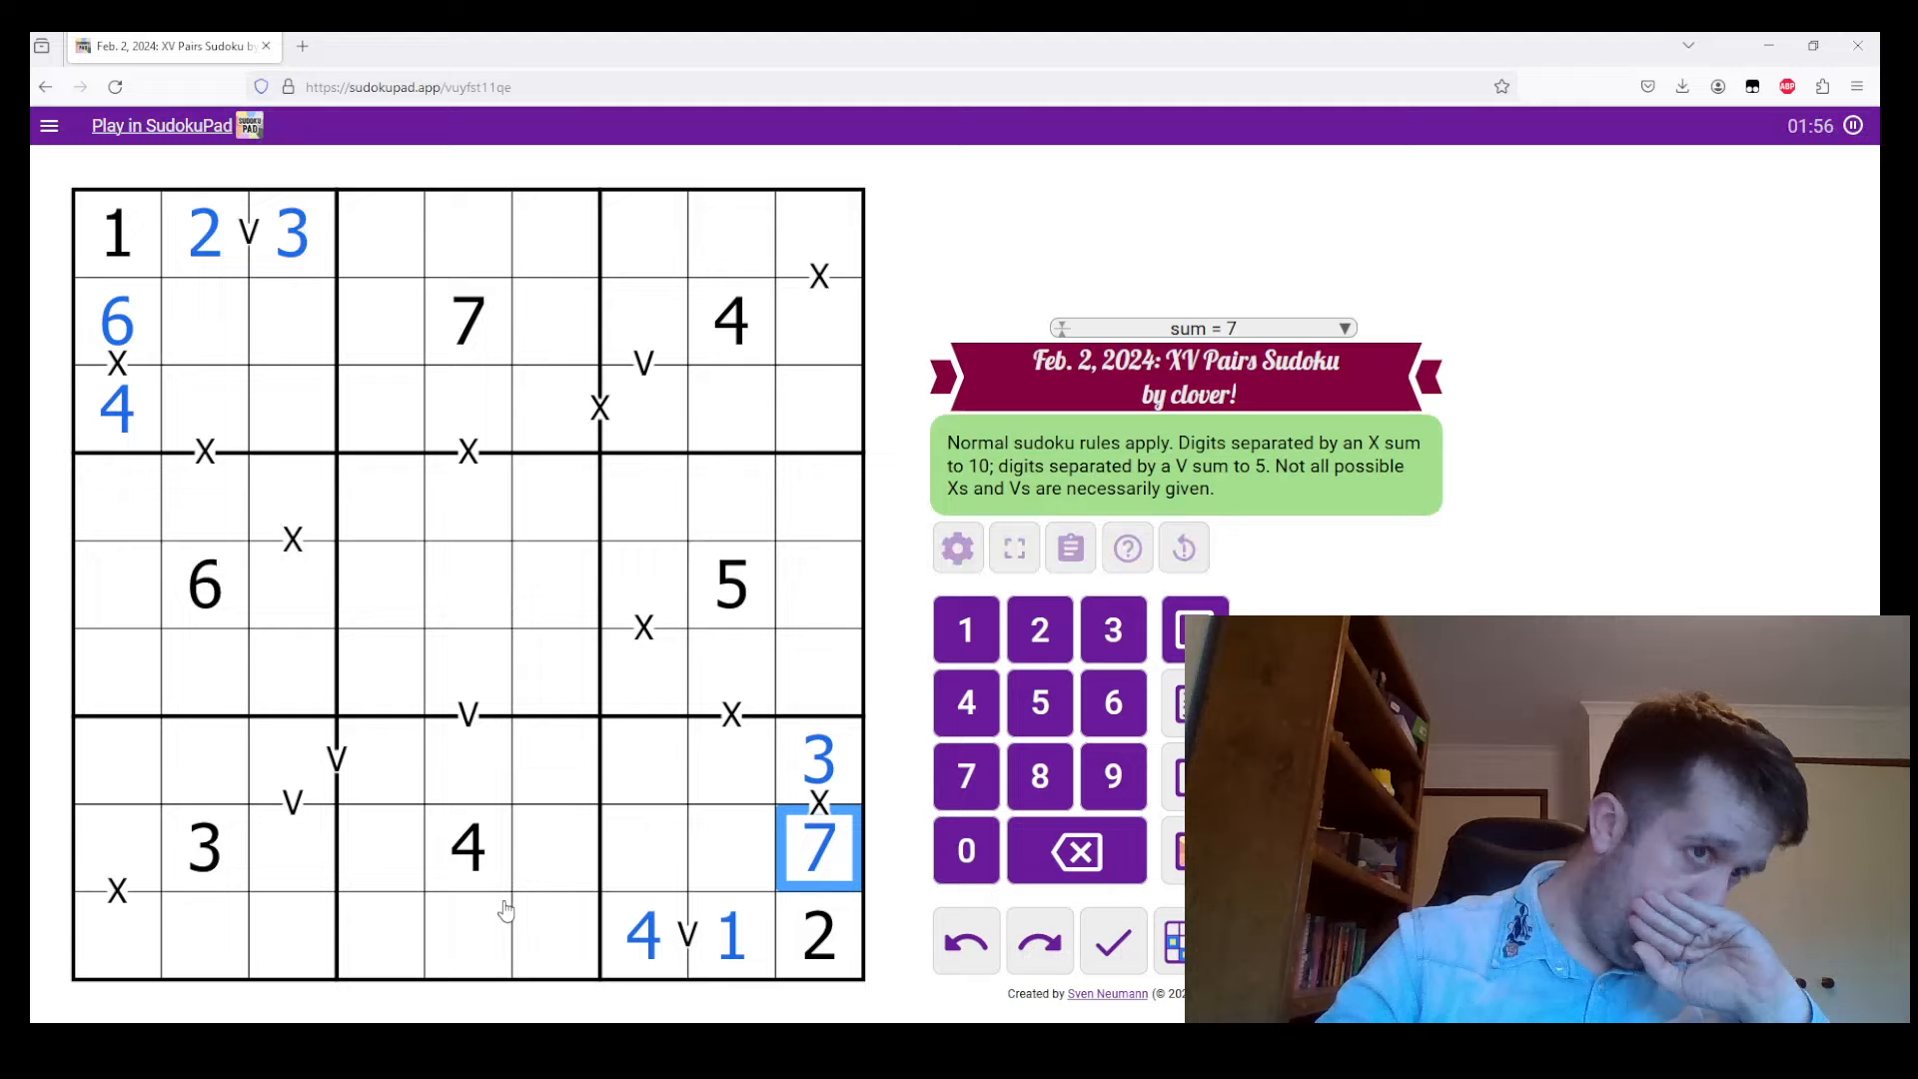
pyautogui.moveTo(140, 853)
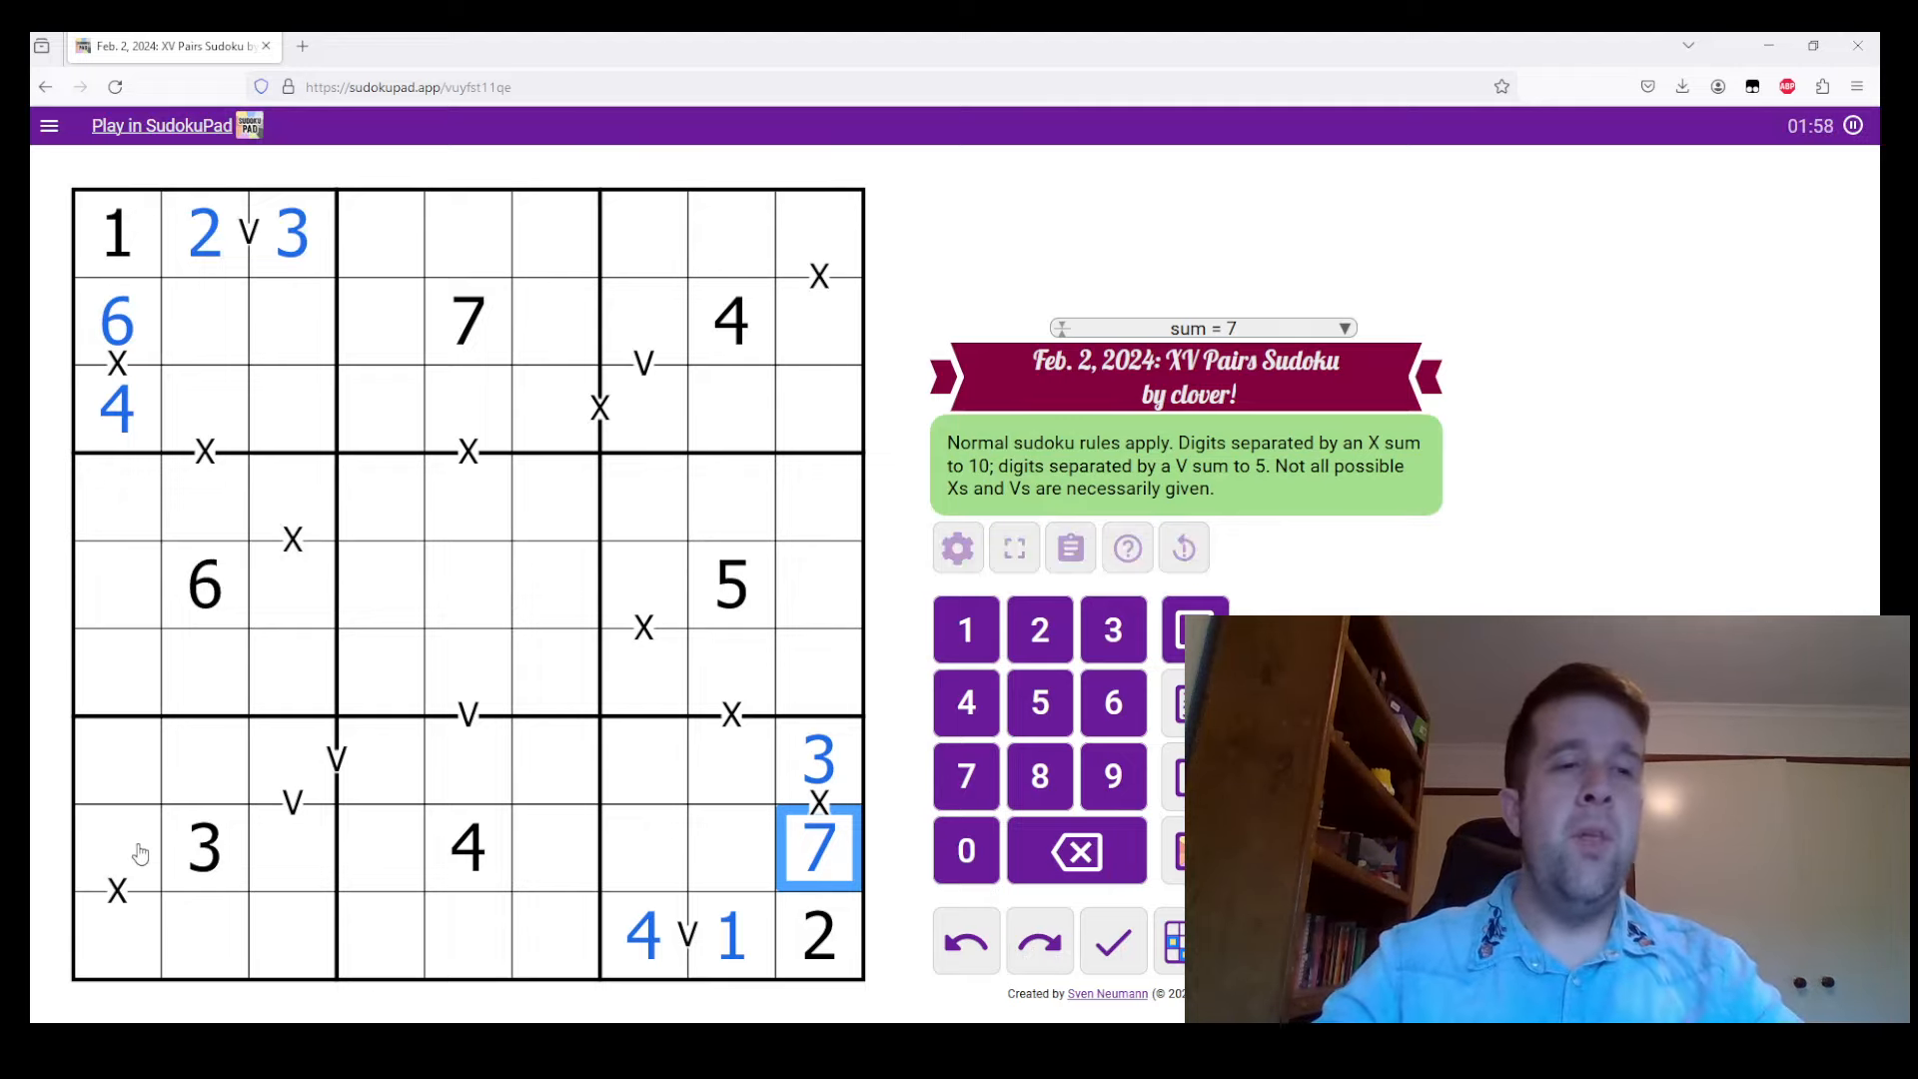
pyautogui.click(116, 893)
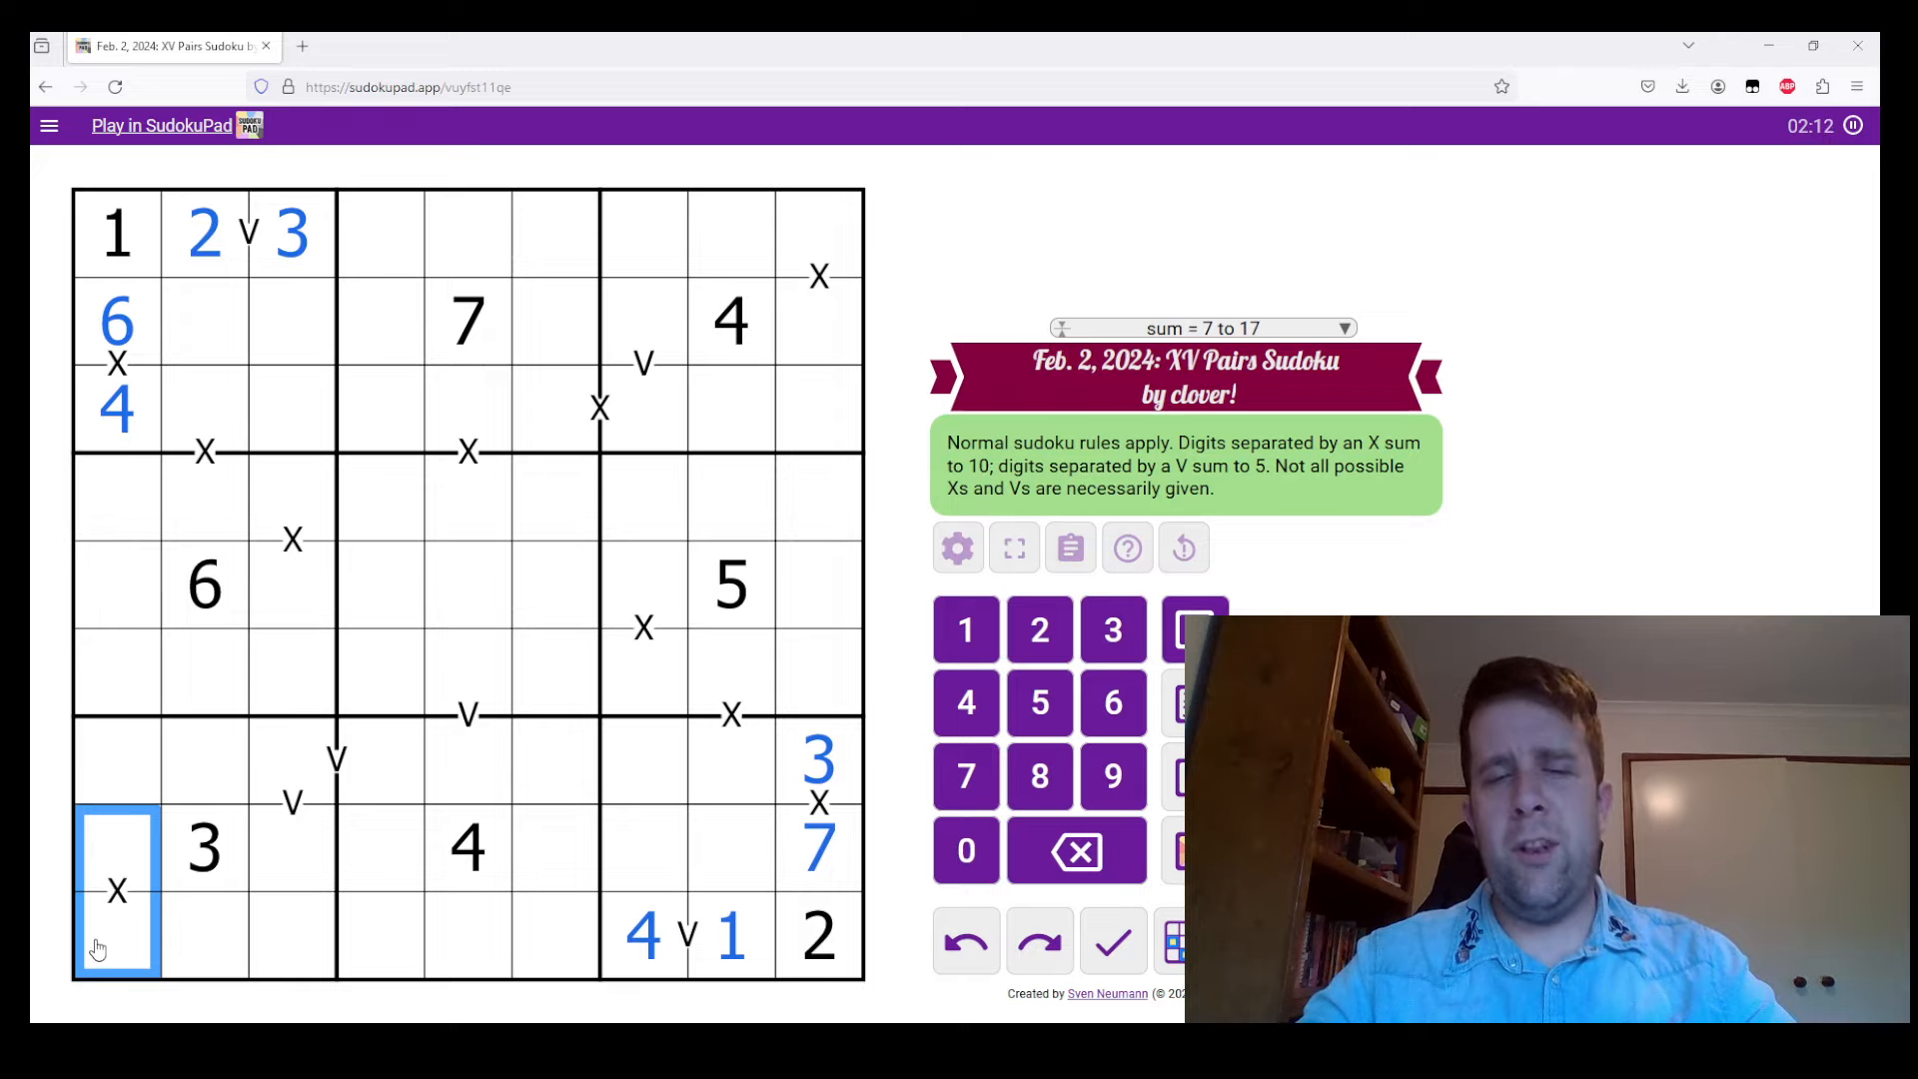
# Enter 2 and 8 on the bottom-left X pair in column 1
pyautogui.click(202, 847)
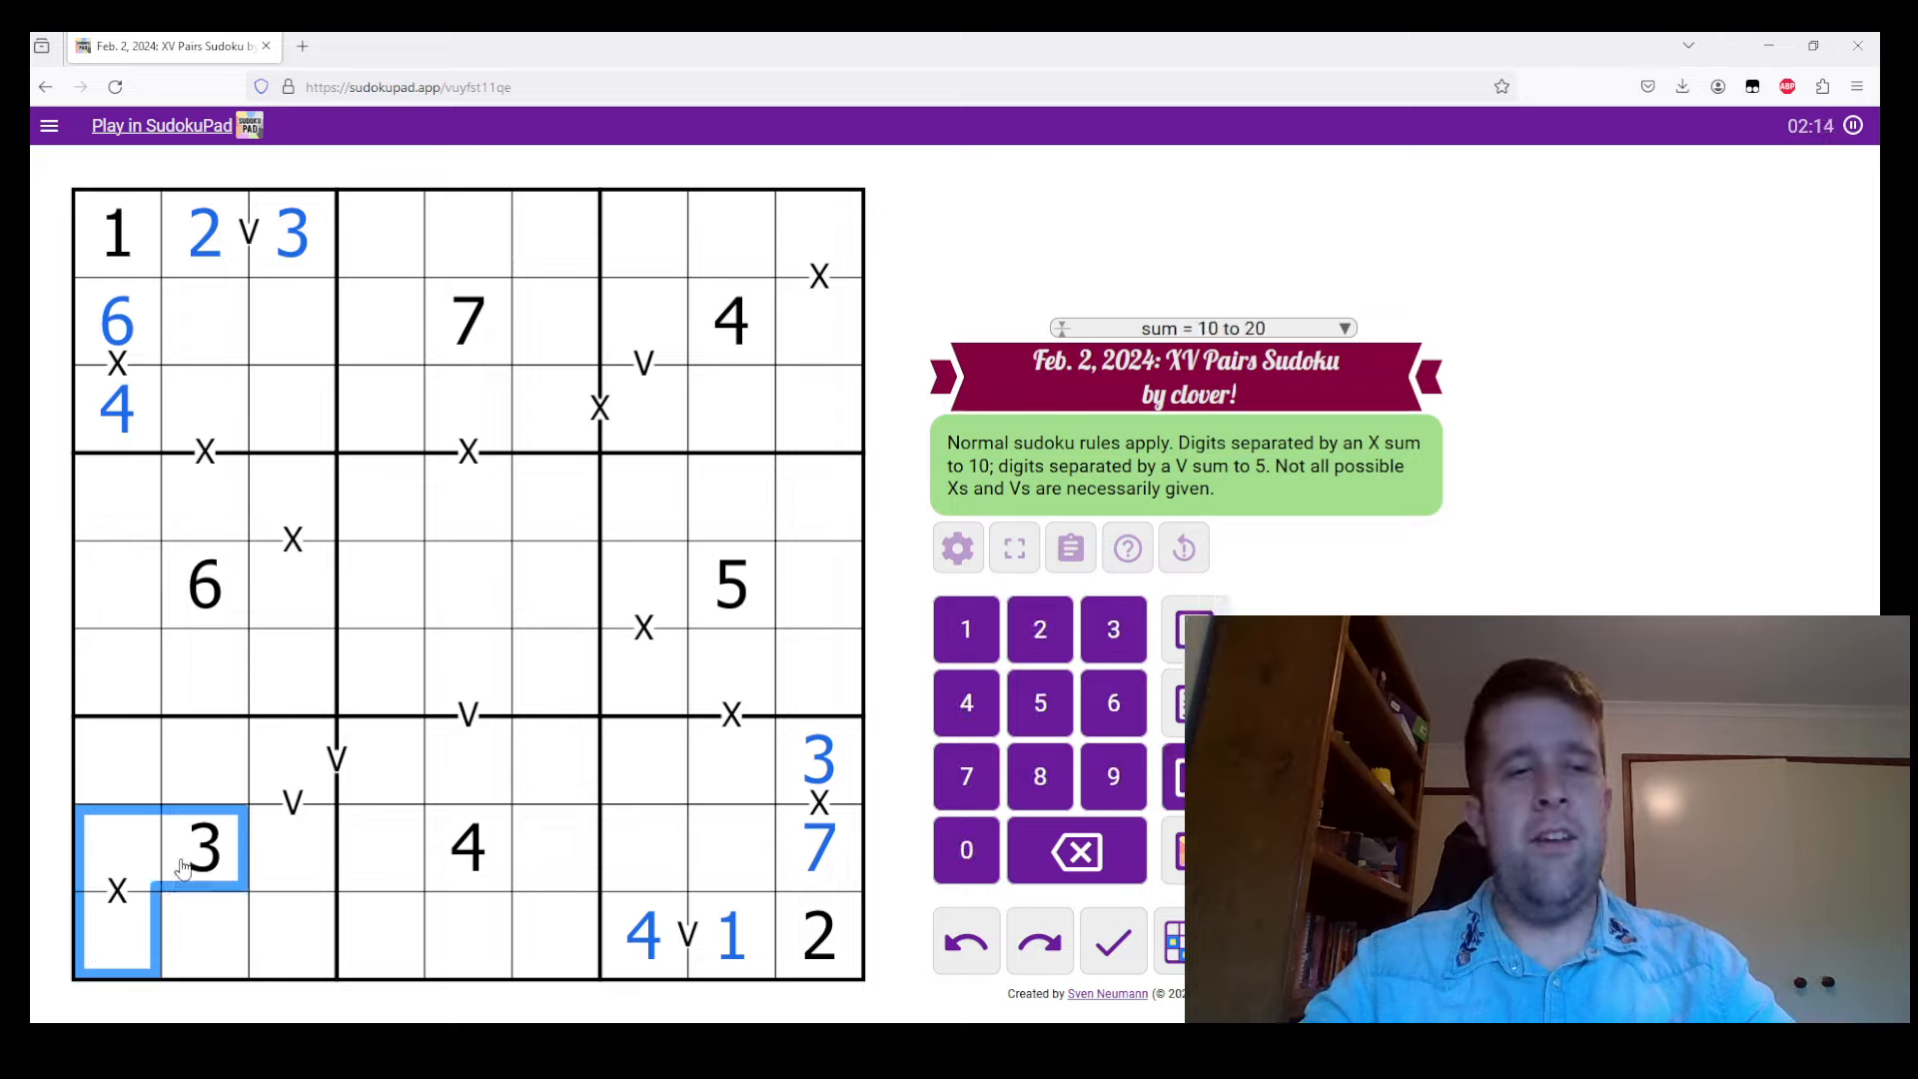
pyautogui.click(116, 231)
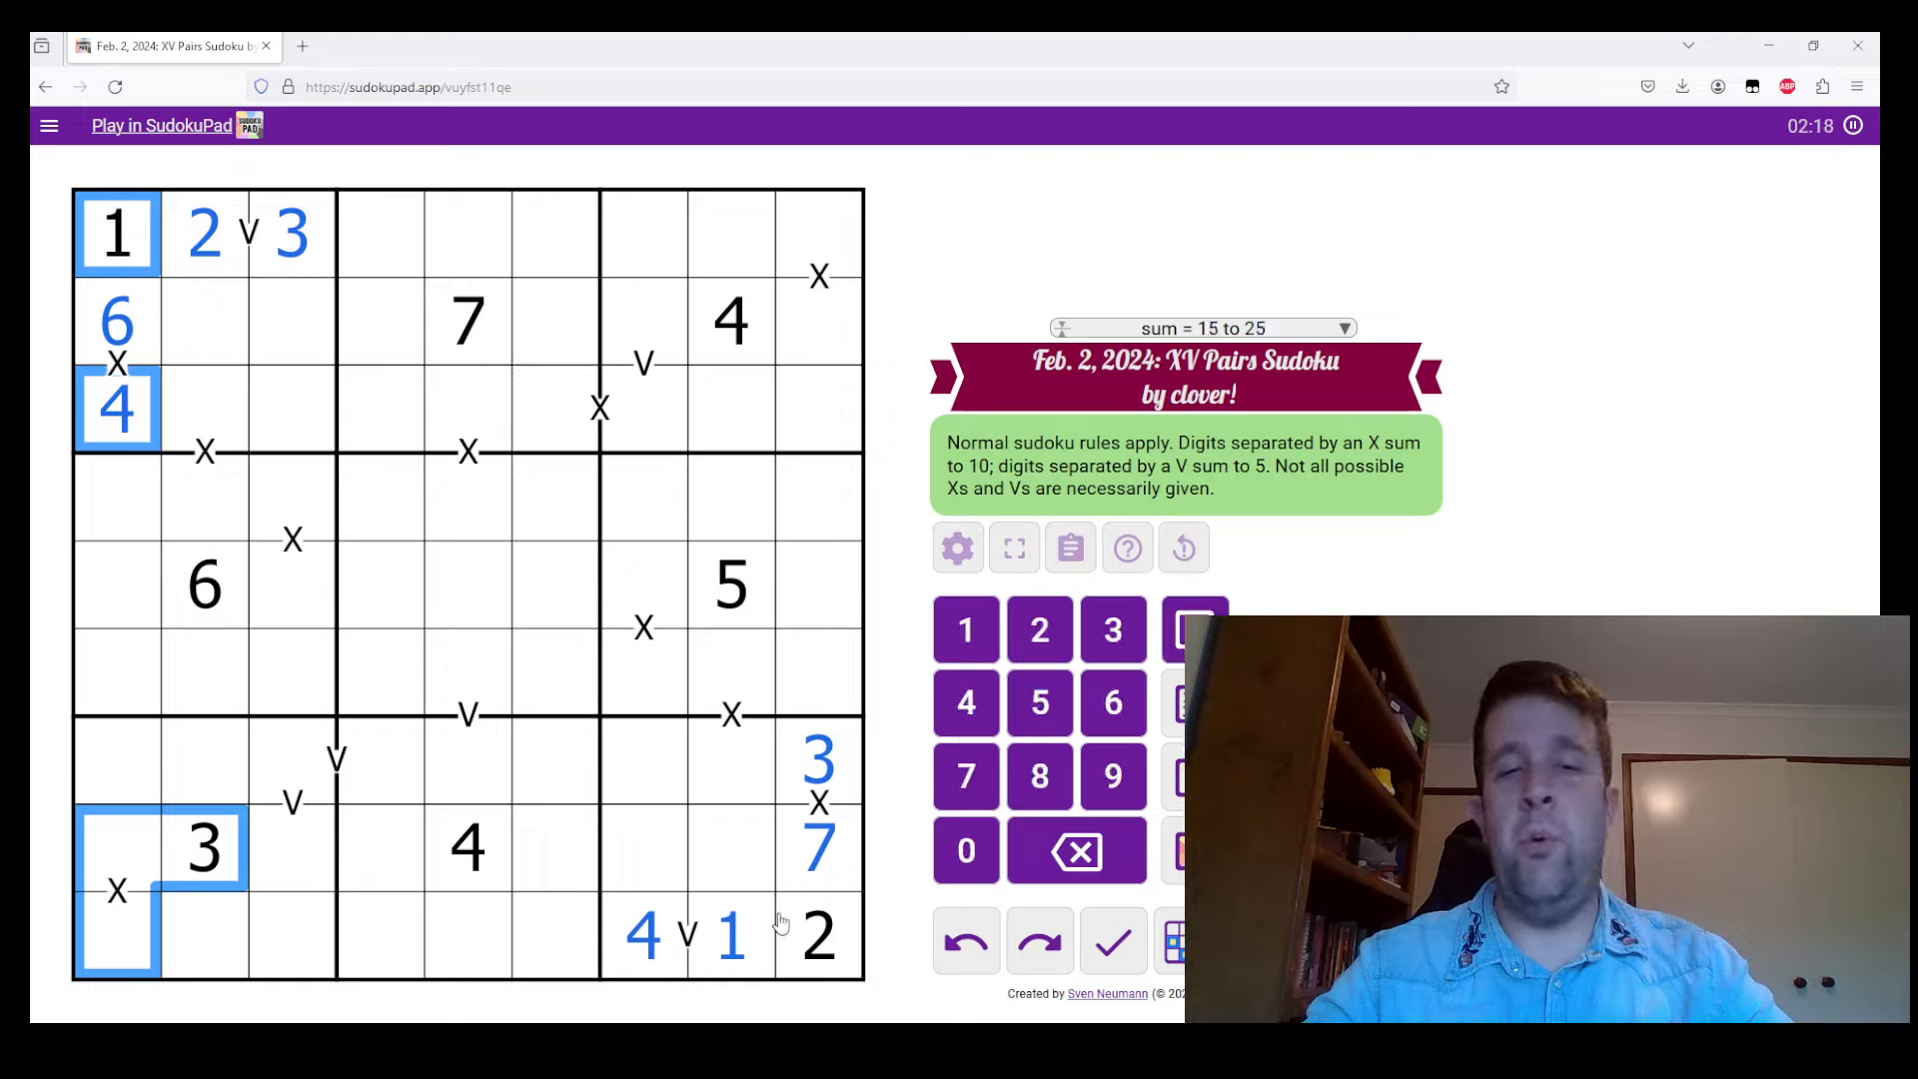
pyautogui.click(817, 935)
pyautogui.write('2')
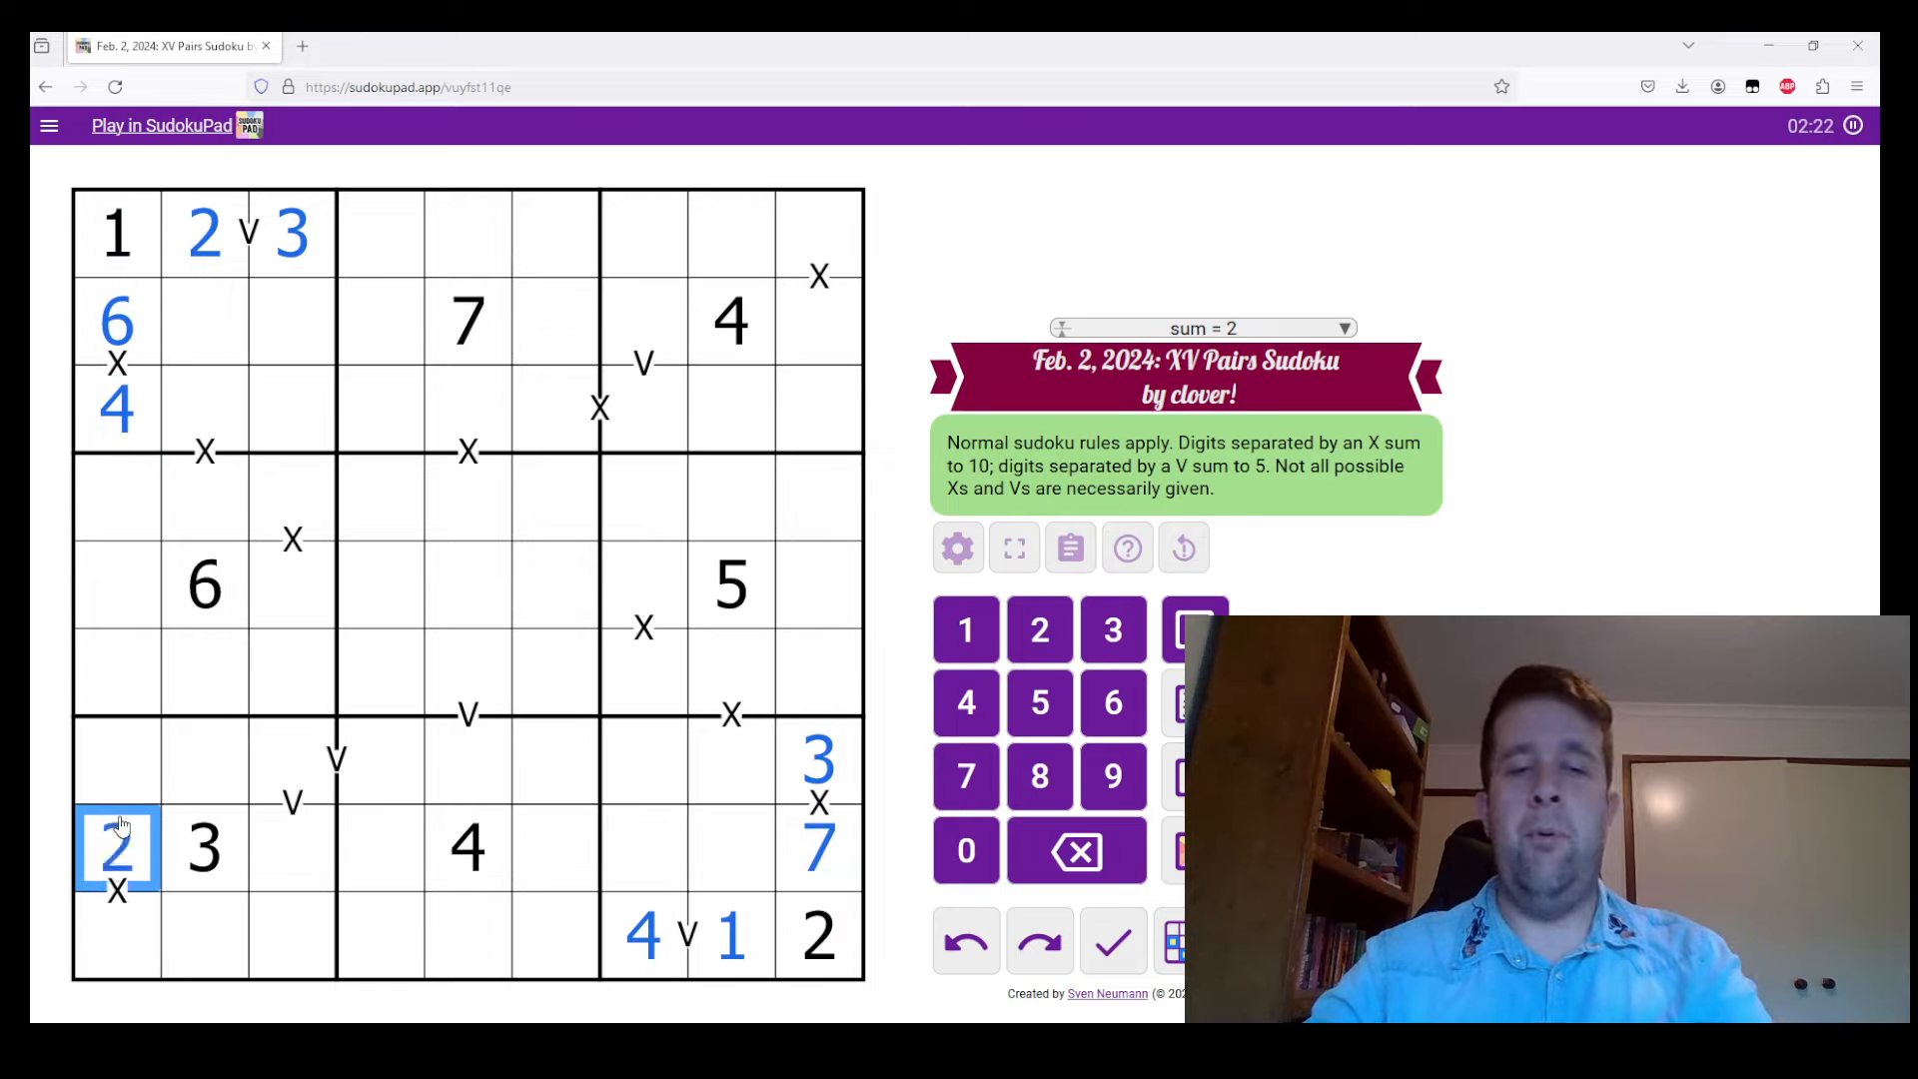
pyautogui.click(1039, 777)
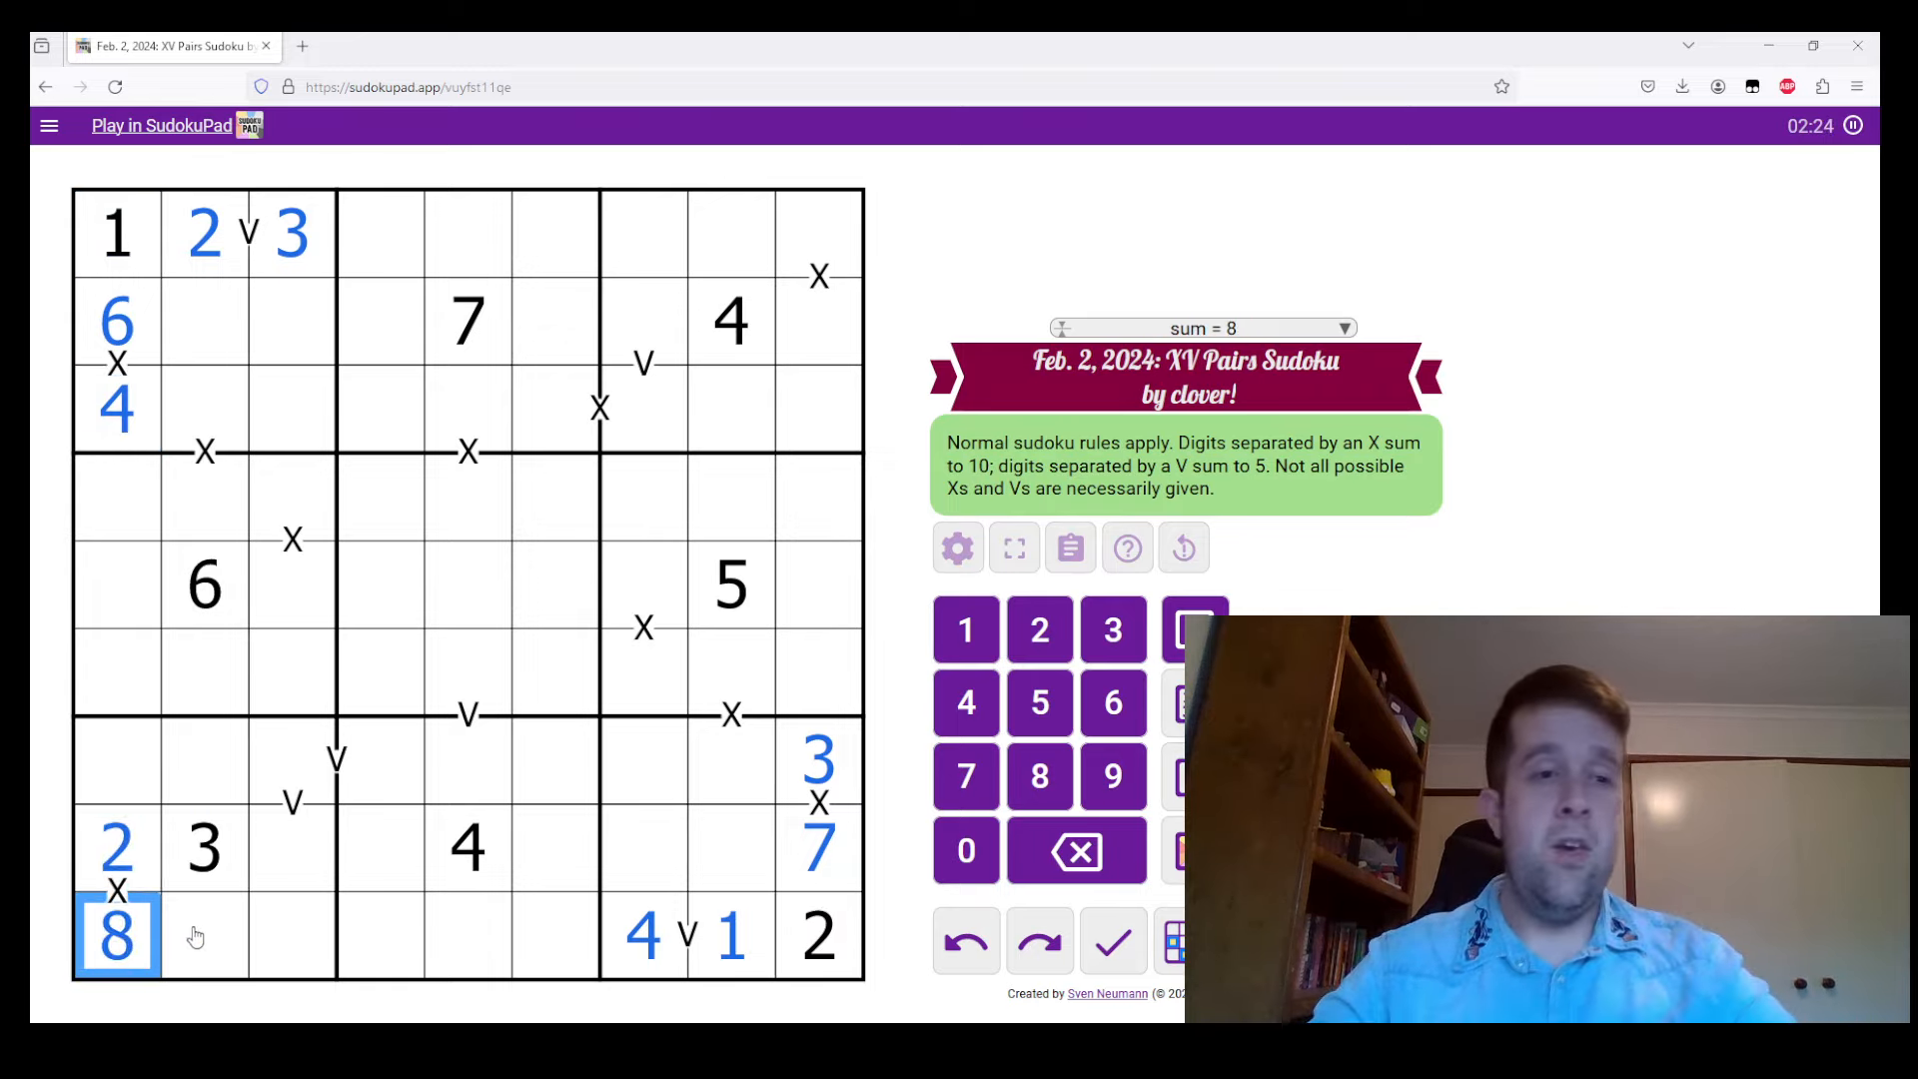
# Place 4 in r7c3 with 1s in r7c4 and r8c3, then 3 over 2 on the column 5 V pair
pyautogui.click(293, 851)
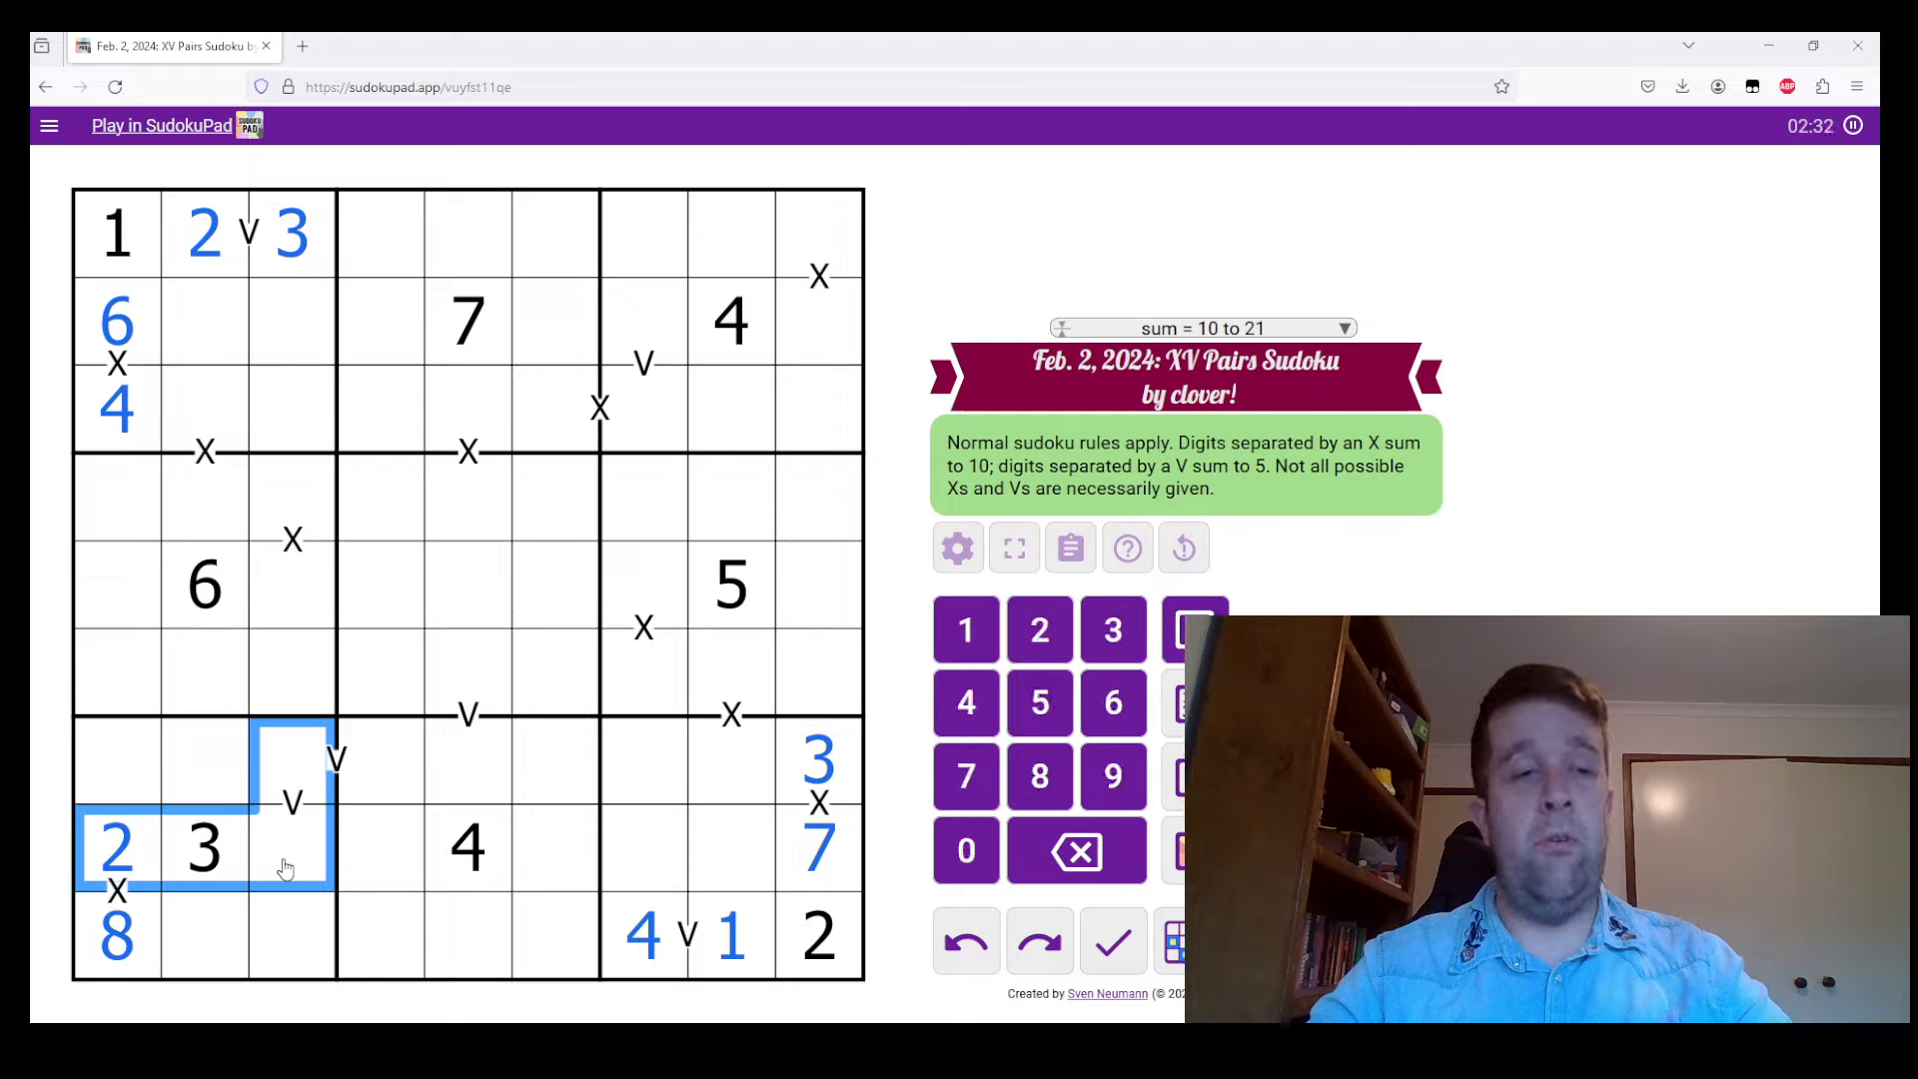
pyautogui.click(965, 627)
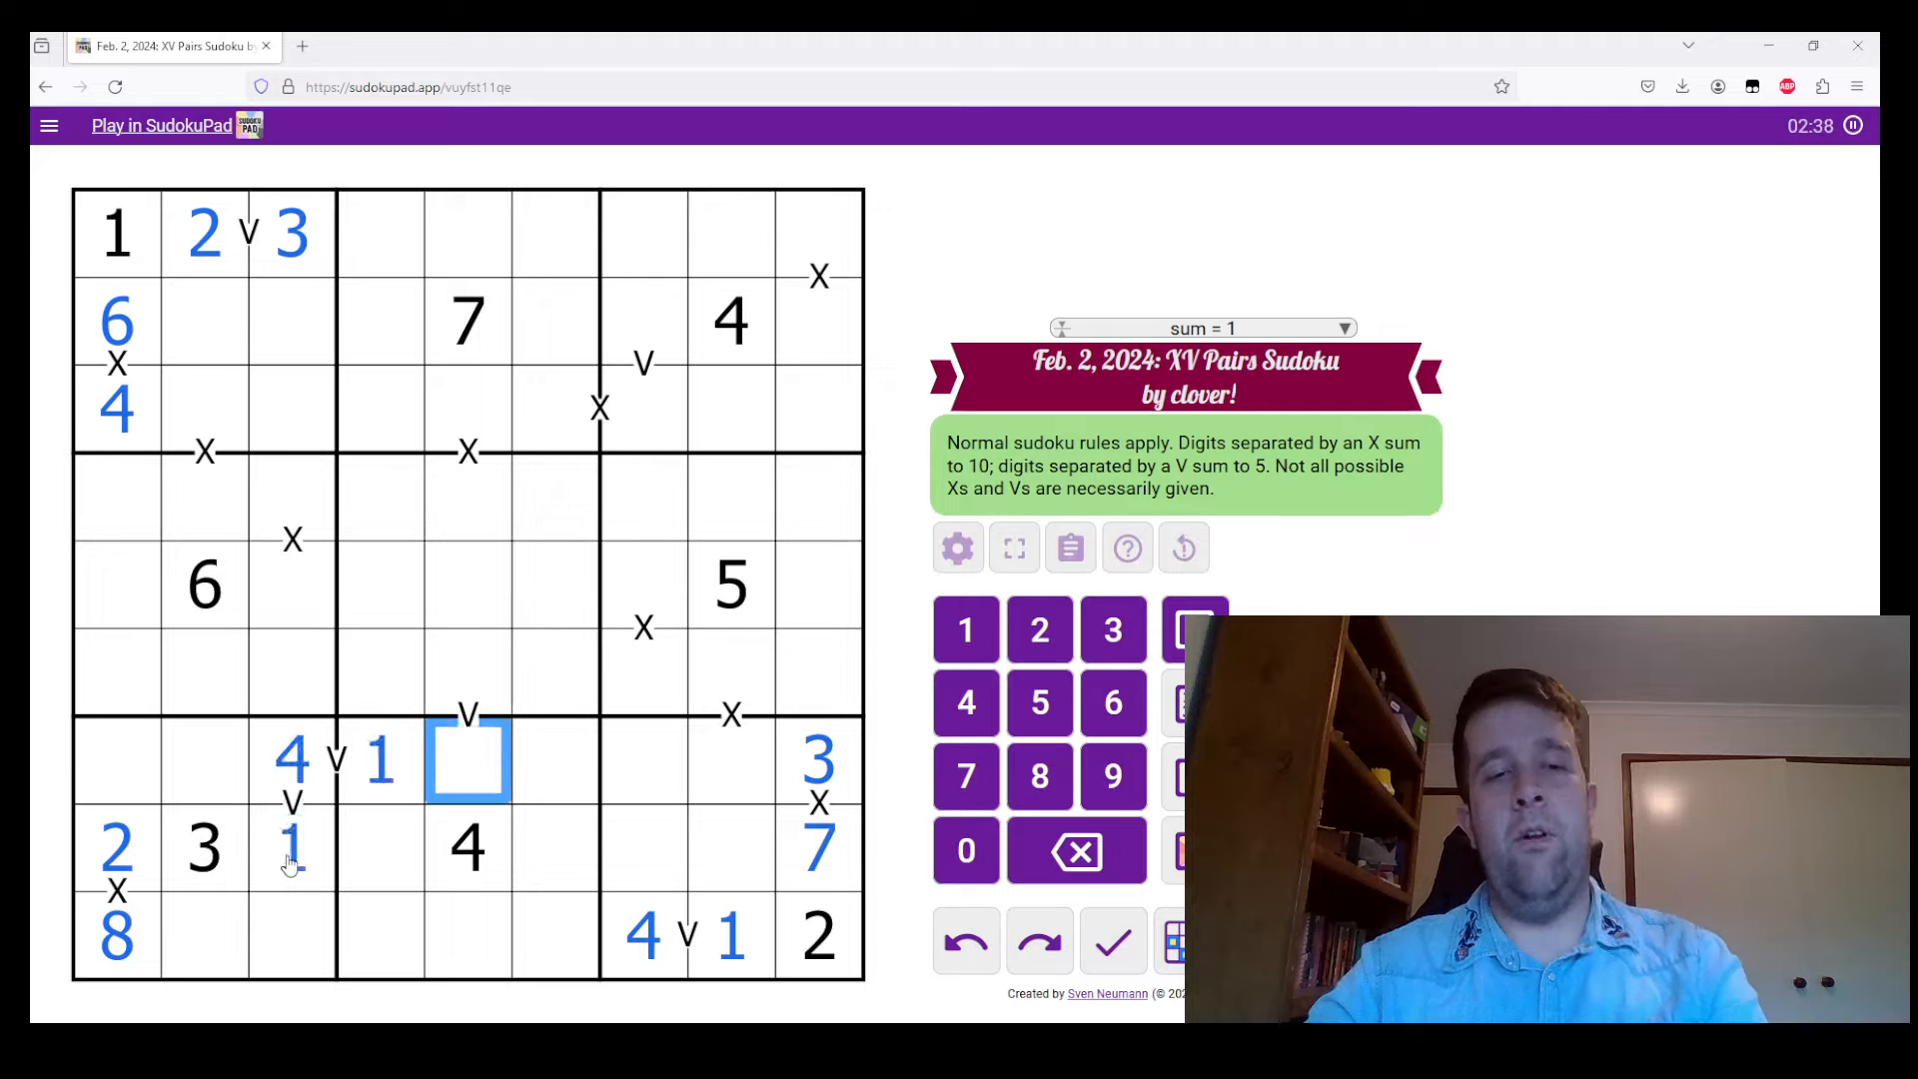
pyautogui.click(467, 673)
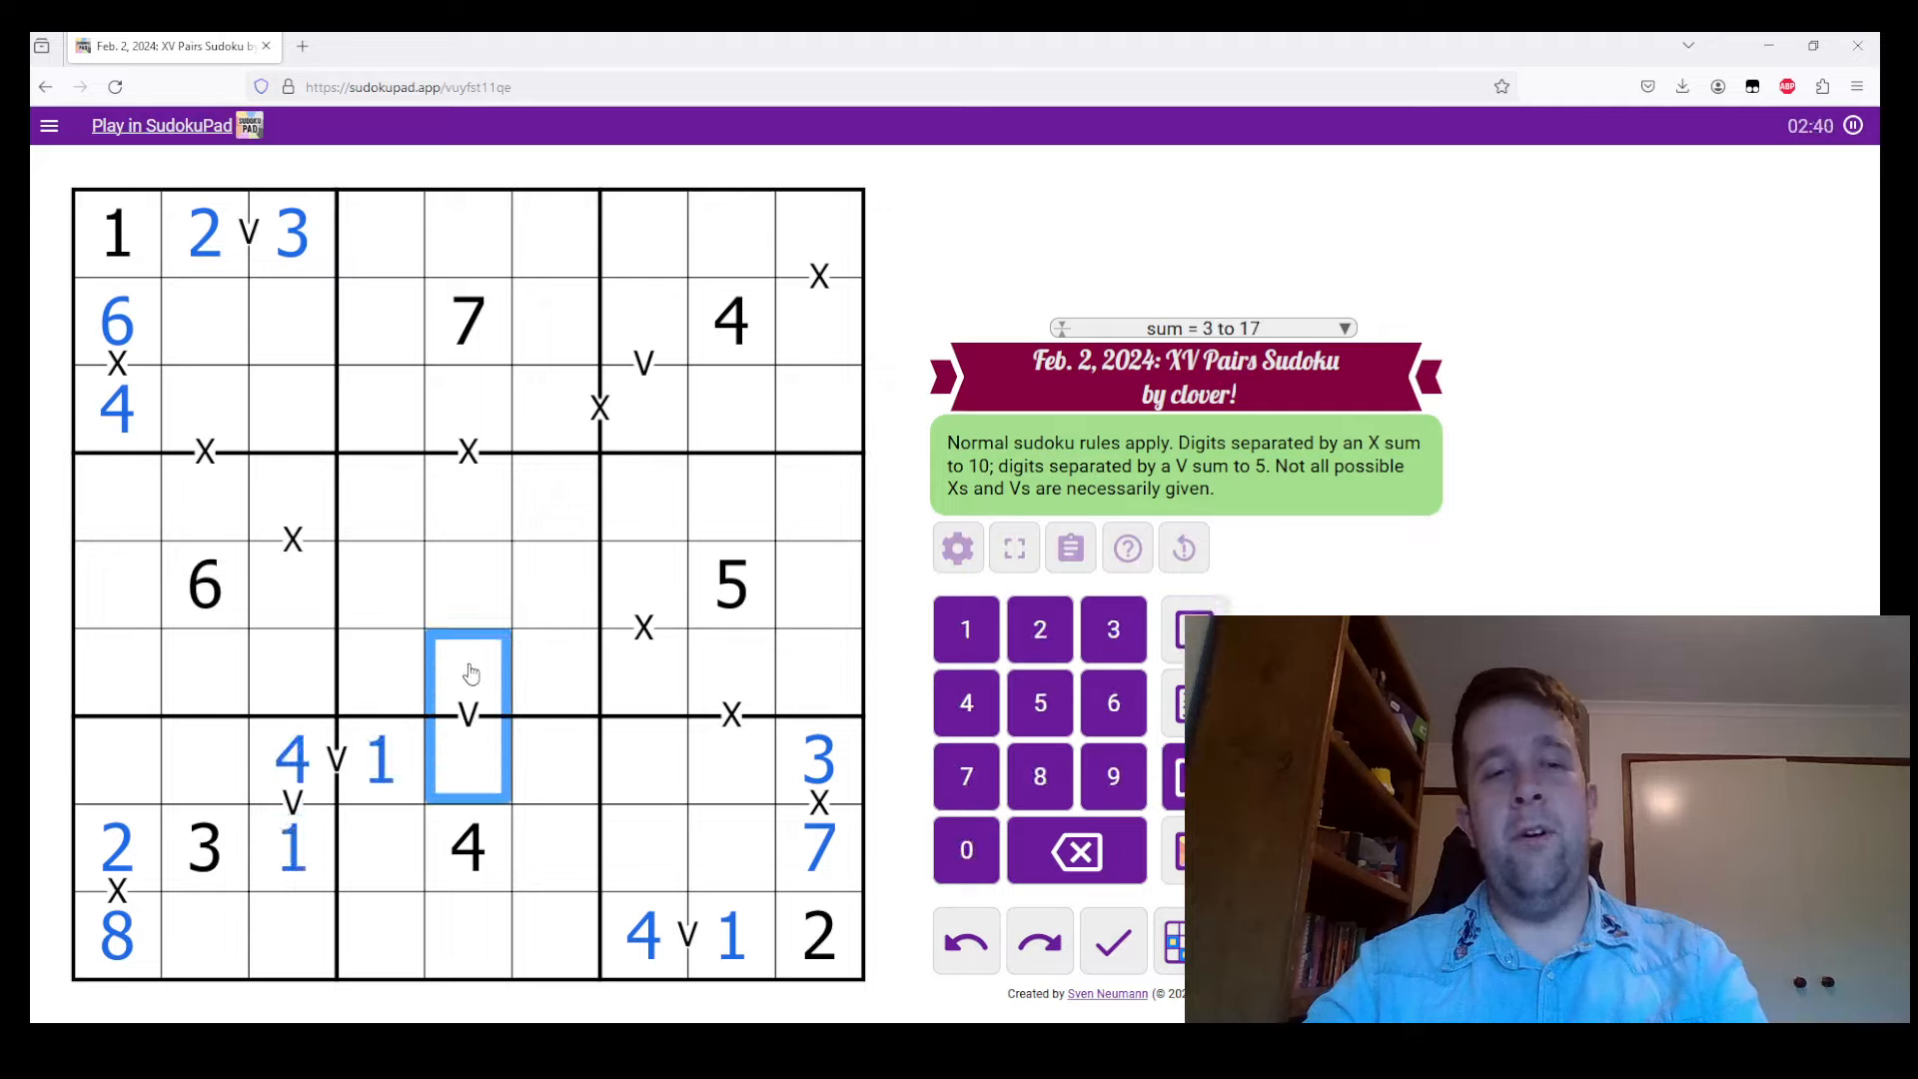
pyautogui.moveTo(460, 830)
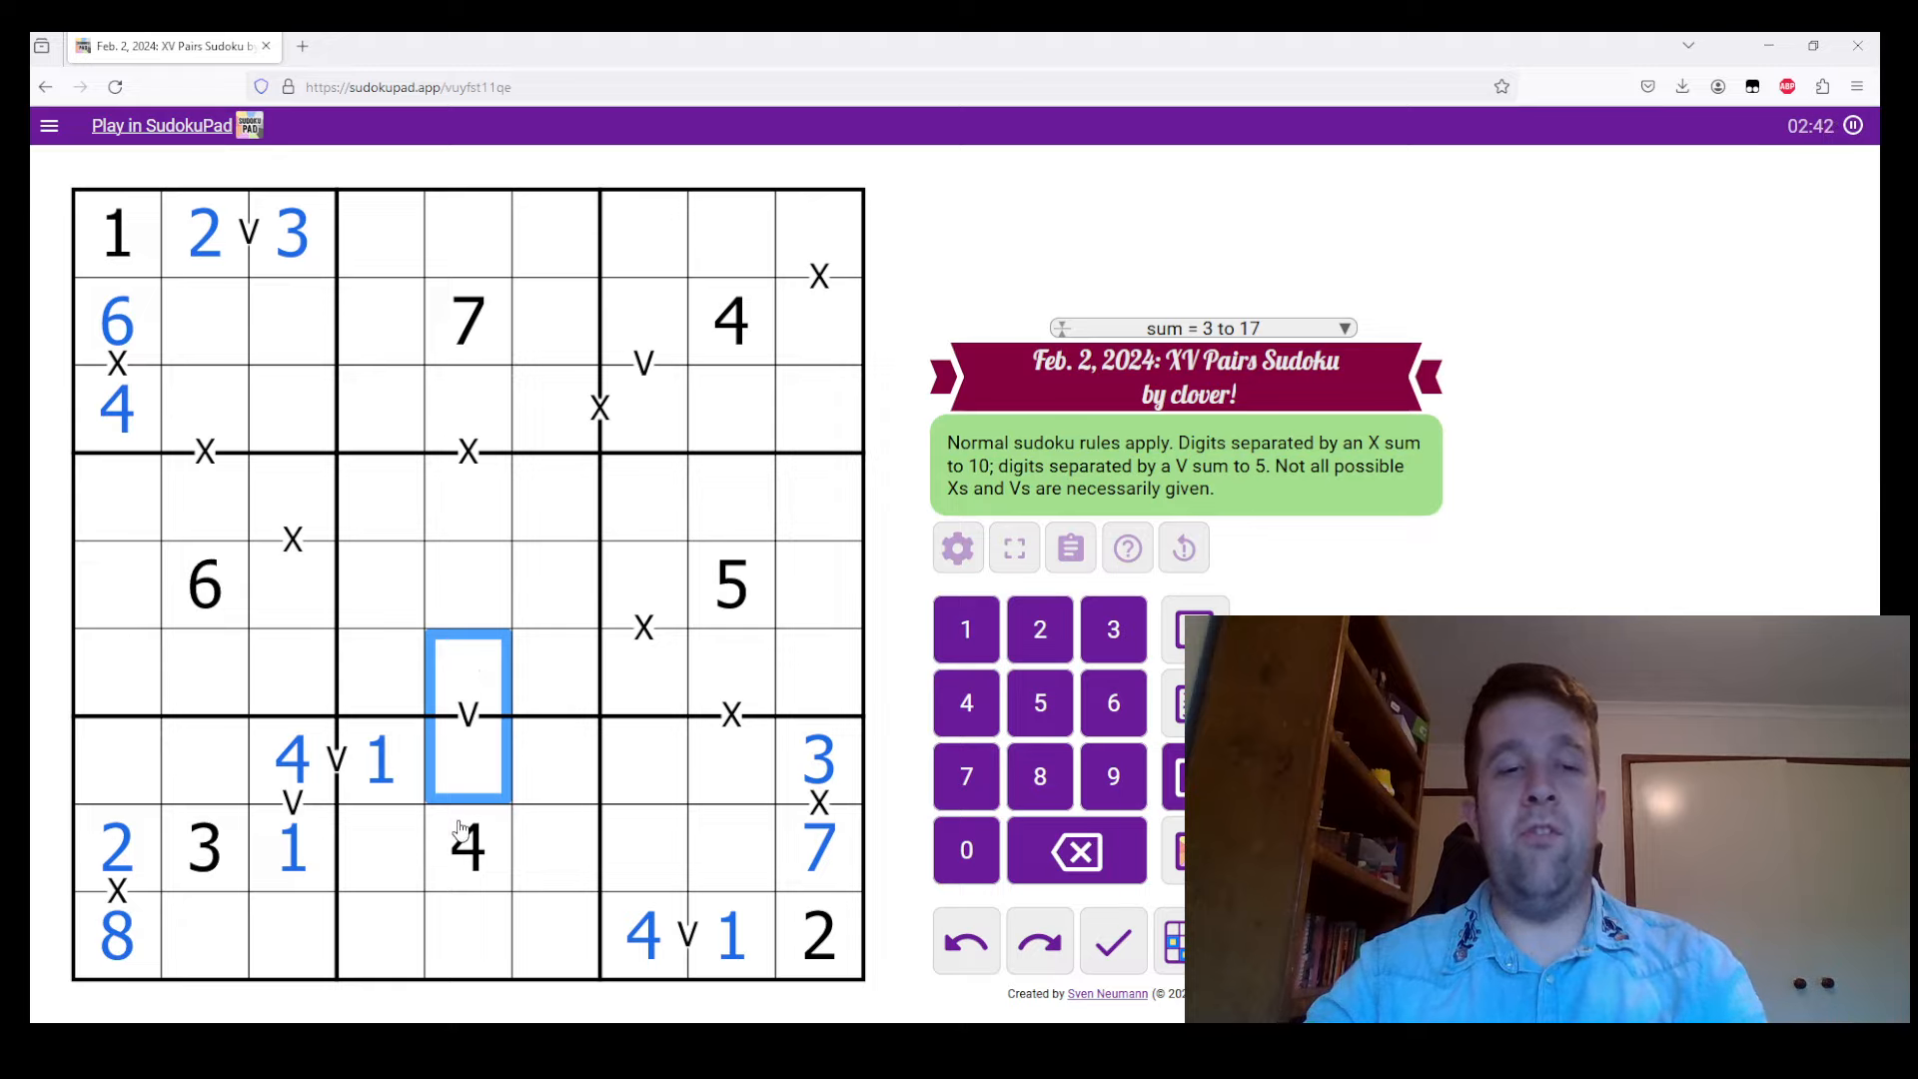
pyautogui.click(468, 847)
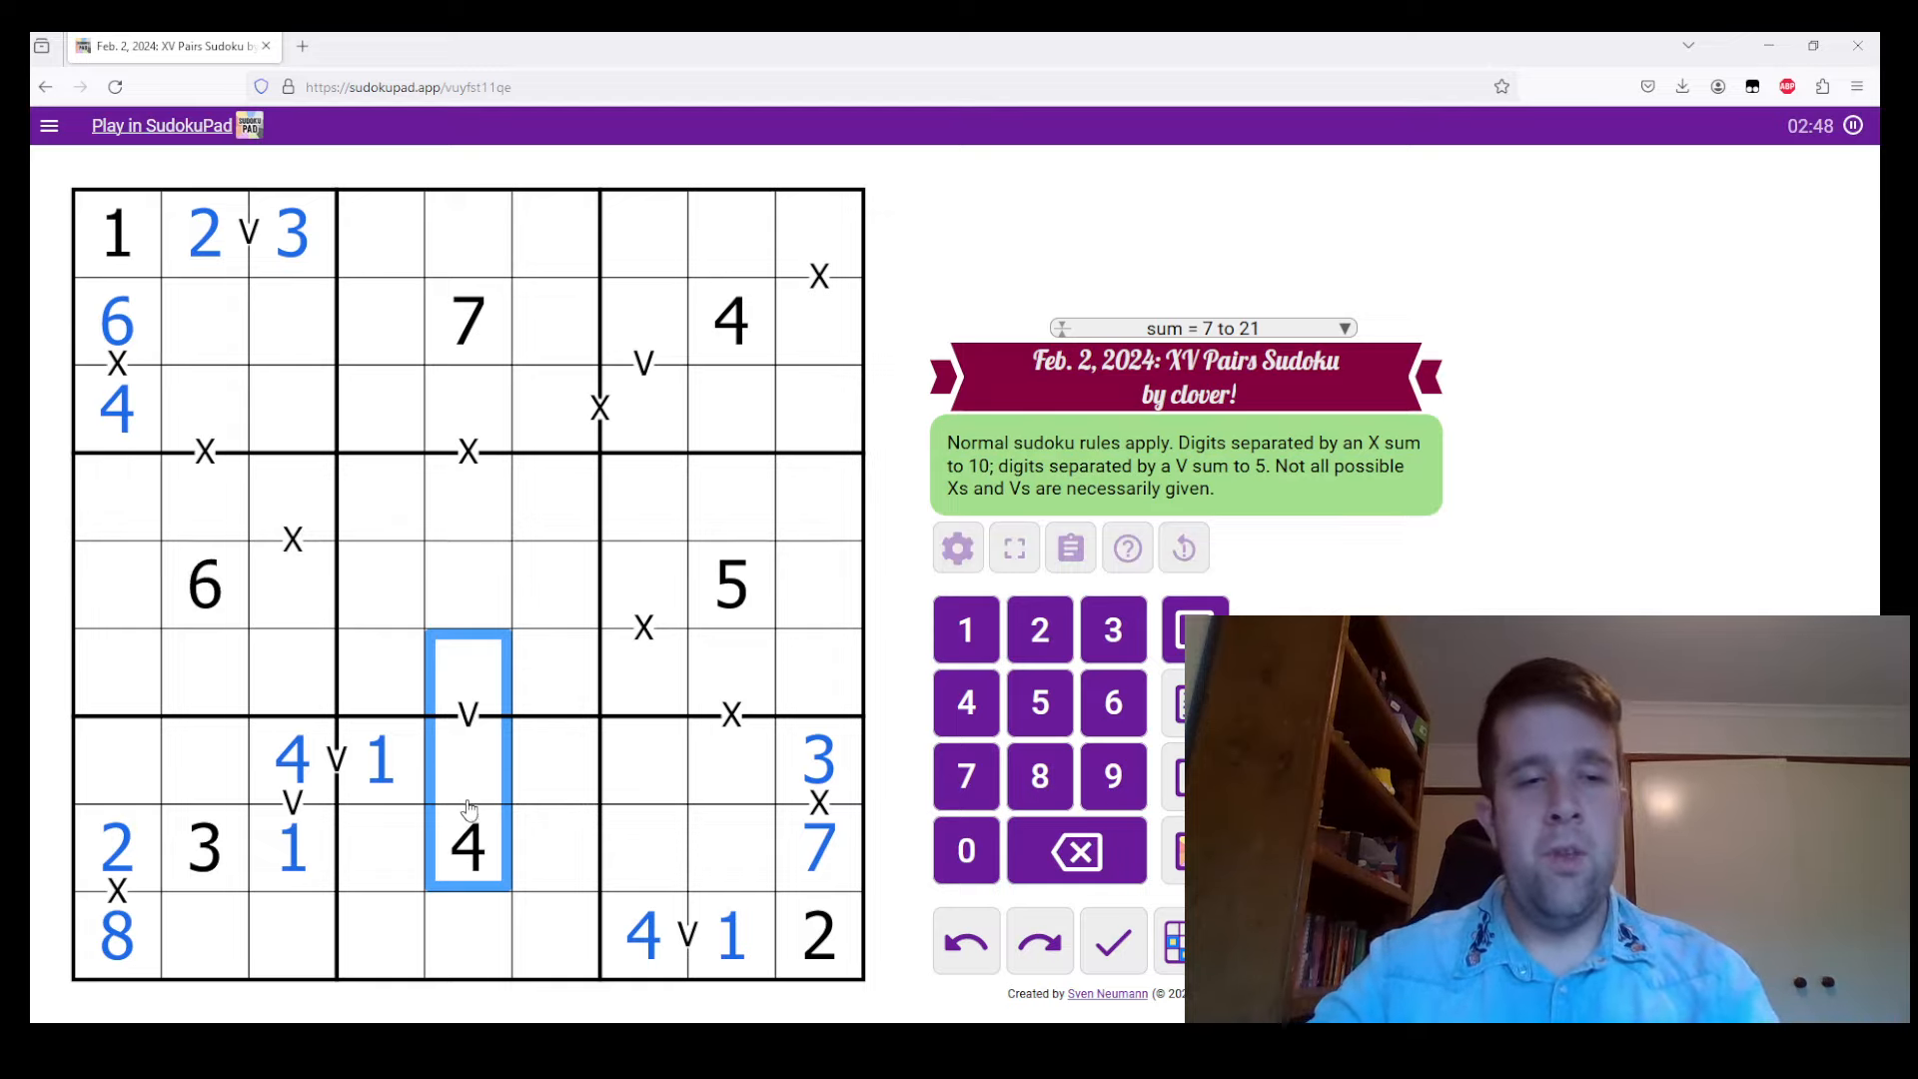
pyautogui.click(467, 759)
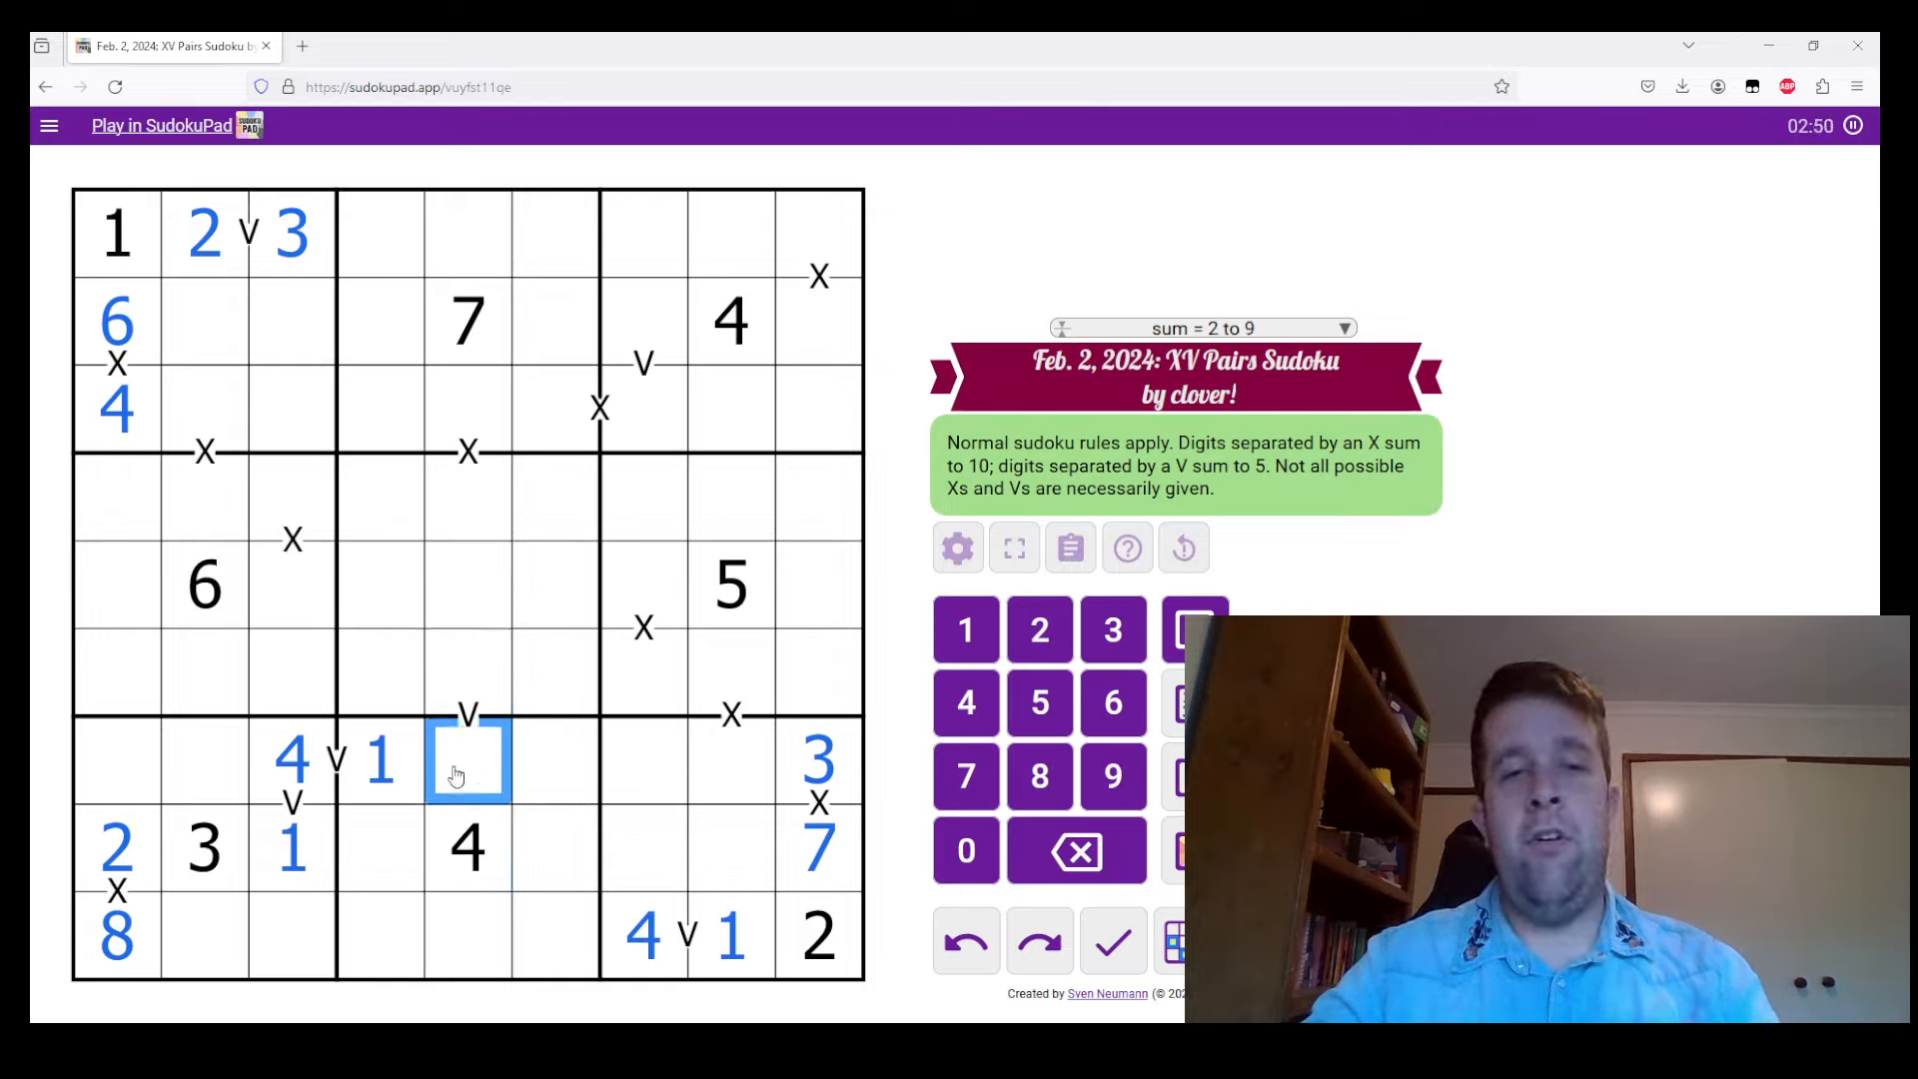
pyautogui.click(468, 673)
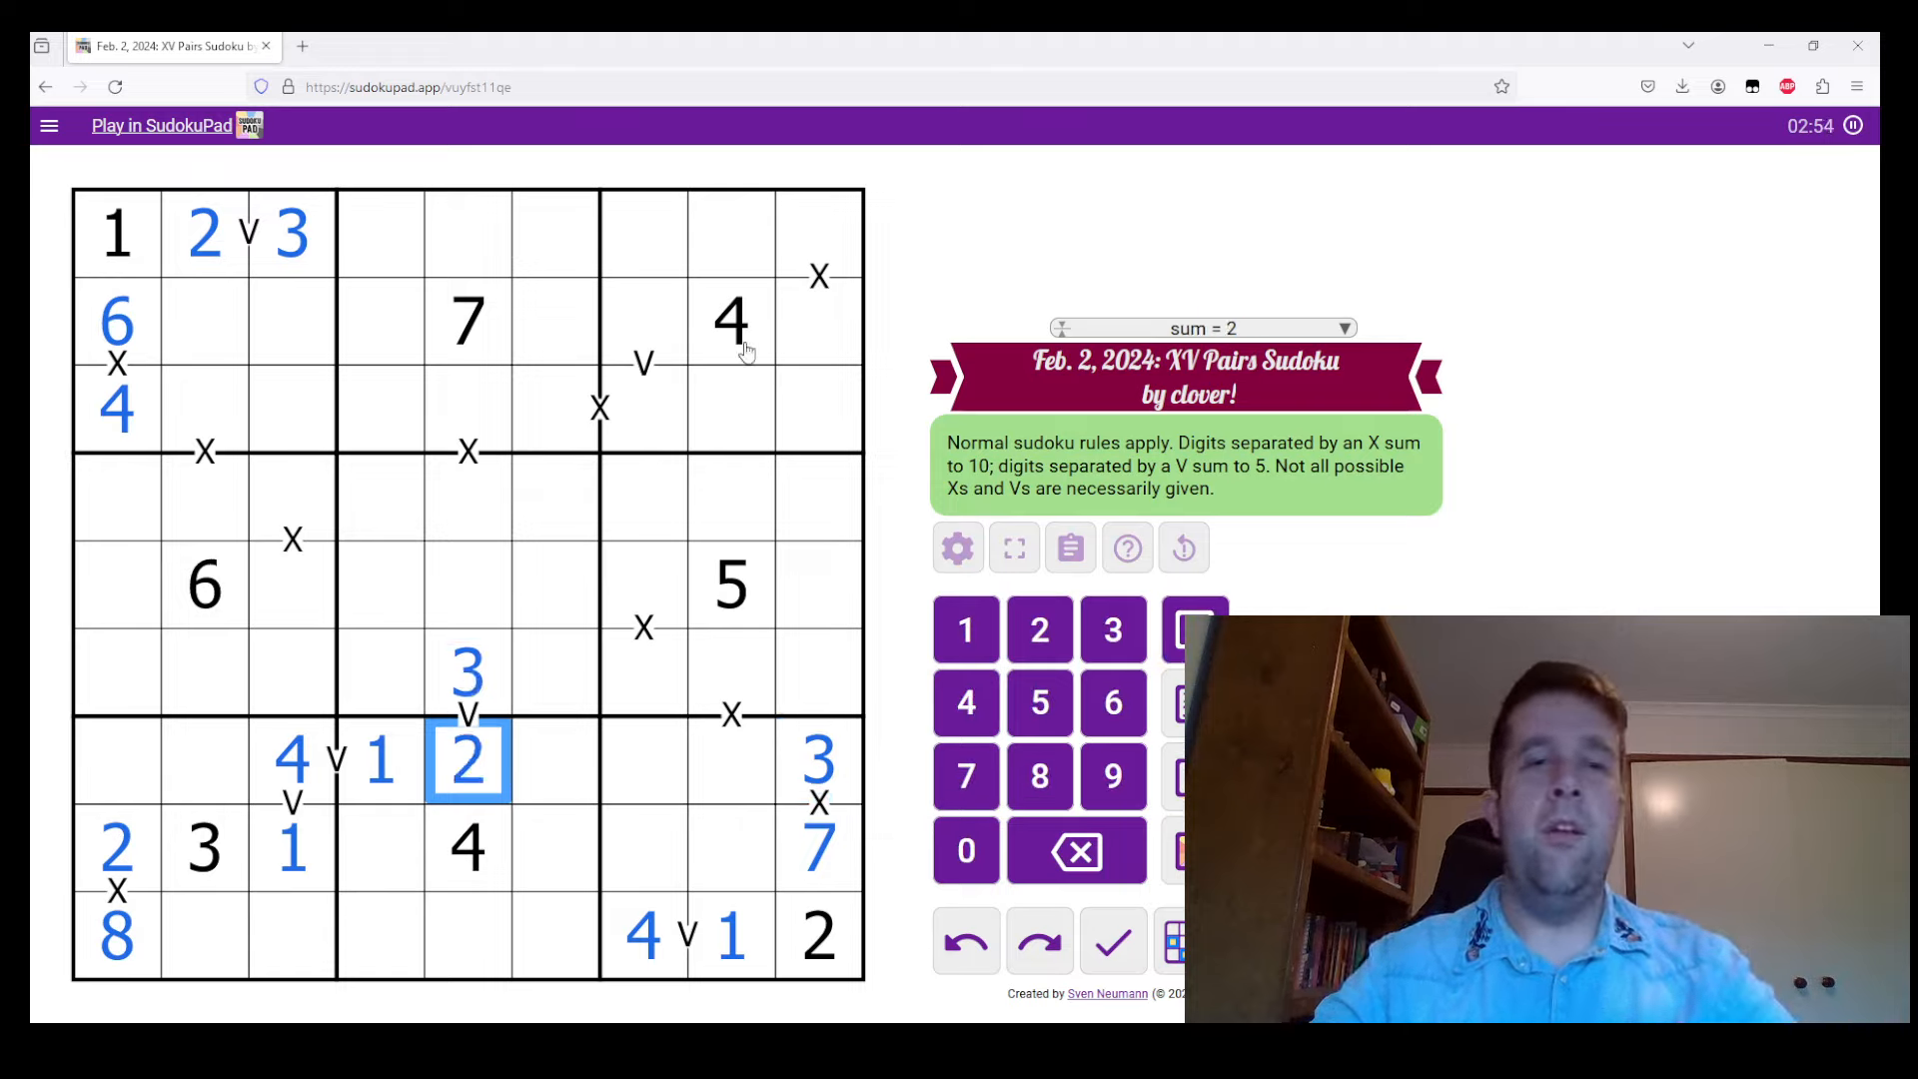
# Place 9 and 1 on the top-right X pair in column 9
pyautogui.click(644, 319)
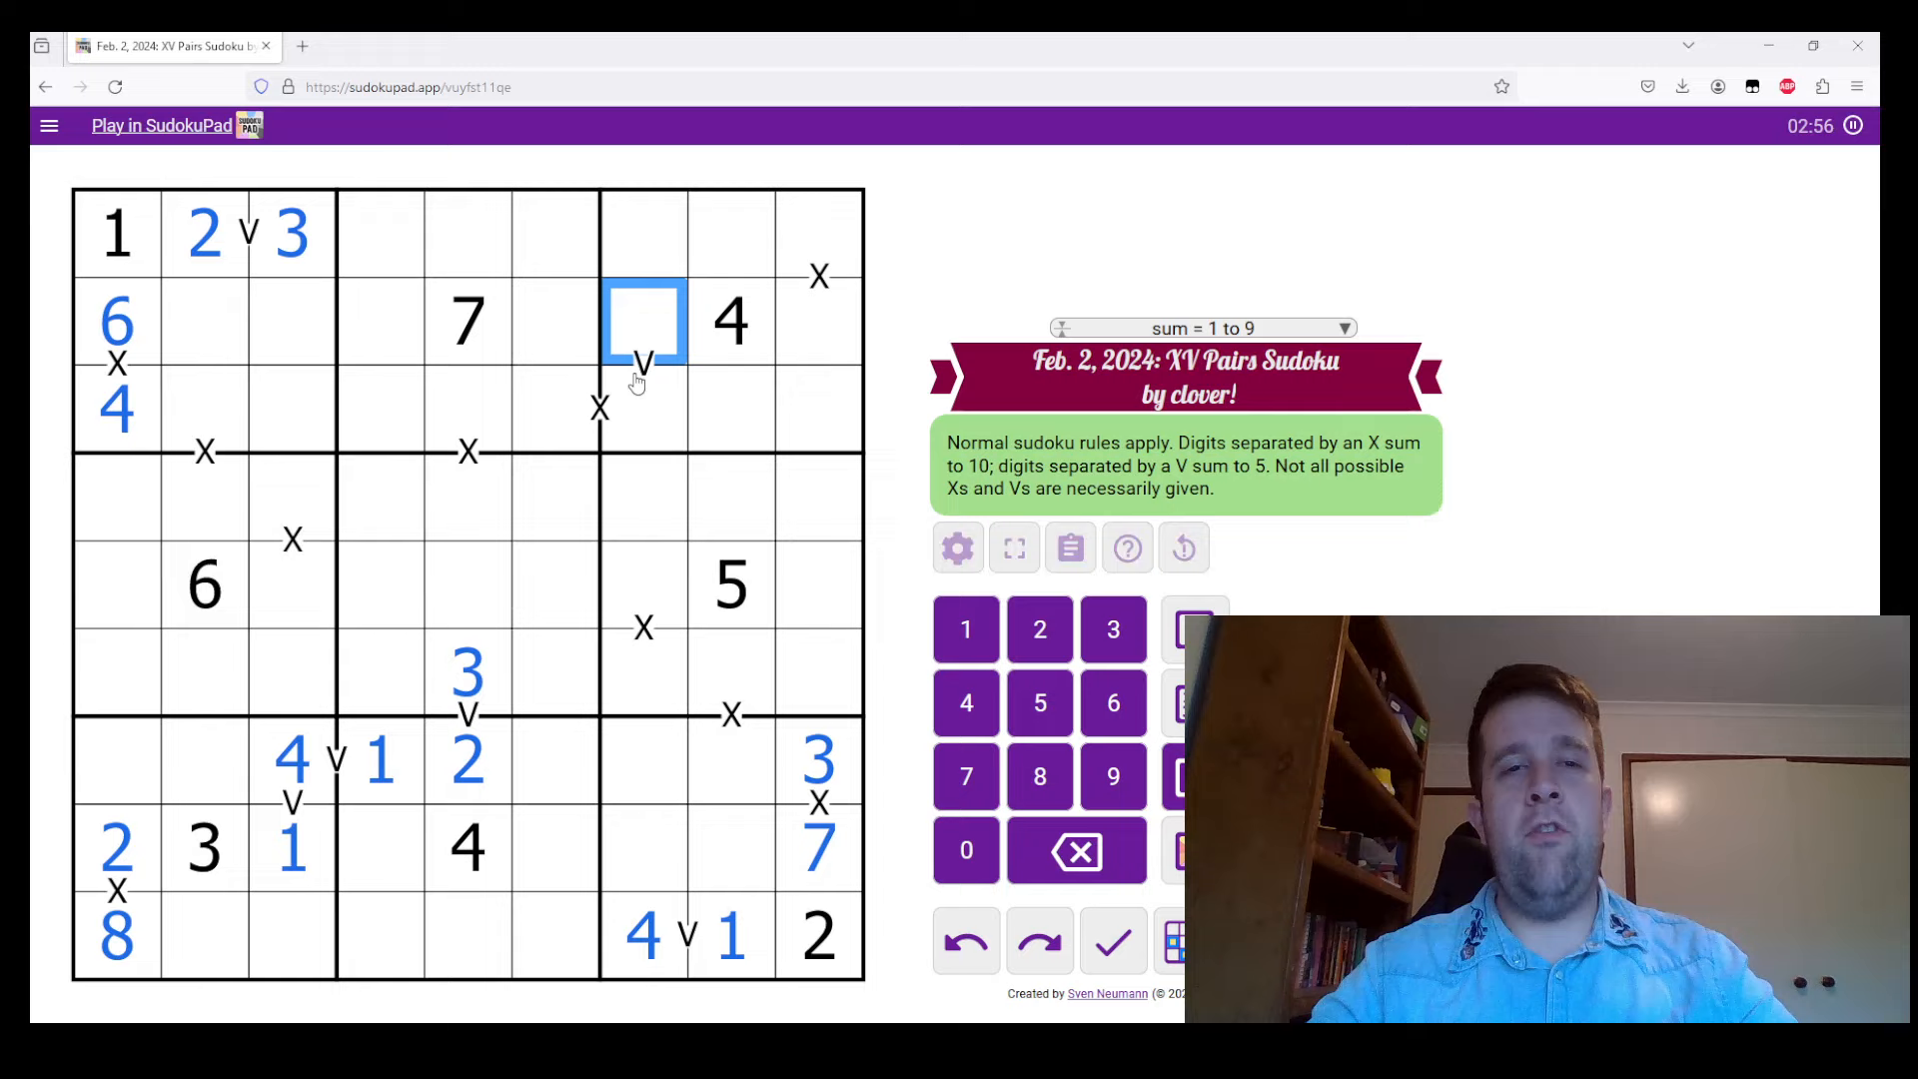
pyautogui.click(729, 320)
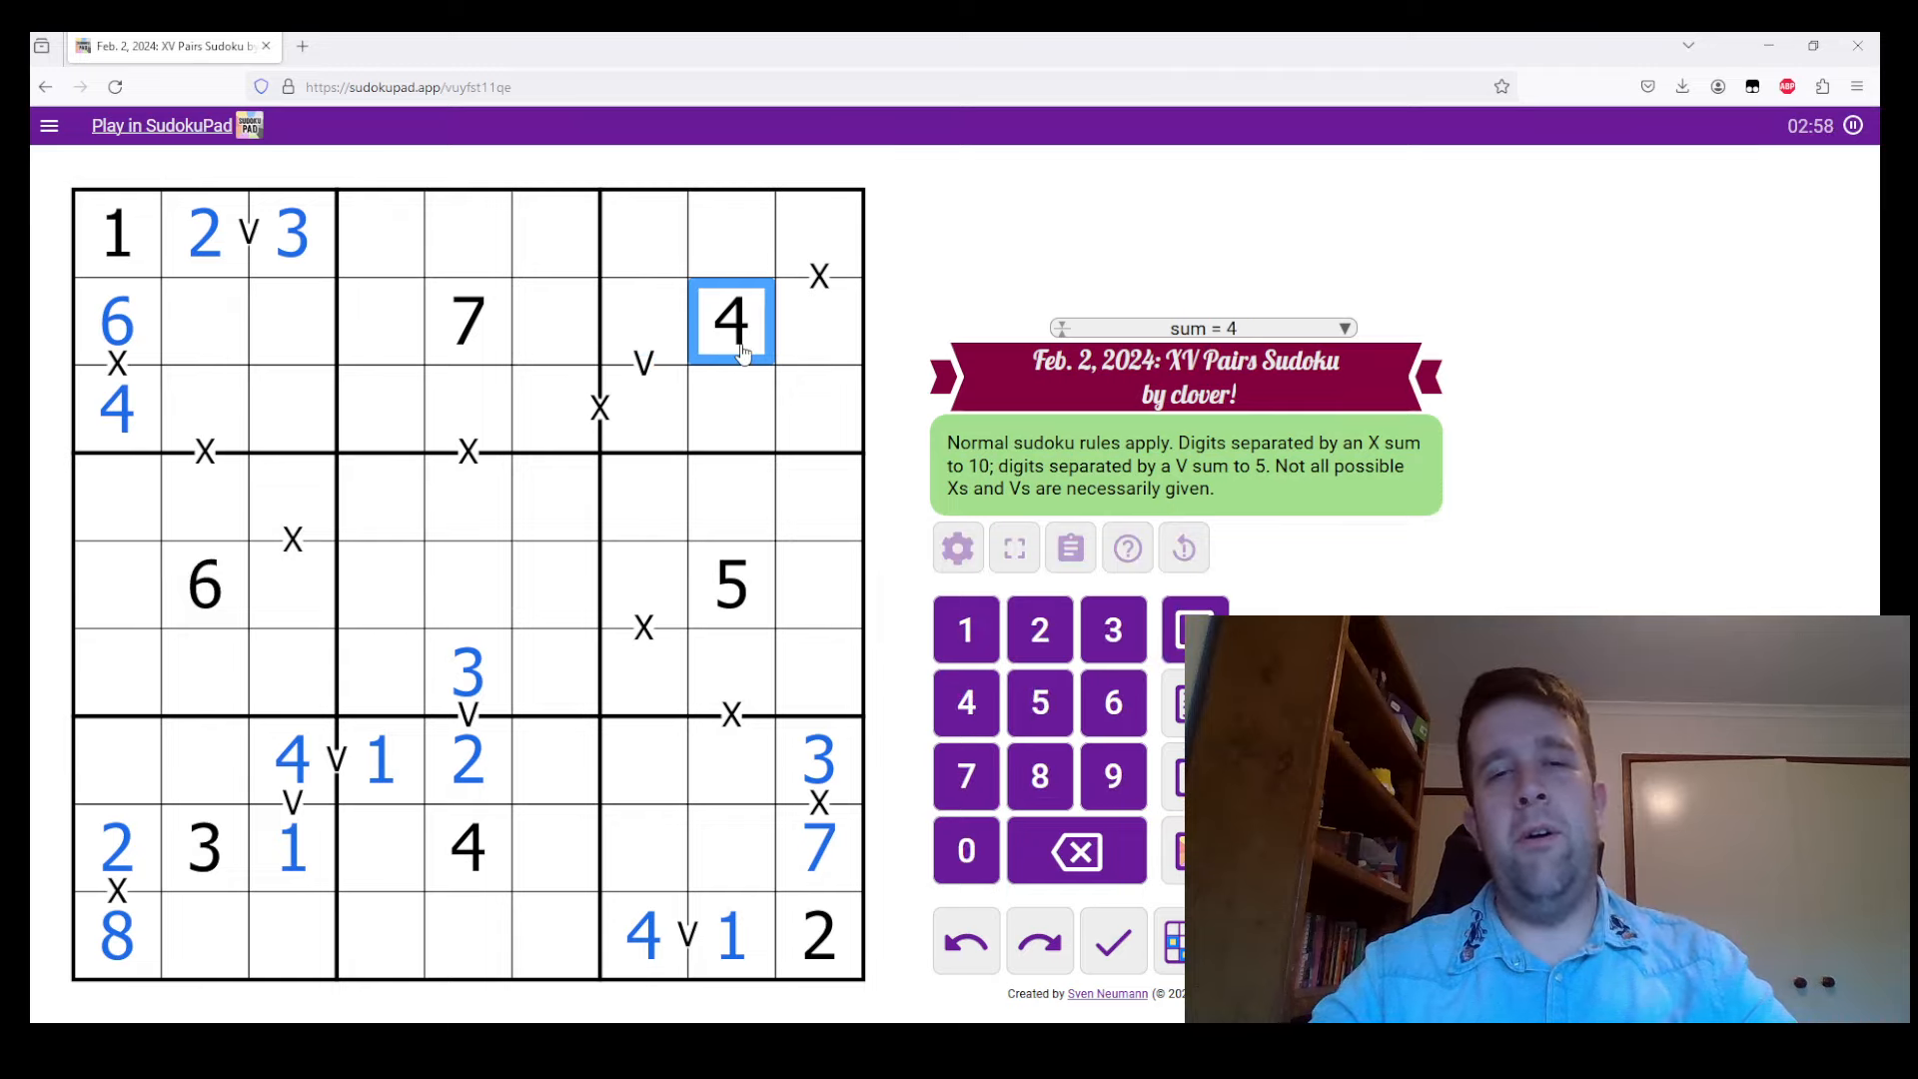
pyautogui.moveTo(667, 531)
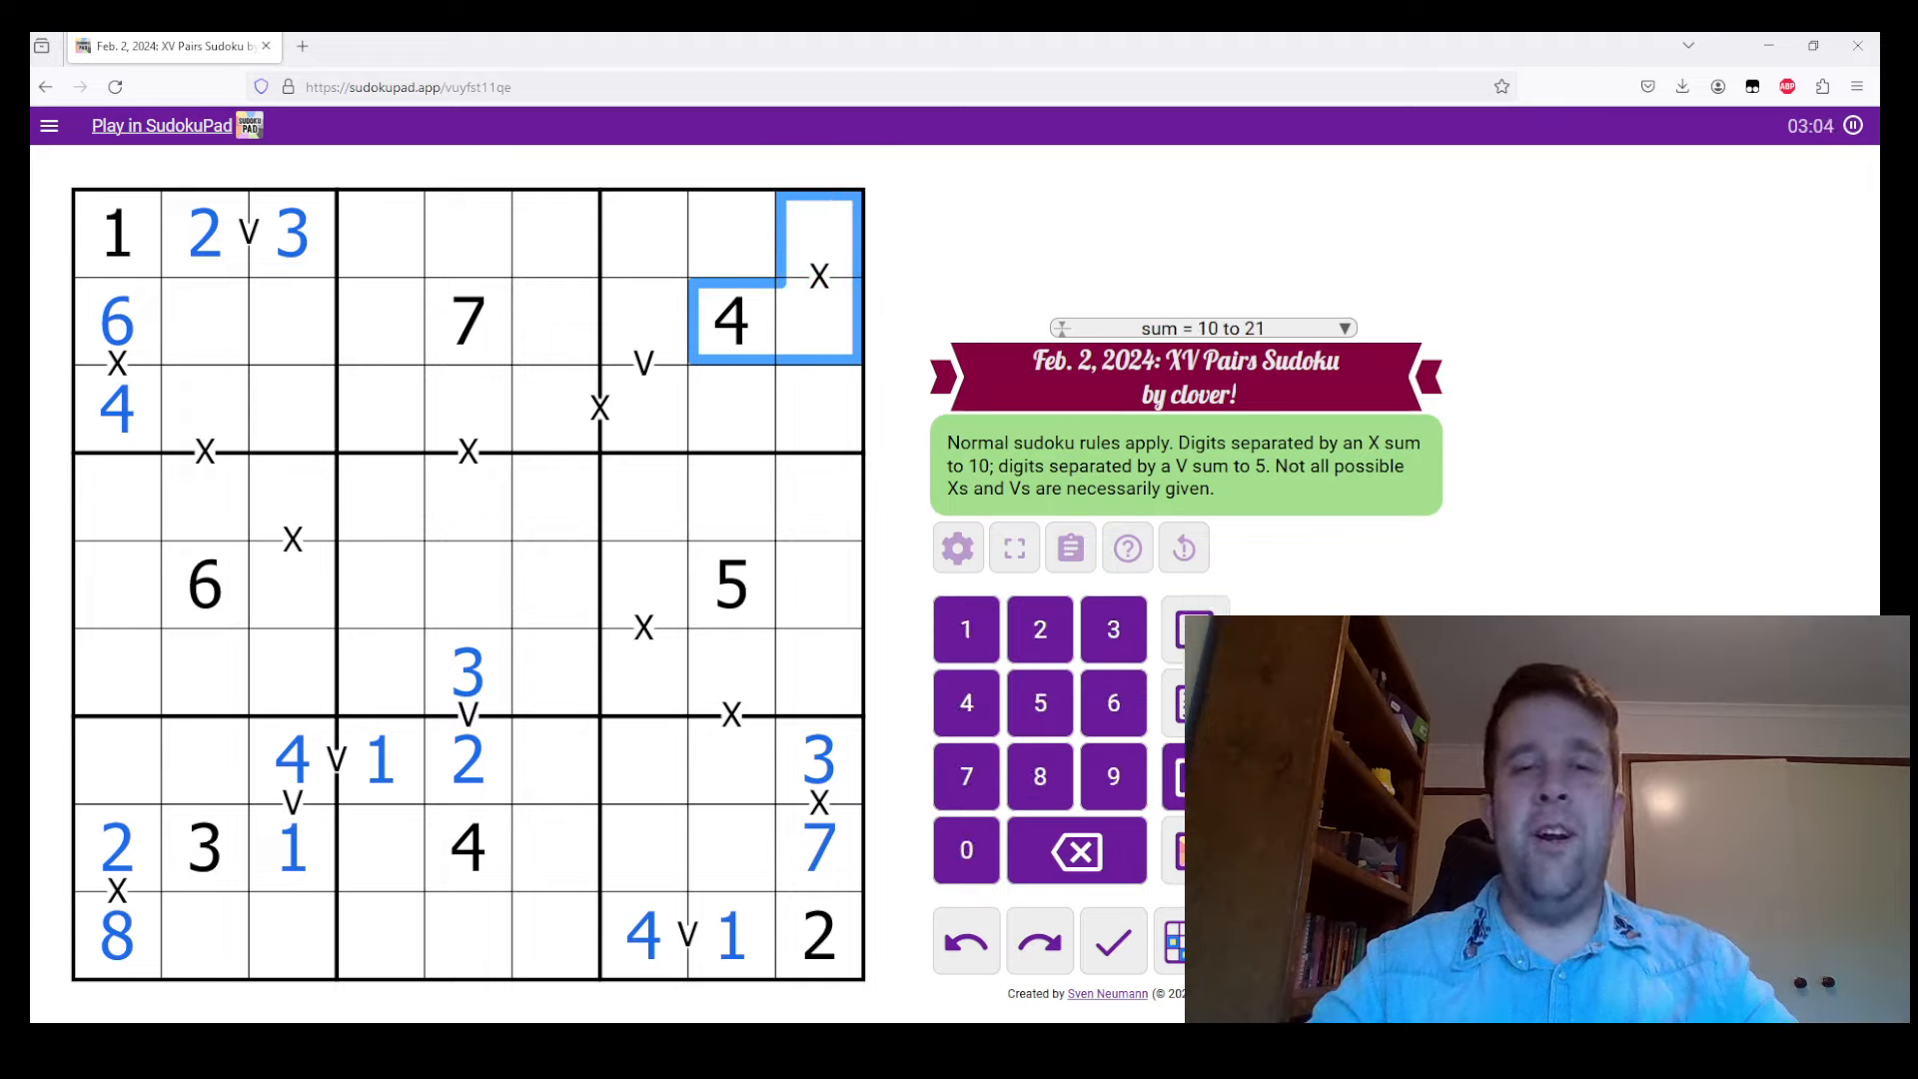
pyautogui.click(817, 761)
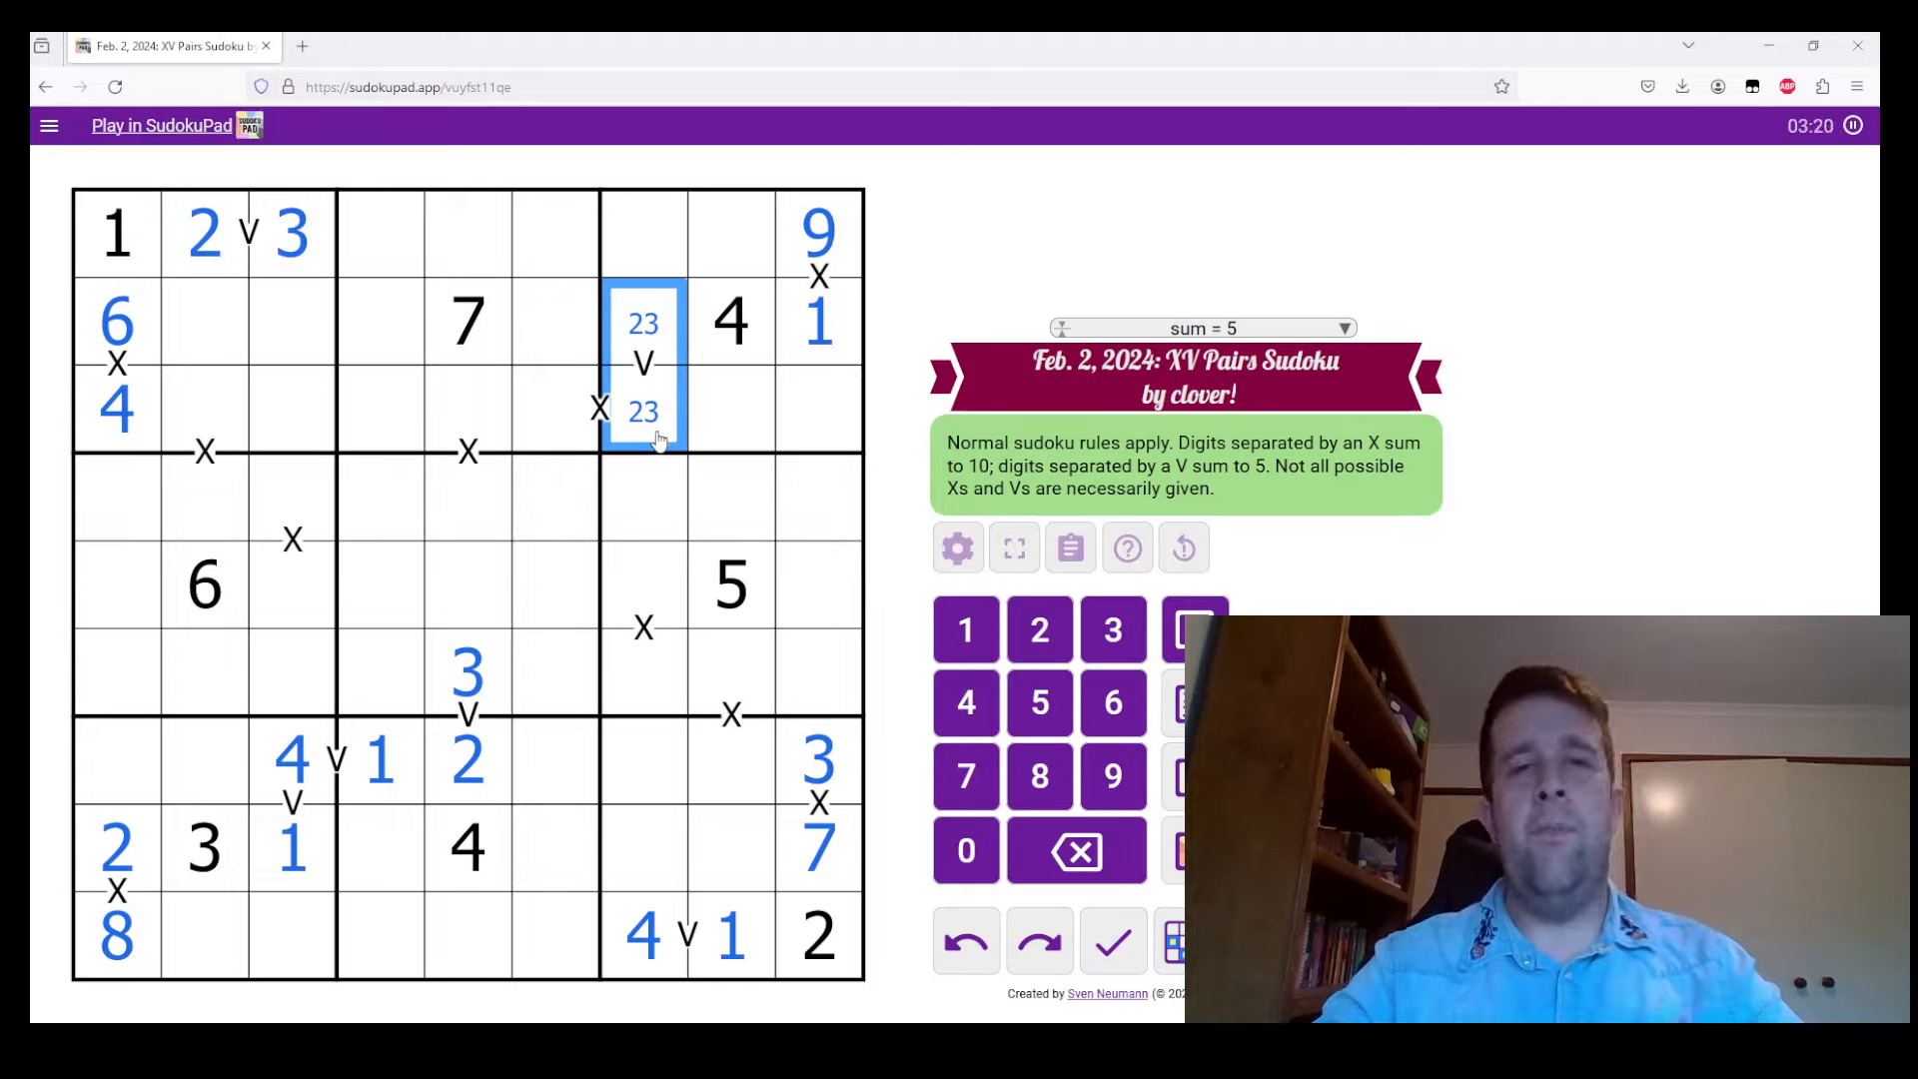
# Enter 3 over 2 on the column 7 V pair, 8 in r3c6, and pencil 1/9 in r5c7 and r6c7
pyautogui.click(641, 412)
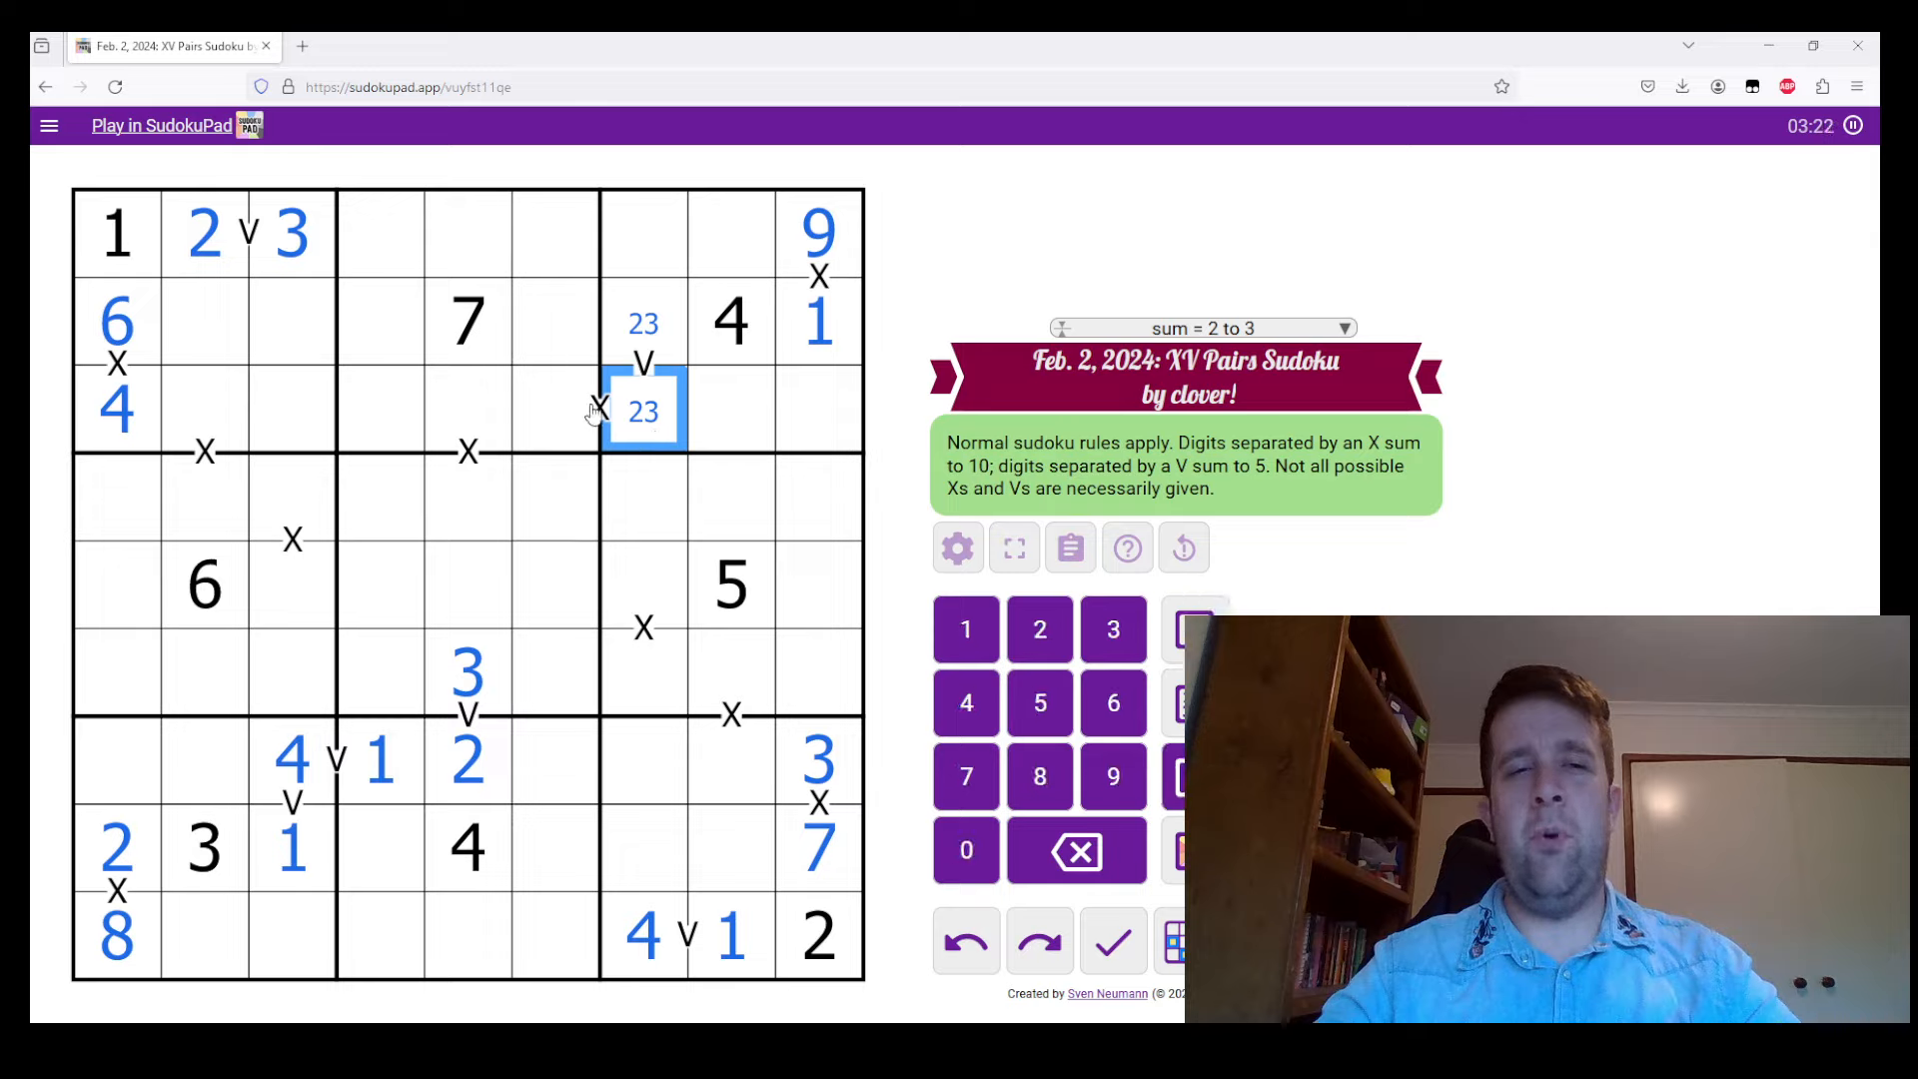
pyautogui.click(558, 410)
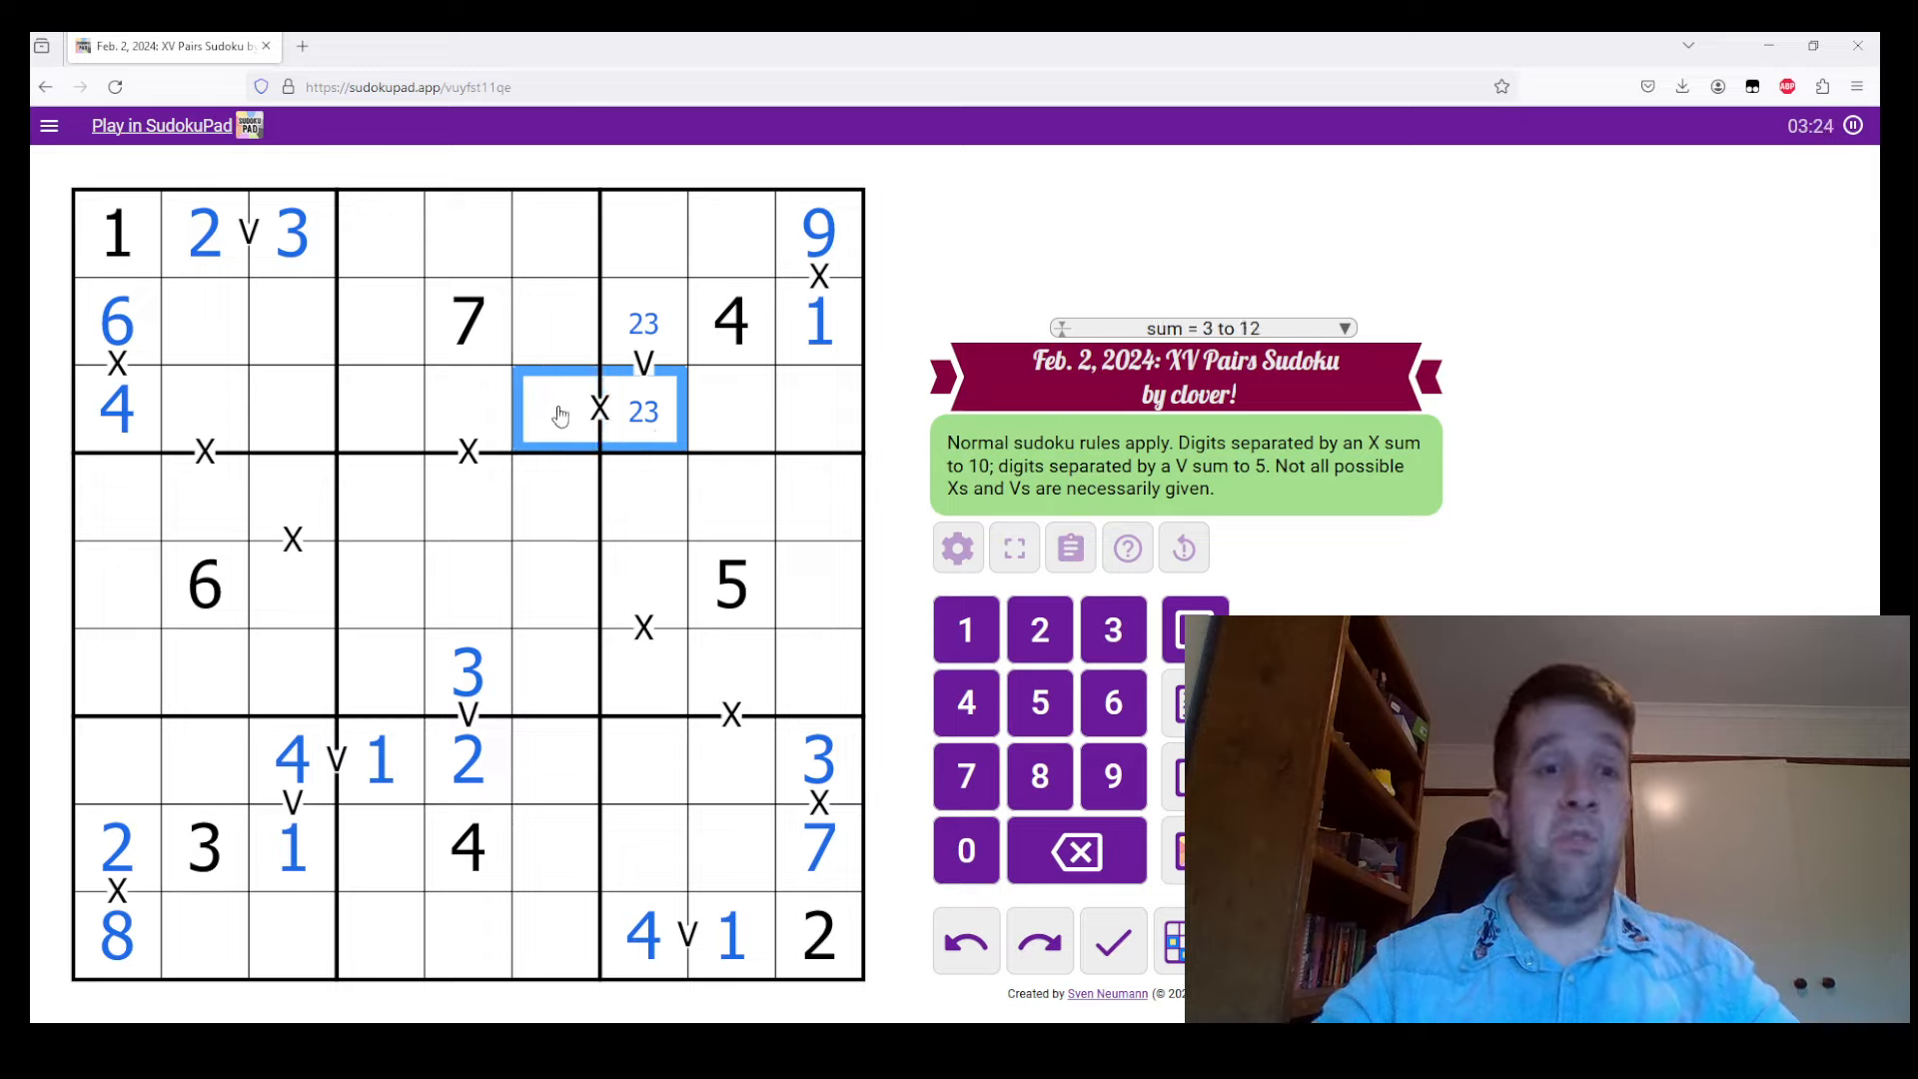
pyautogui.click(643, 412)
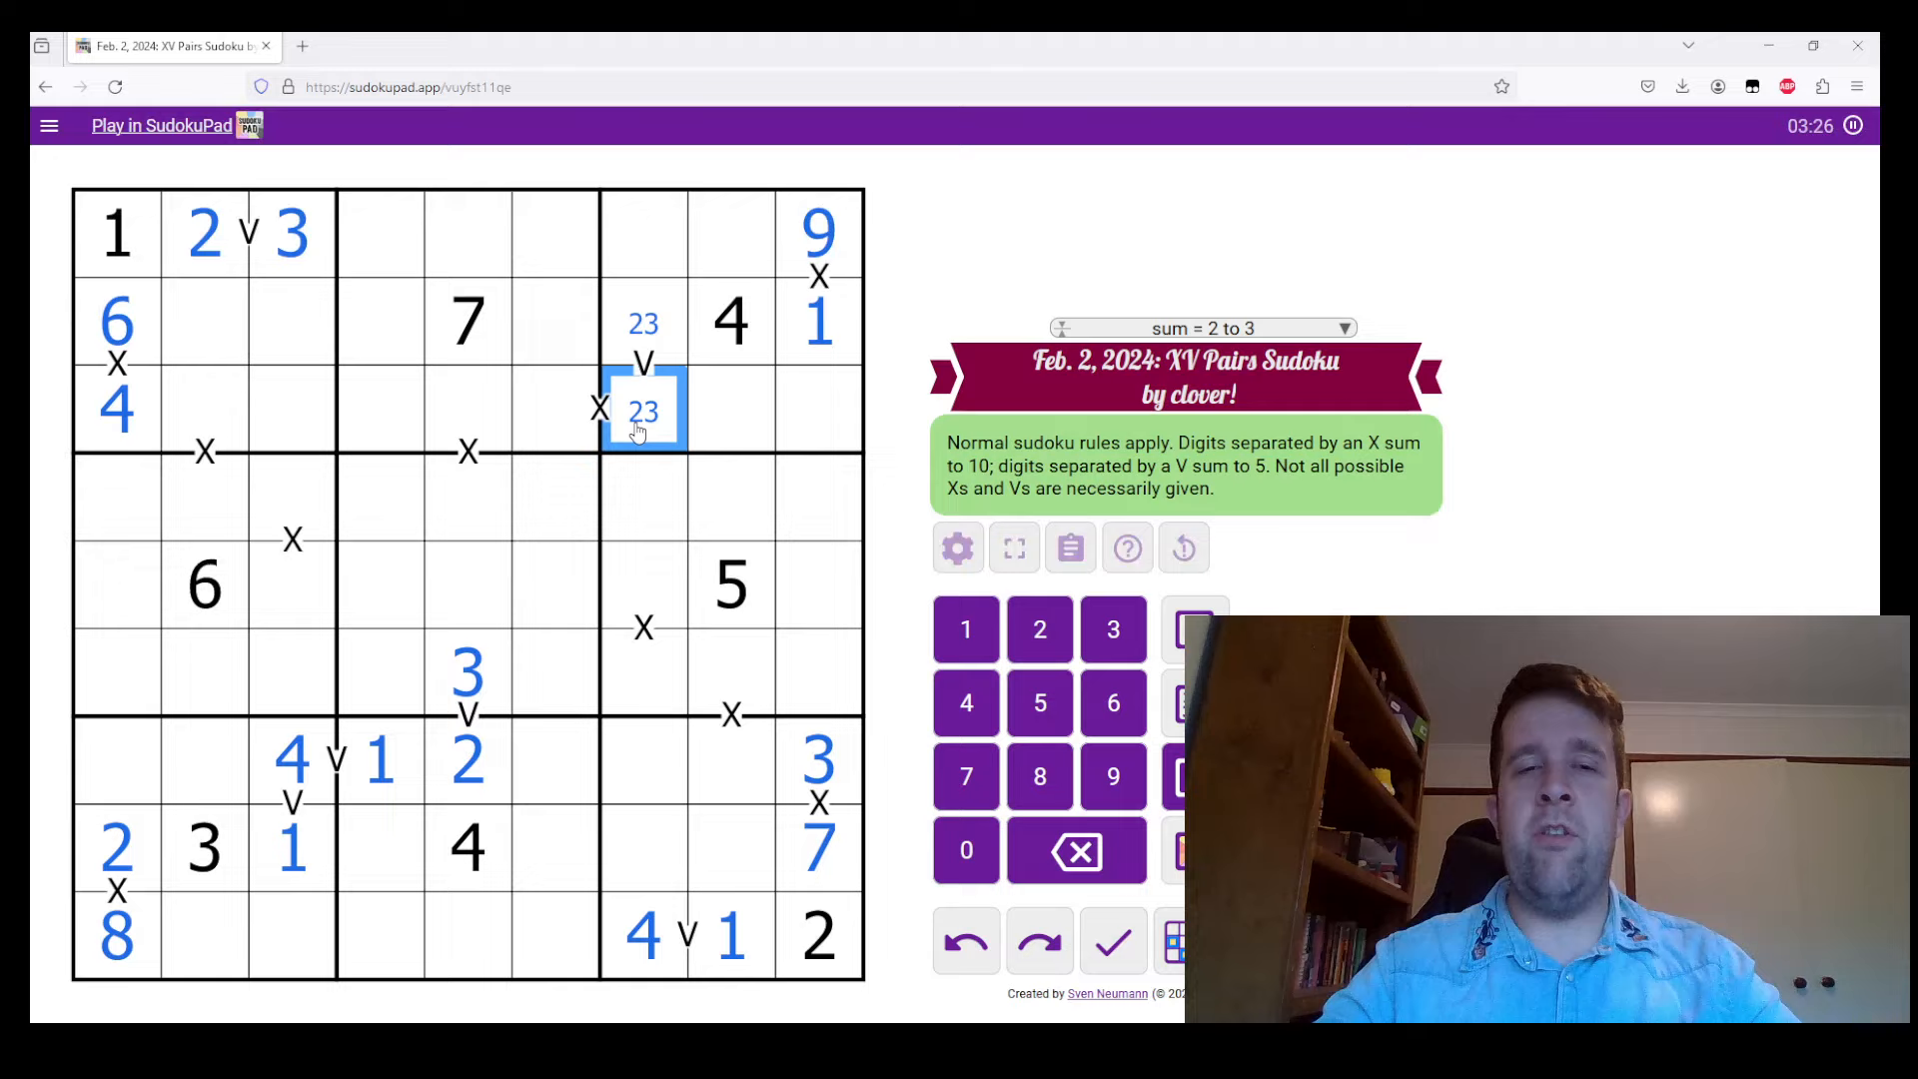
pyautogui.click(551, 410)
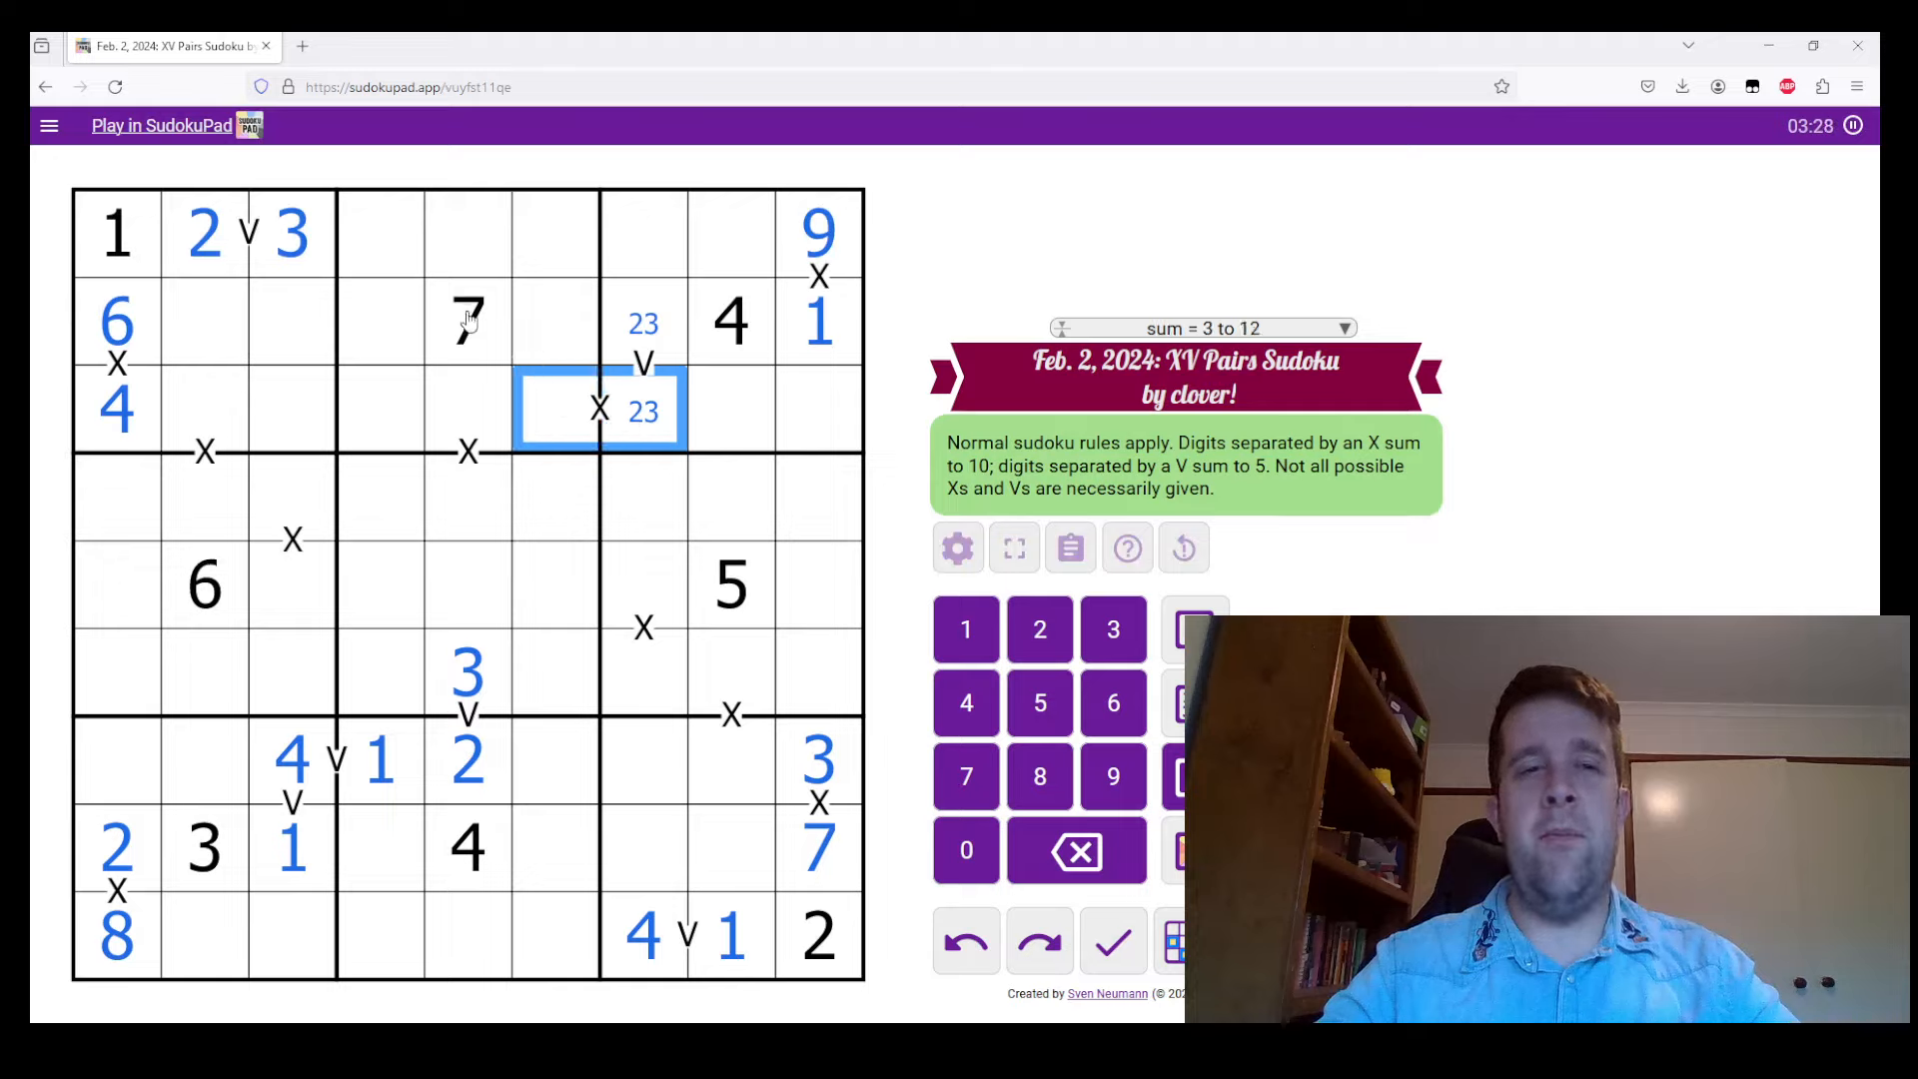
pyautogui.click(466, 319)
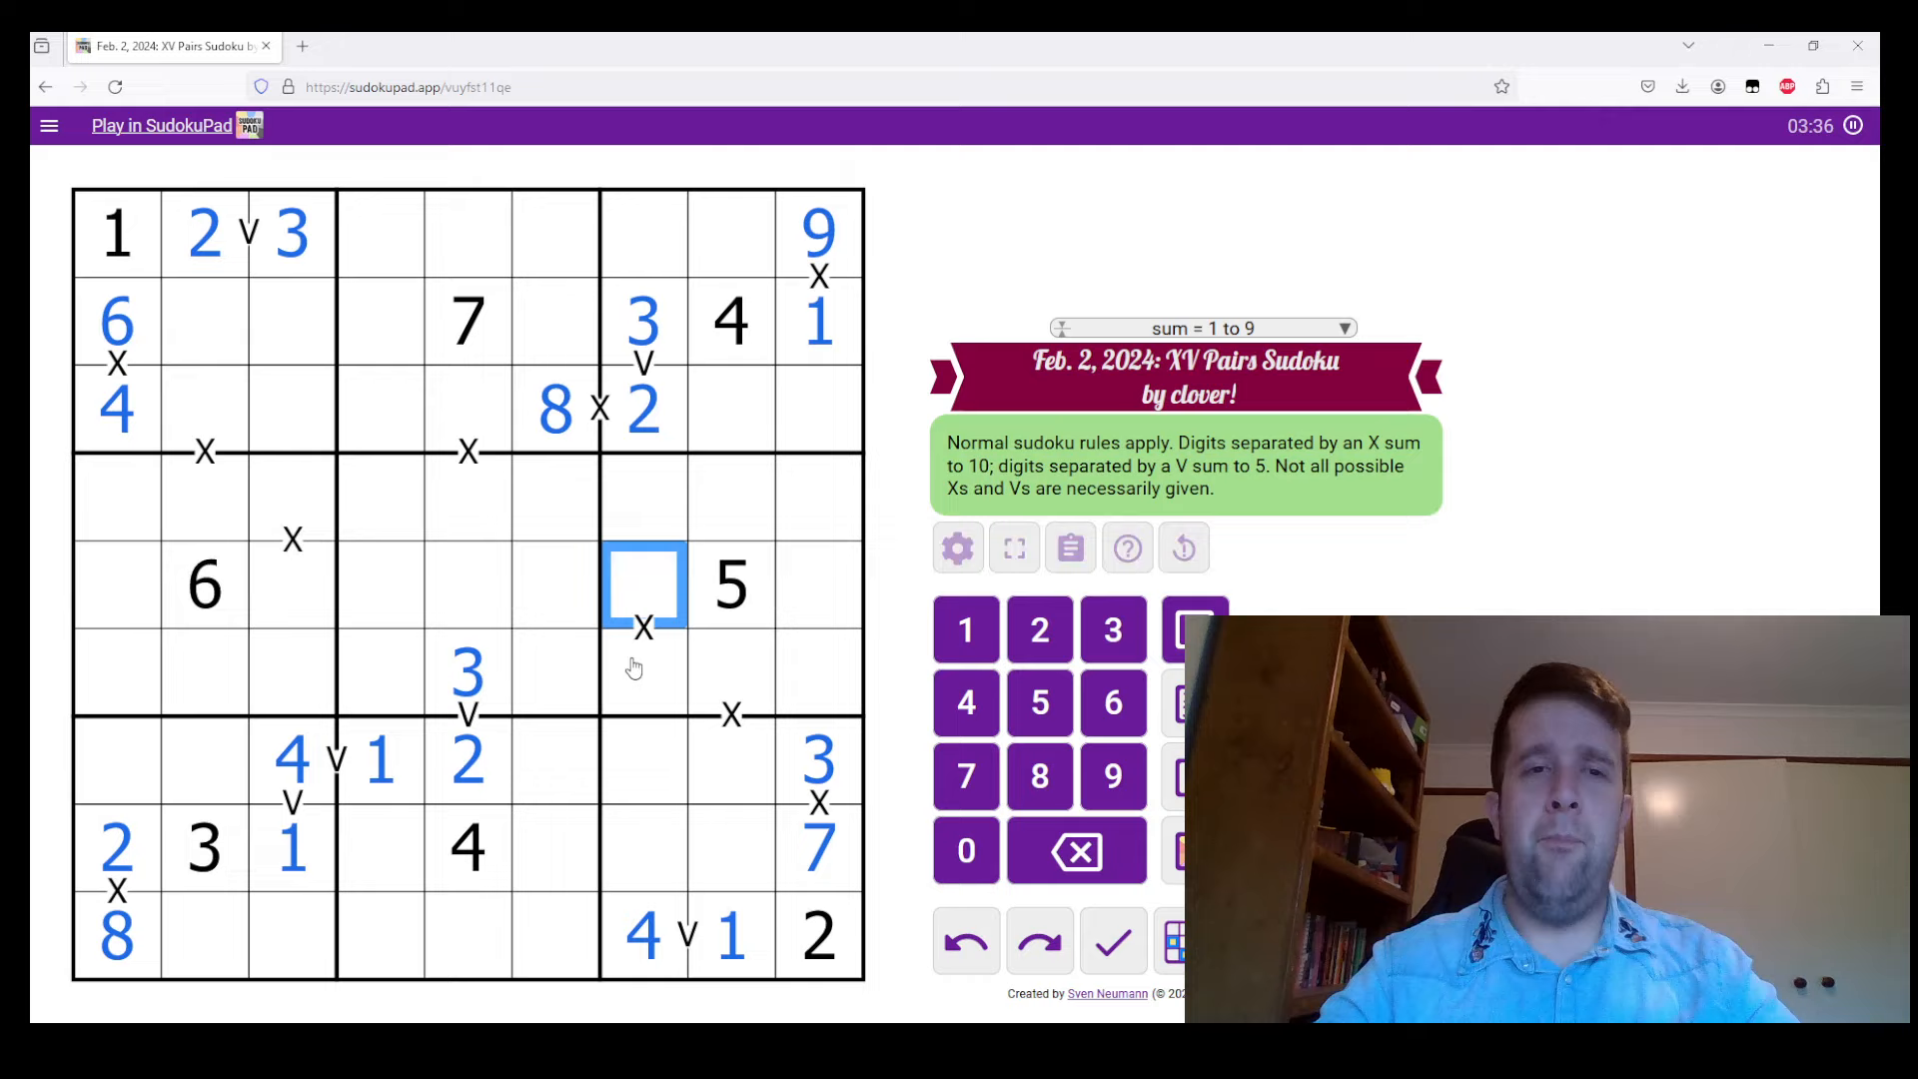
pyautogui.click(645, 935)
pyautogui.write('19')
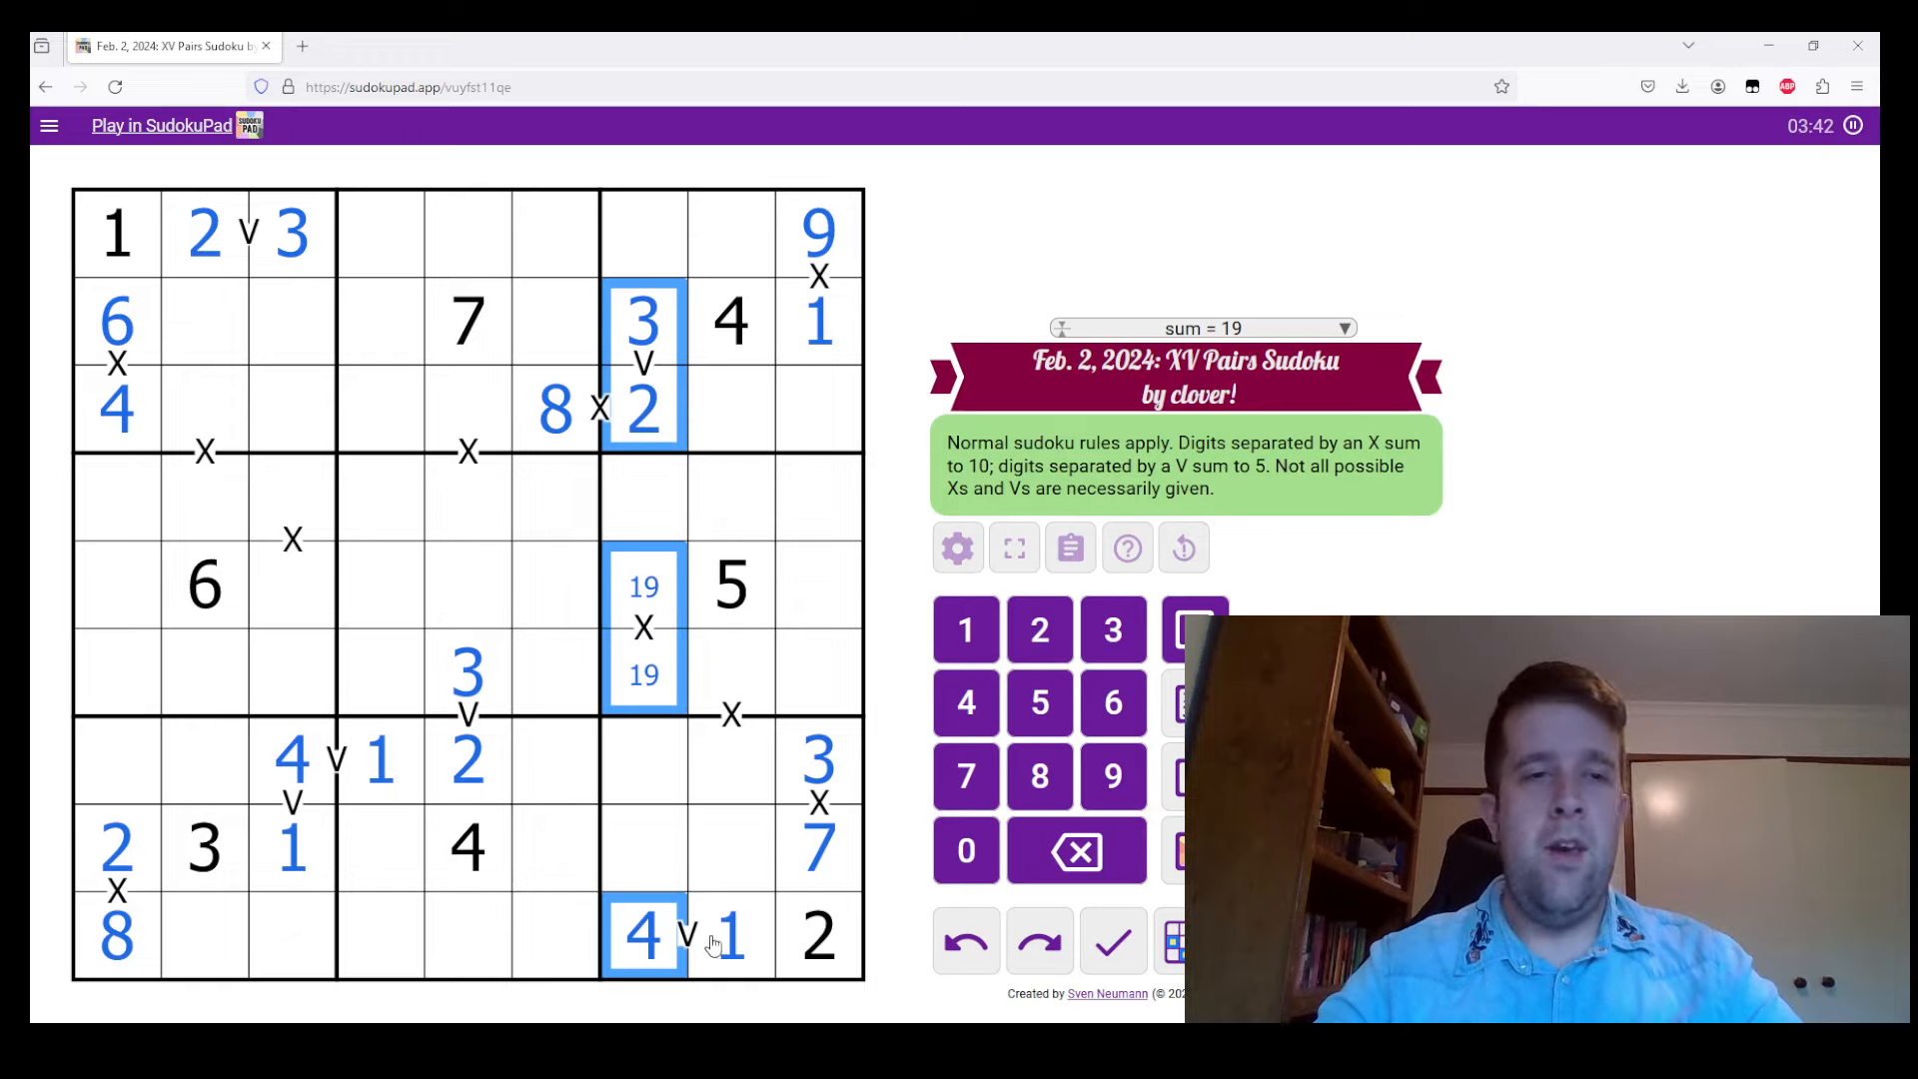
# Fill the column 2 X pair above the 6 with 9 in r3c2 and 1 in r4c2
pyautogui.click(204, 450)
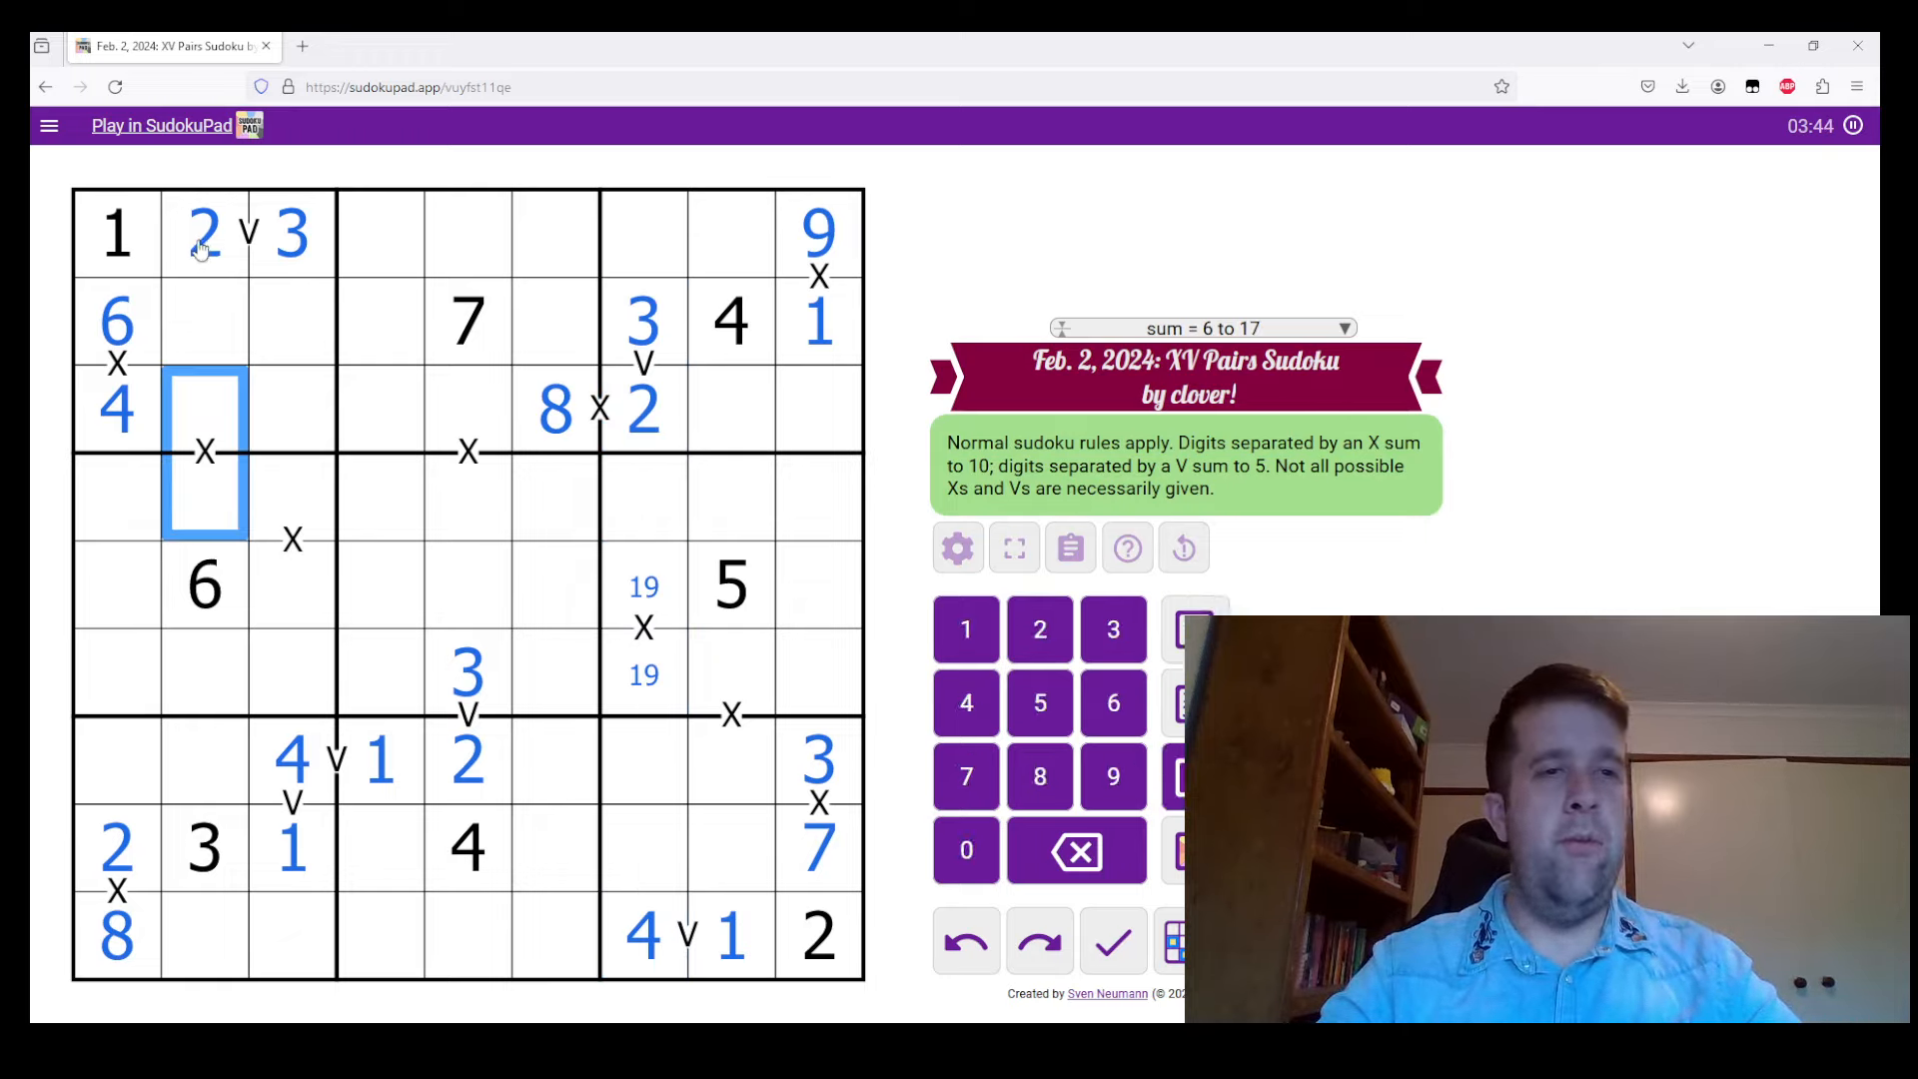
pyautogui.click(204, 232)
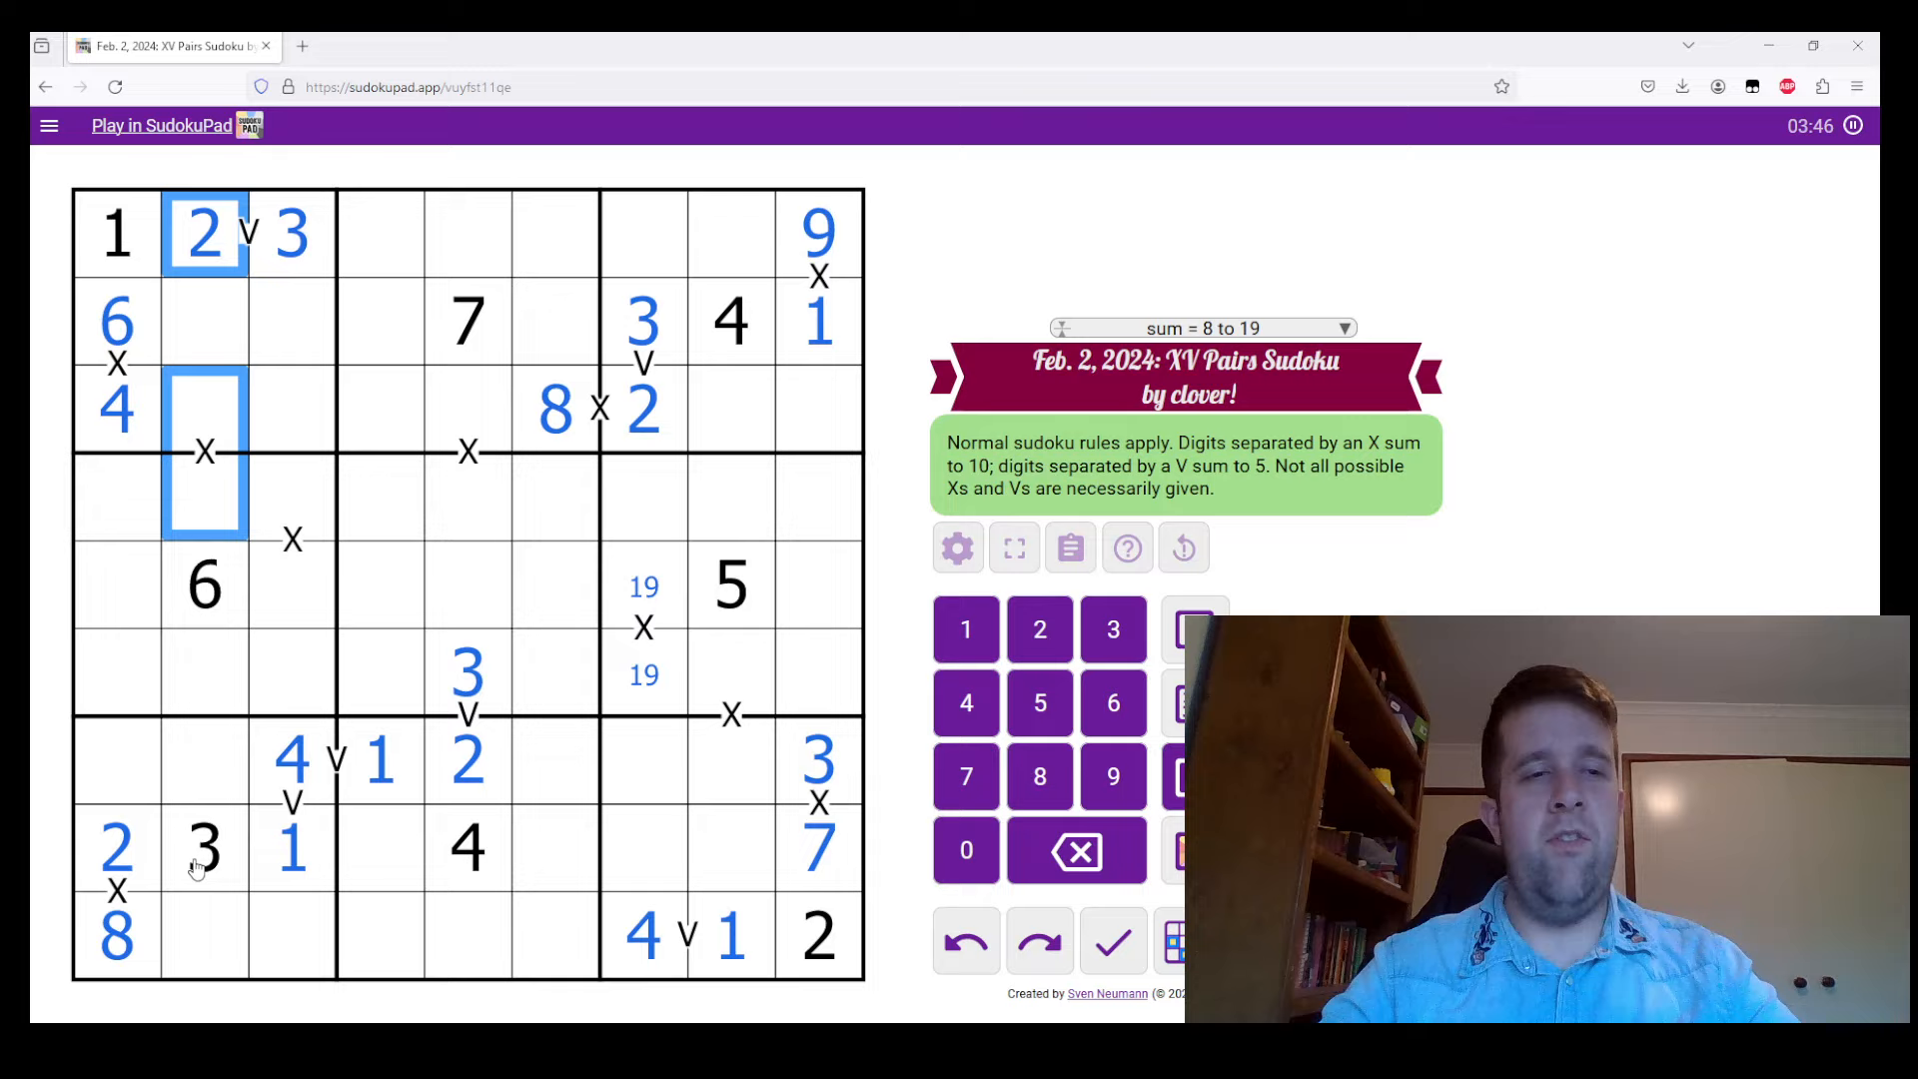
pyautogui.click(204, 847)
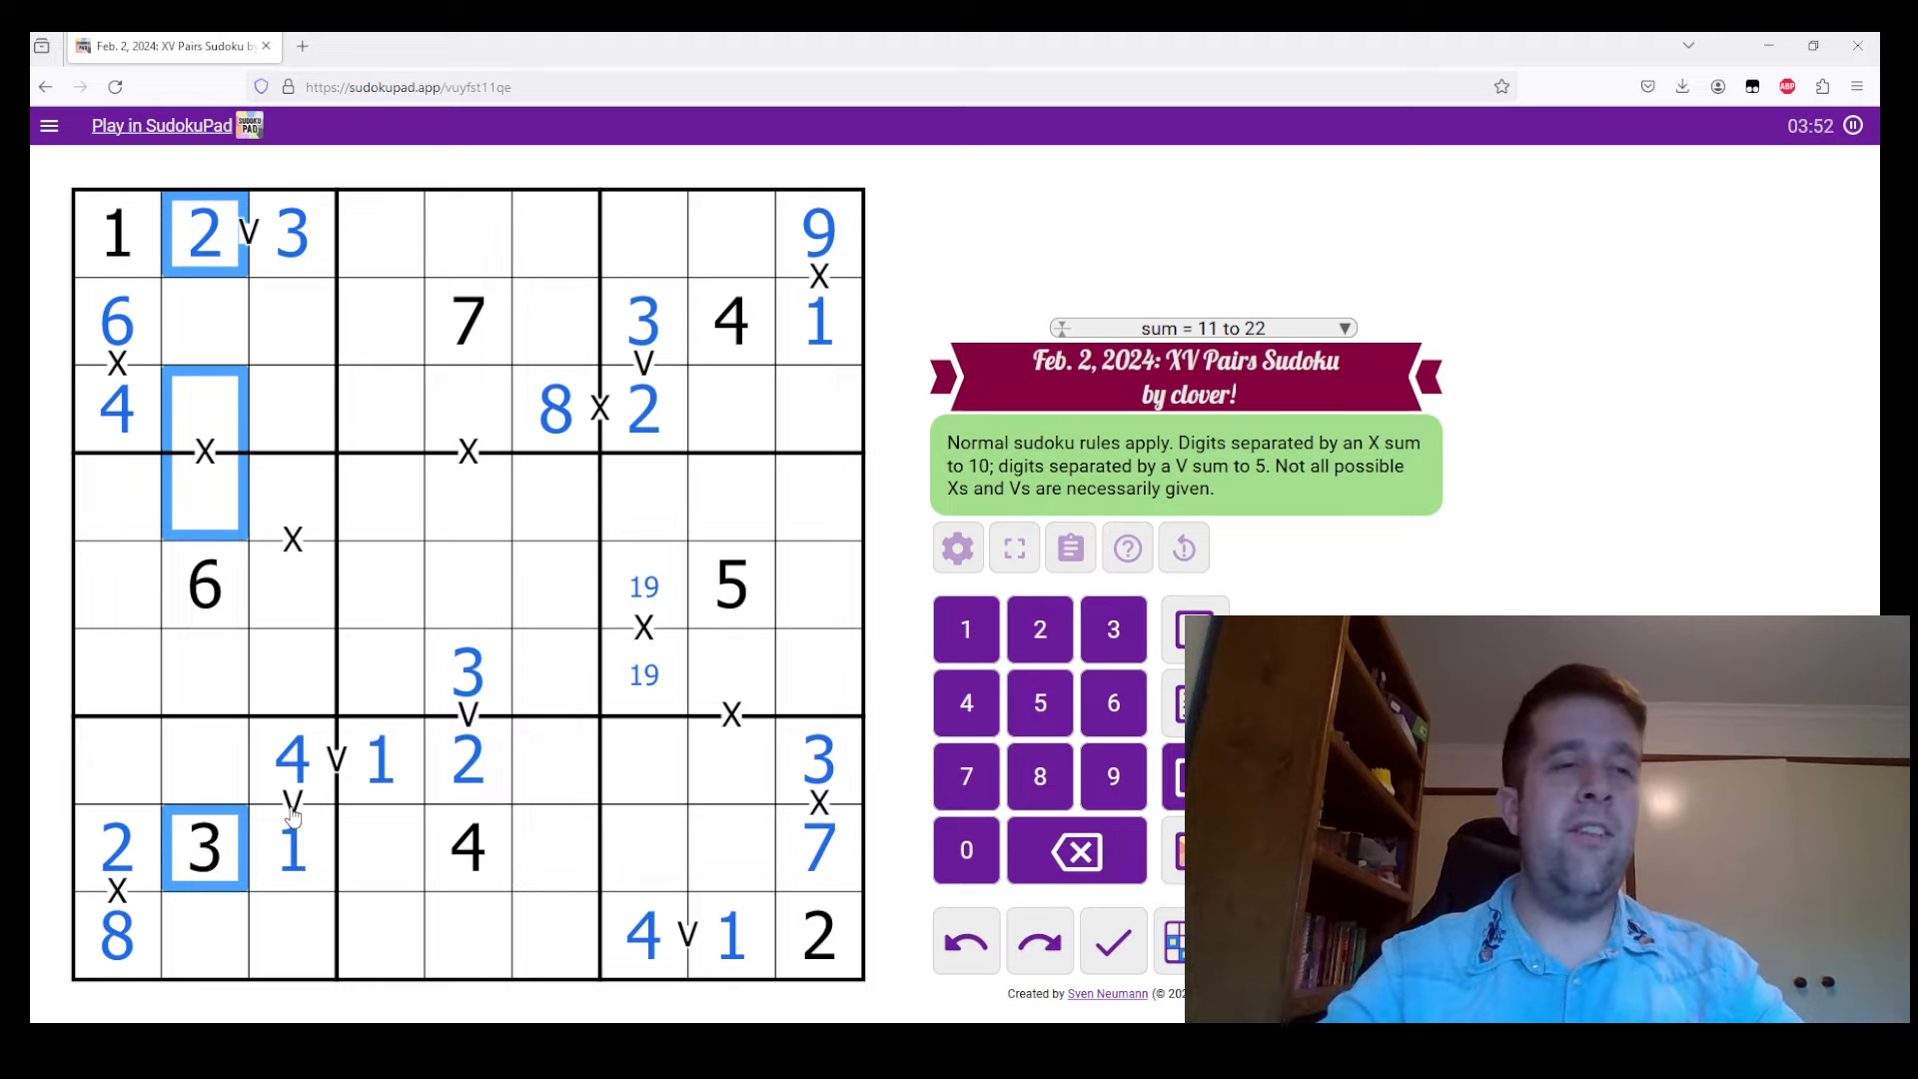
pyautogui.moveTo(219, 600)
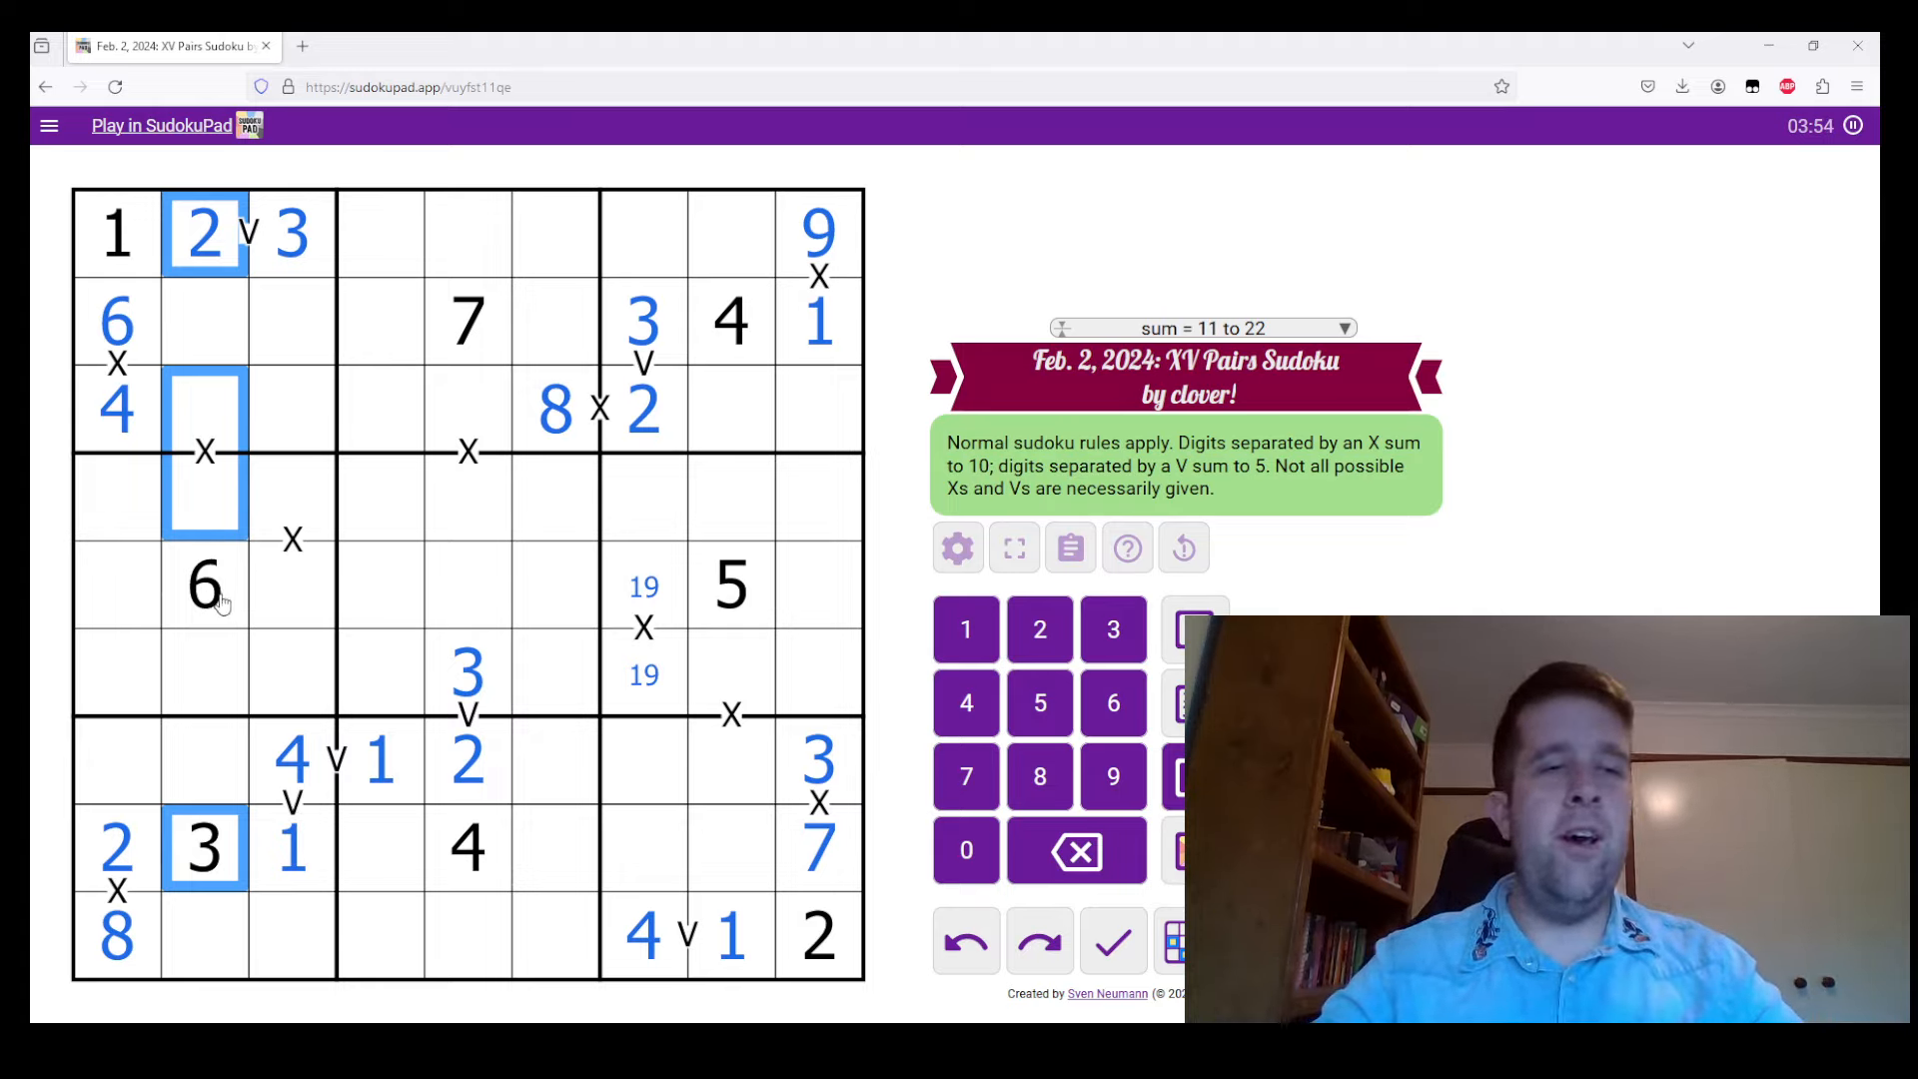
pyautogui.click(203, 587)
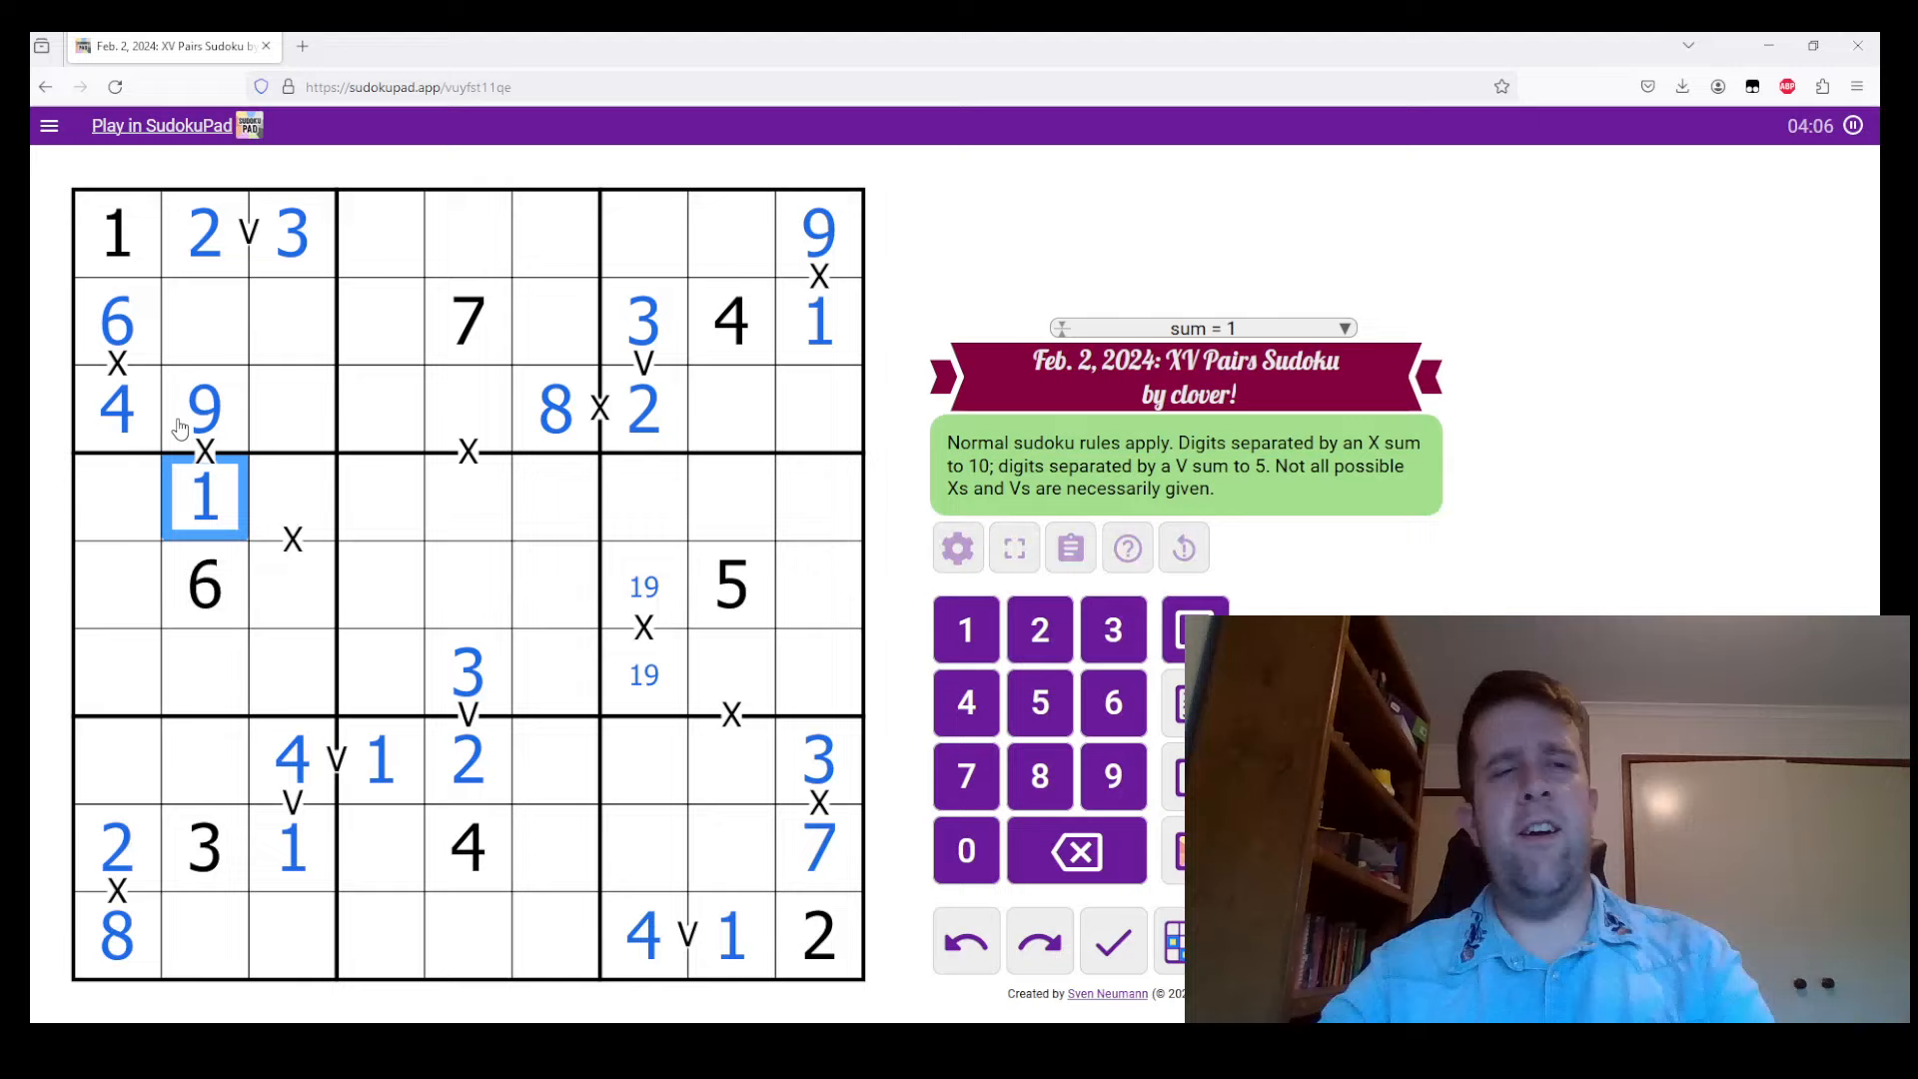
pyautogui.click(292, 543)
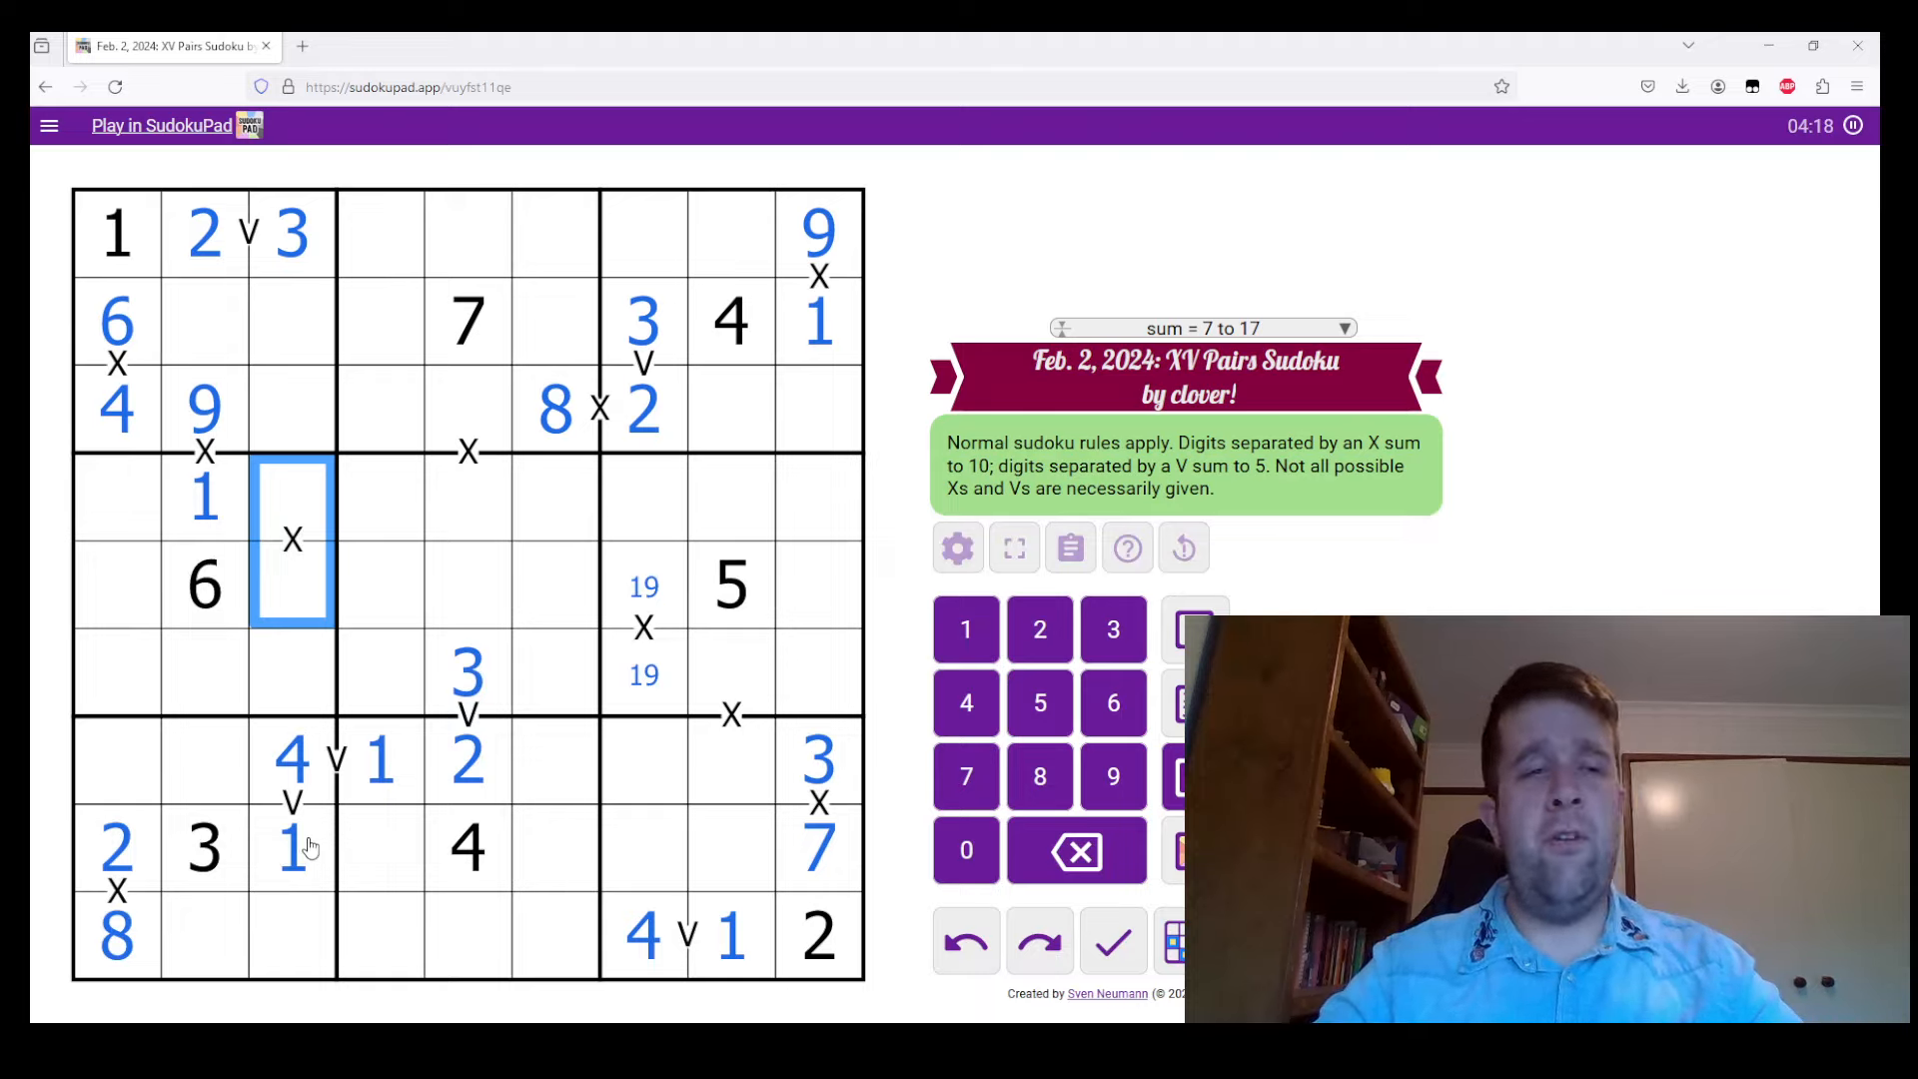
# Pencil 2/8 in the column 3 X pair and place 1 and 9 in r3c5 and r4c5
pyautogui.click(291, 231)
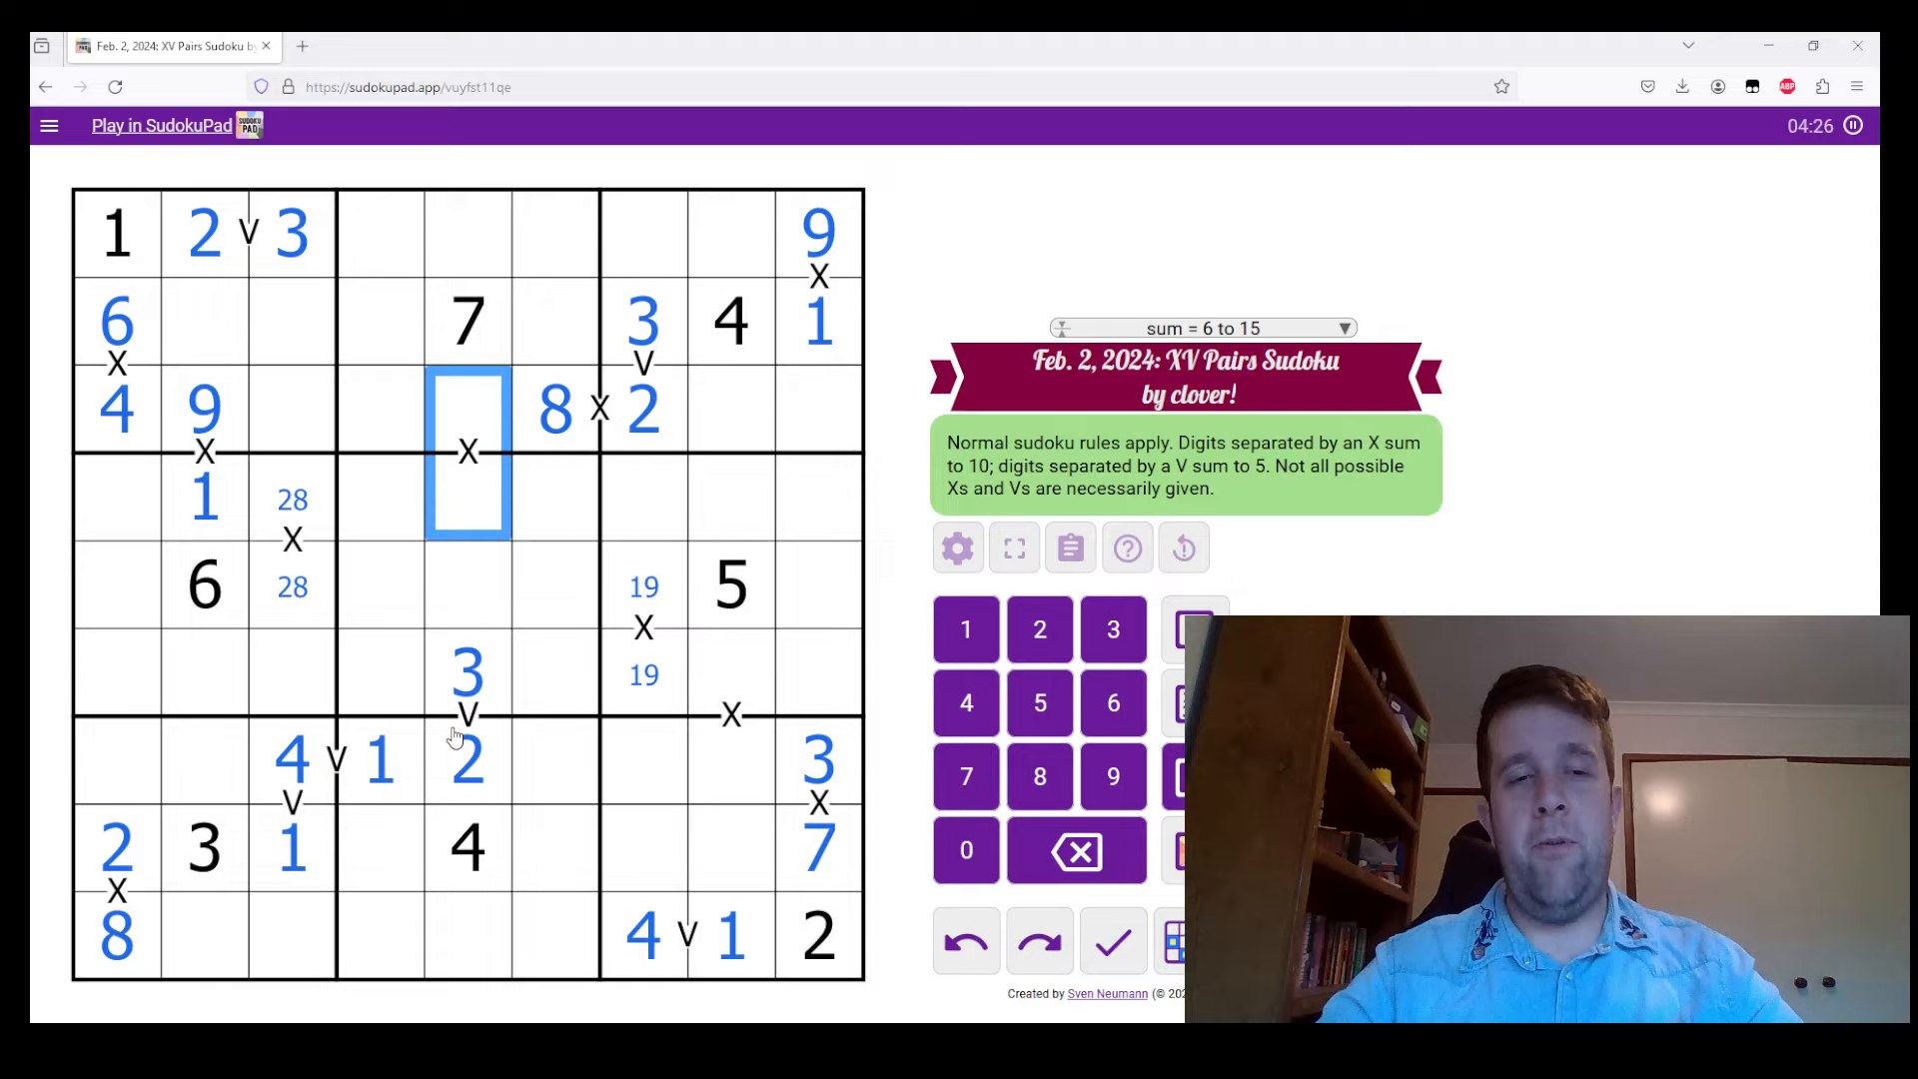
pyautogui.click(468, 753)
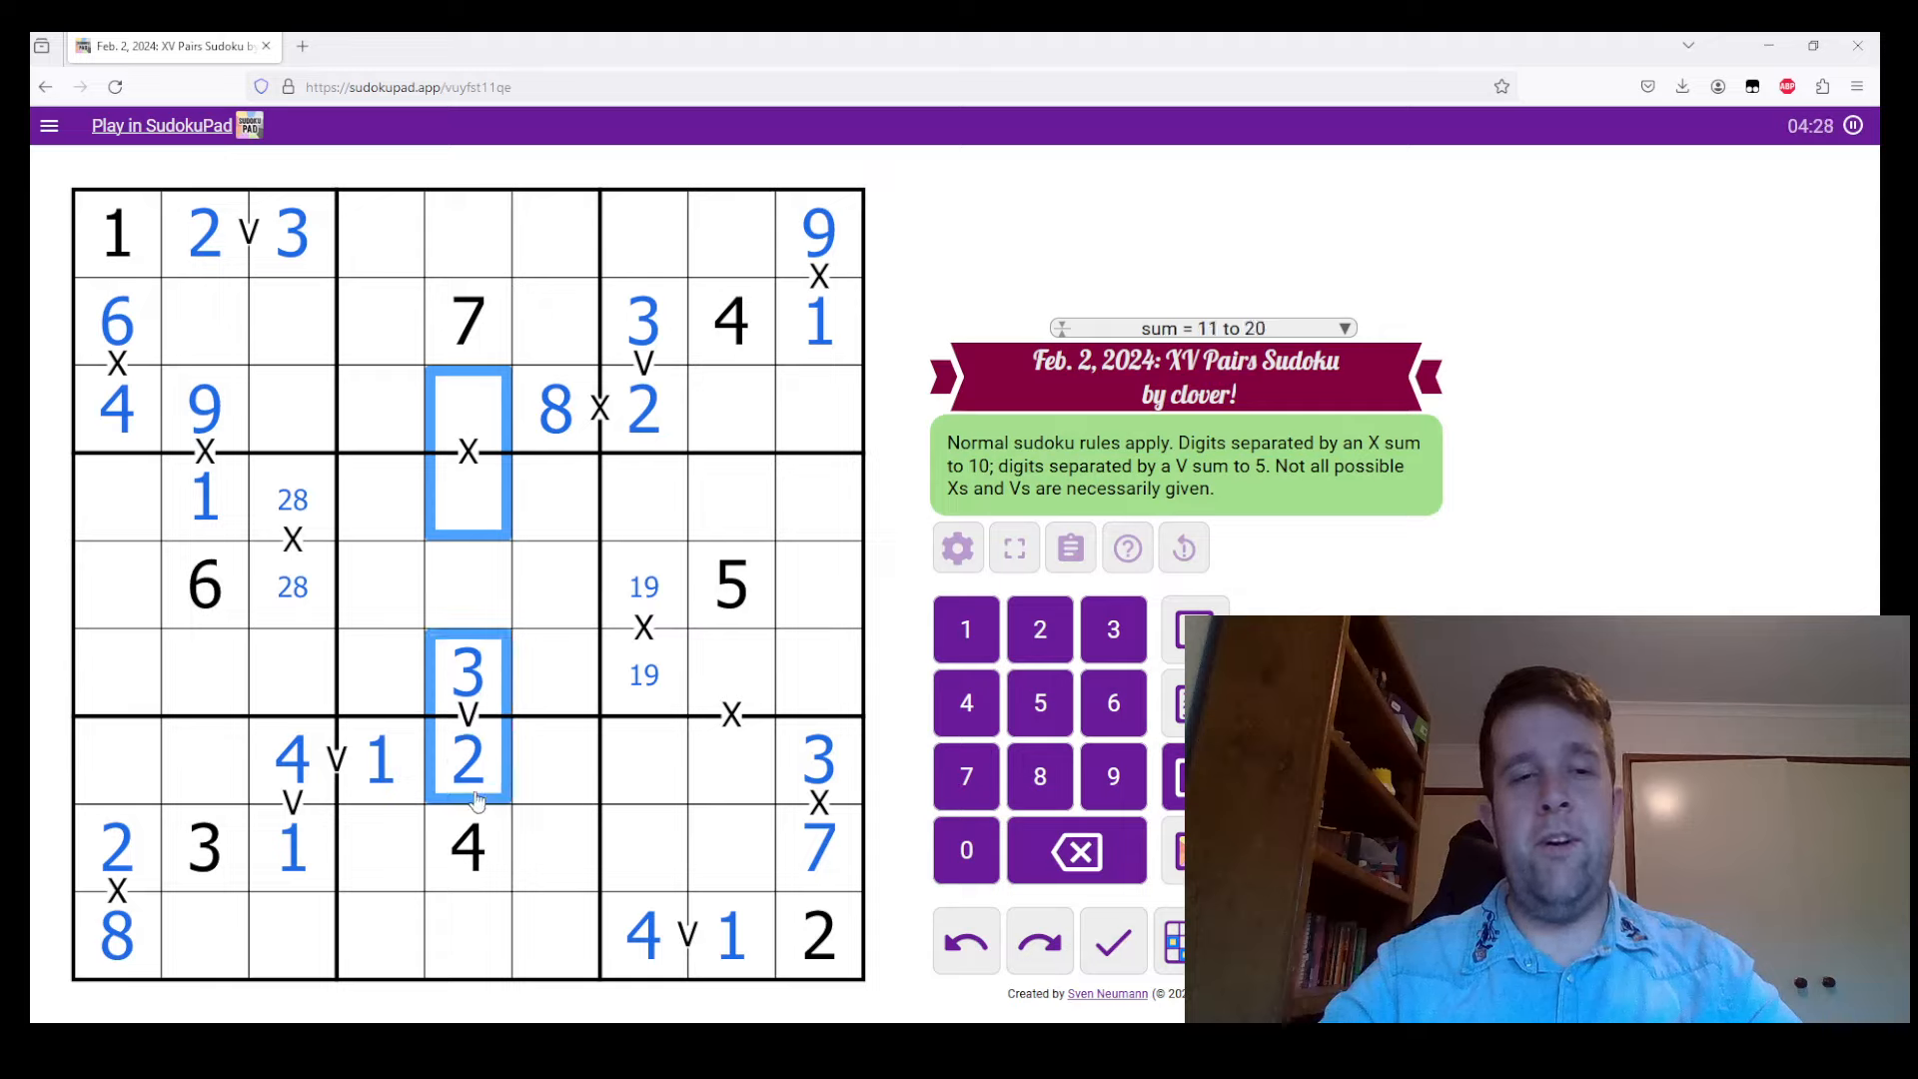
pyautogui.click(465, 847)
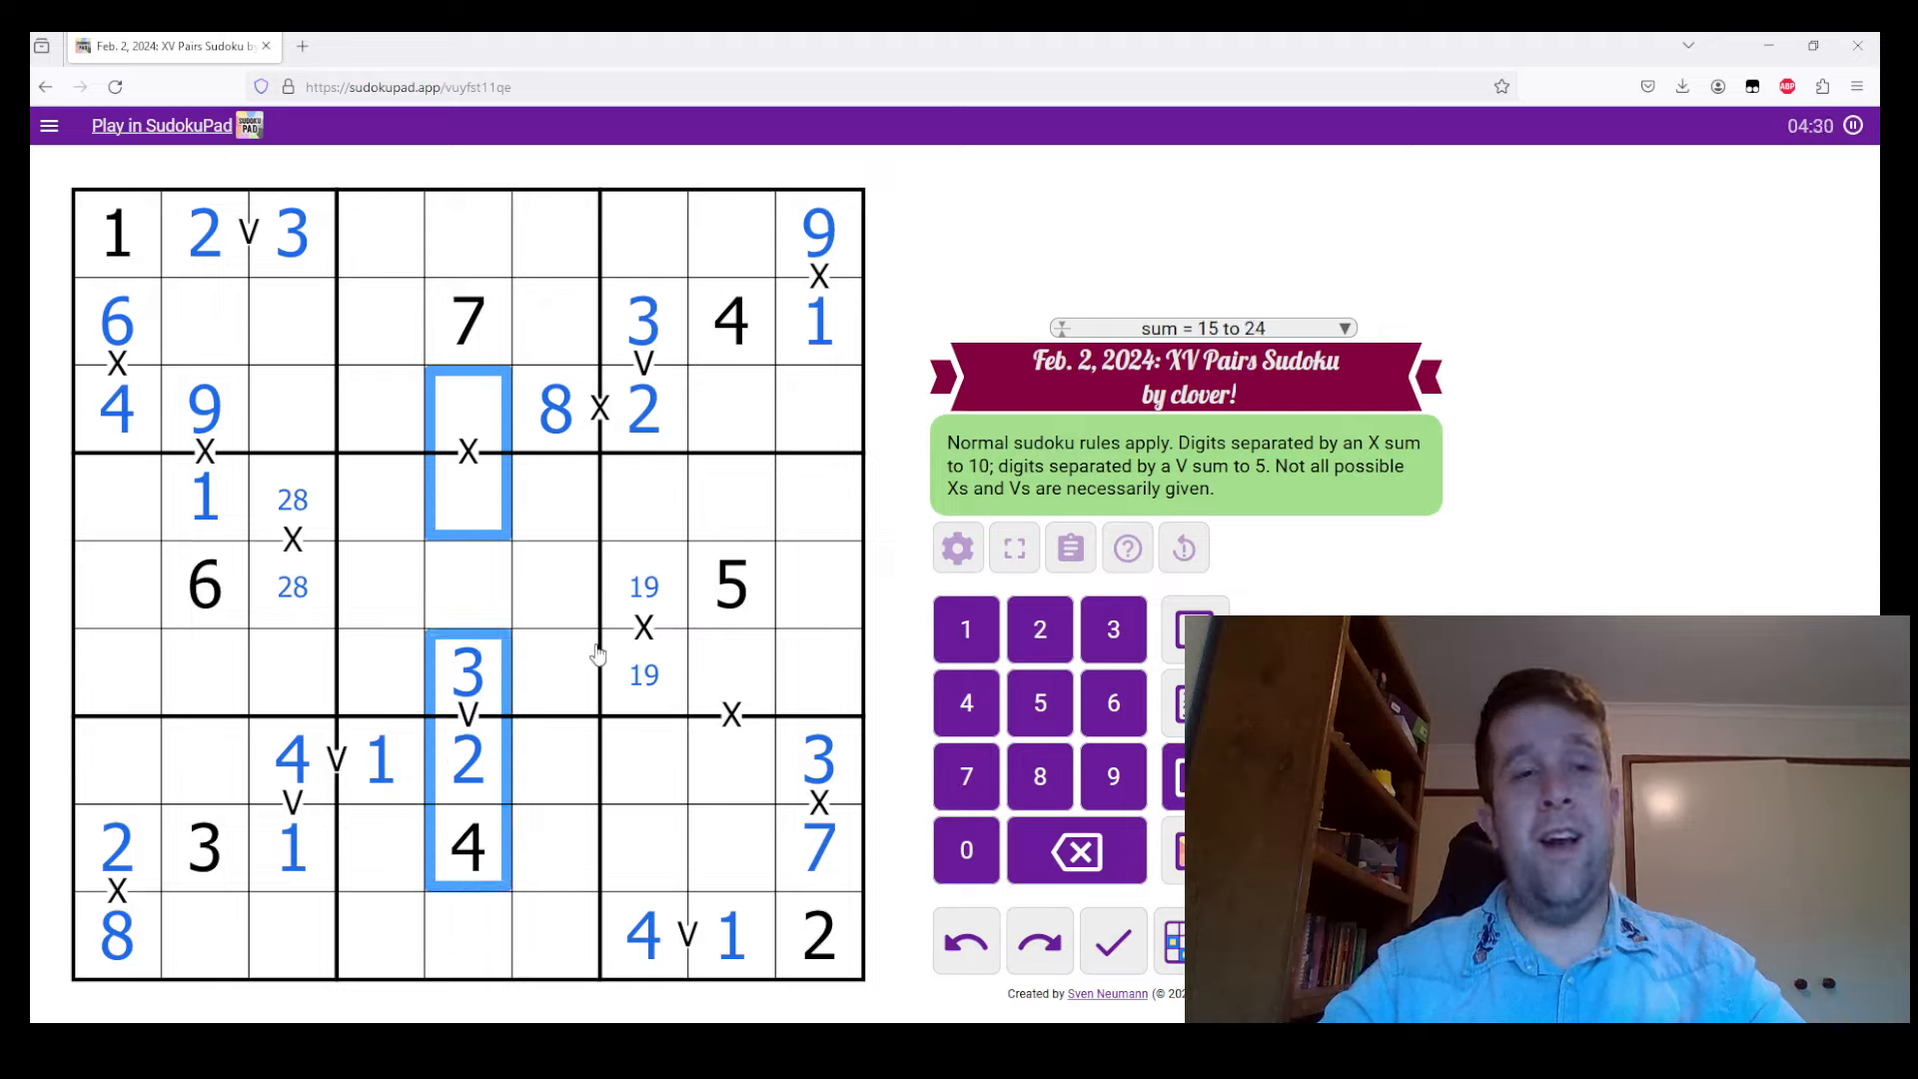
pyautogui.click(467, 496)
pyautogui.write('9')
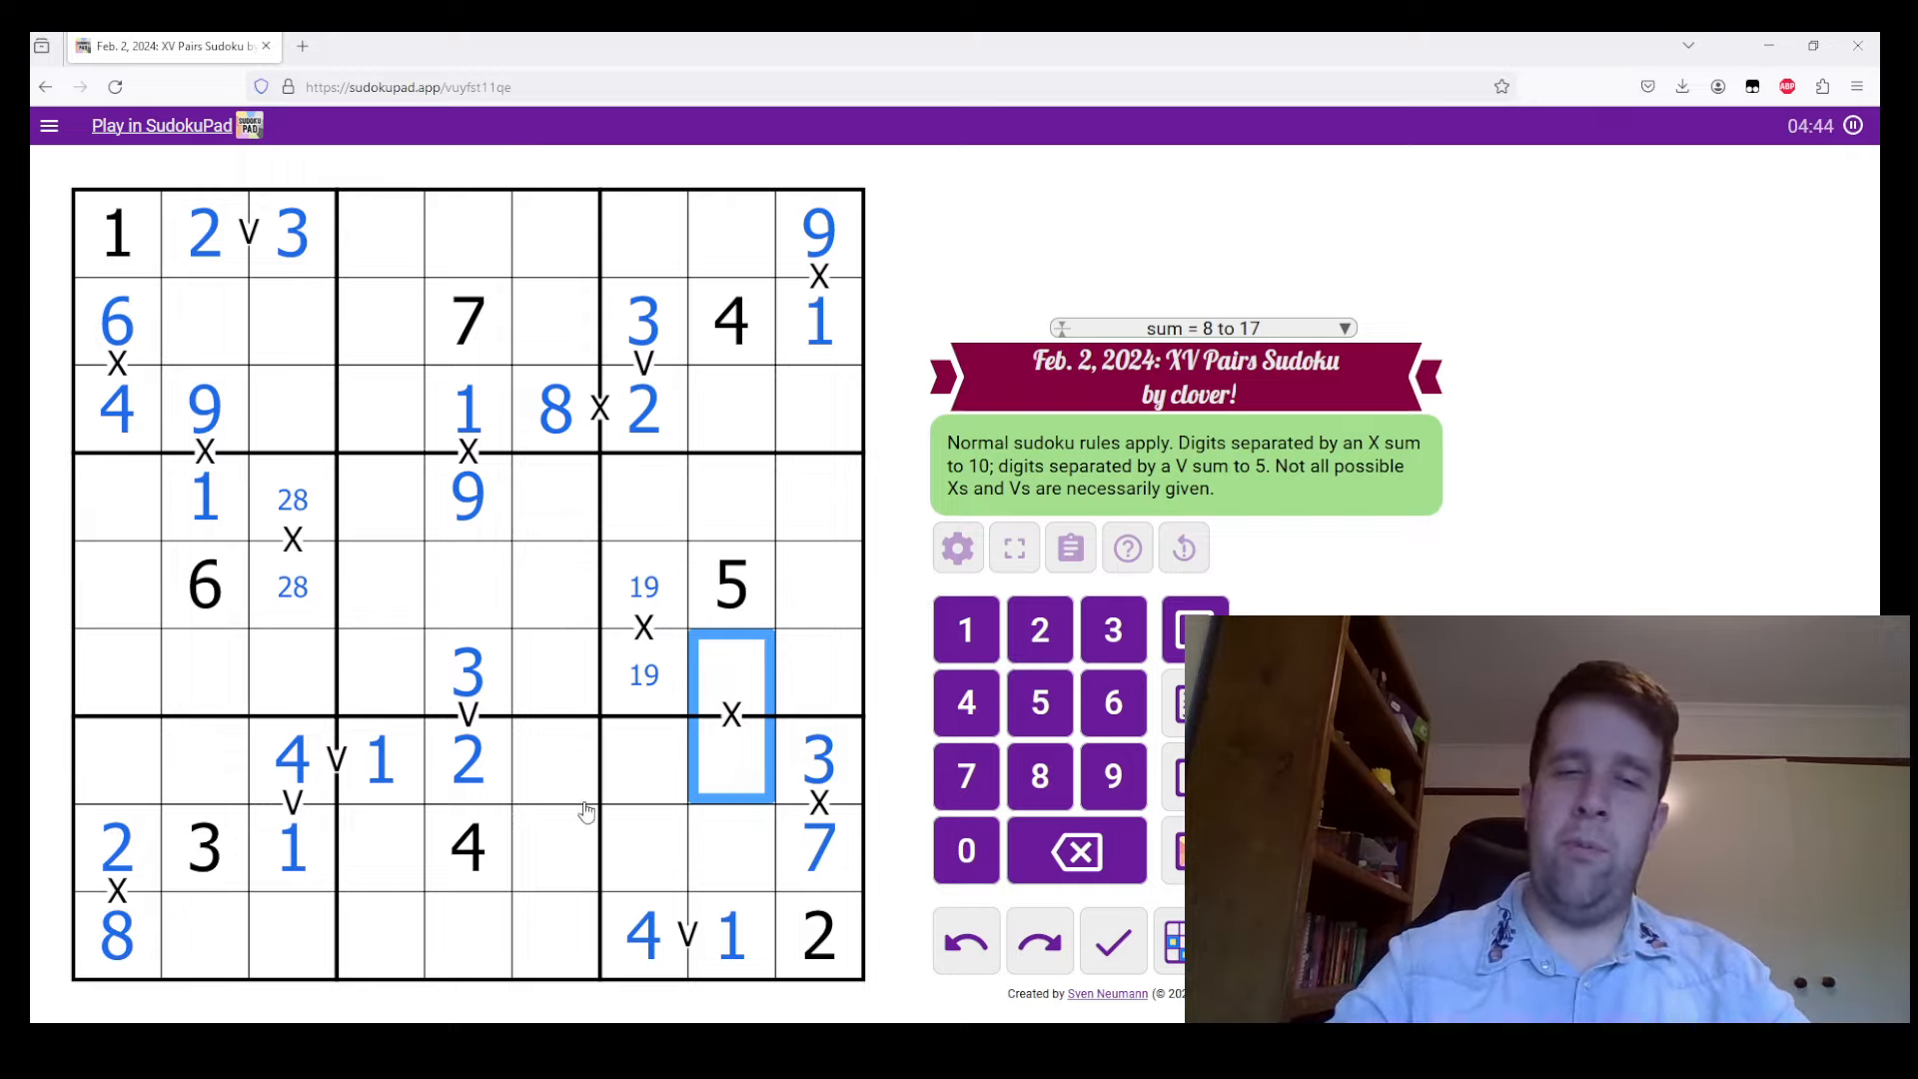
# Enter 2 and 8 in r6c8 and r7c8 on column 8's lower X pair
pyautogui.click(731, 935)
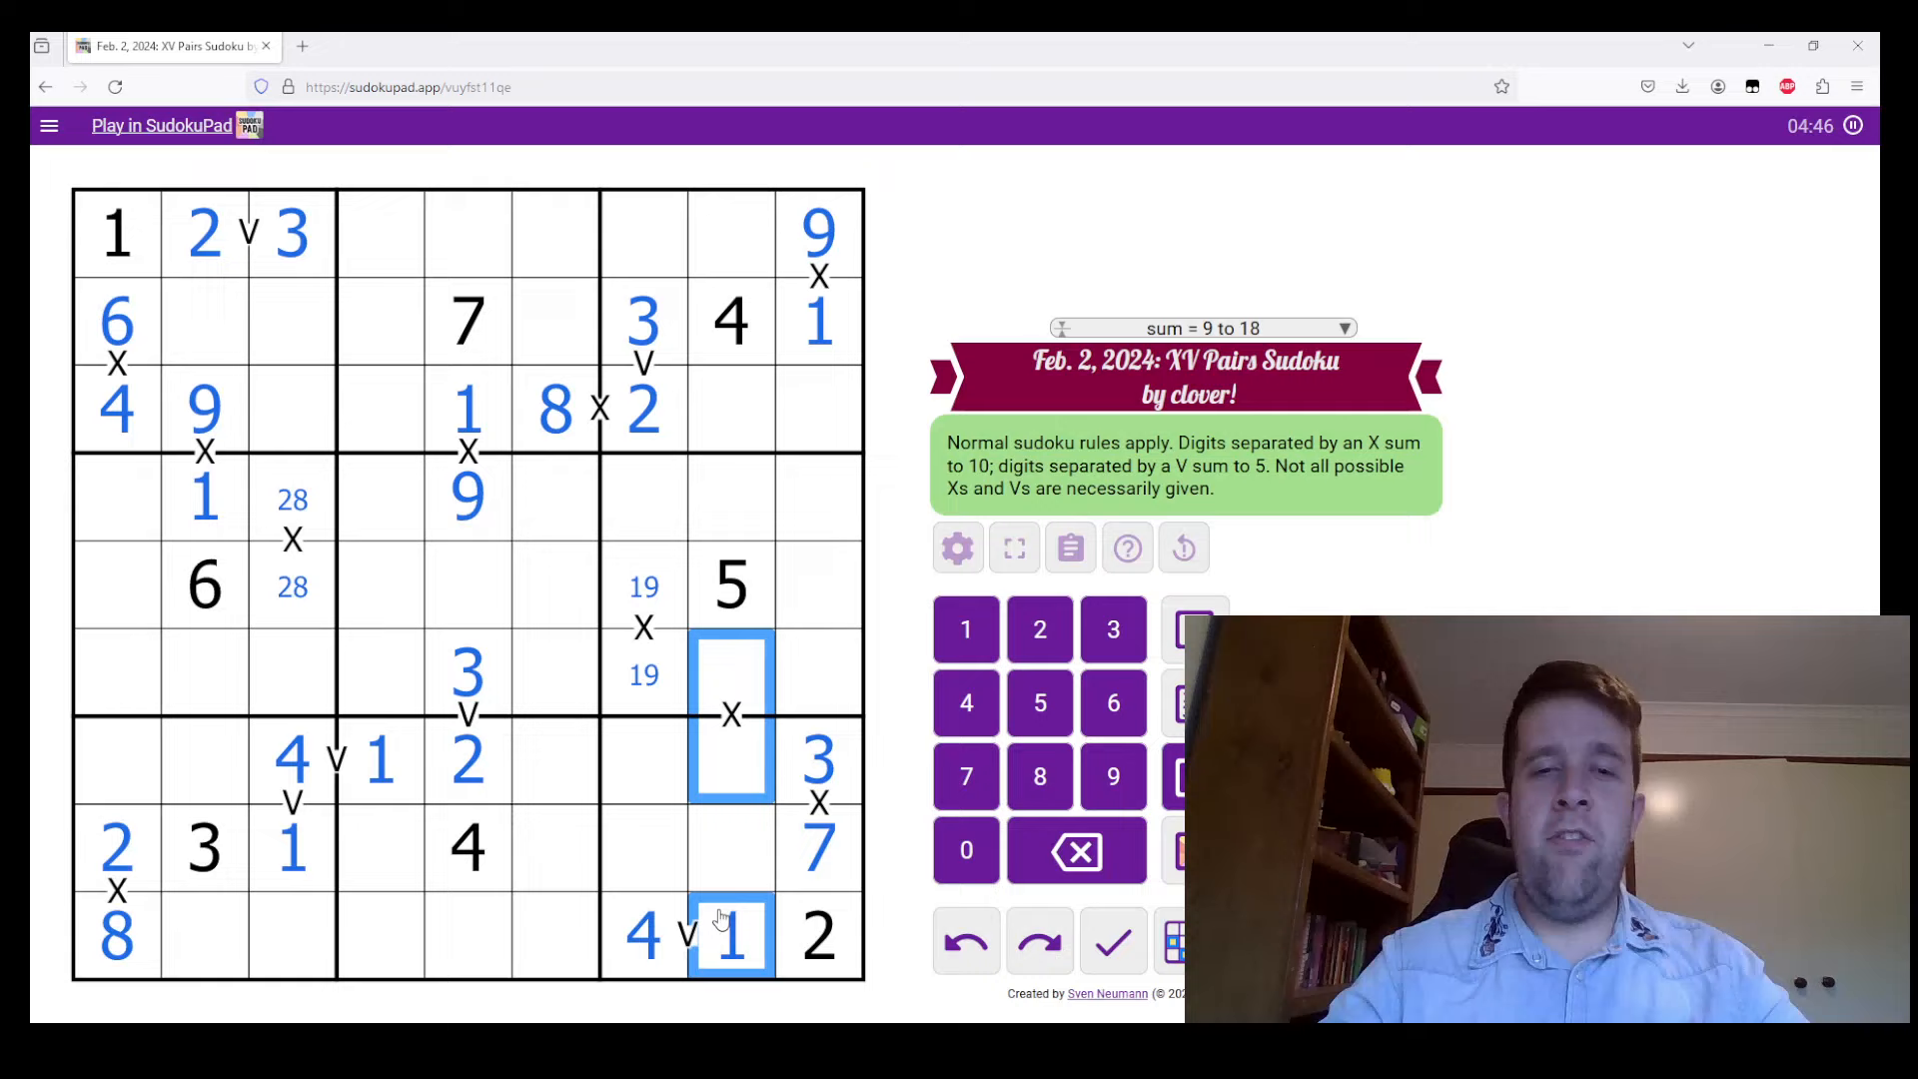
pyautogui.click(732, 322)
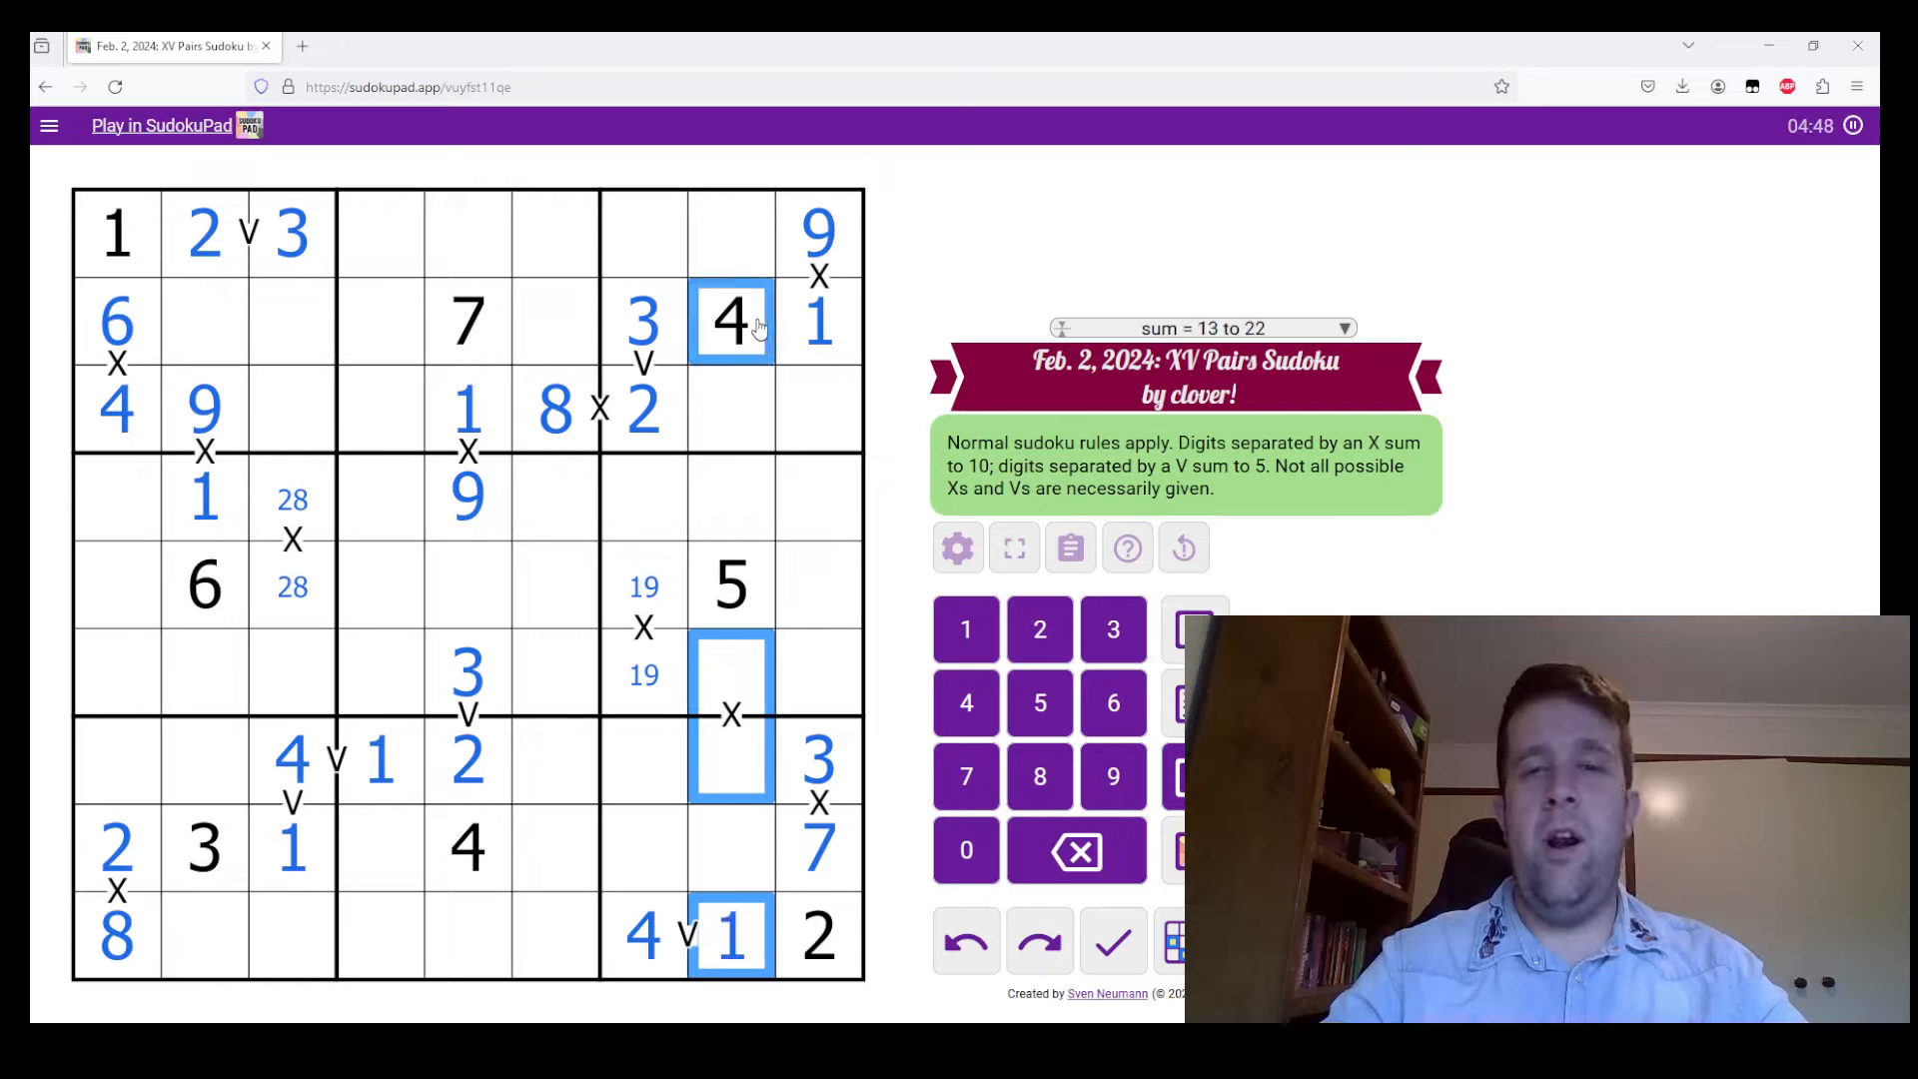
pyautogui.moveTo(647, 753)
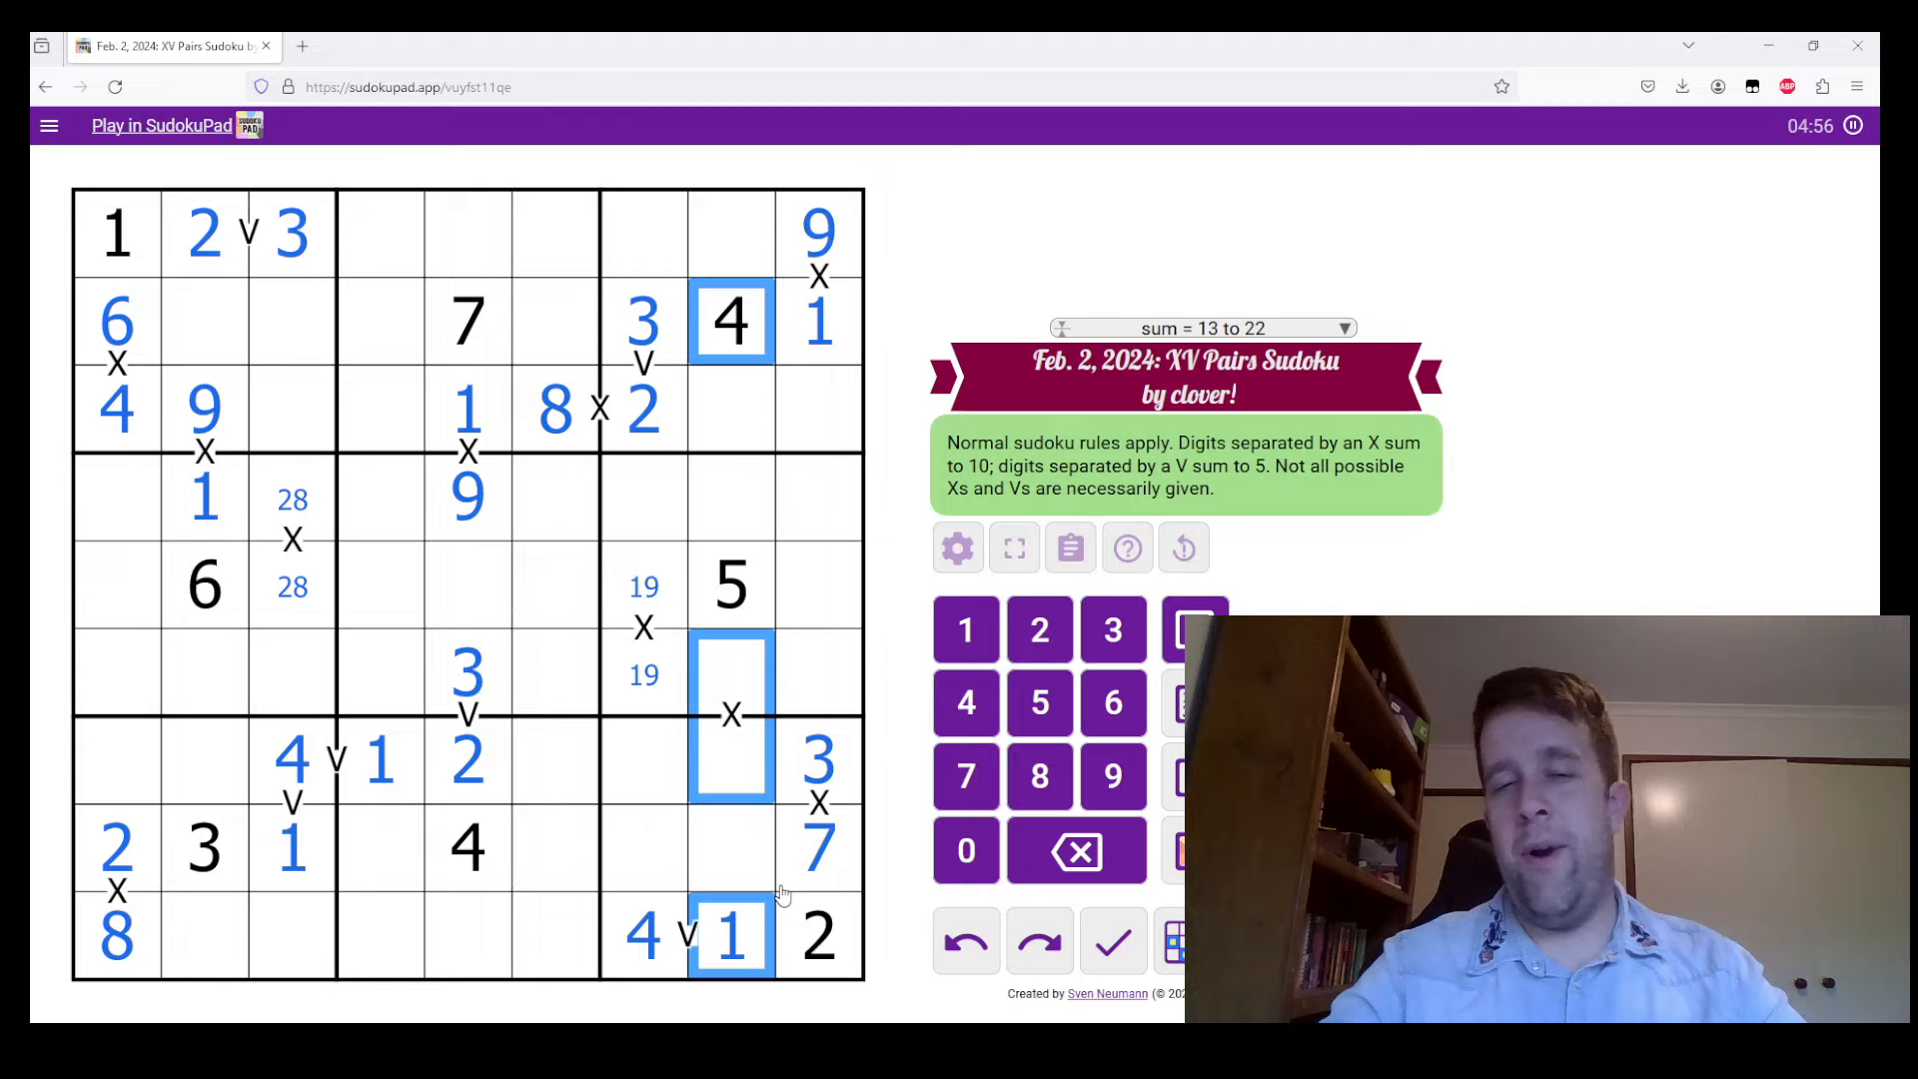
pyautogui.click(732, 759)
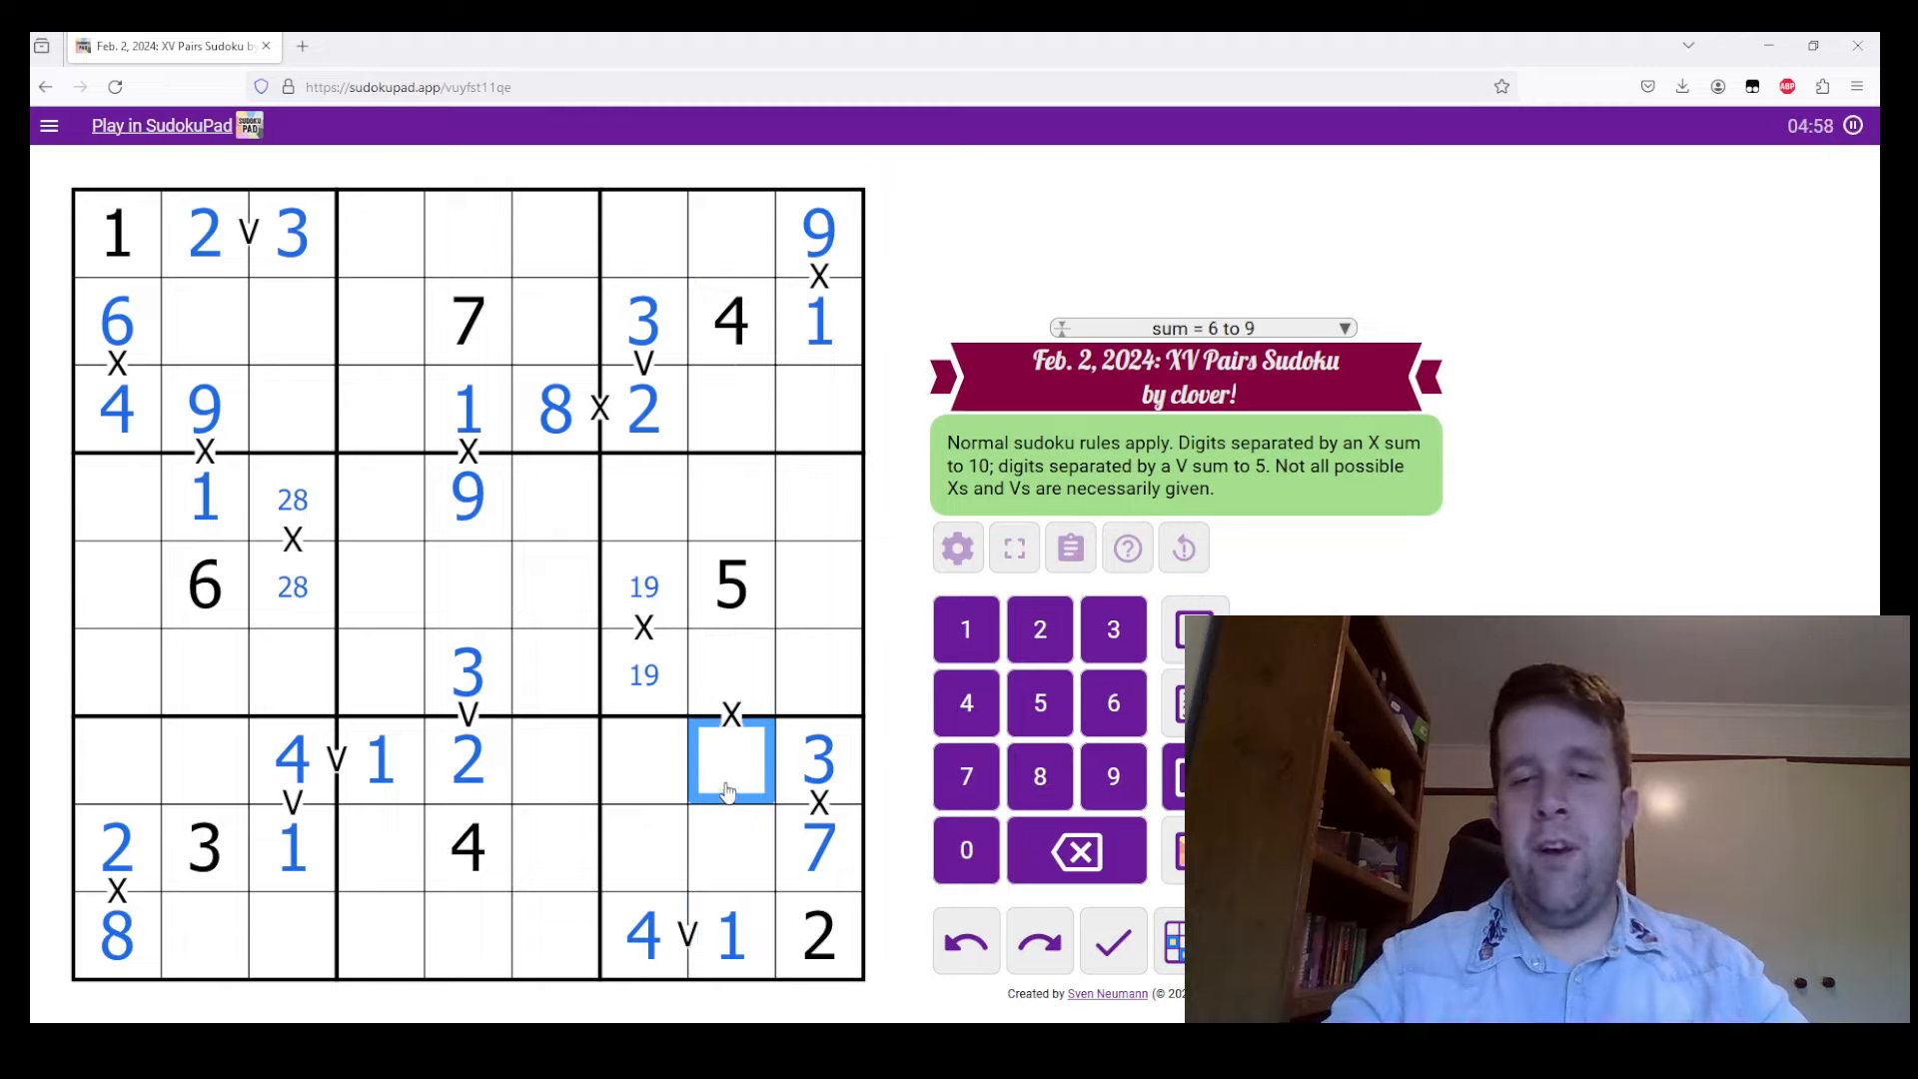
pyautogui.click(819, 843)
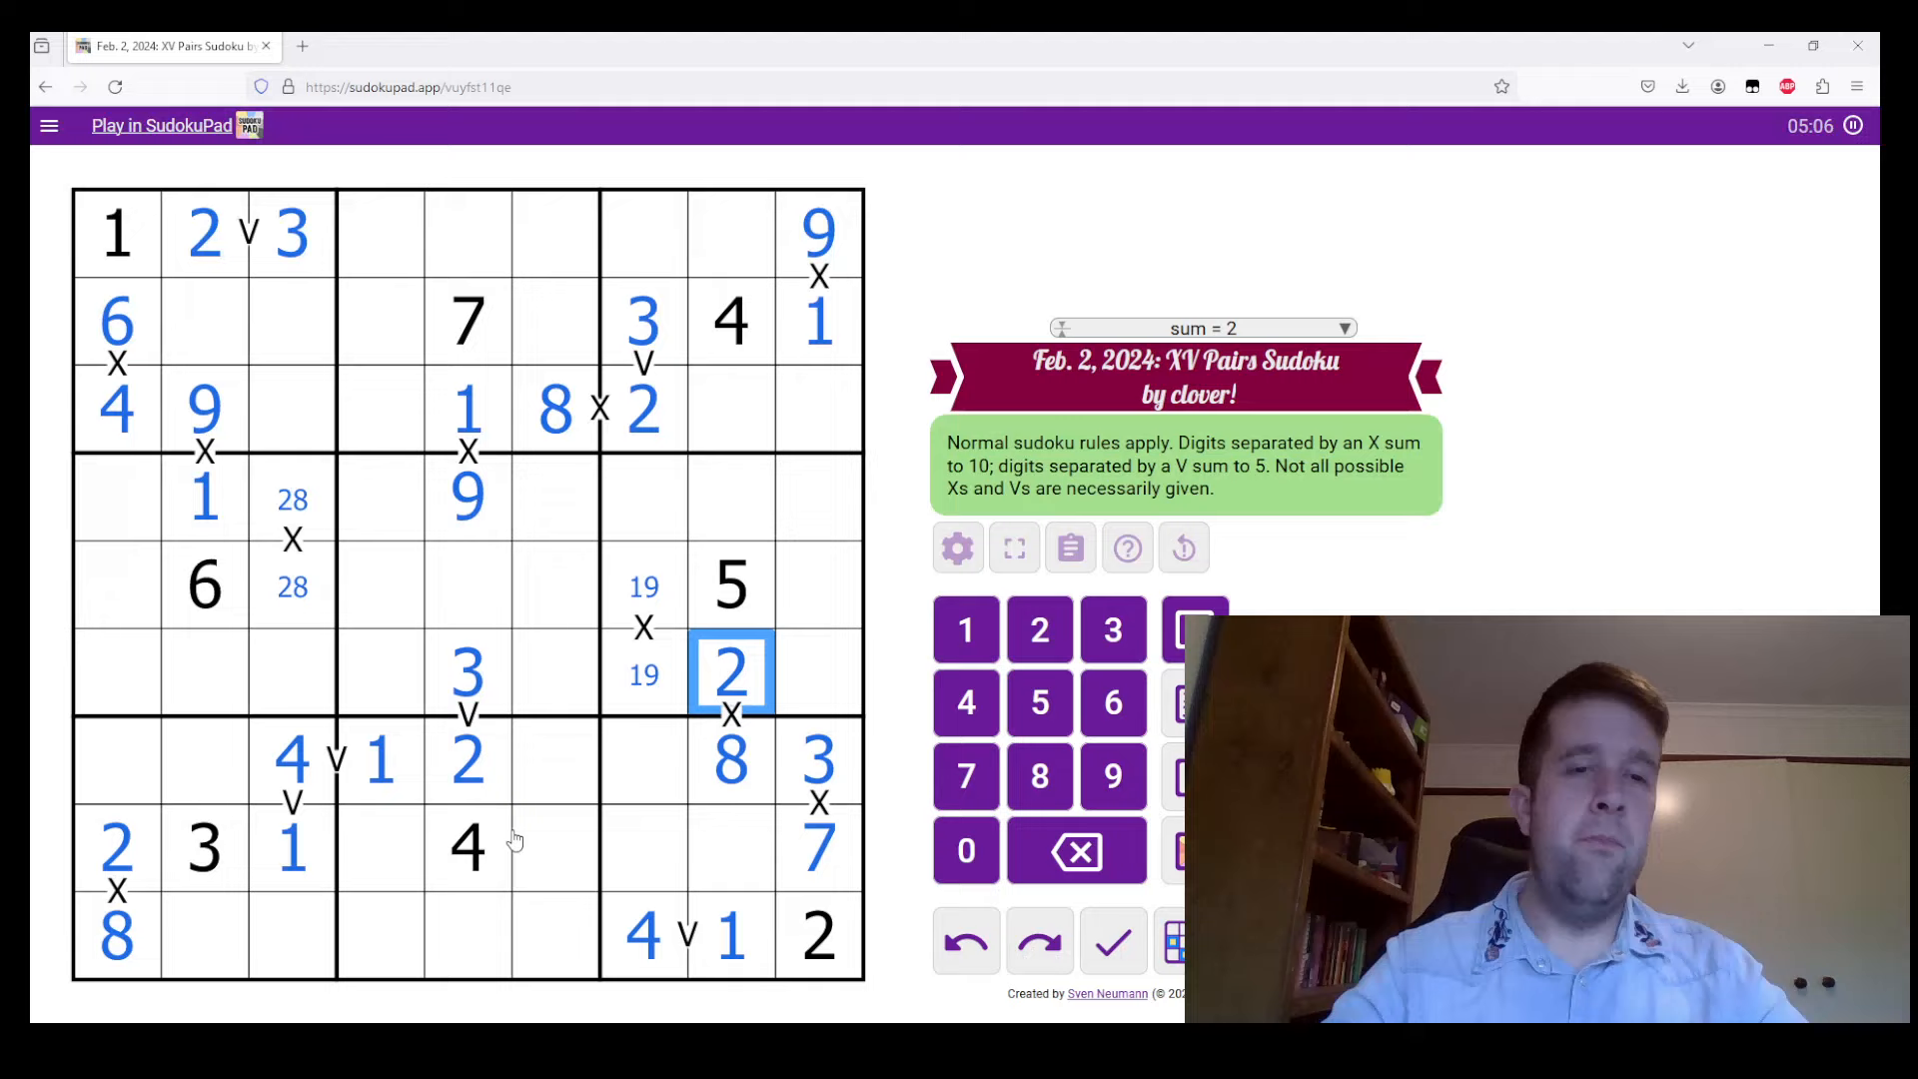
pyautogui.click(467, 851)
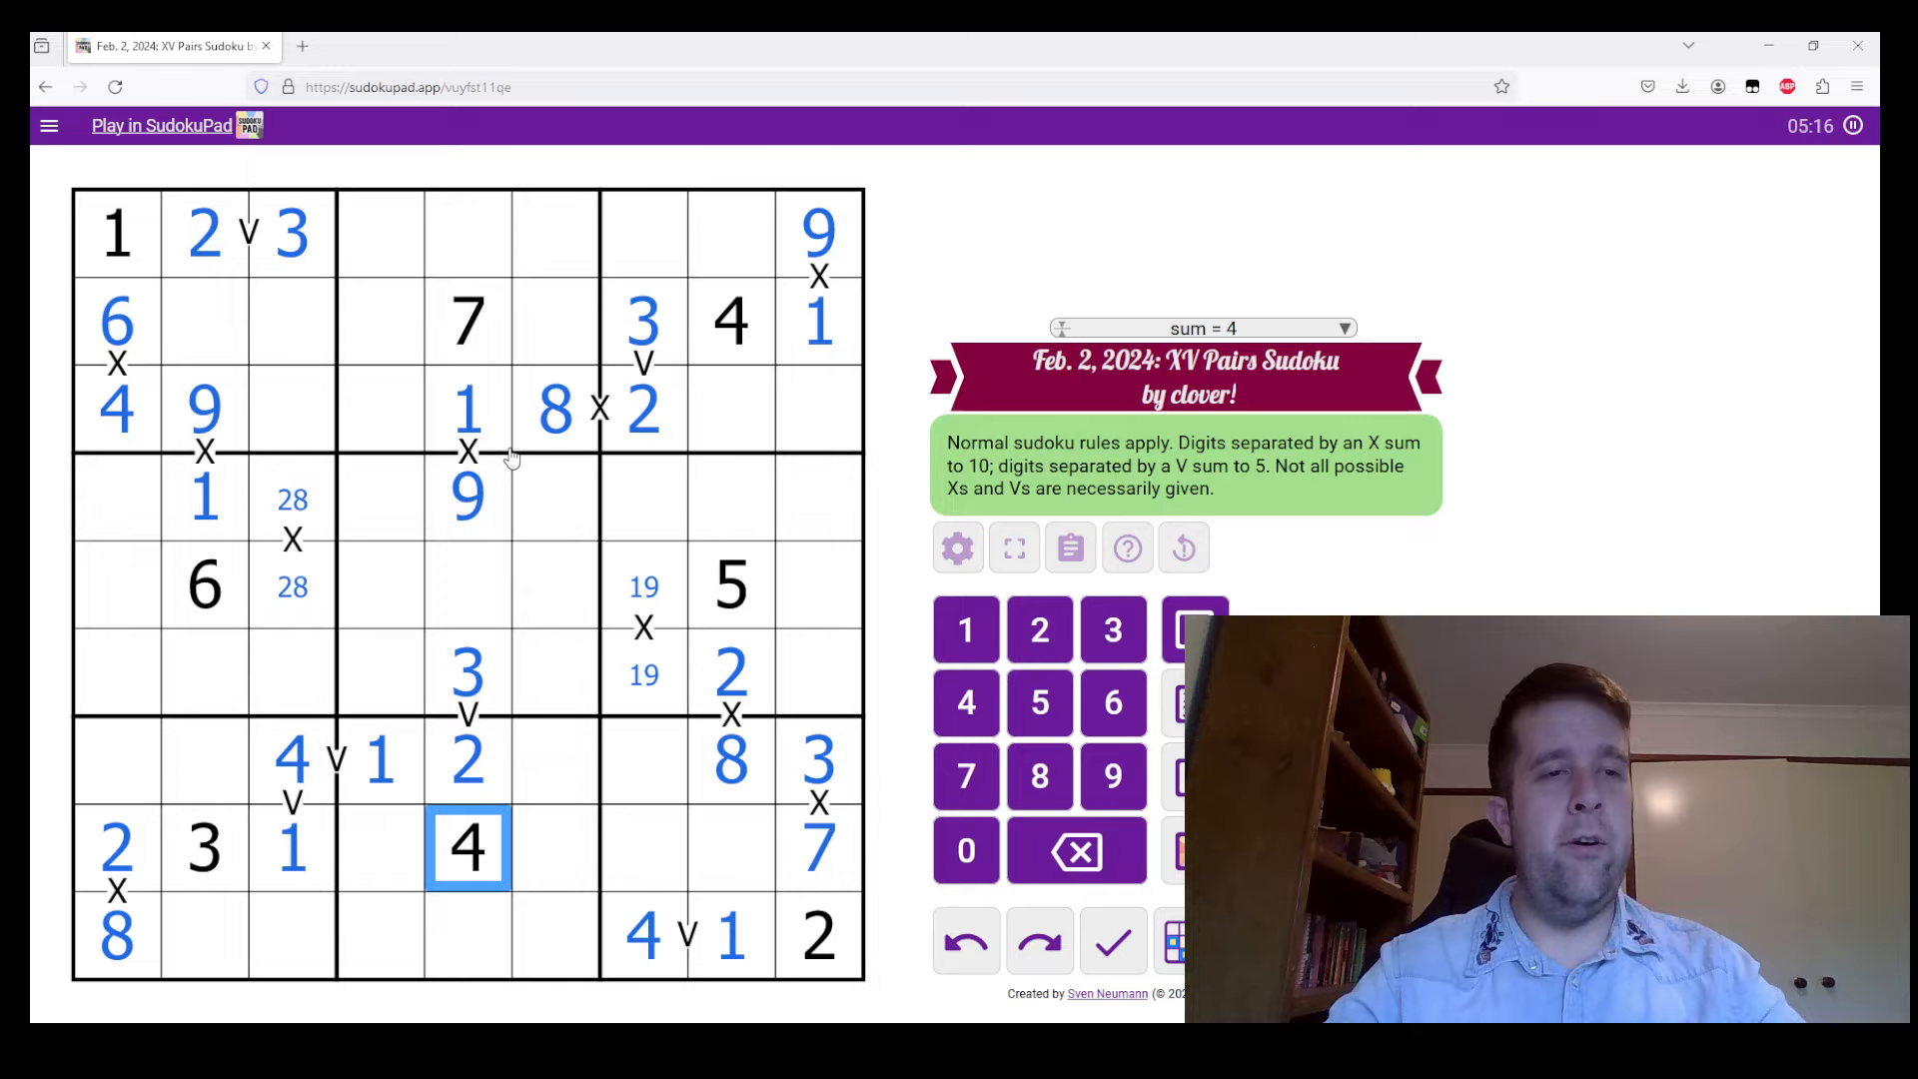
pyautogui.moveTo(310, 386)
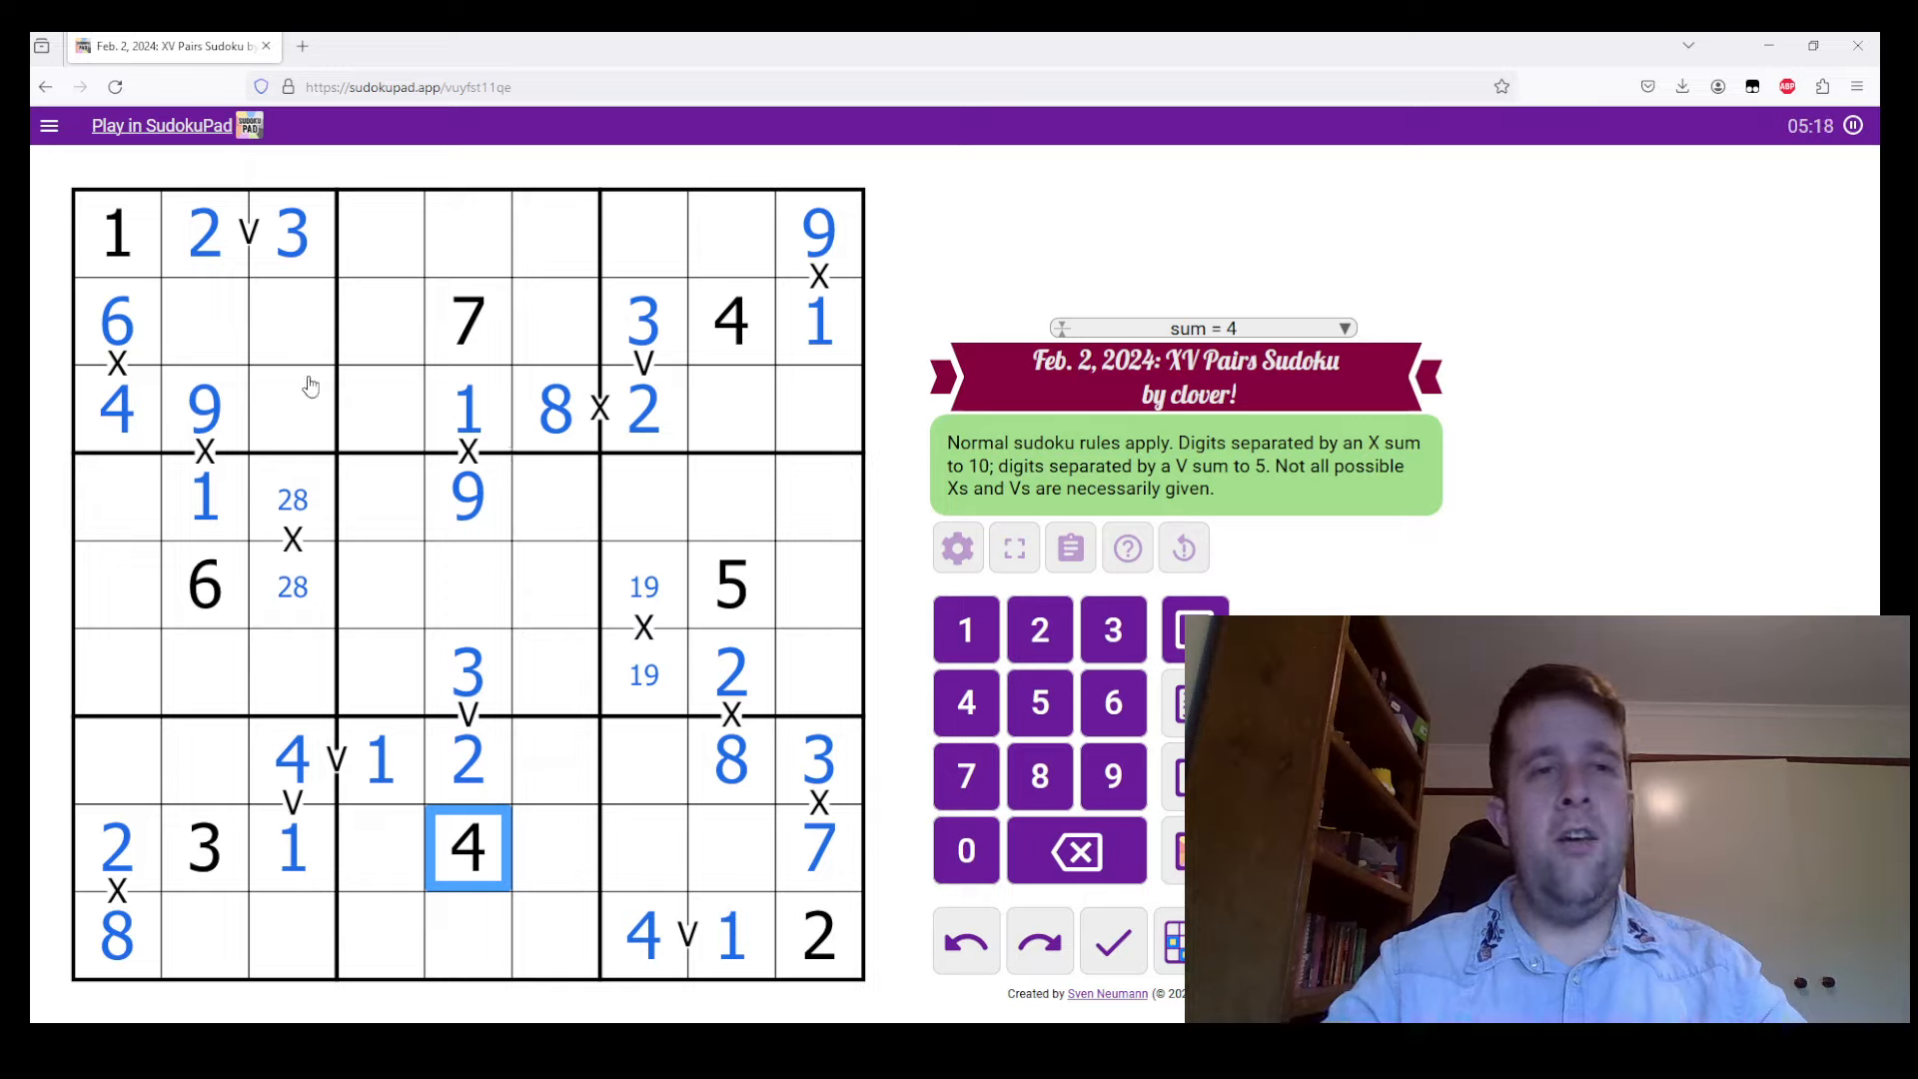
# Fill the row 2 cell beside the 6 and pencil 5/7 candidates under the 6 in column 2
pyautogui.click(292, 410)
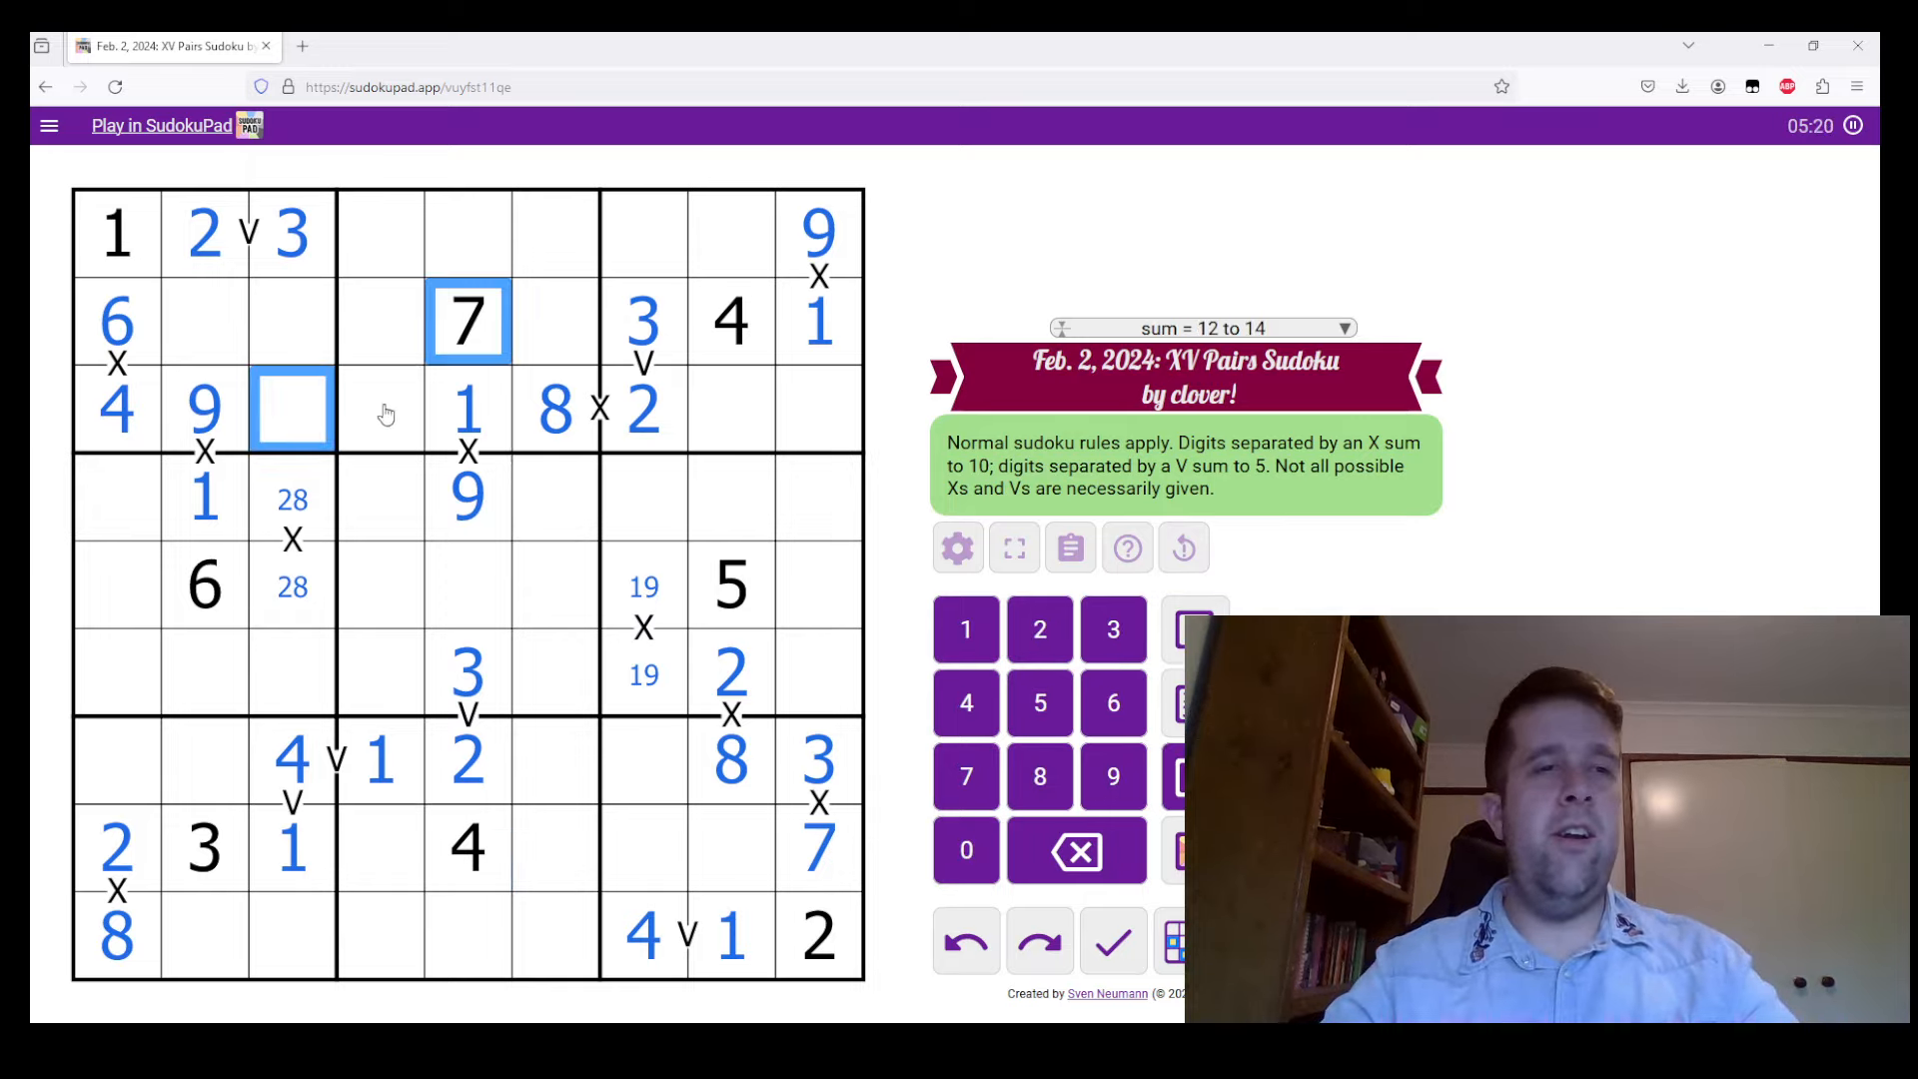
pyautogui.click(292, 410)
pyautogui.write('7')
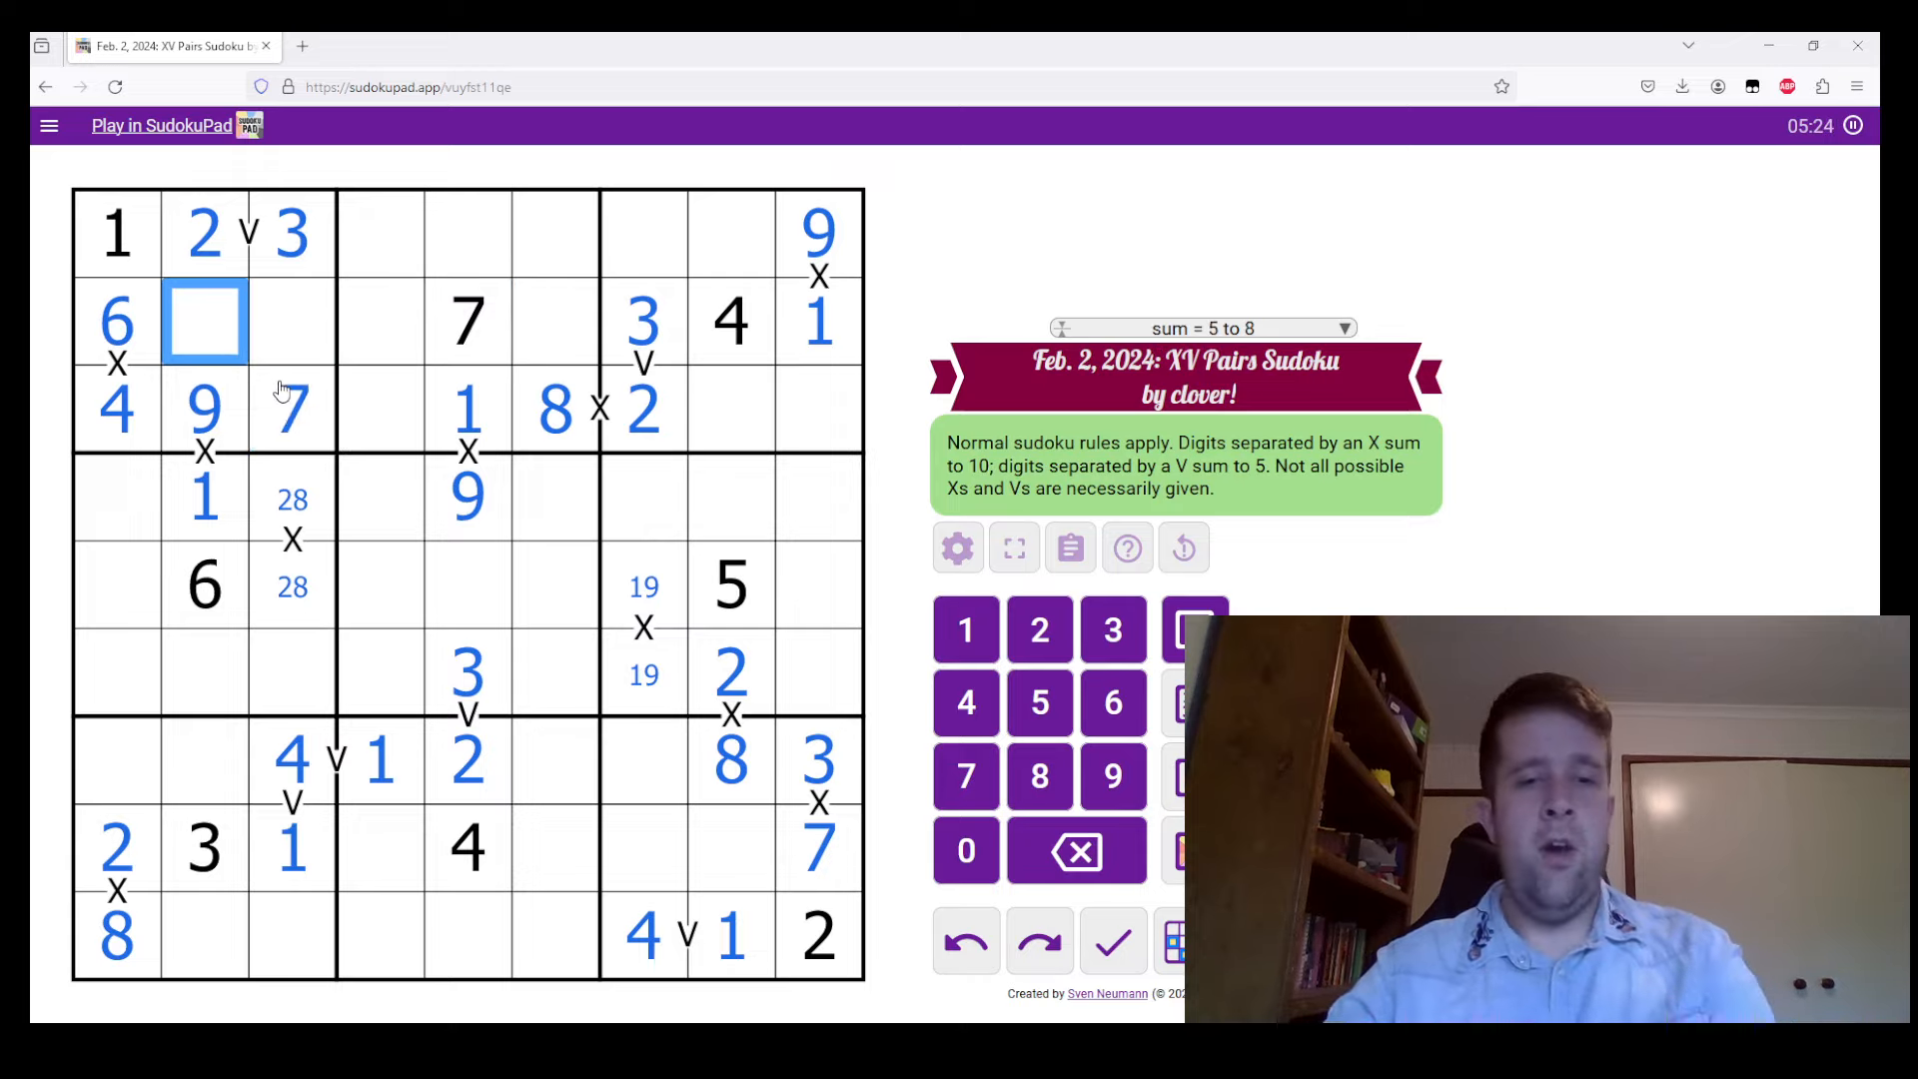
pyautogui.click(292, 410)
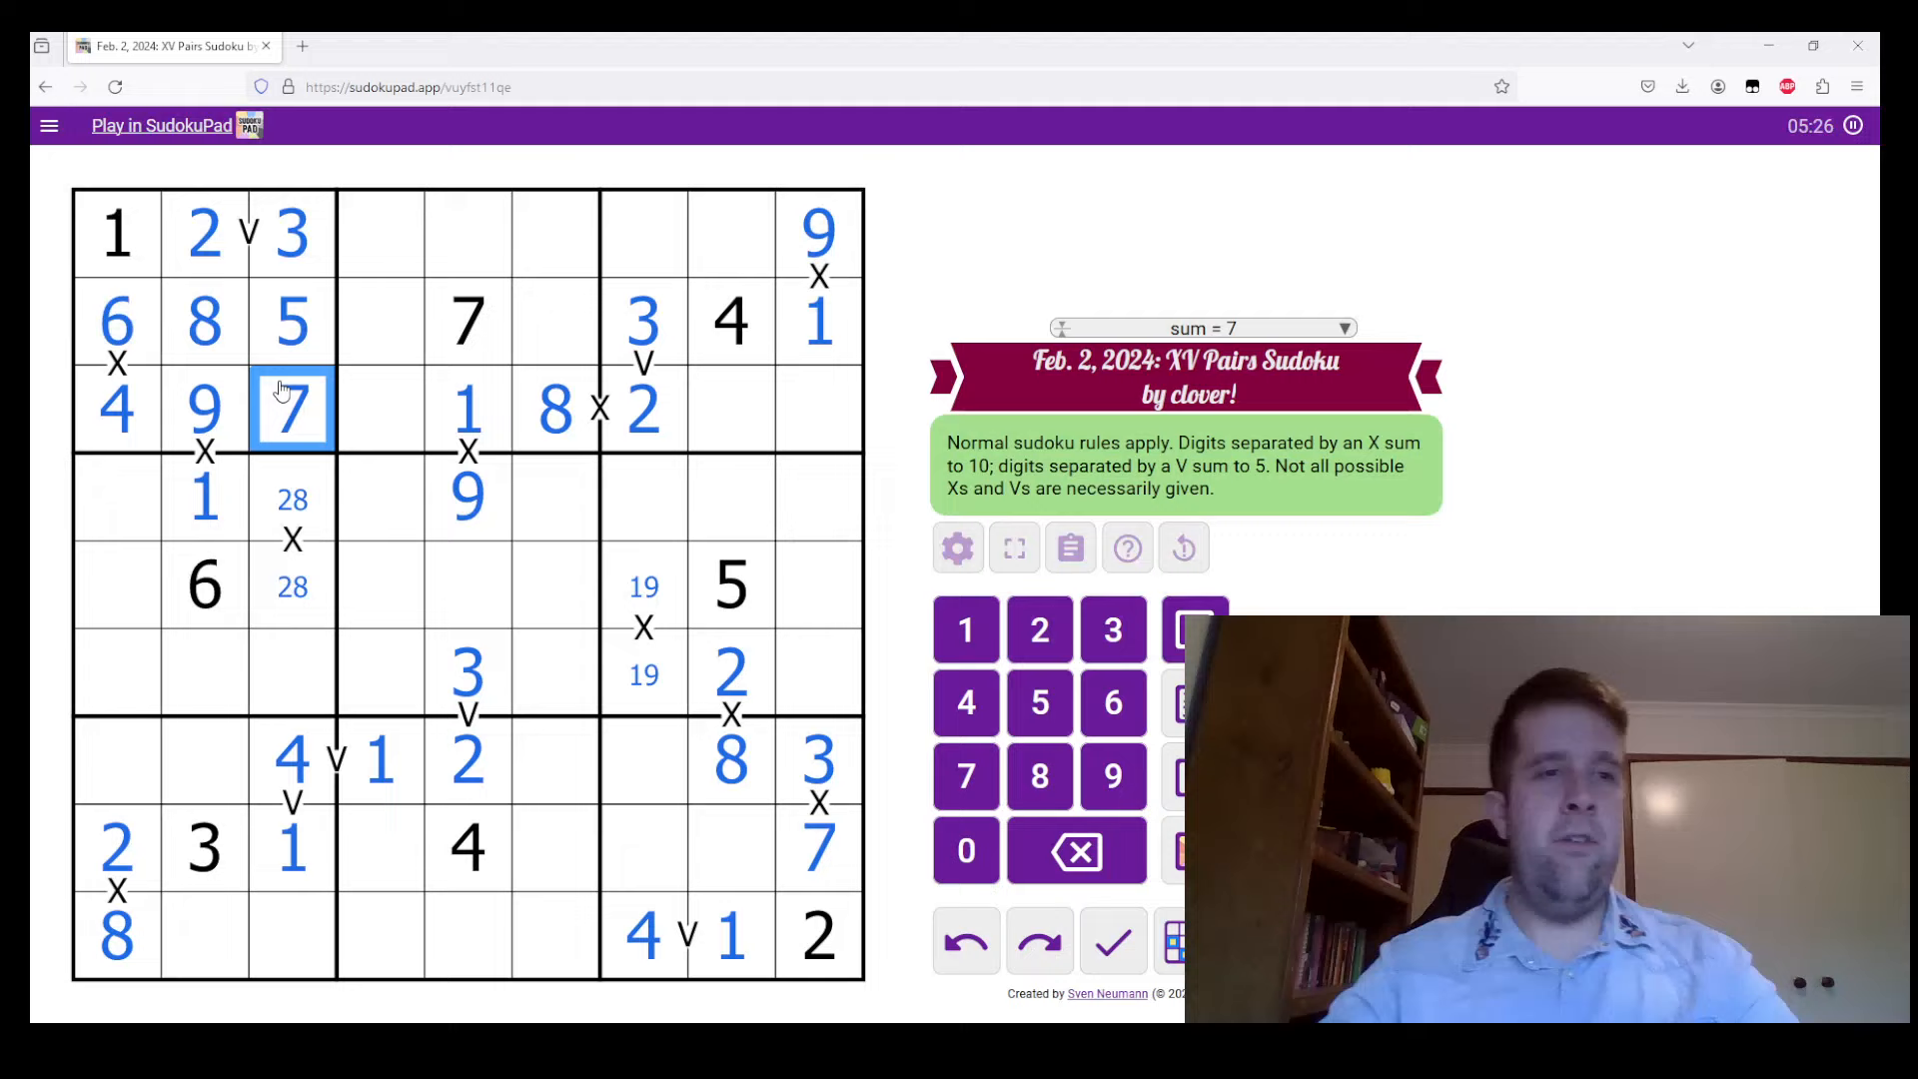
pyautogui.click(291, 538)
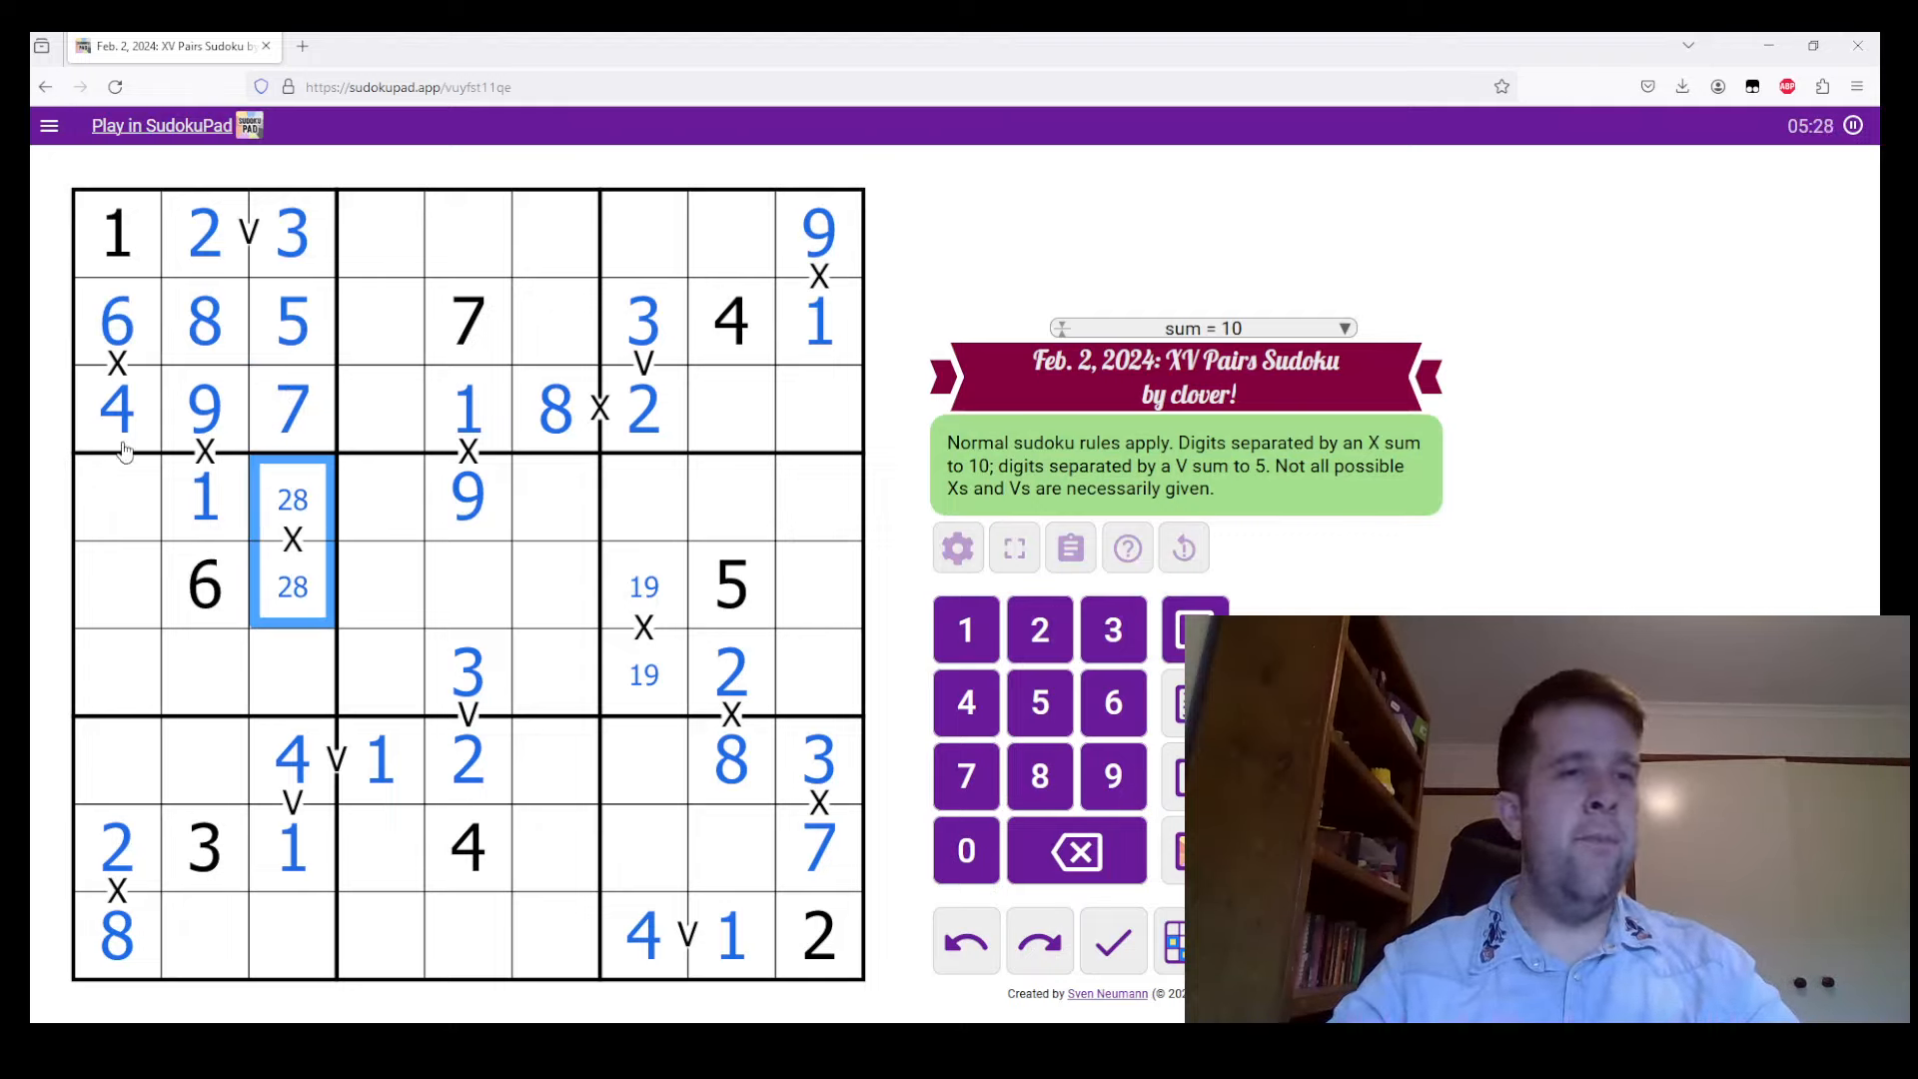
pyautogui.moveTo(182, 652)
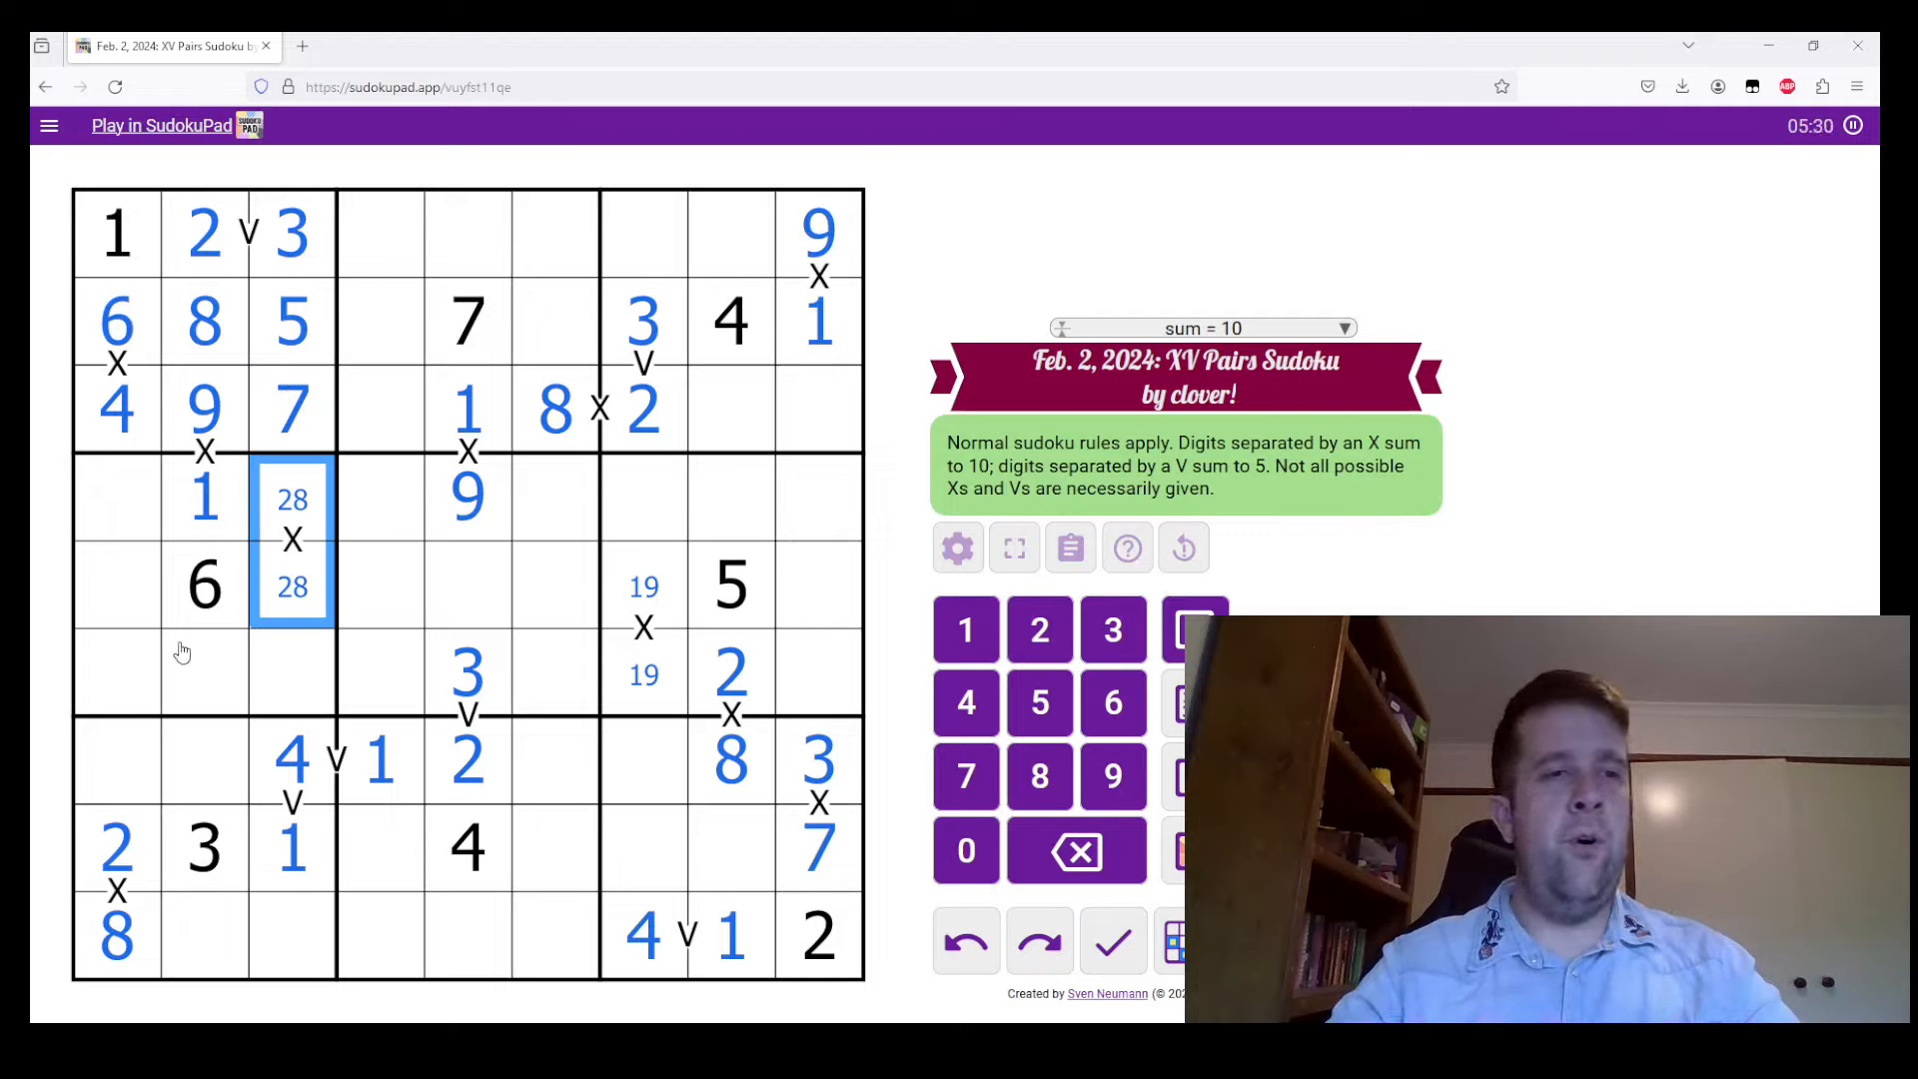
pyautogui.click(204, 673)
pyautogui.write('4')
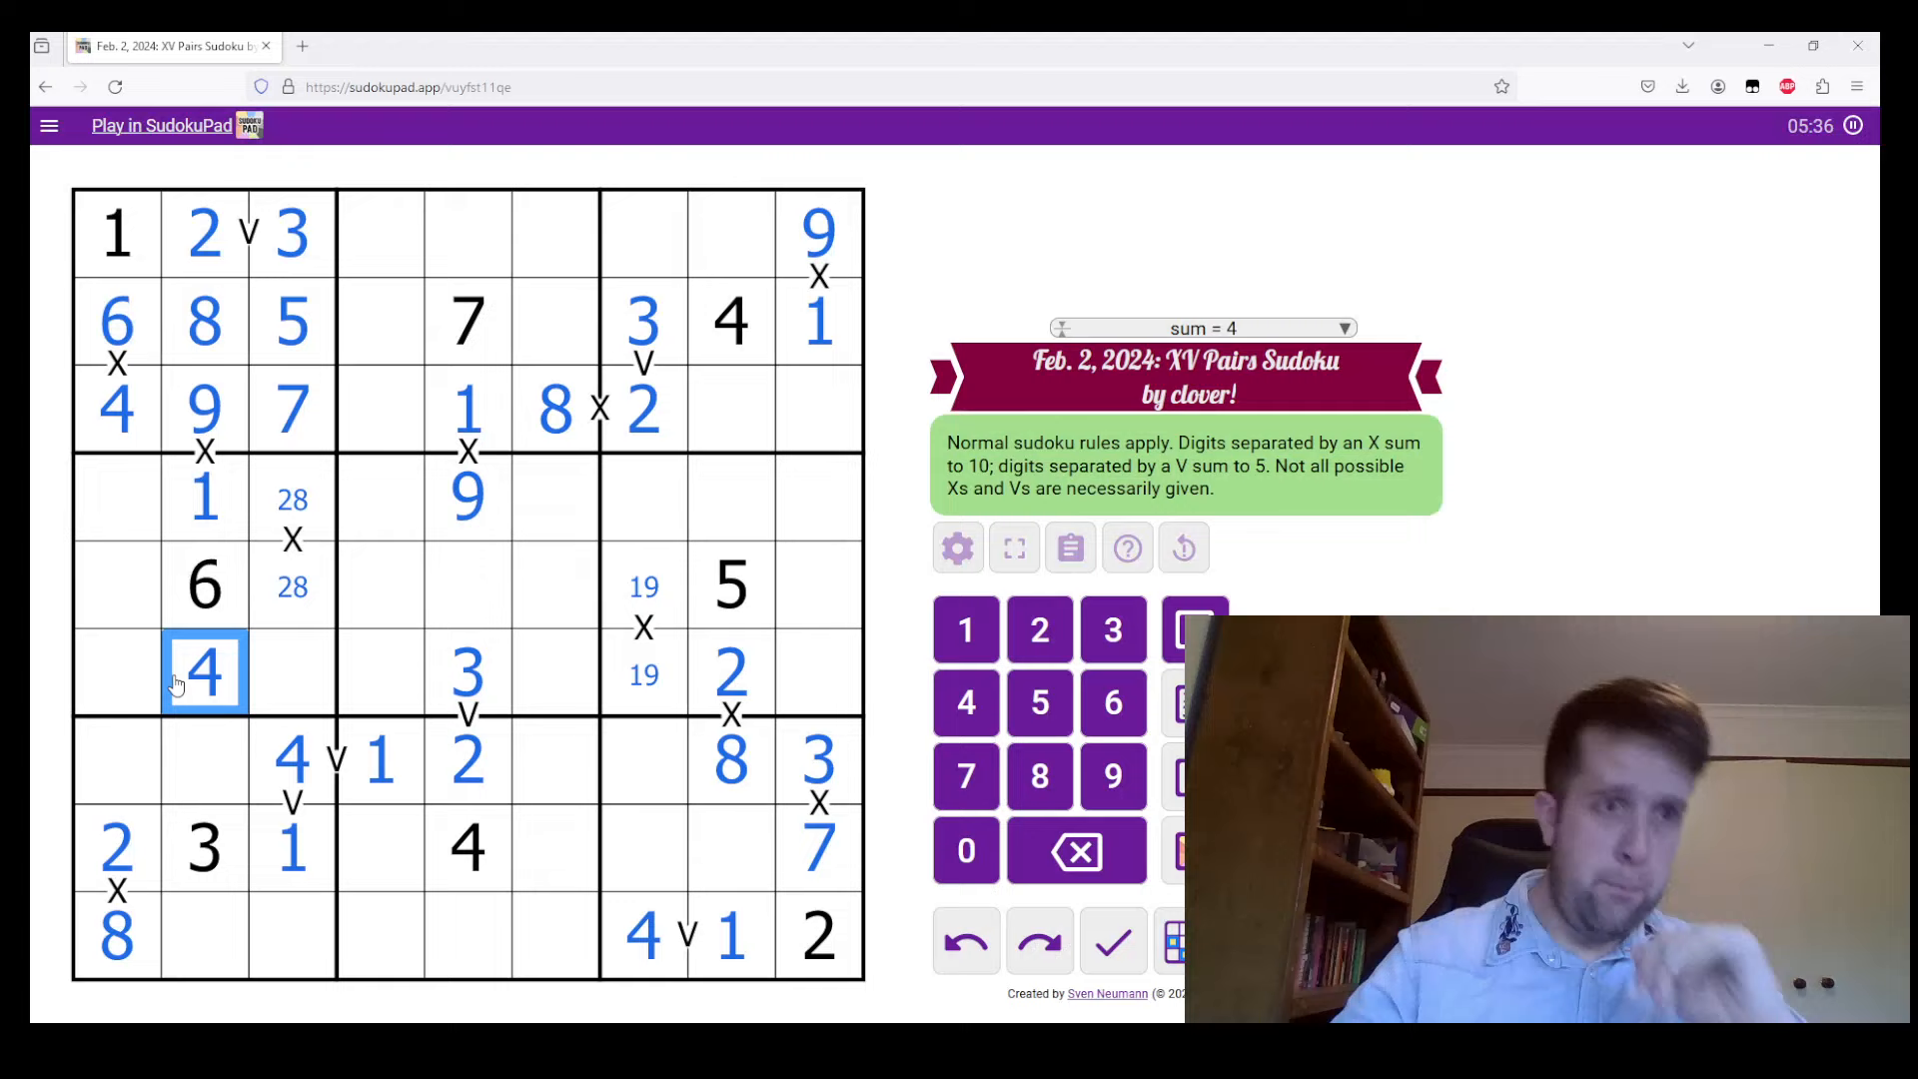
# Place 4 and 9 in row 6, a 6 at the bottom of column 3, and 9/1 on column 7's X pair
pyautogui.click(291, 673)
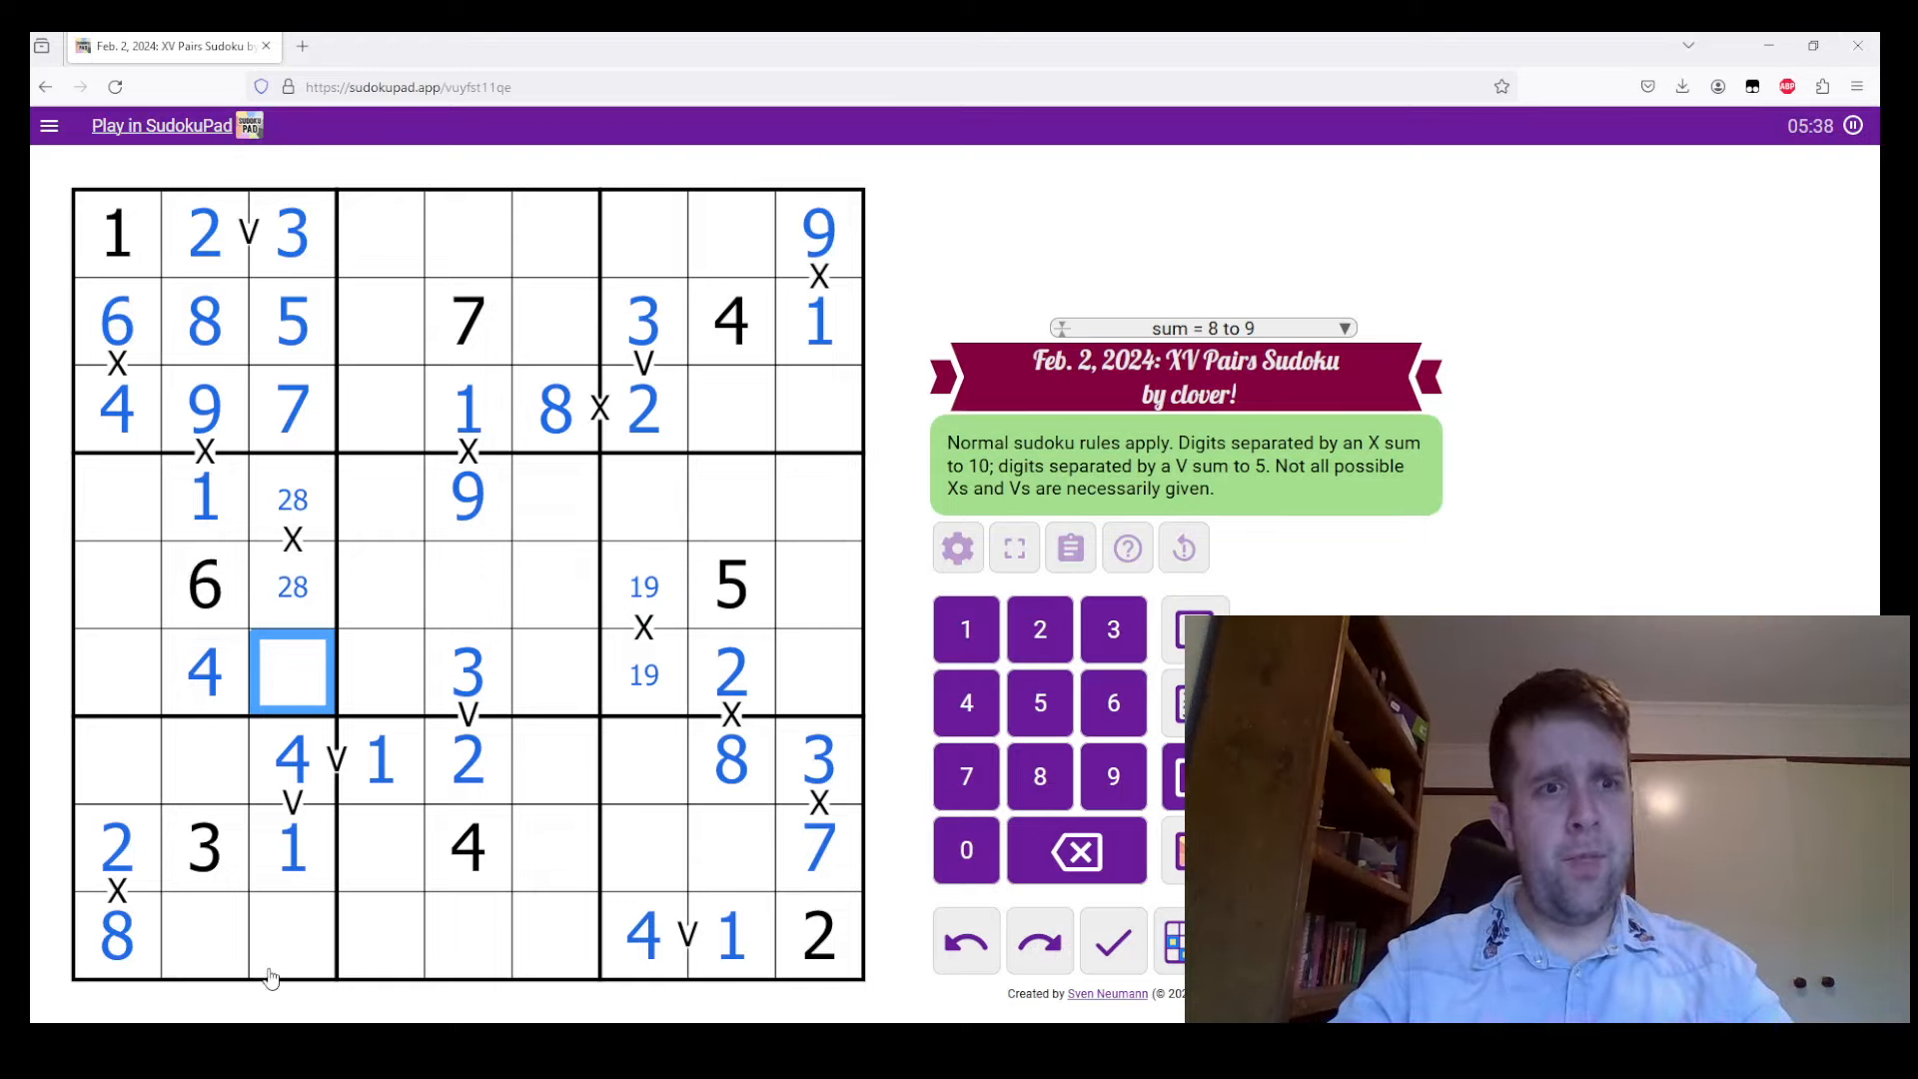
pyautogui.click(291, 935)
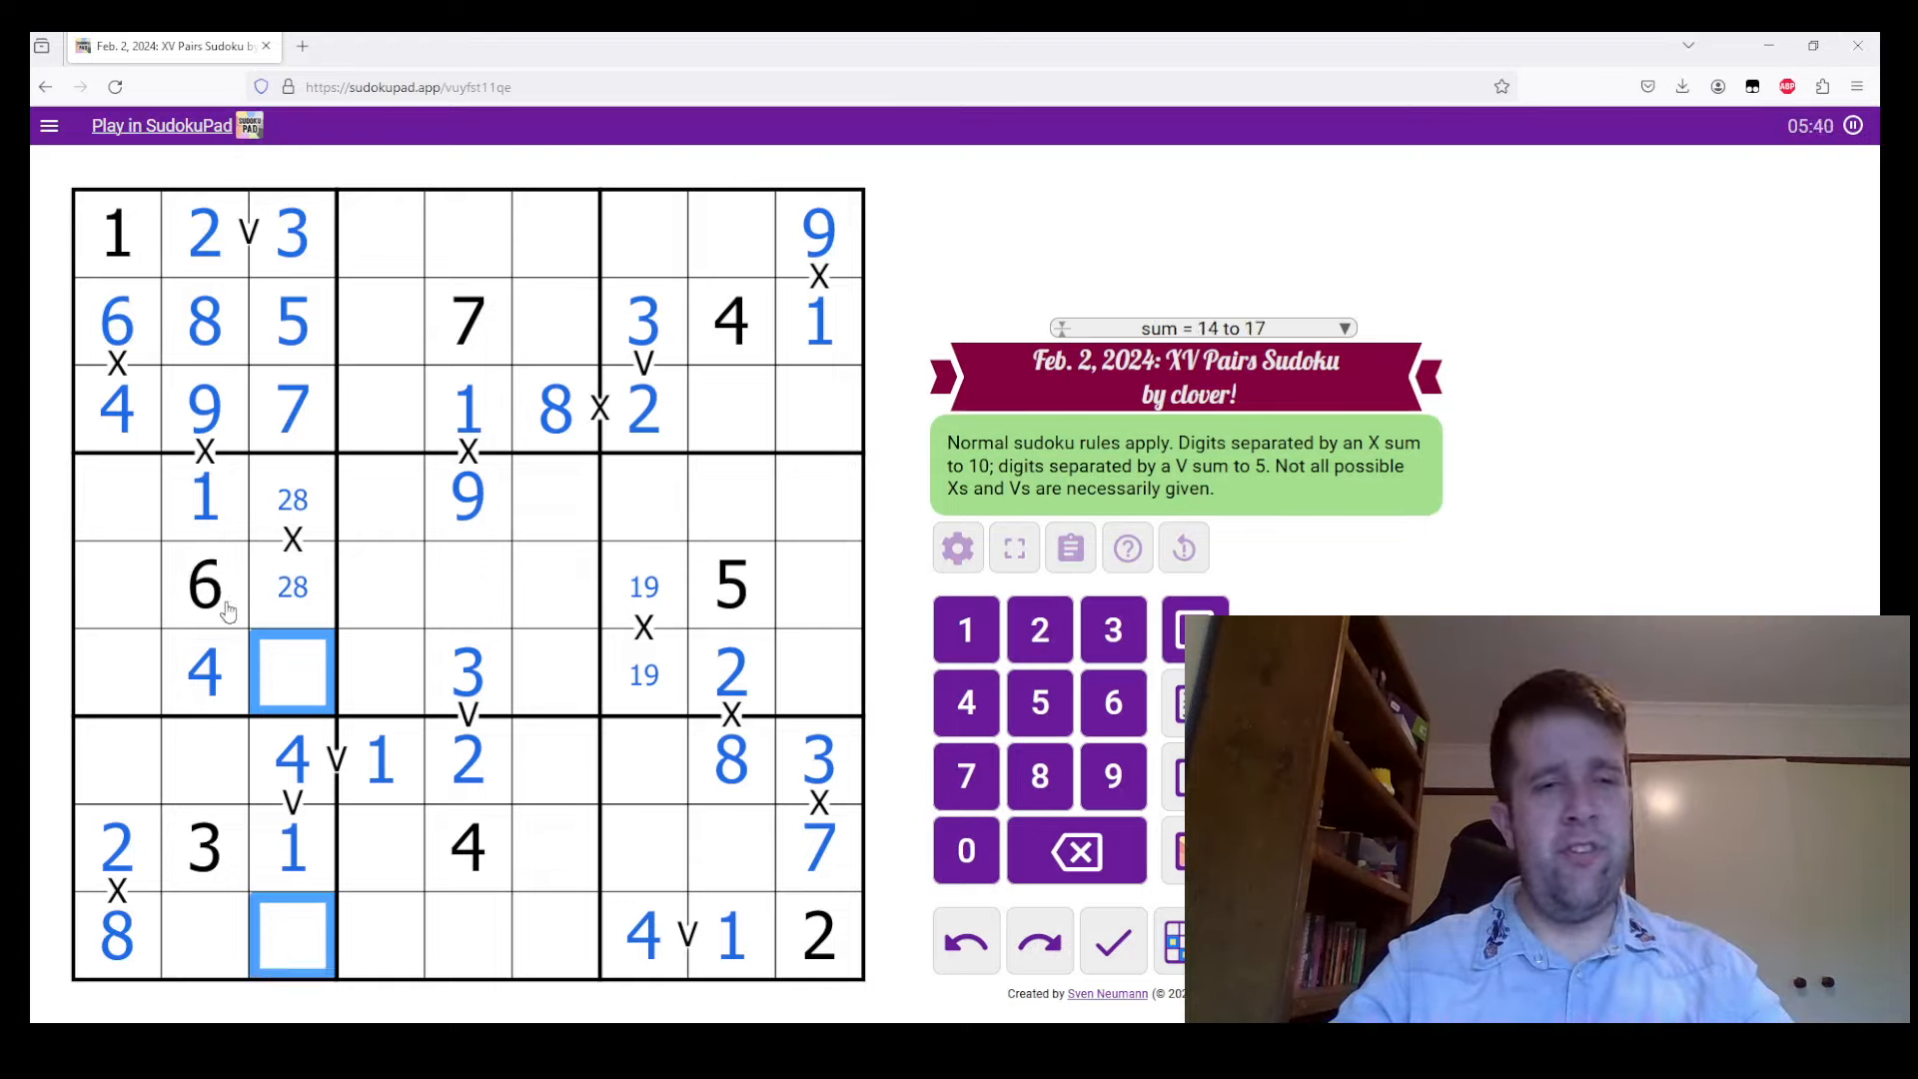
pyautogui.click(1110, 777)
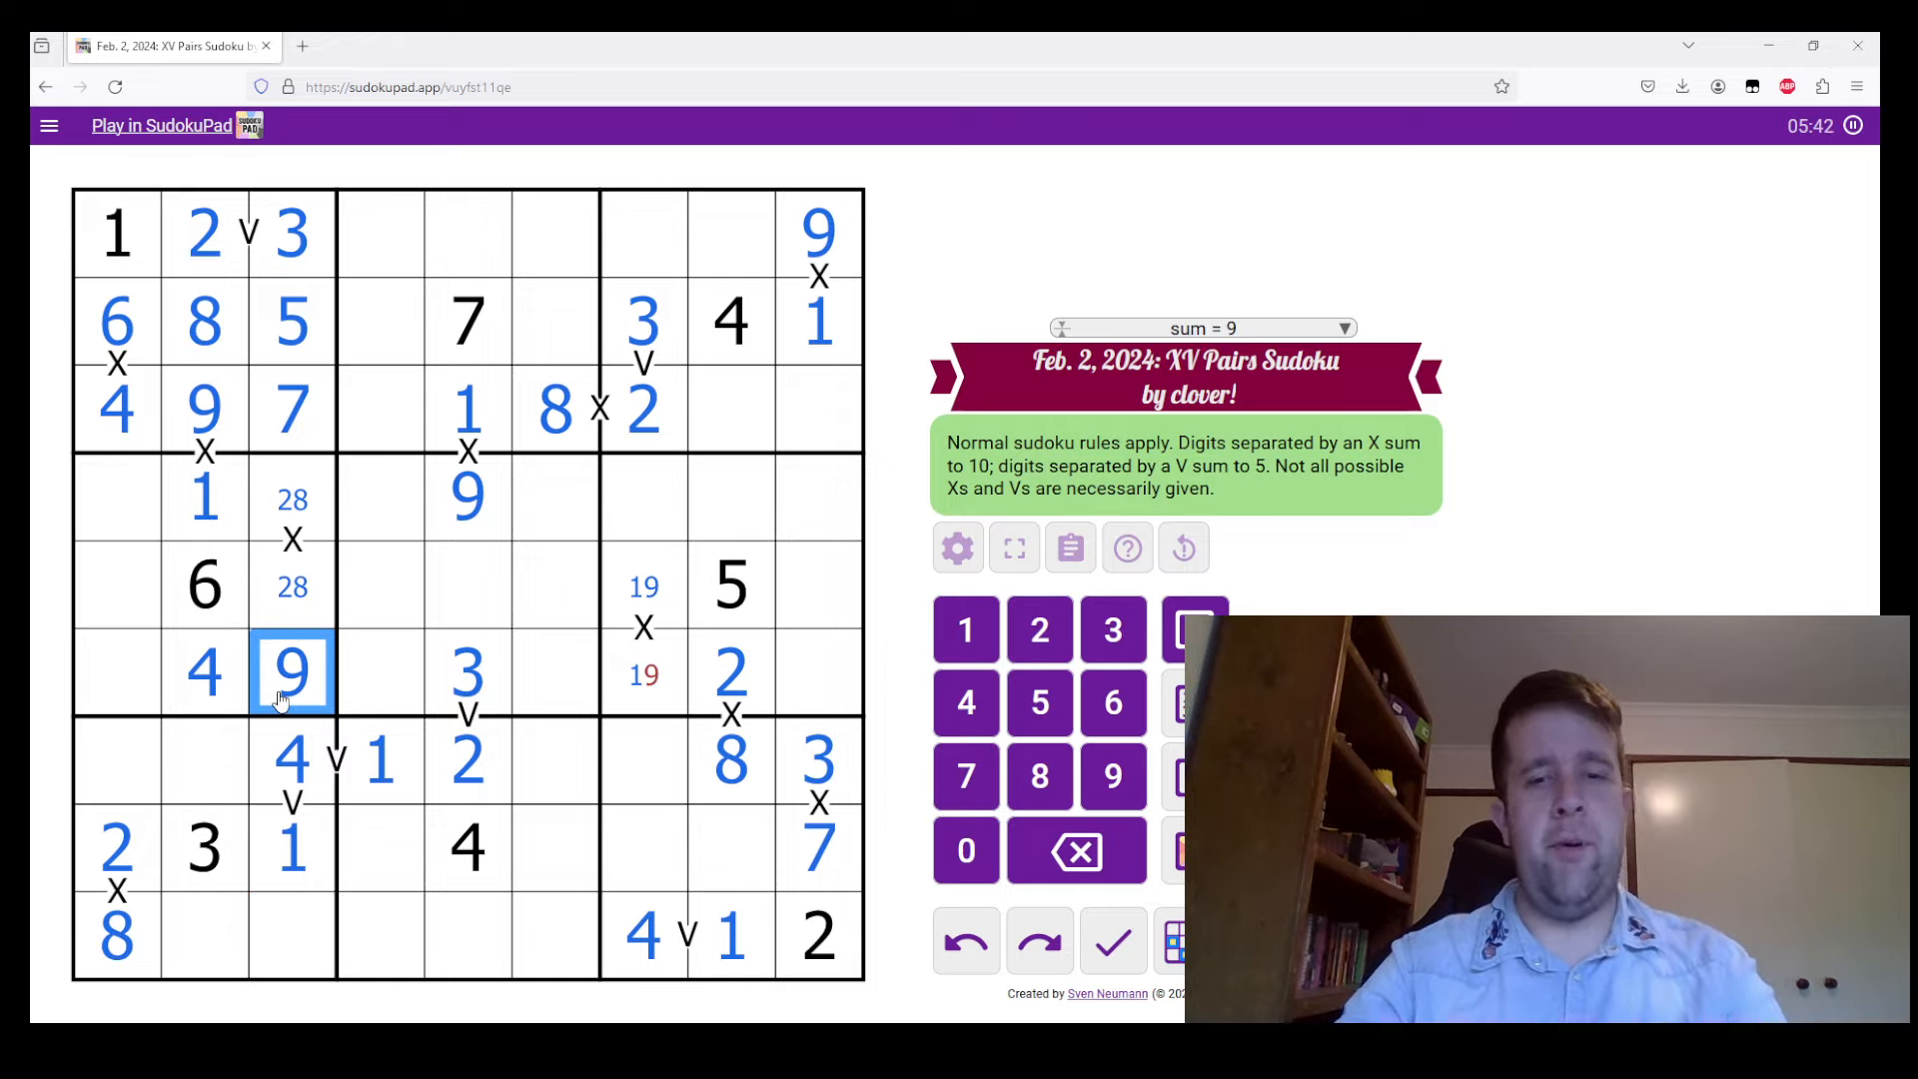
pyautogui.click(291, 935)
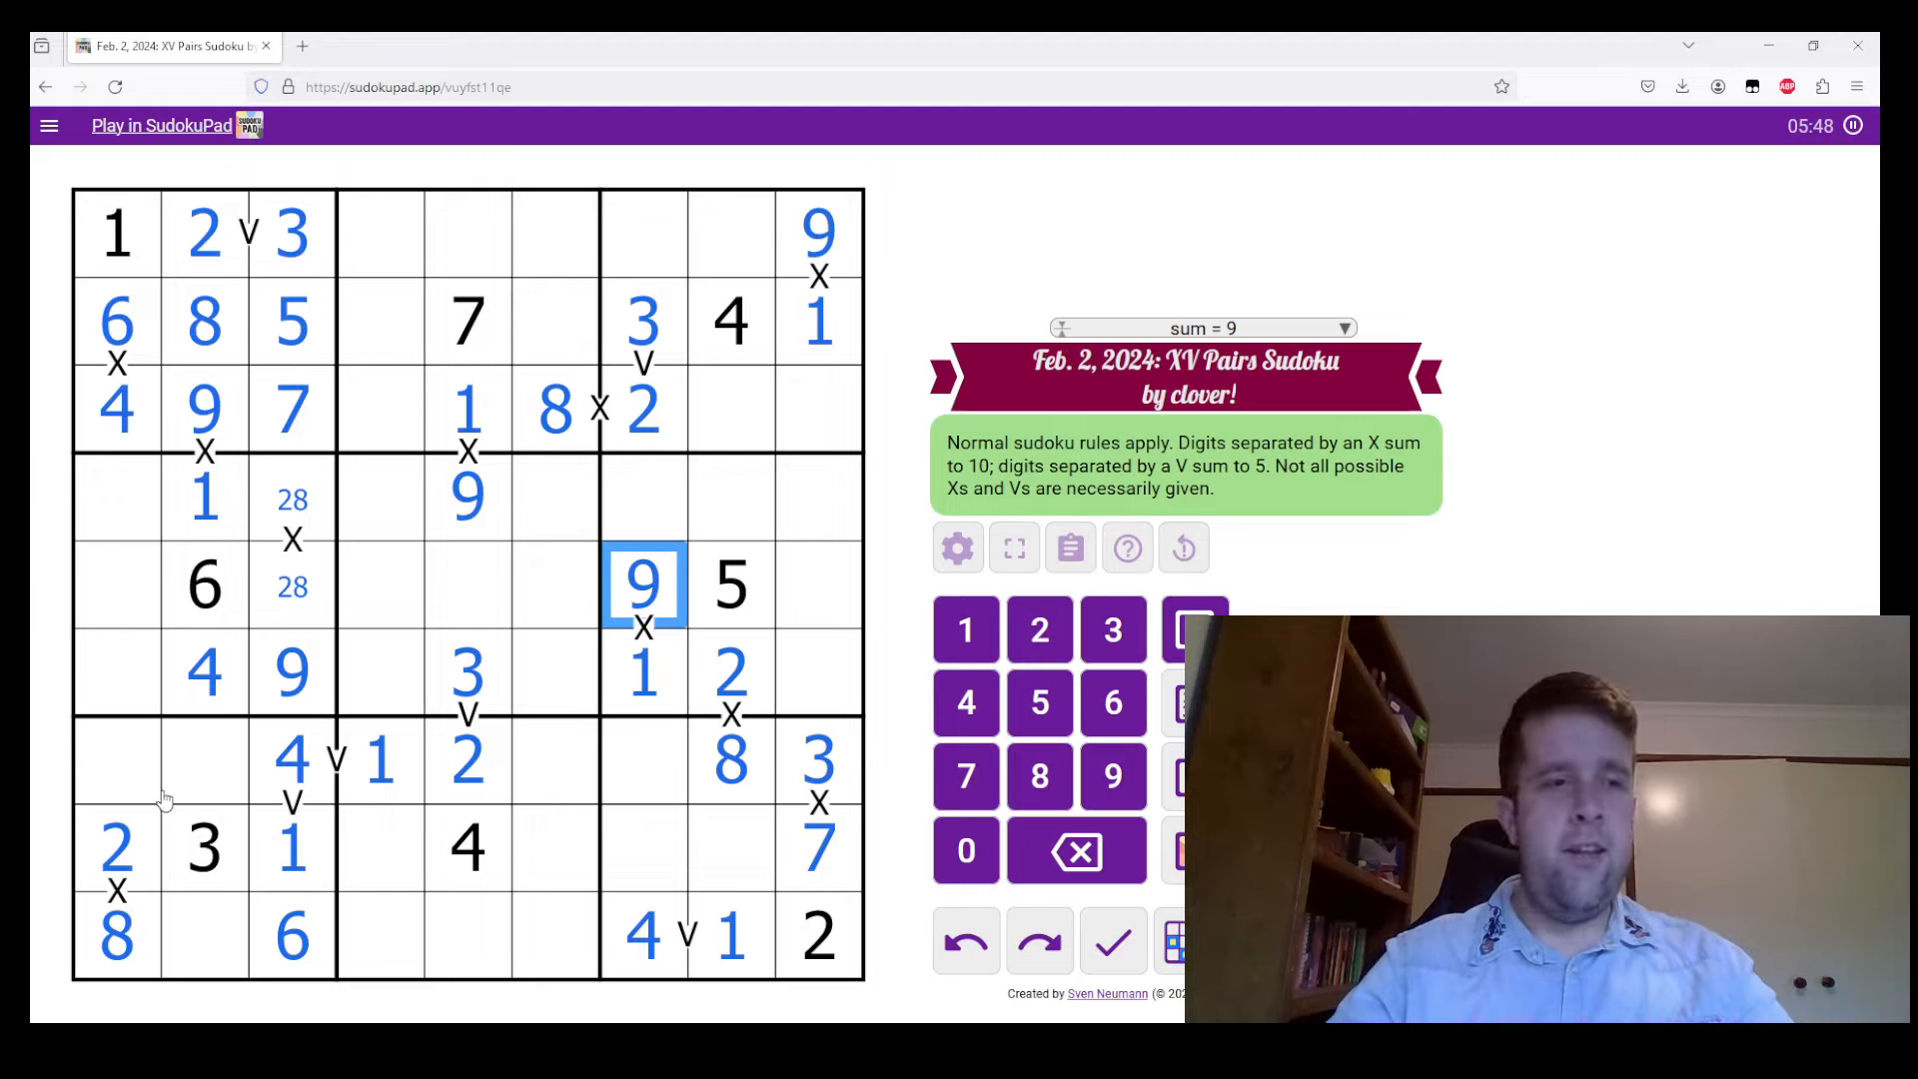
pyautogui.moveTo(194, 753)
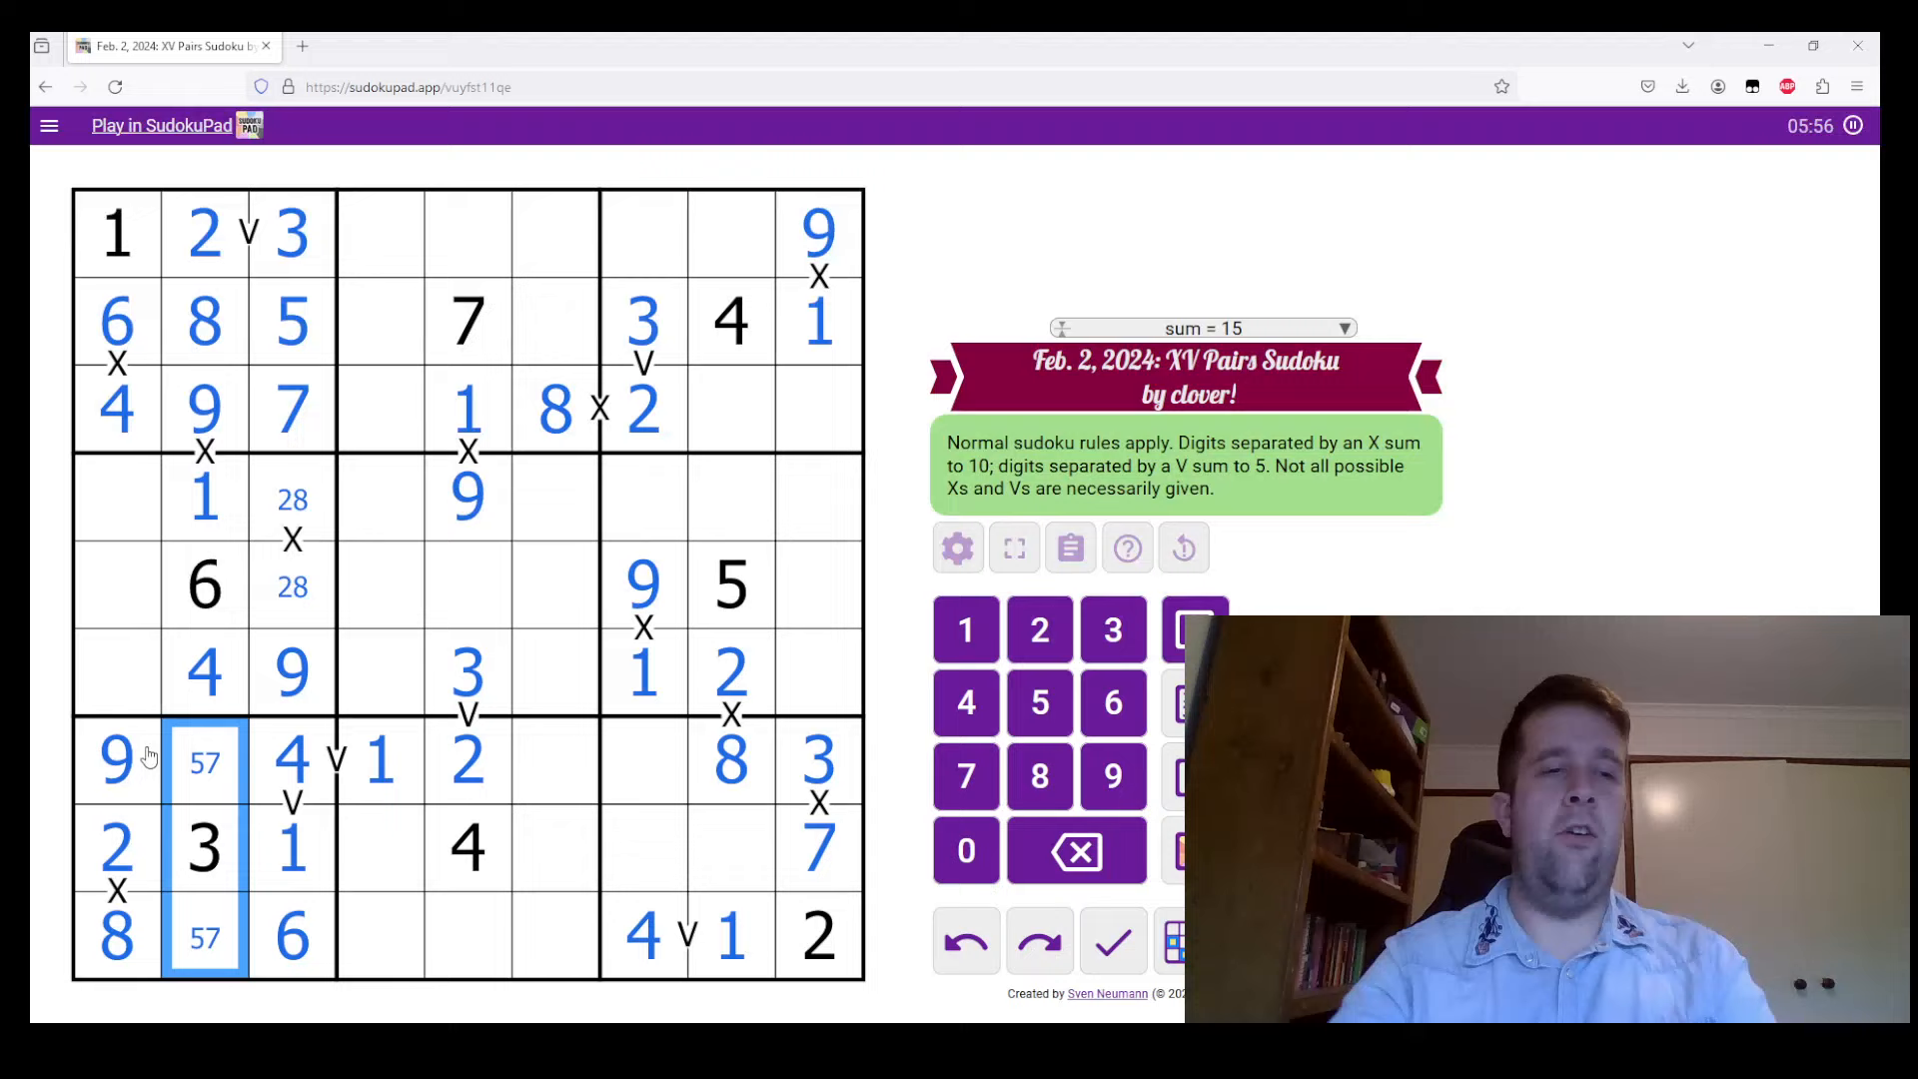
# Complete the top-right box, add a 3 in row 3 and 9 in row 8, and pencil 5/6 and 2/9 candidates
pyautogui.click(116, 583)
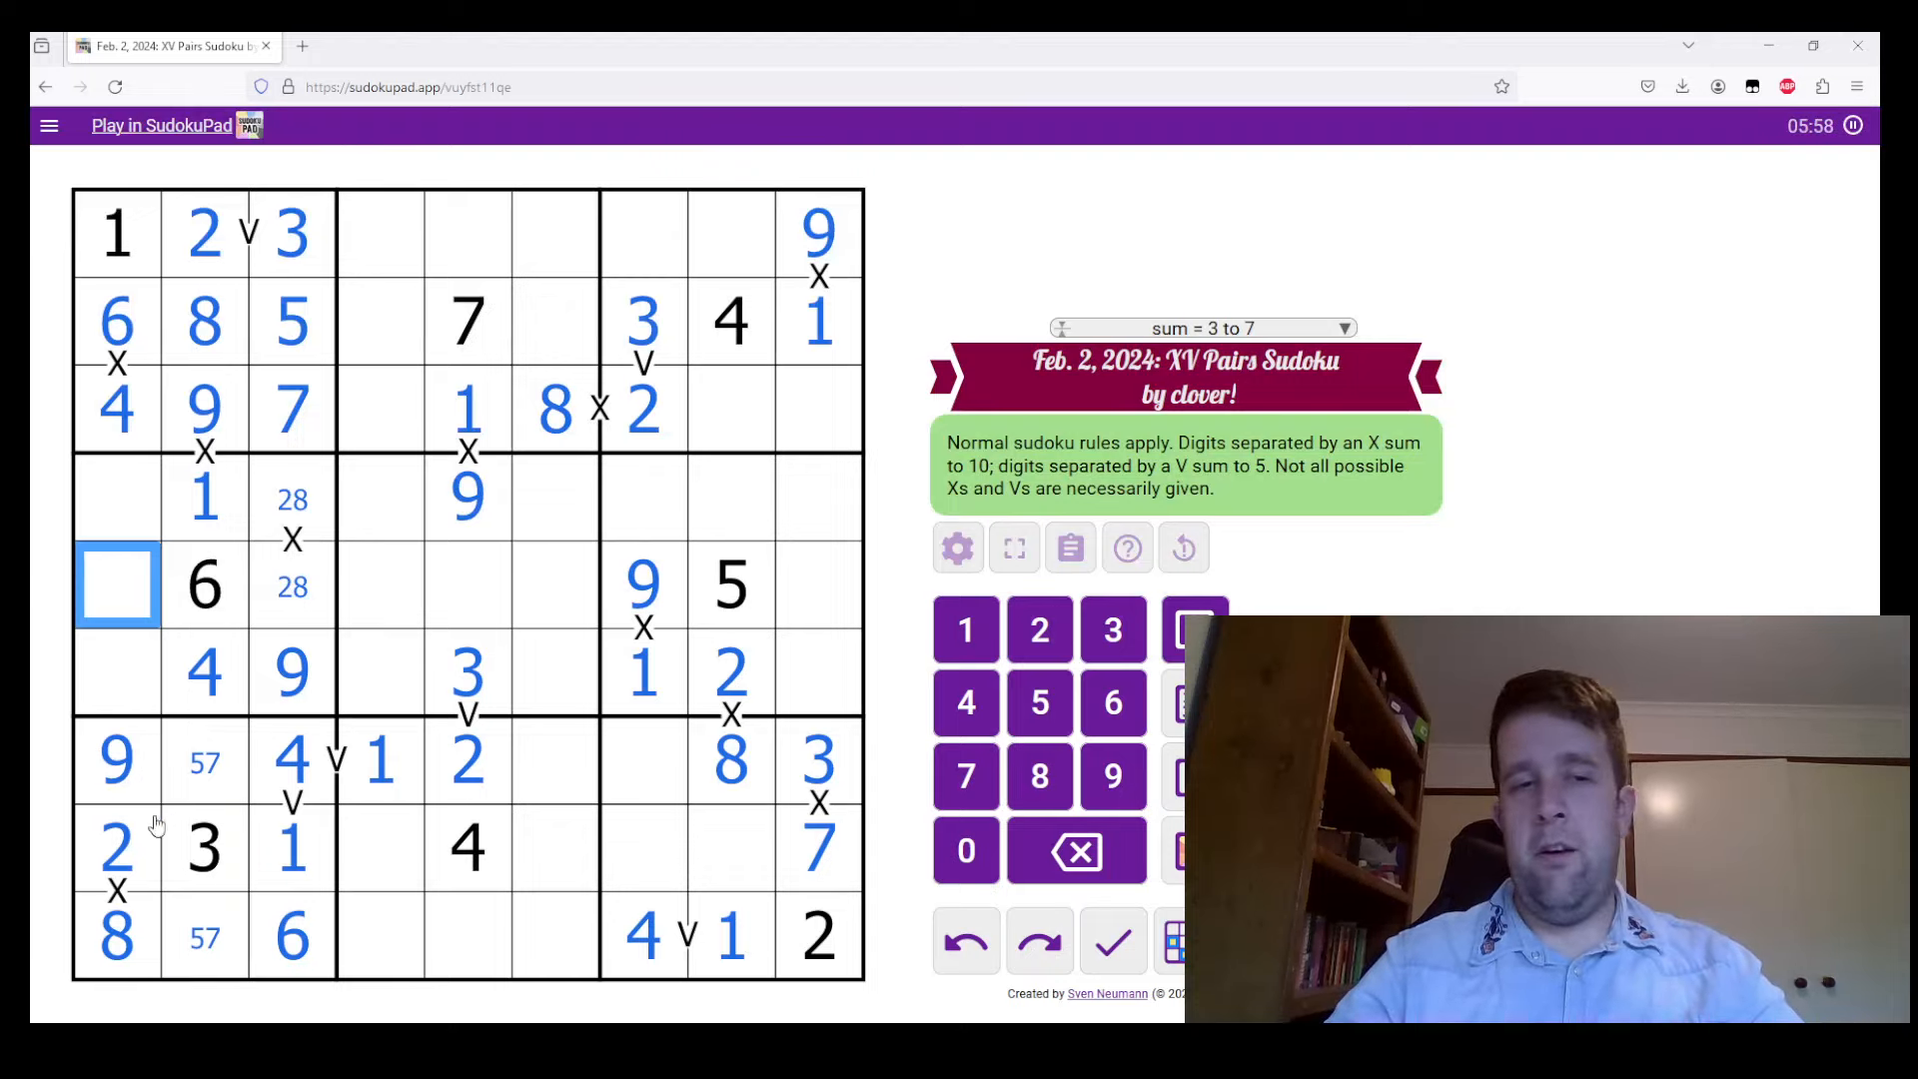
pyautogui.click(116, 761)
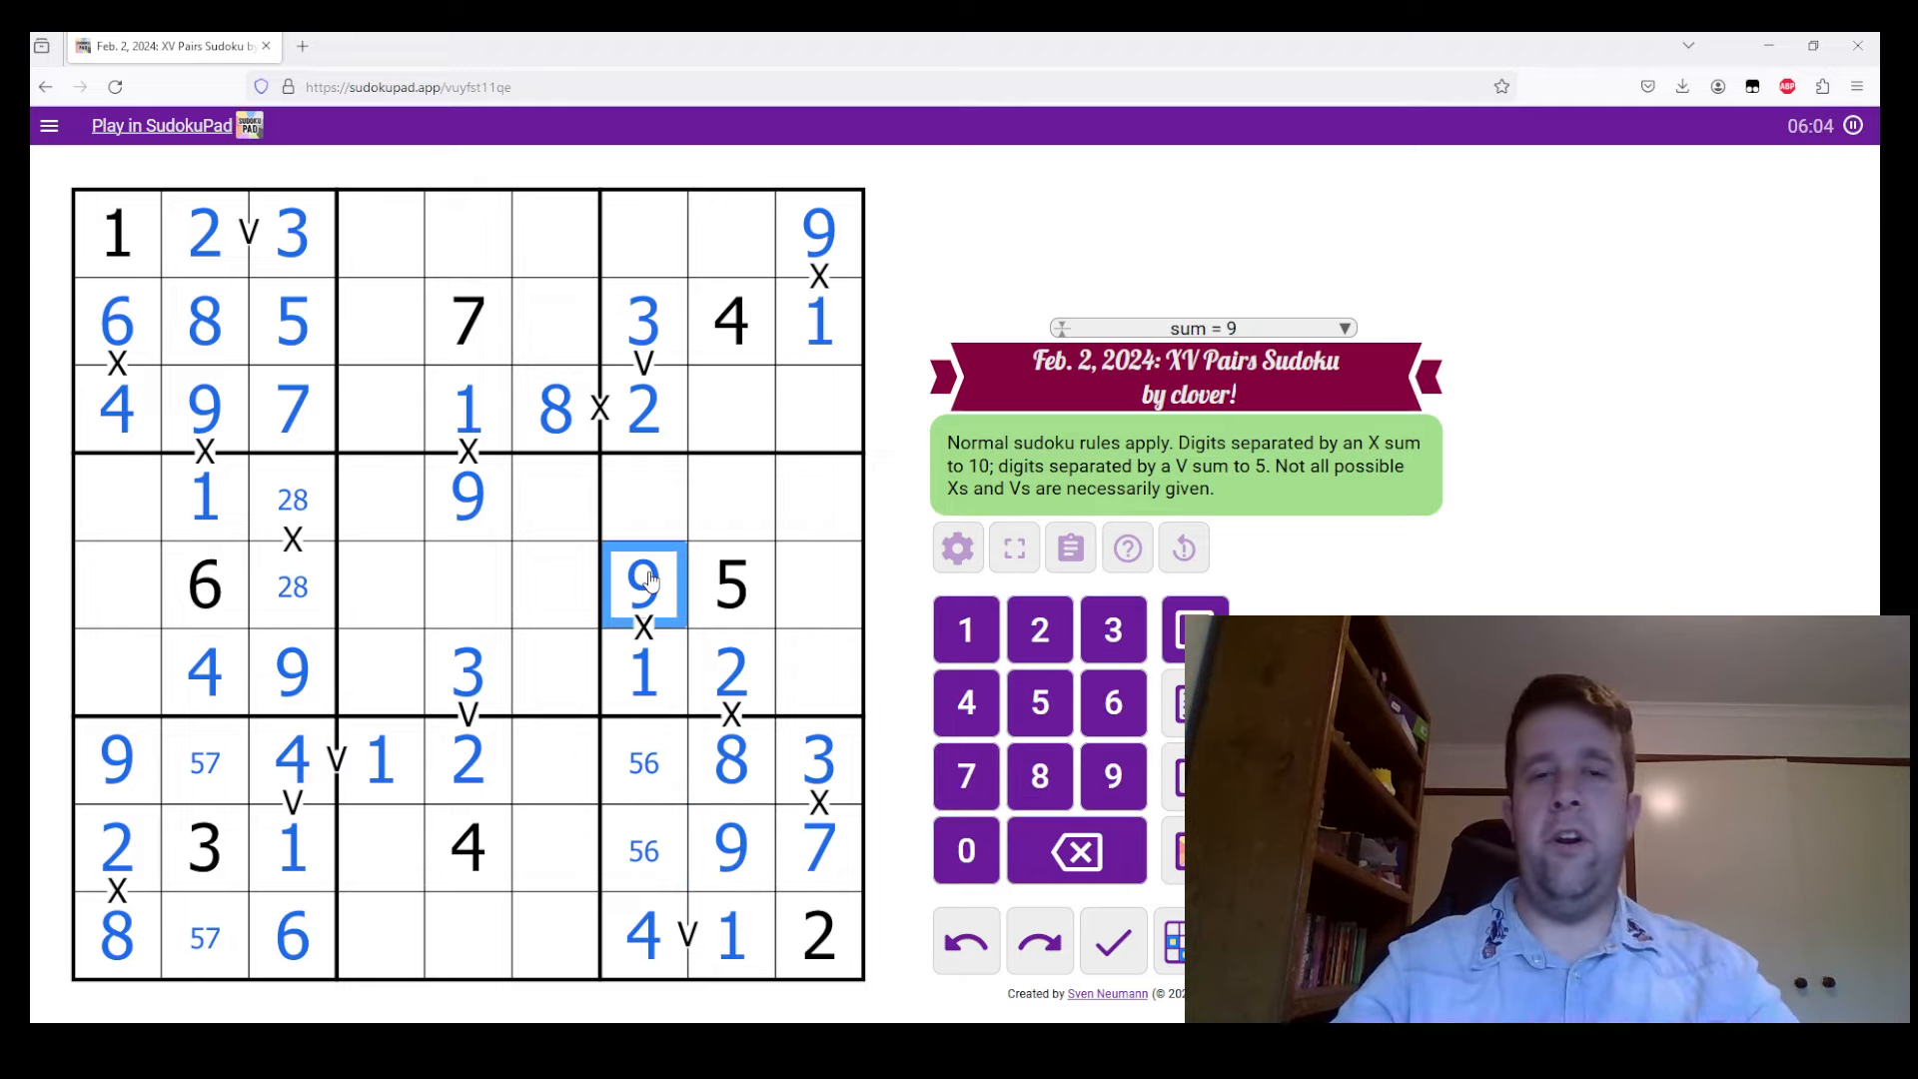
pyautogui.click(644, 851)
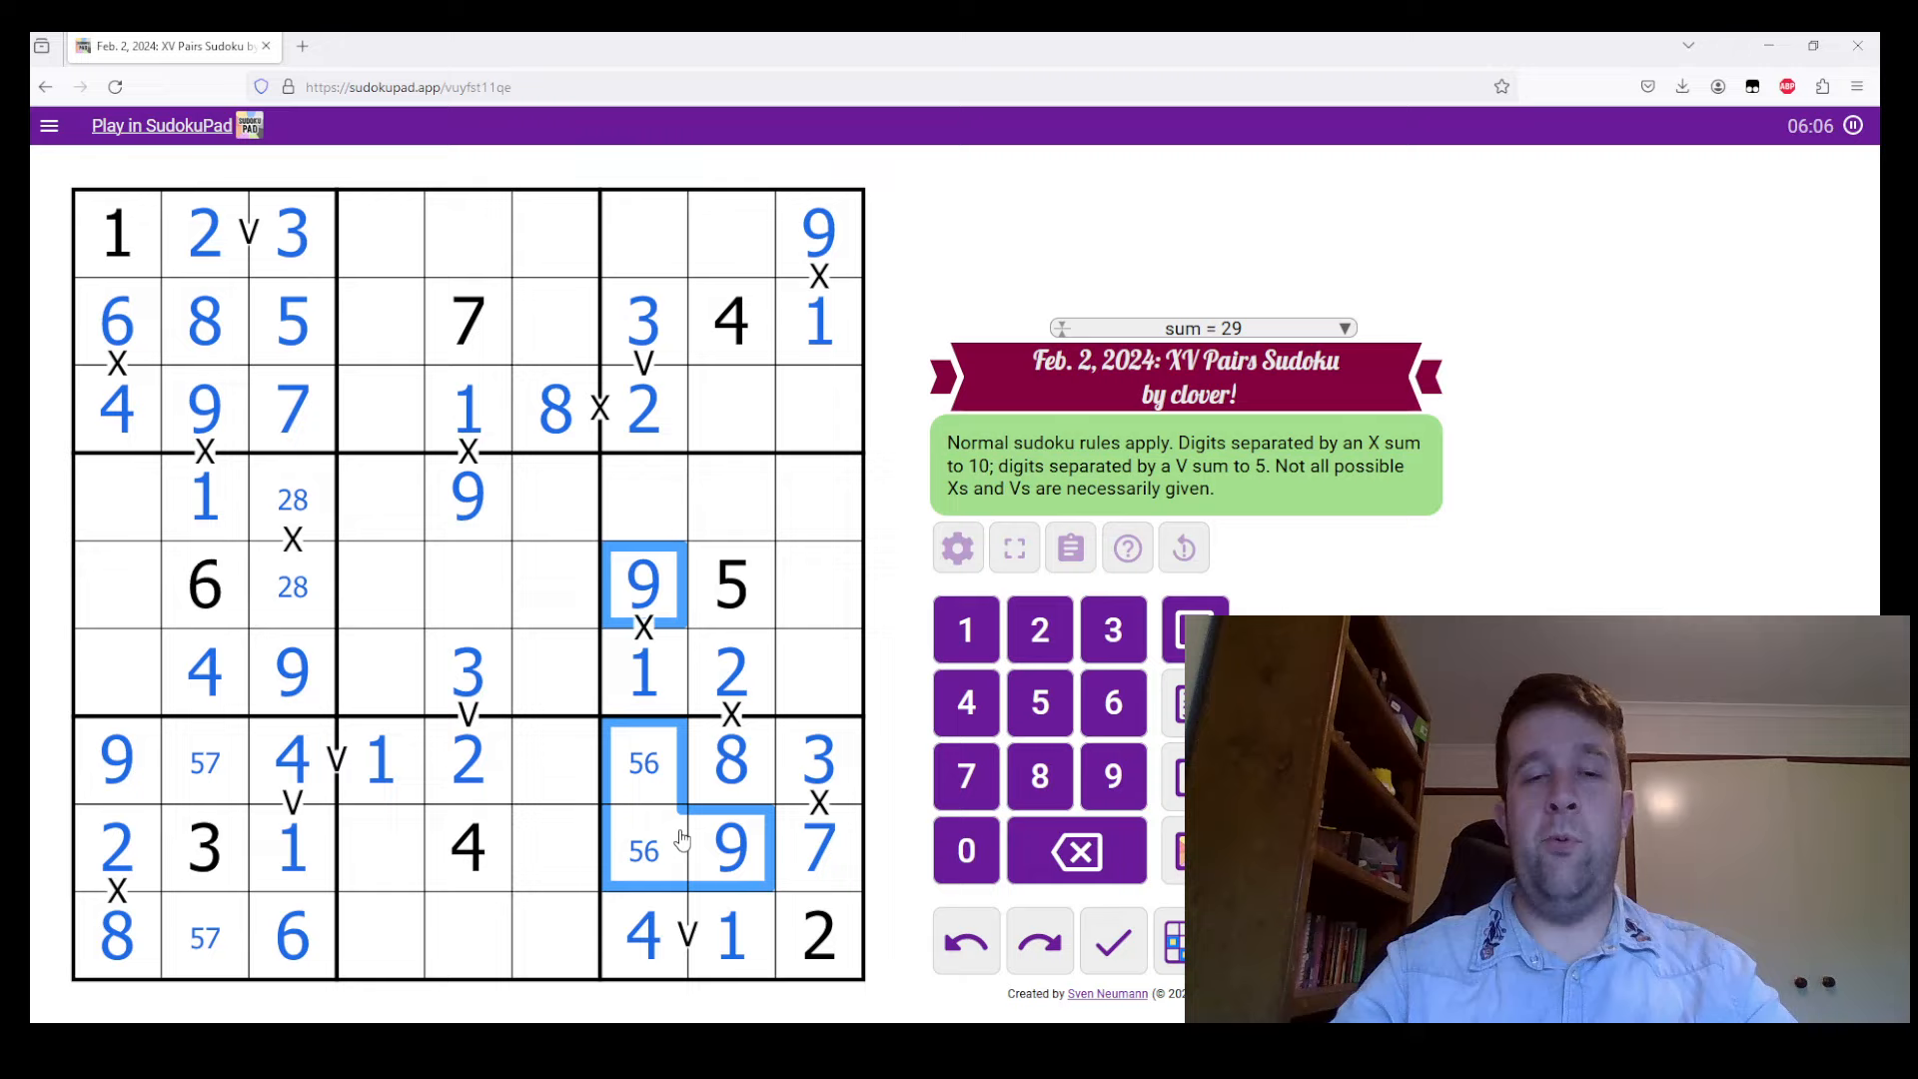
pyautogui.click(731, 497)
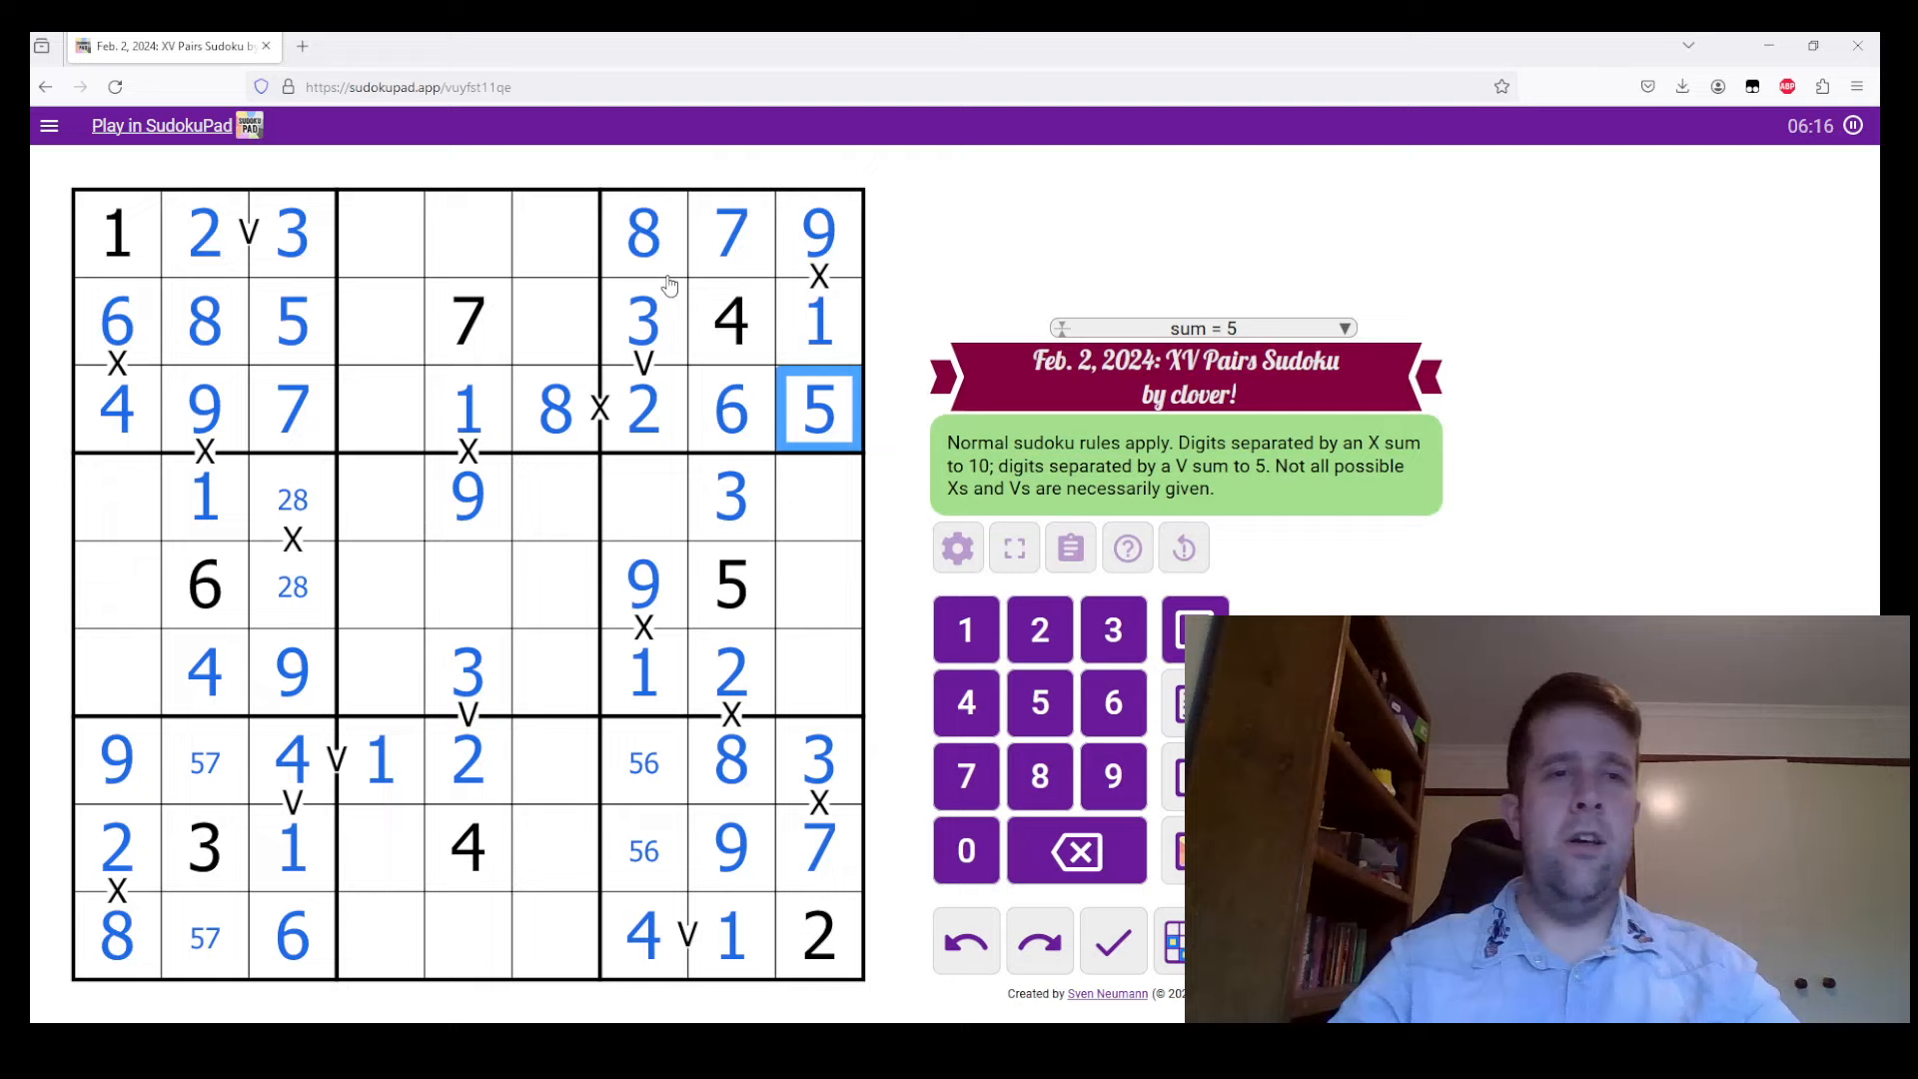
pyautogui.click(379, 234)
pyautogui.write('29')
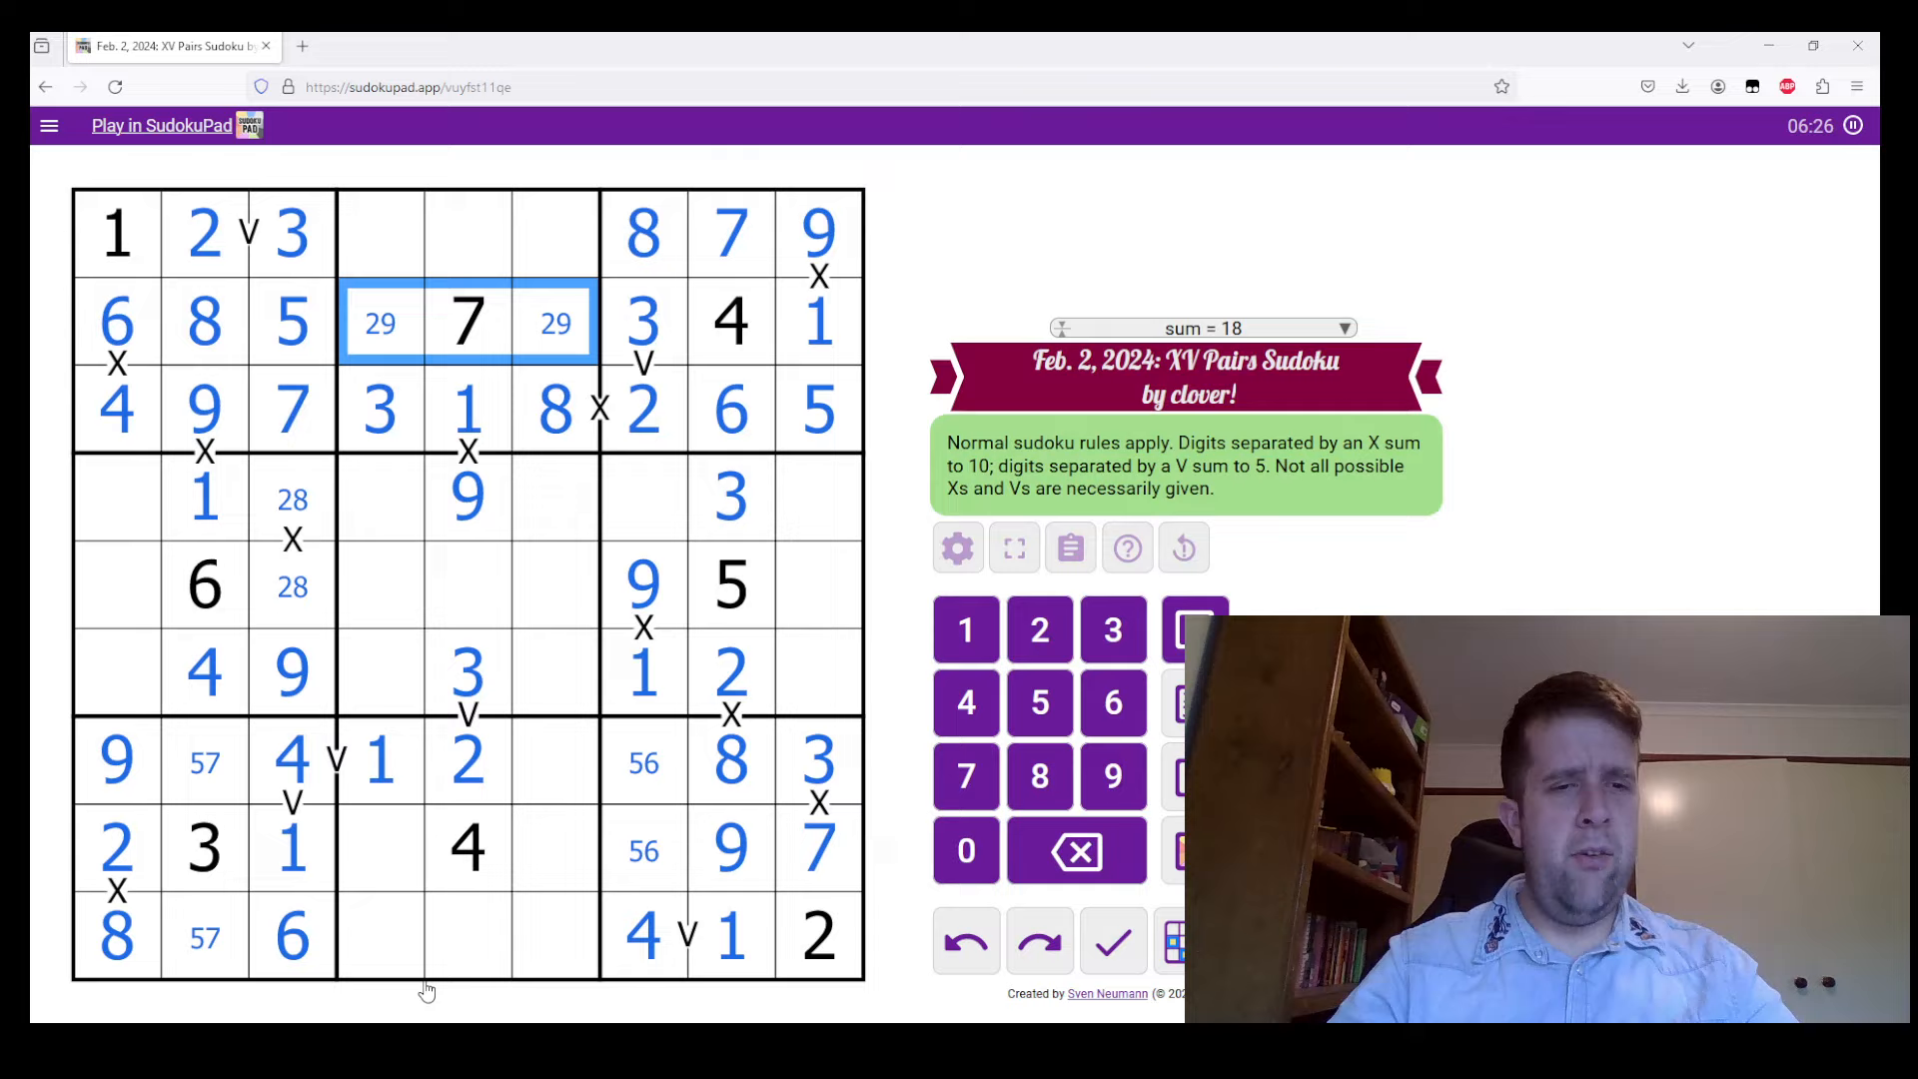
pyautogui.moveTo(463, 949)
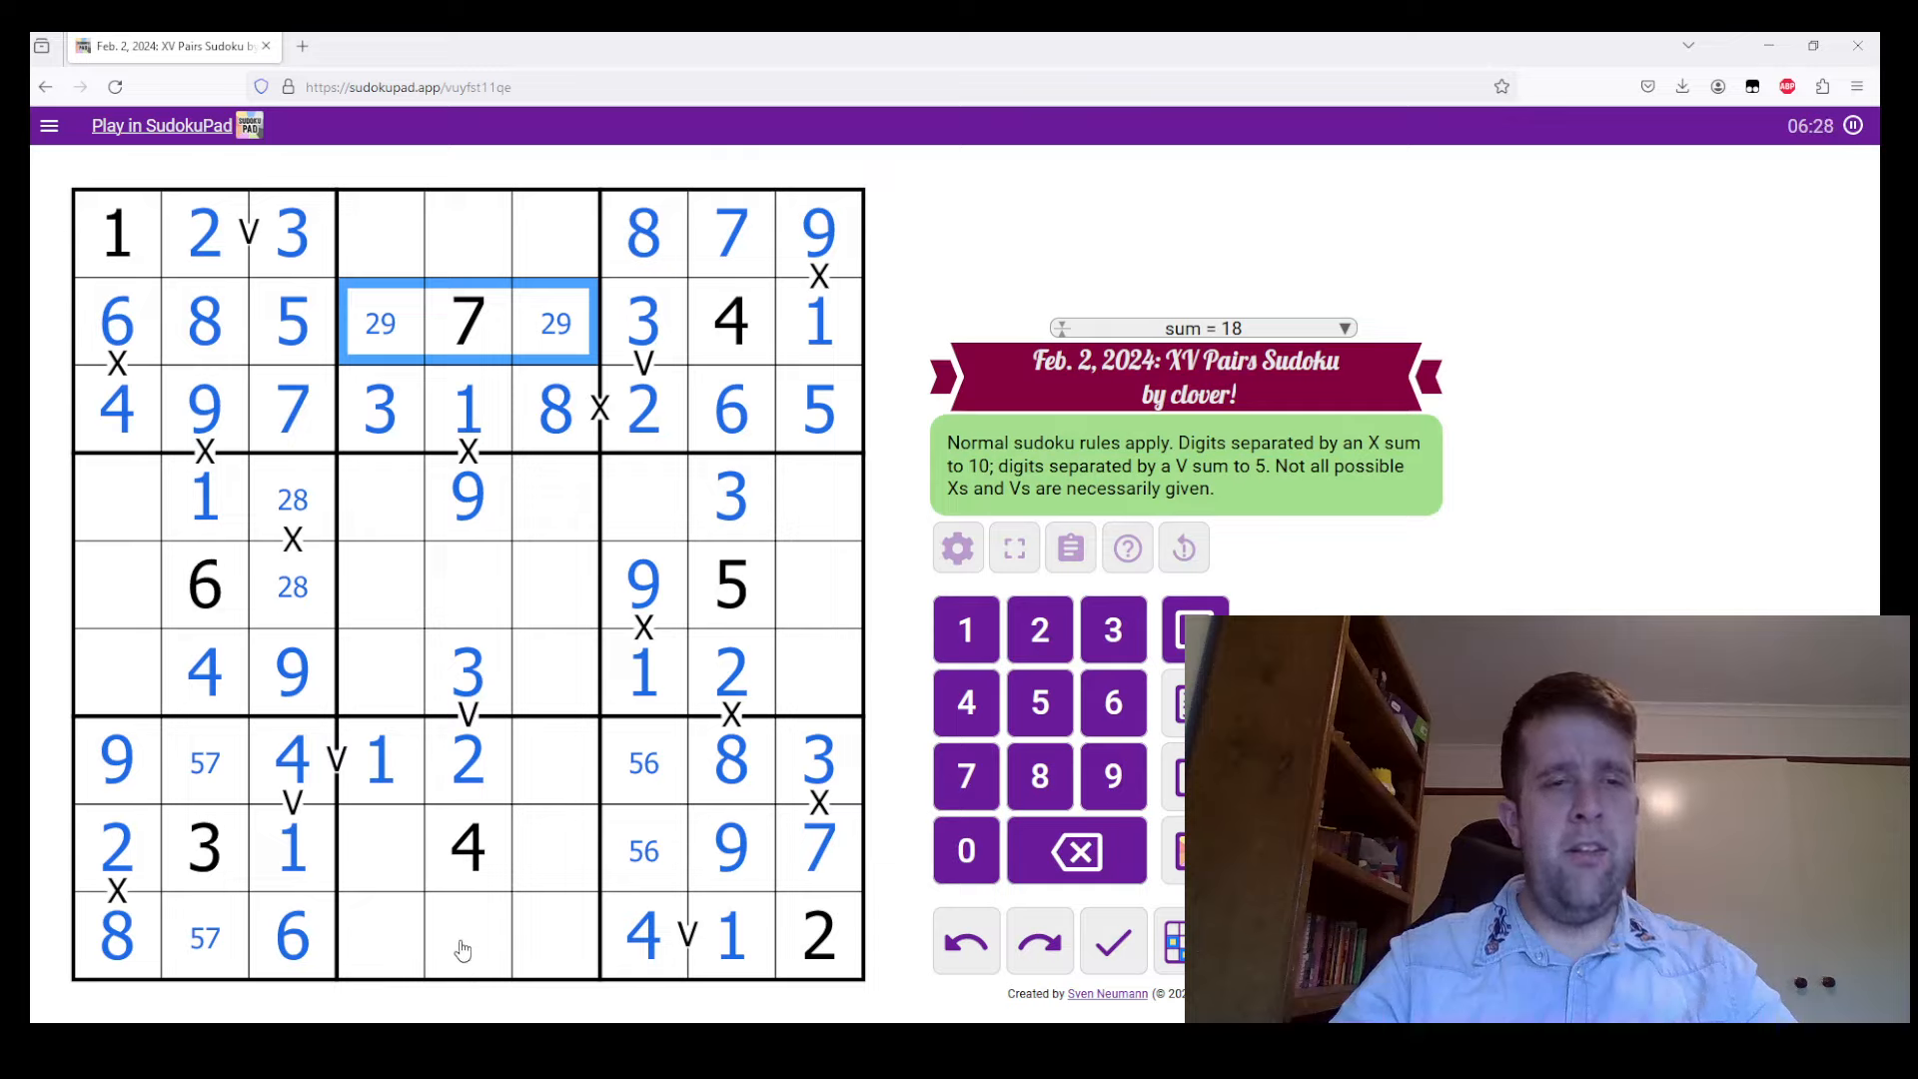
# Fill the empty cells of column 5, rows 7–9 and row 2, resolving the 2/9 in row 2
pyautogui.click(467, 935)
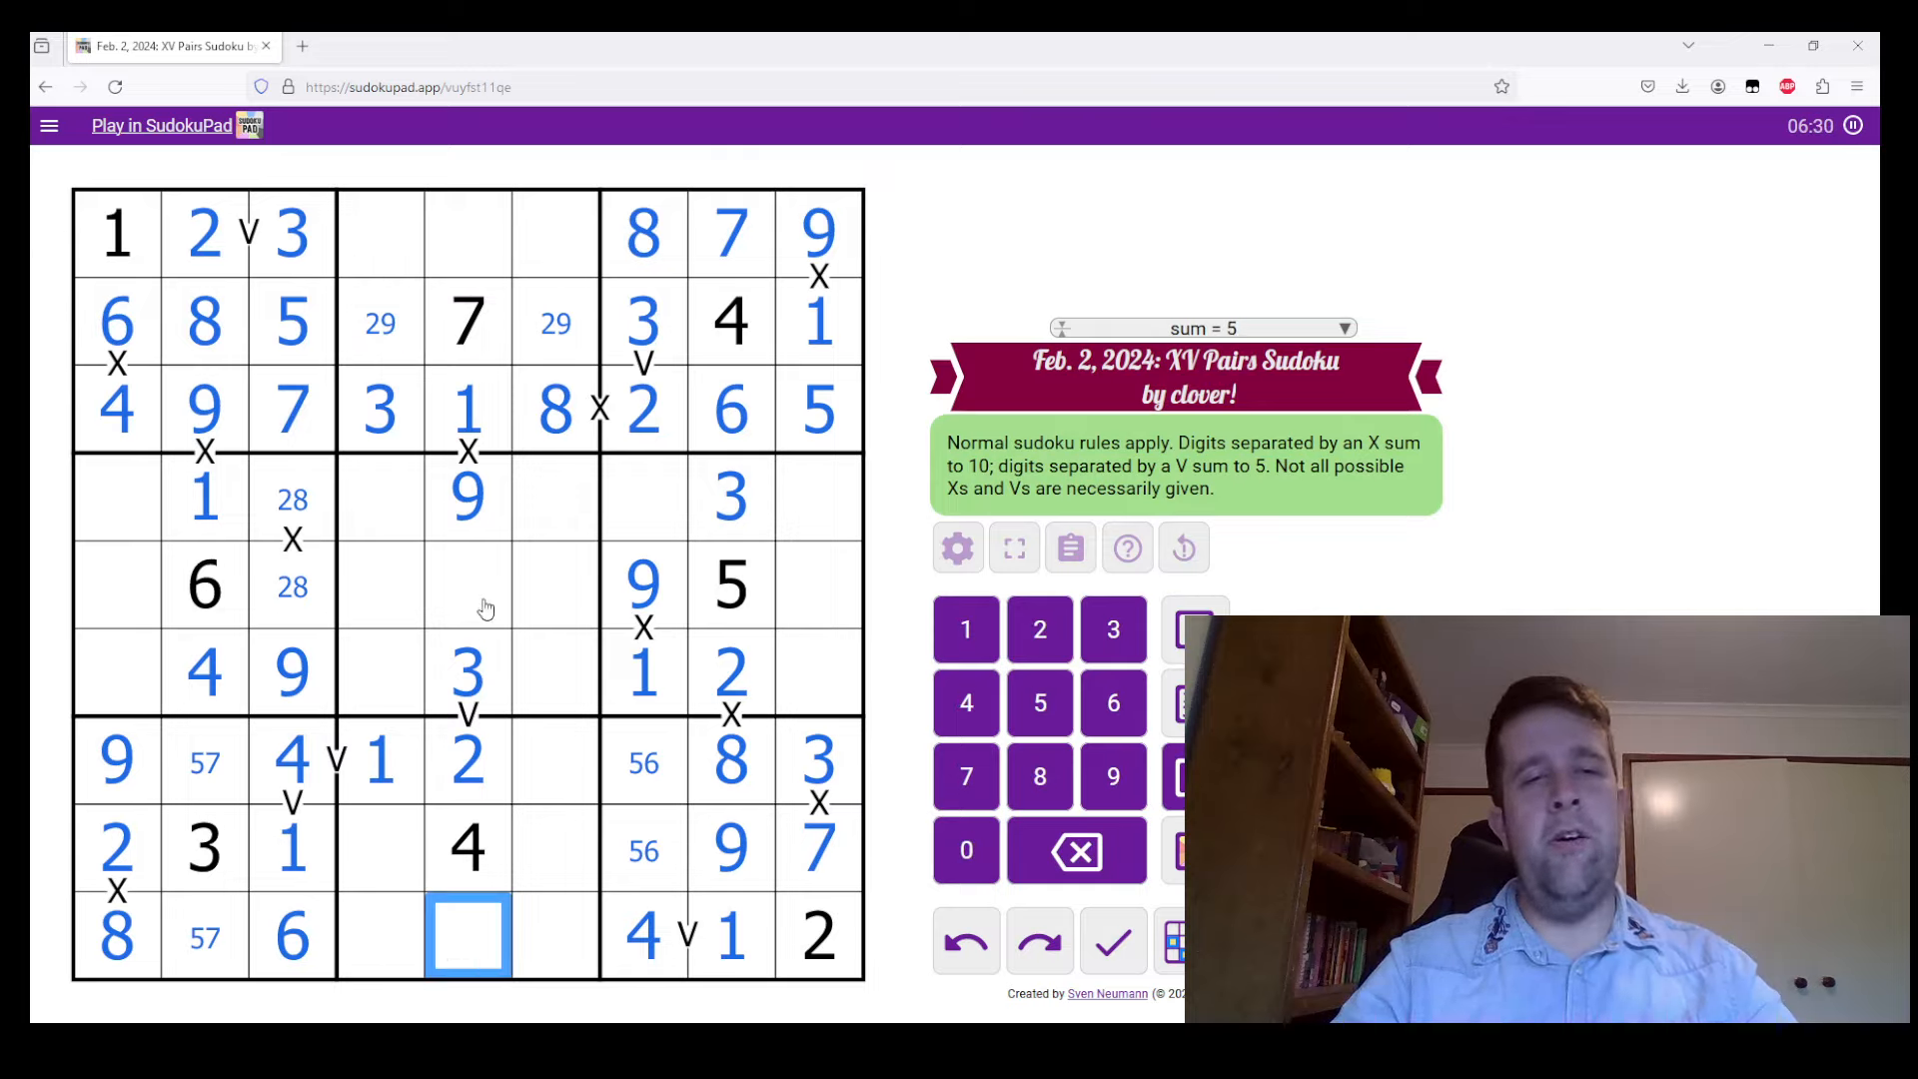
pyautogui.click(467, 232)
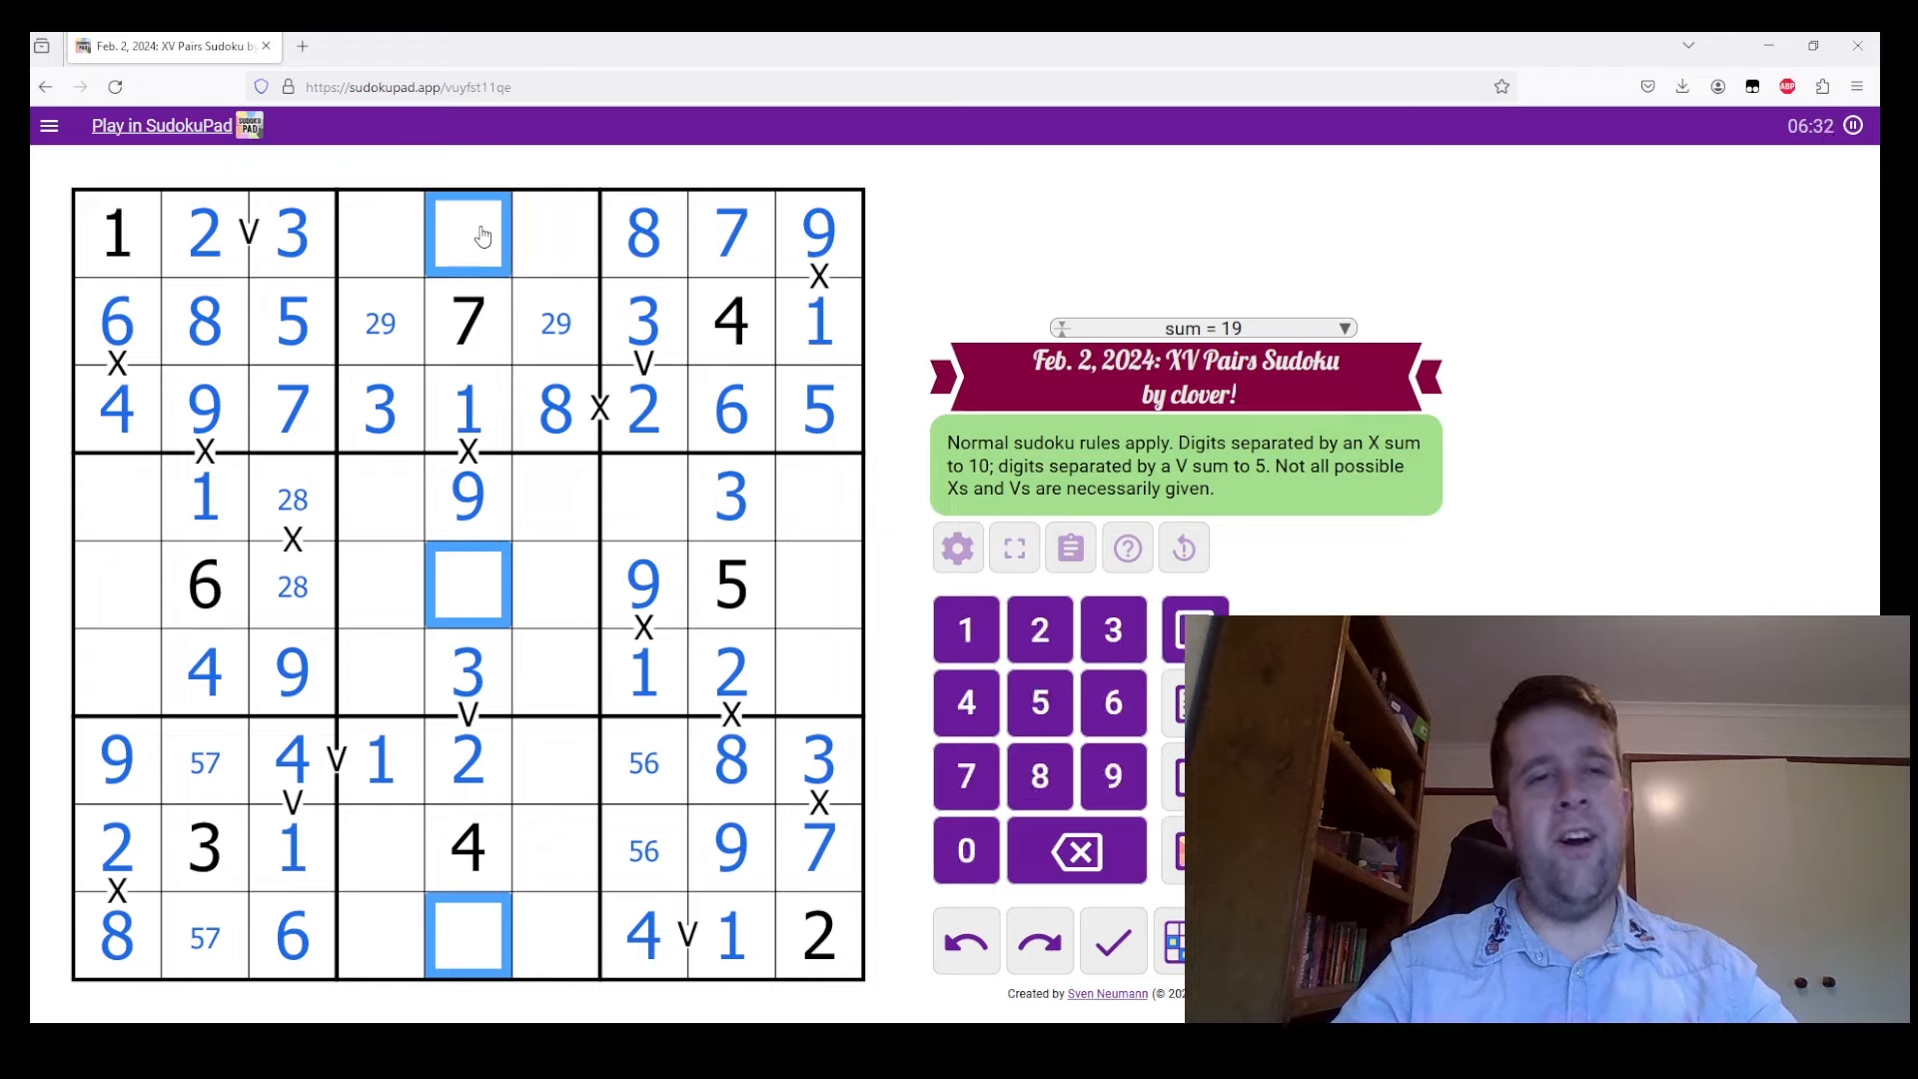
pyautogui.click(468, 933)
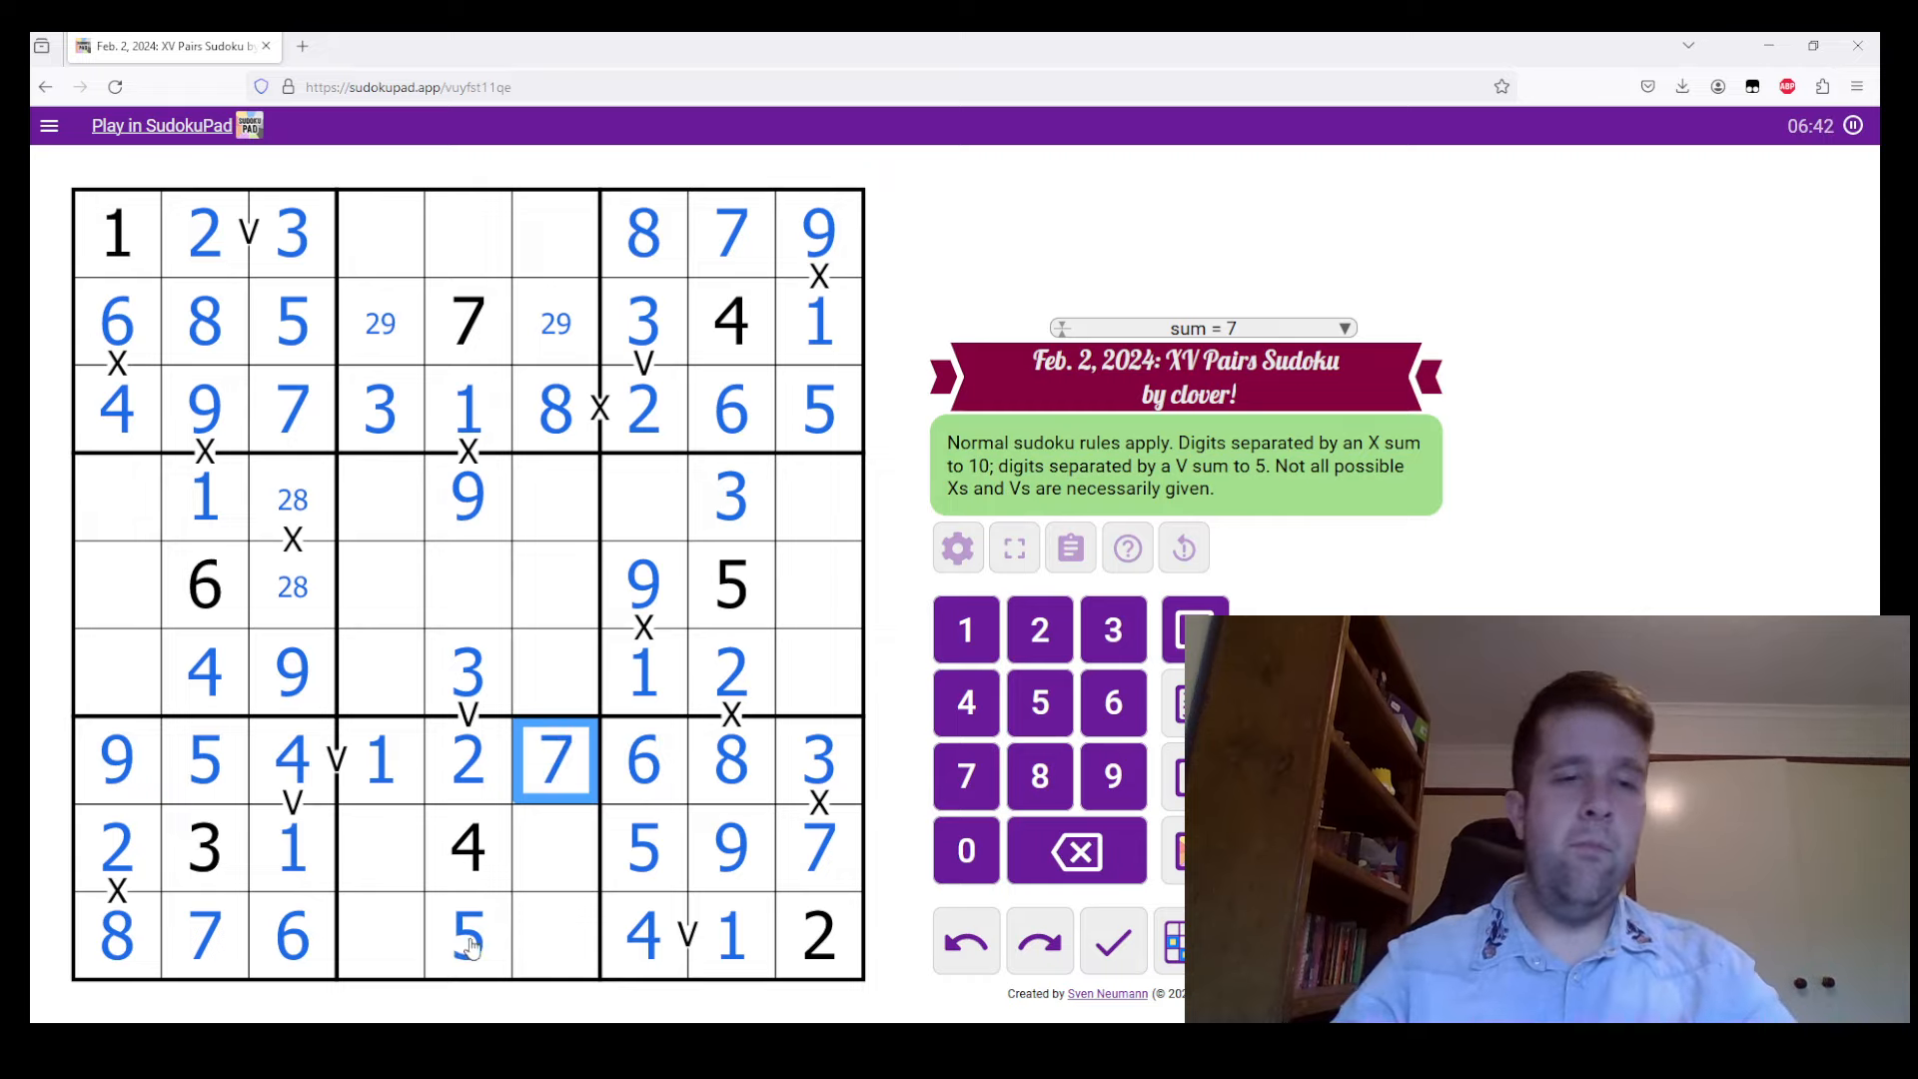
pyautogui.click(381, 935)
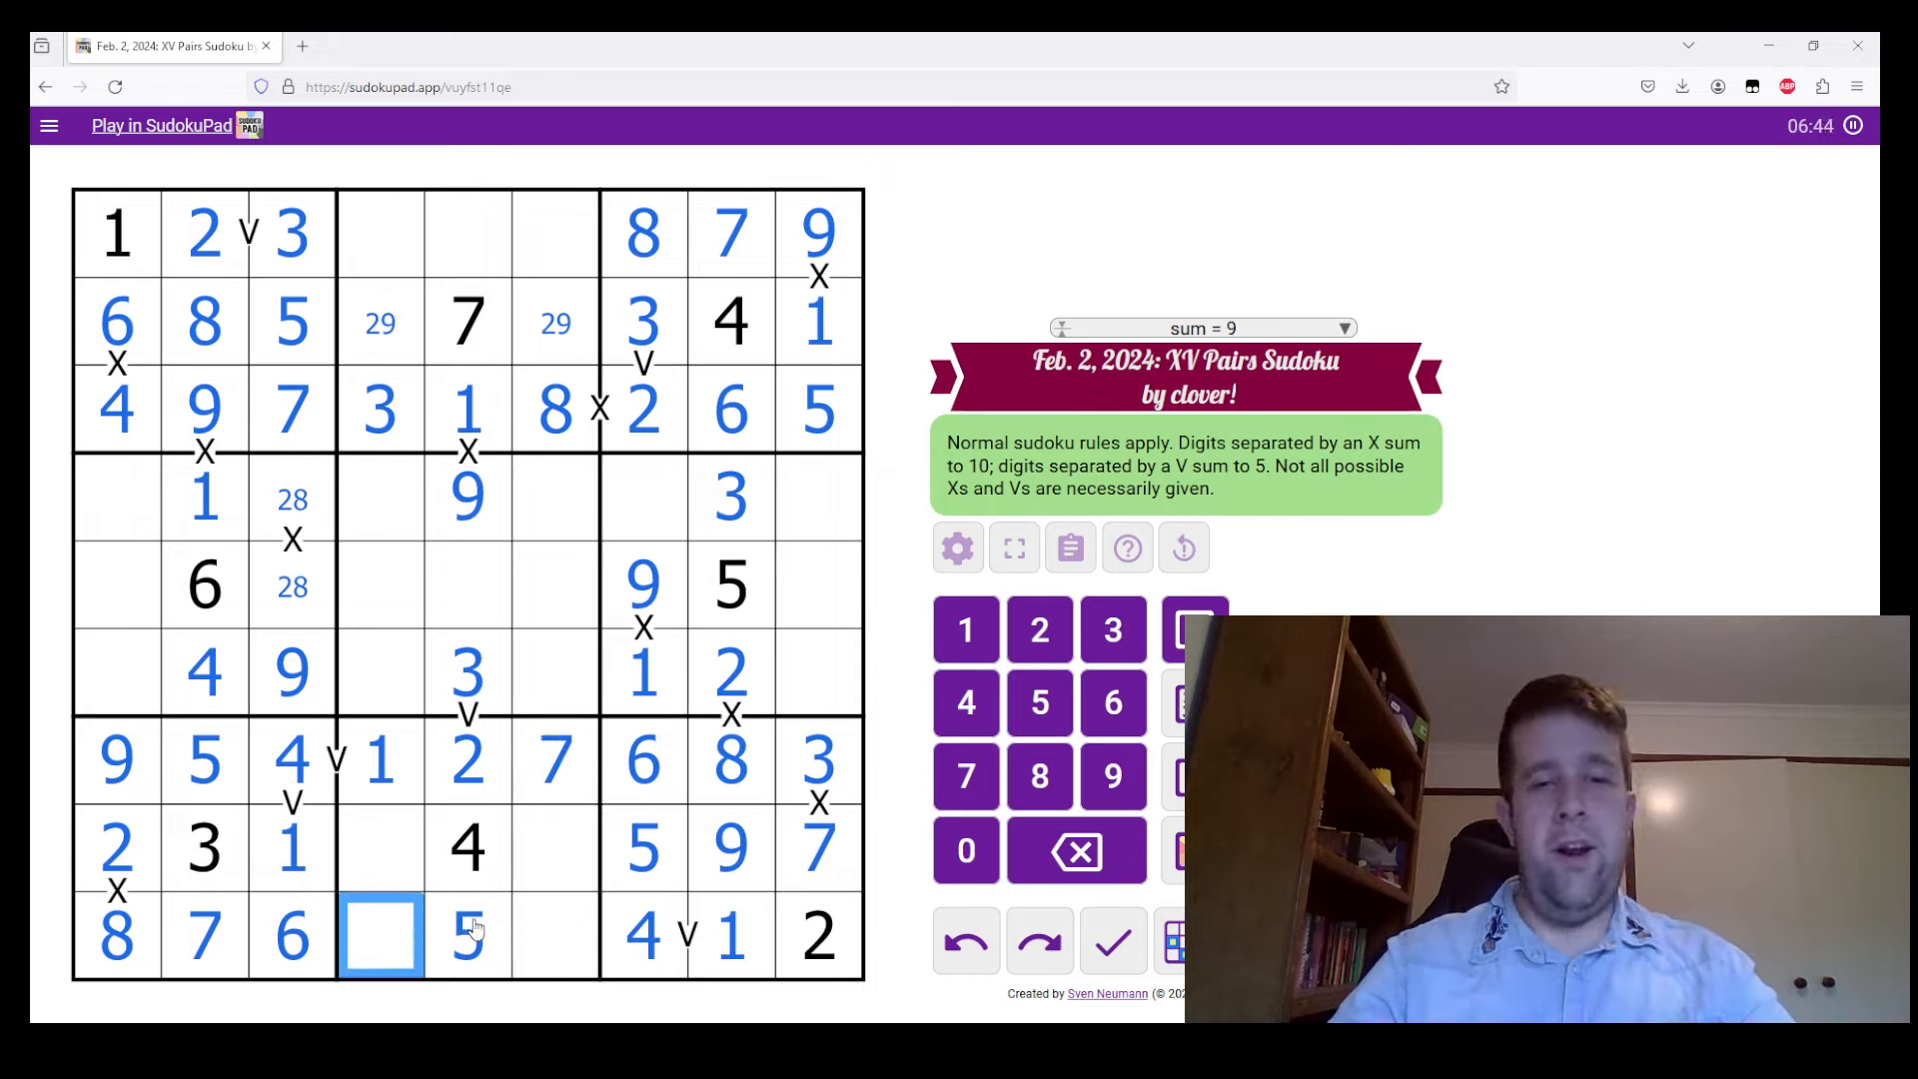
pyautogui.click(558, 935)
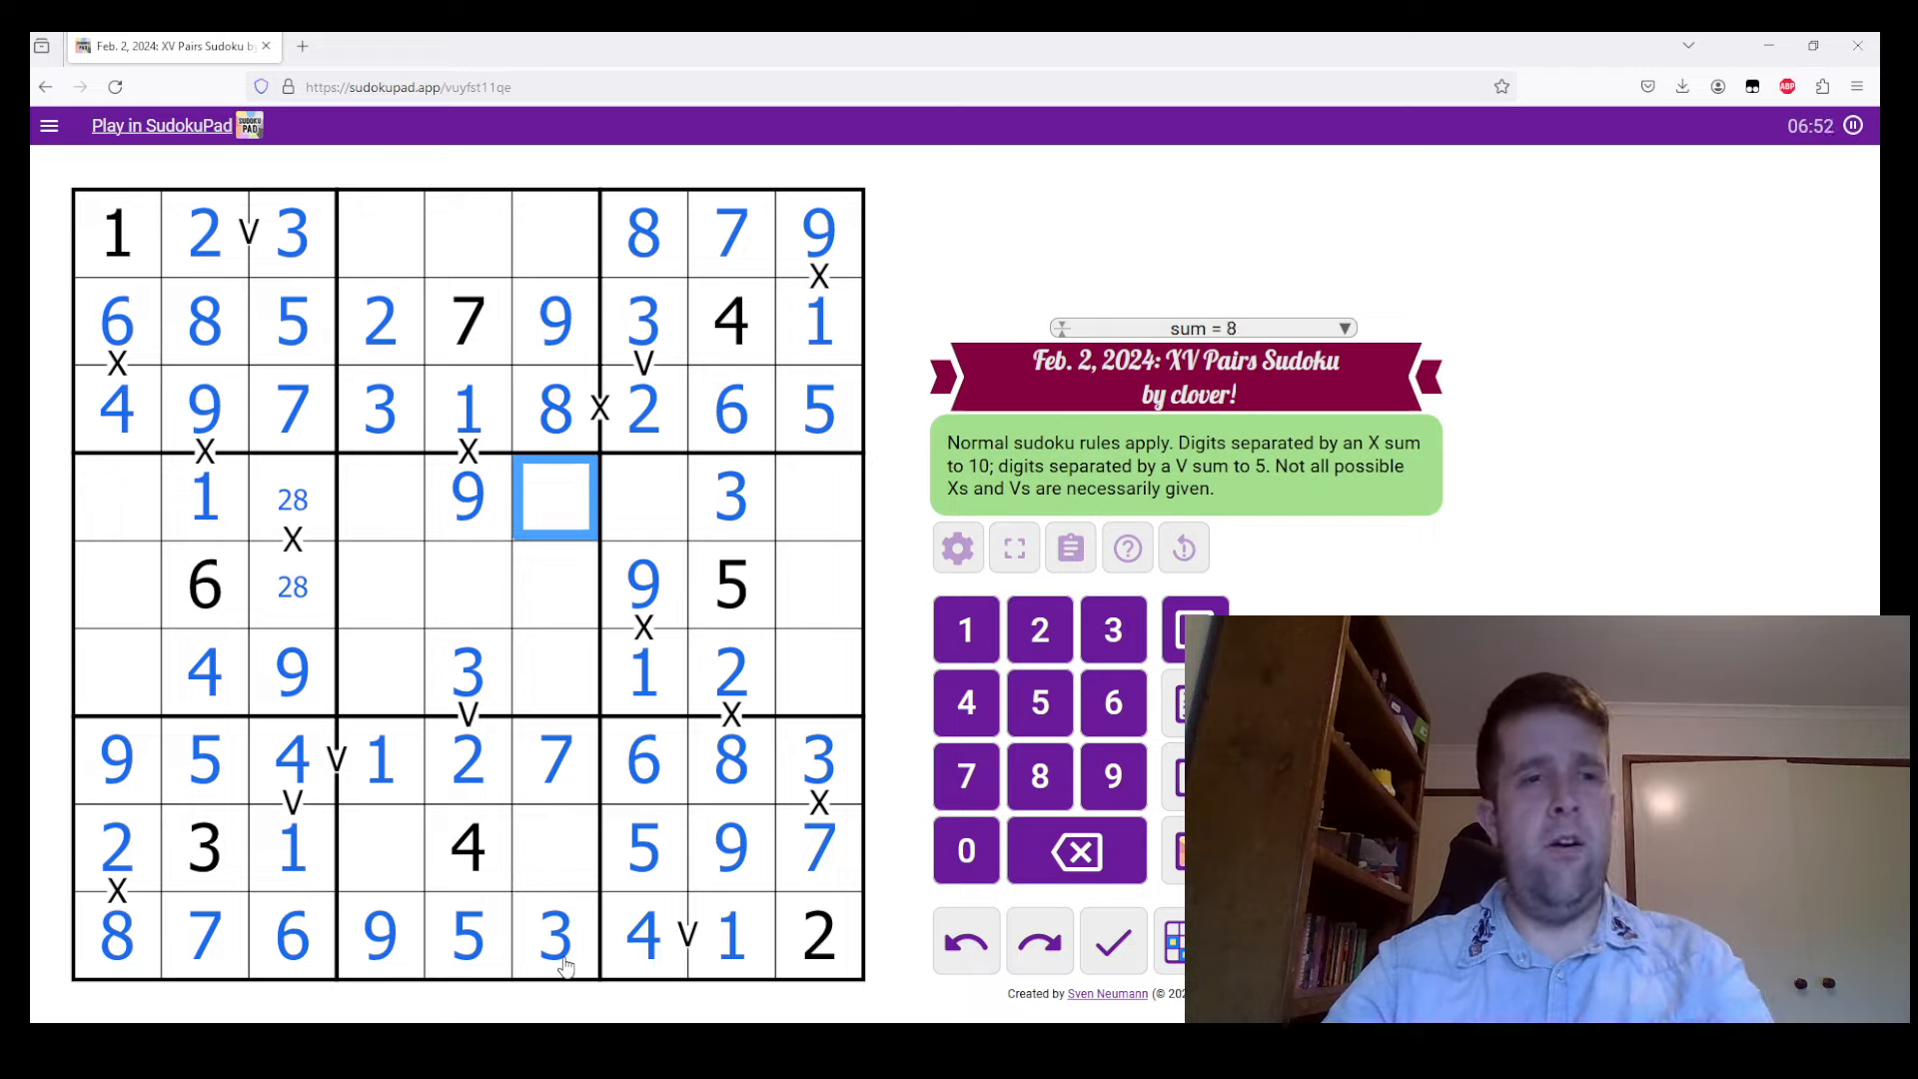
# Finish the row 8 cells and resolve the column 3 X pair as 8 and 2
pyautogui.click(554, 847)
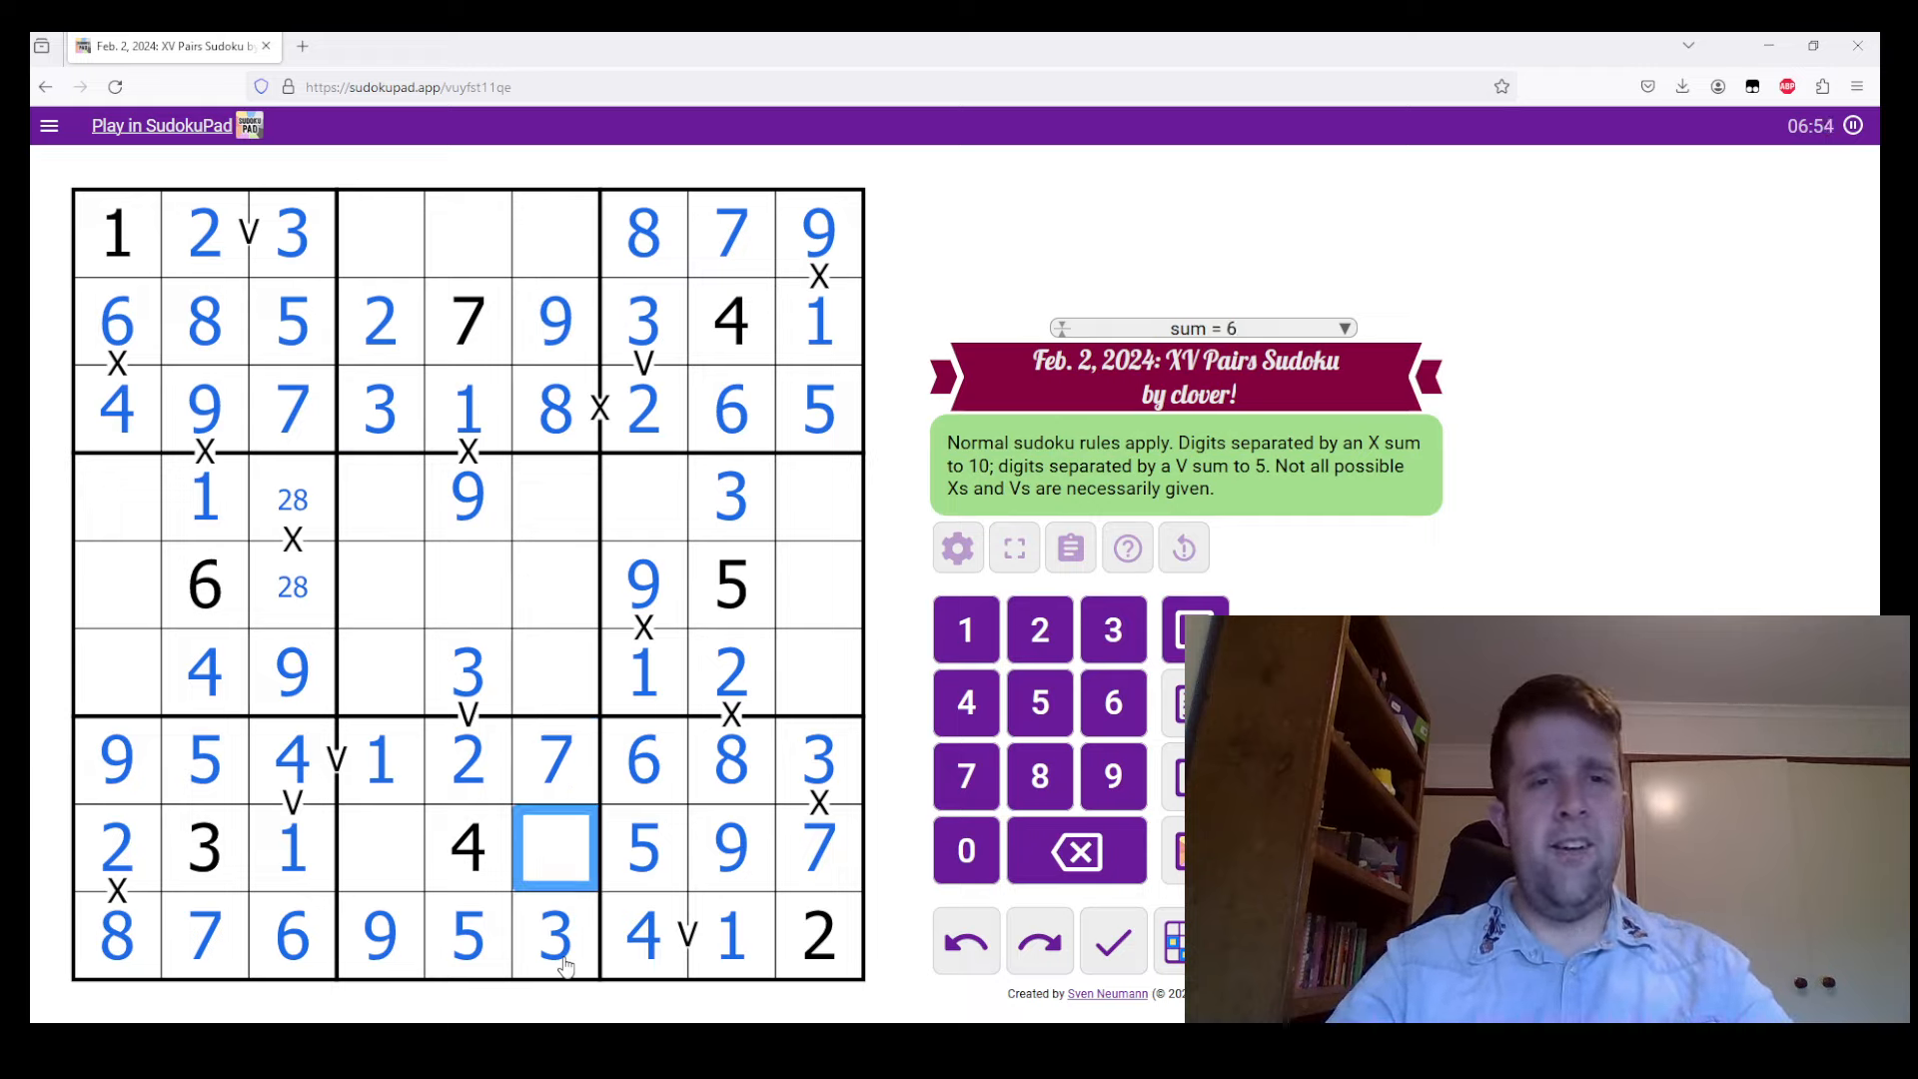
pyautogui.click(380, 847)
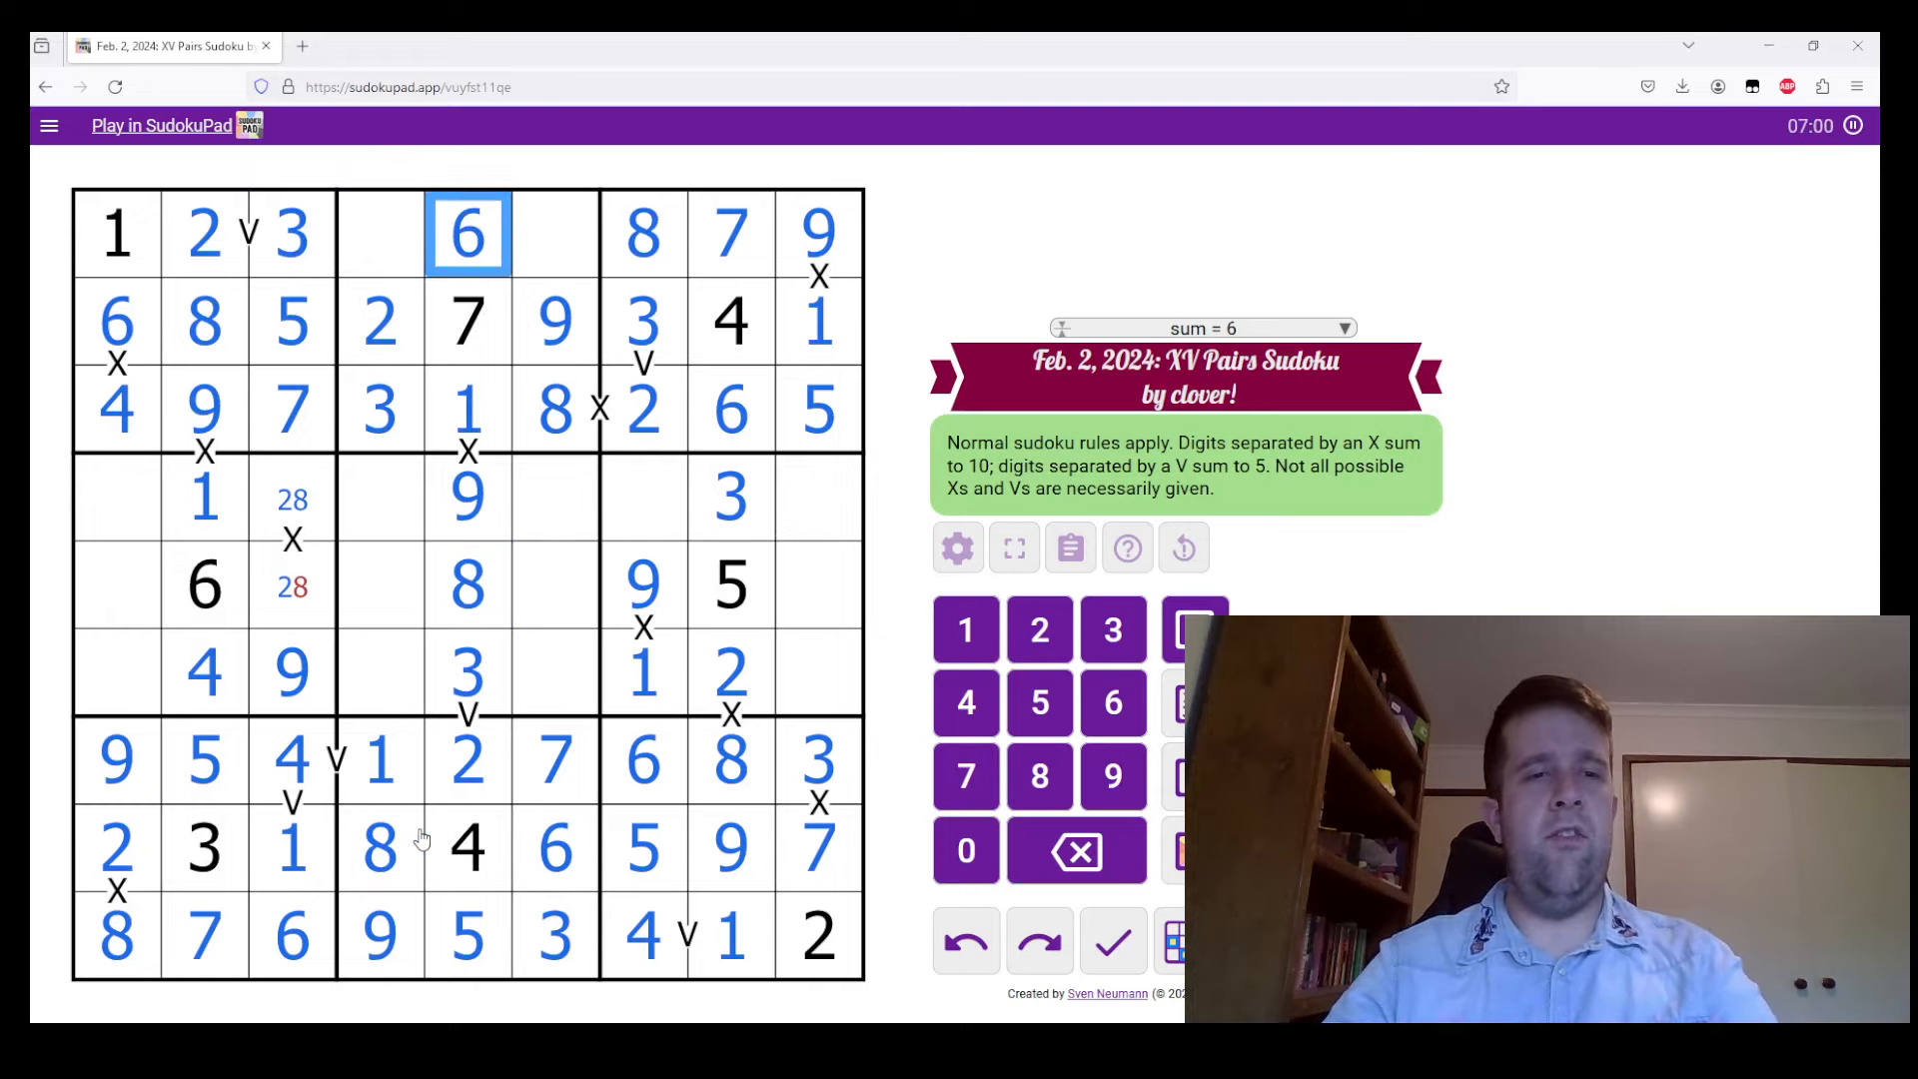
pyautogui.click(292, 497)
pyautogui.write('8')
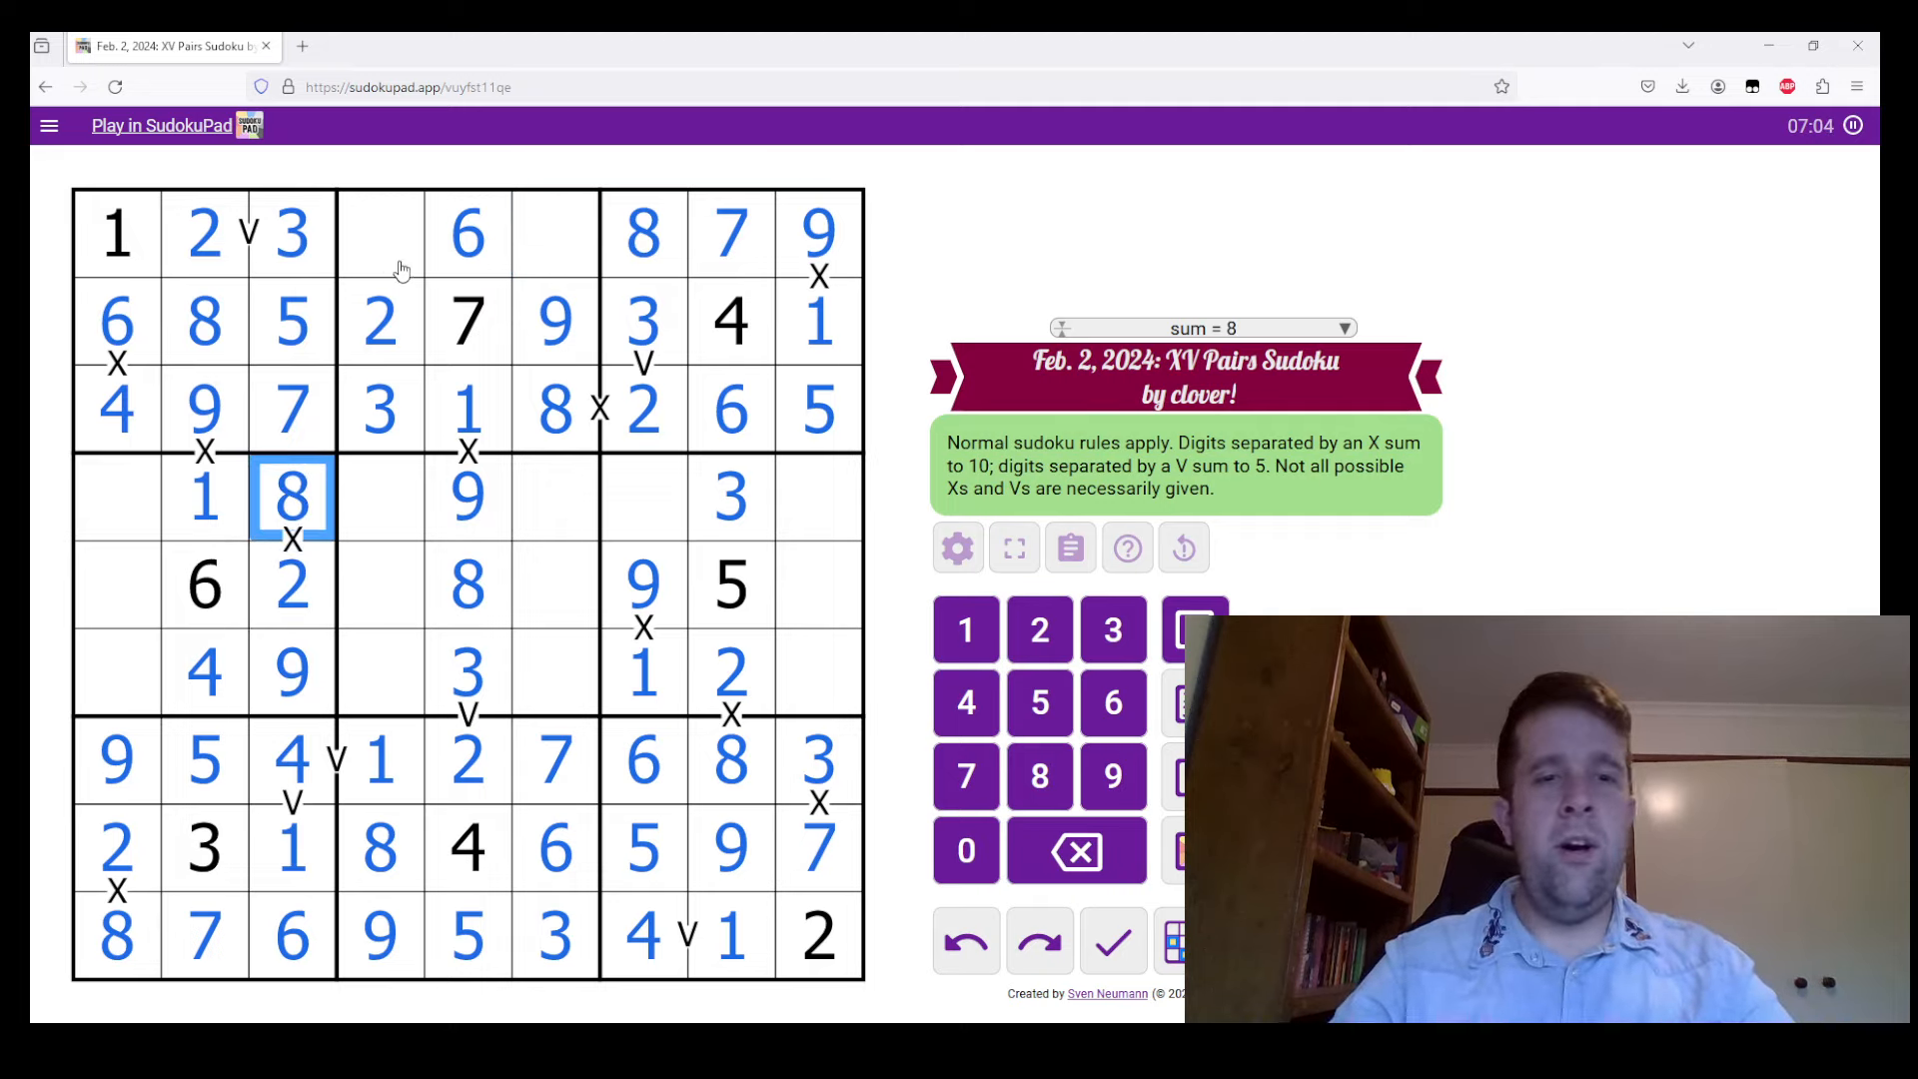
# Pencil 4/5 in row 1, fill all of rows 4–6, and place 4 in row 1 leaving one 4/5 cell
pyautogui.click(553, 236)
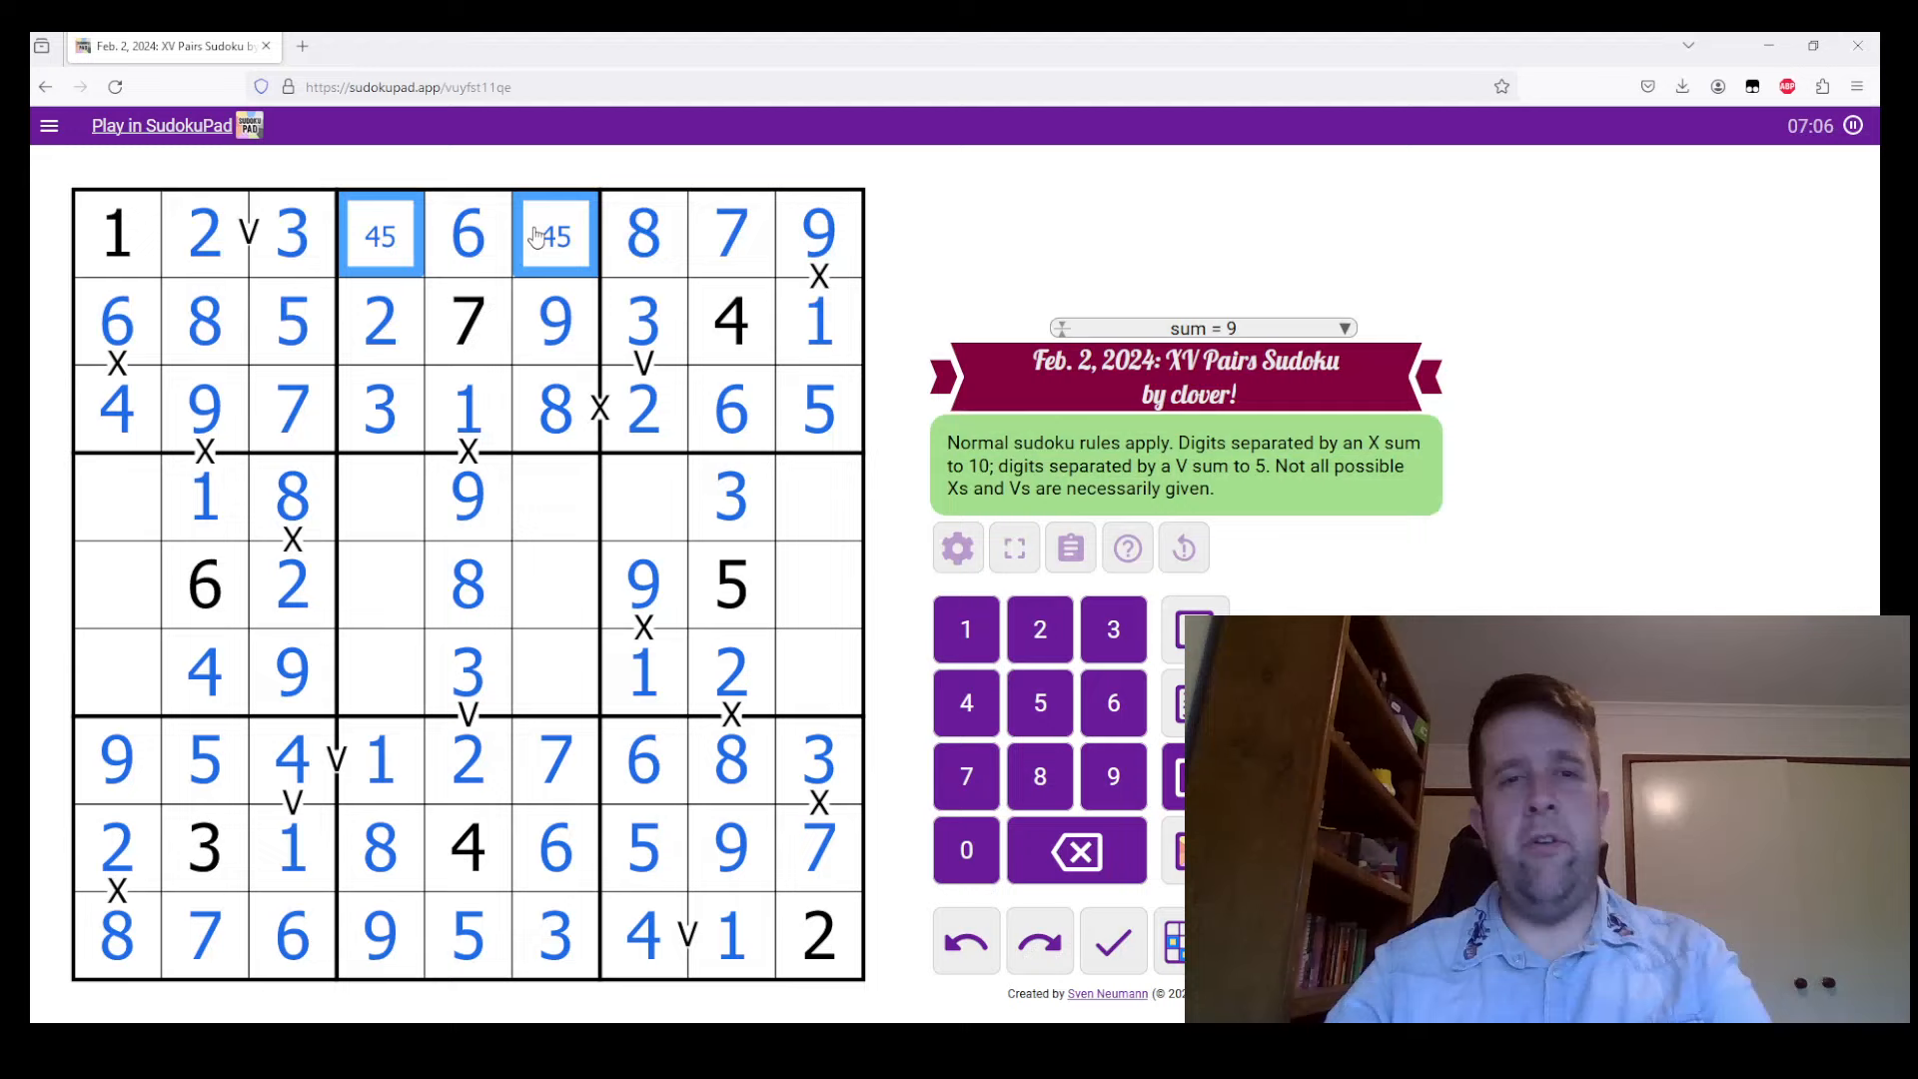
pyautogui.click(641, 495)
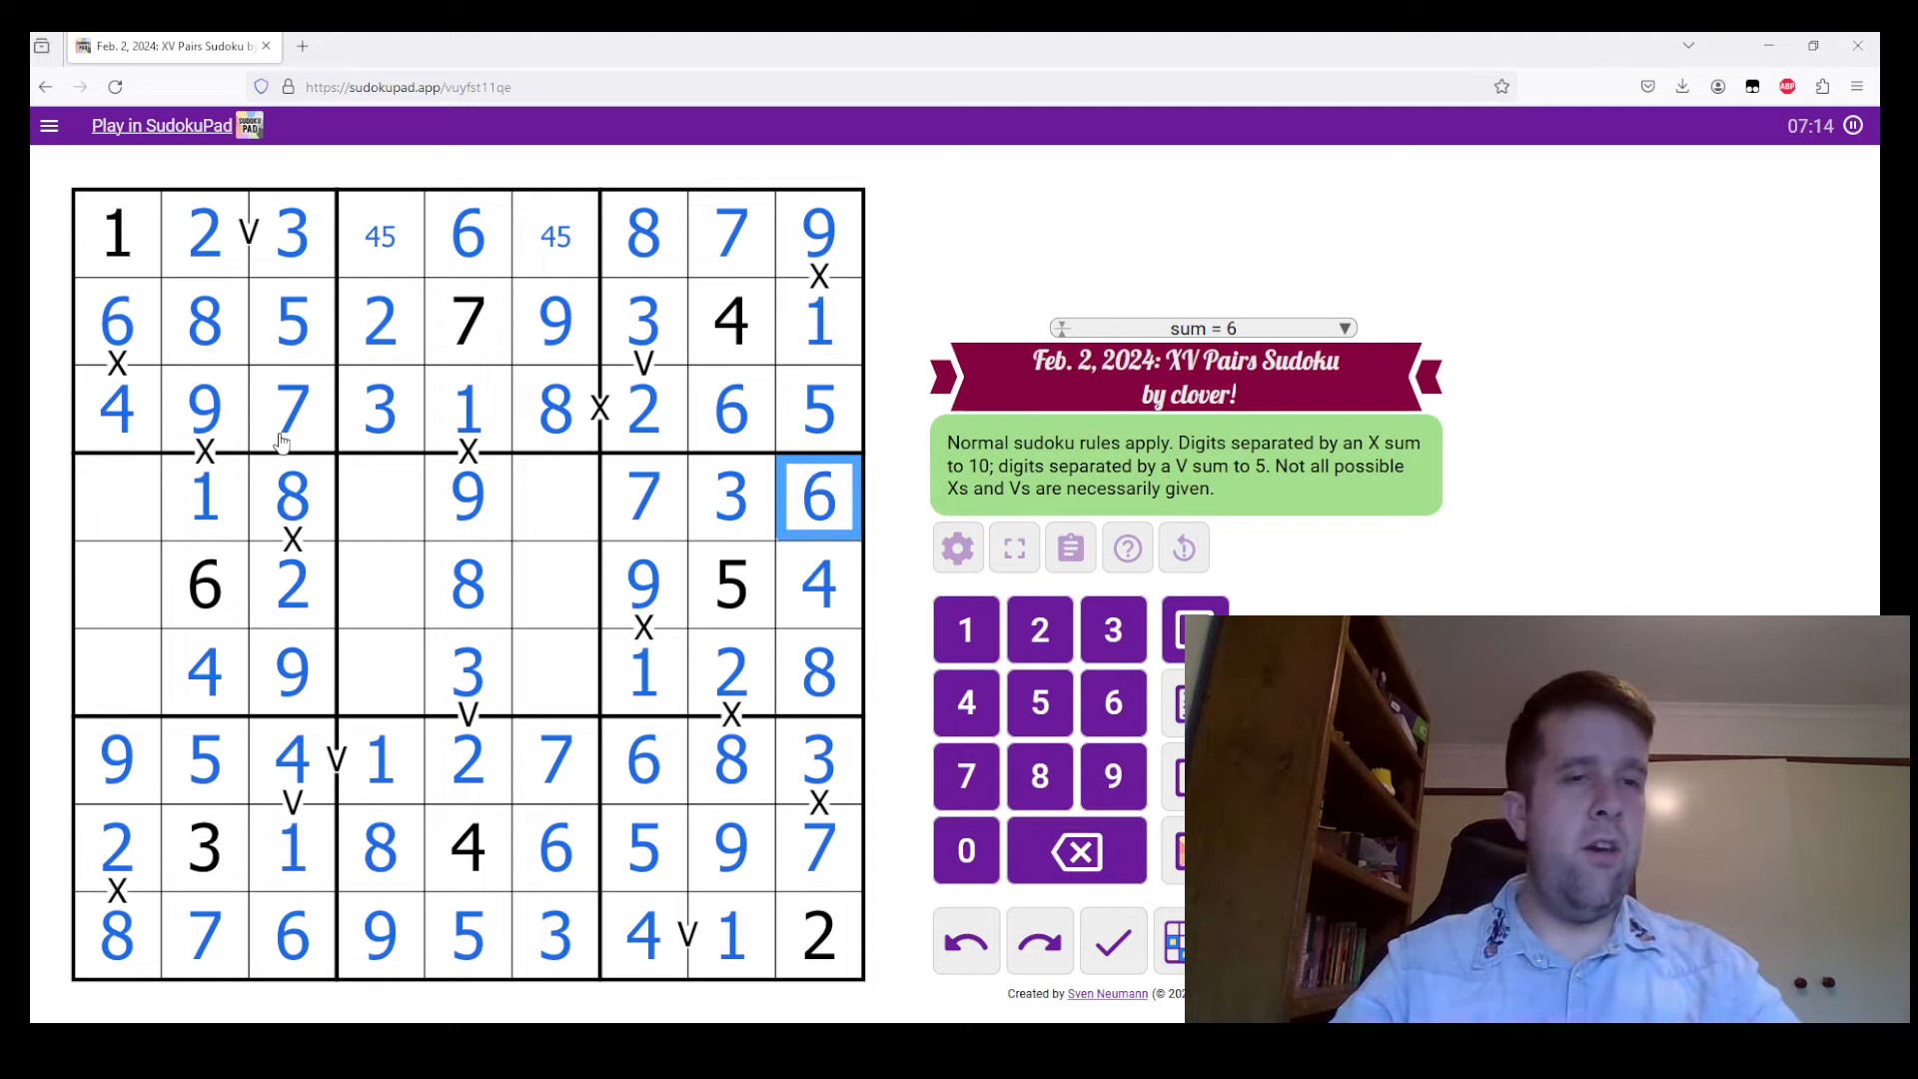
pyautogui.click(116, 495)
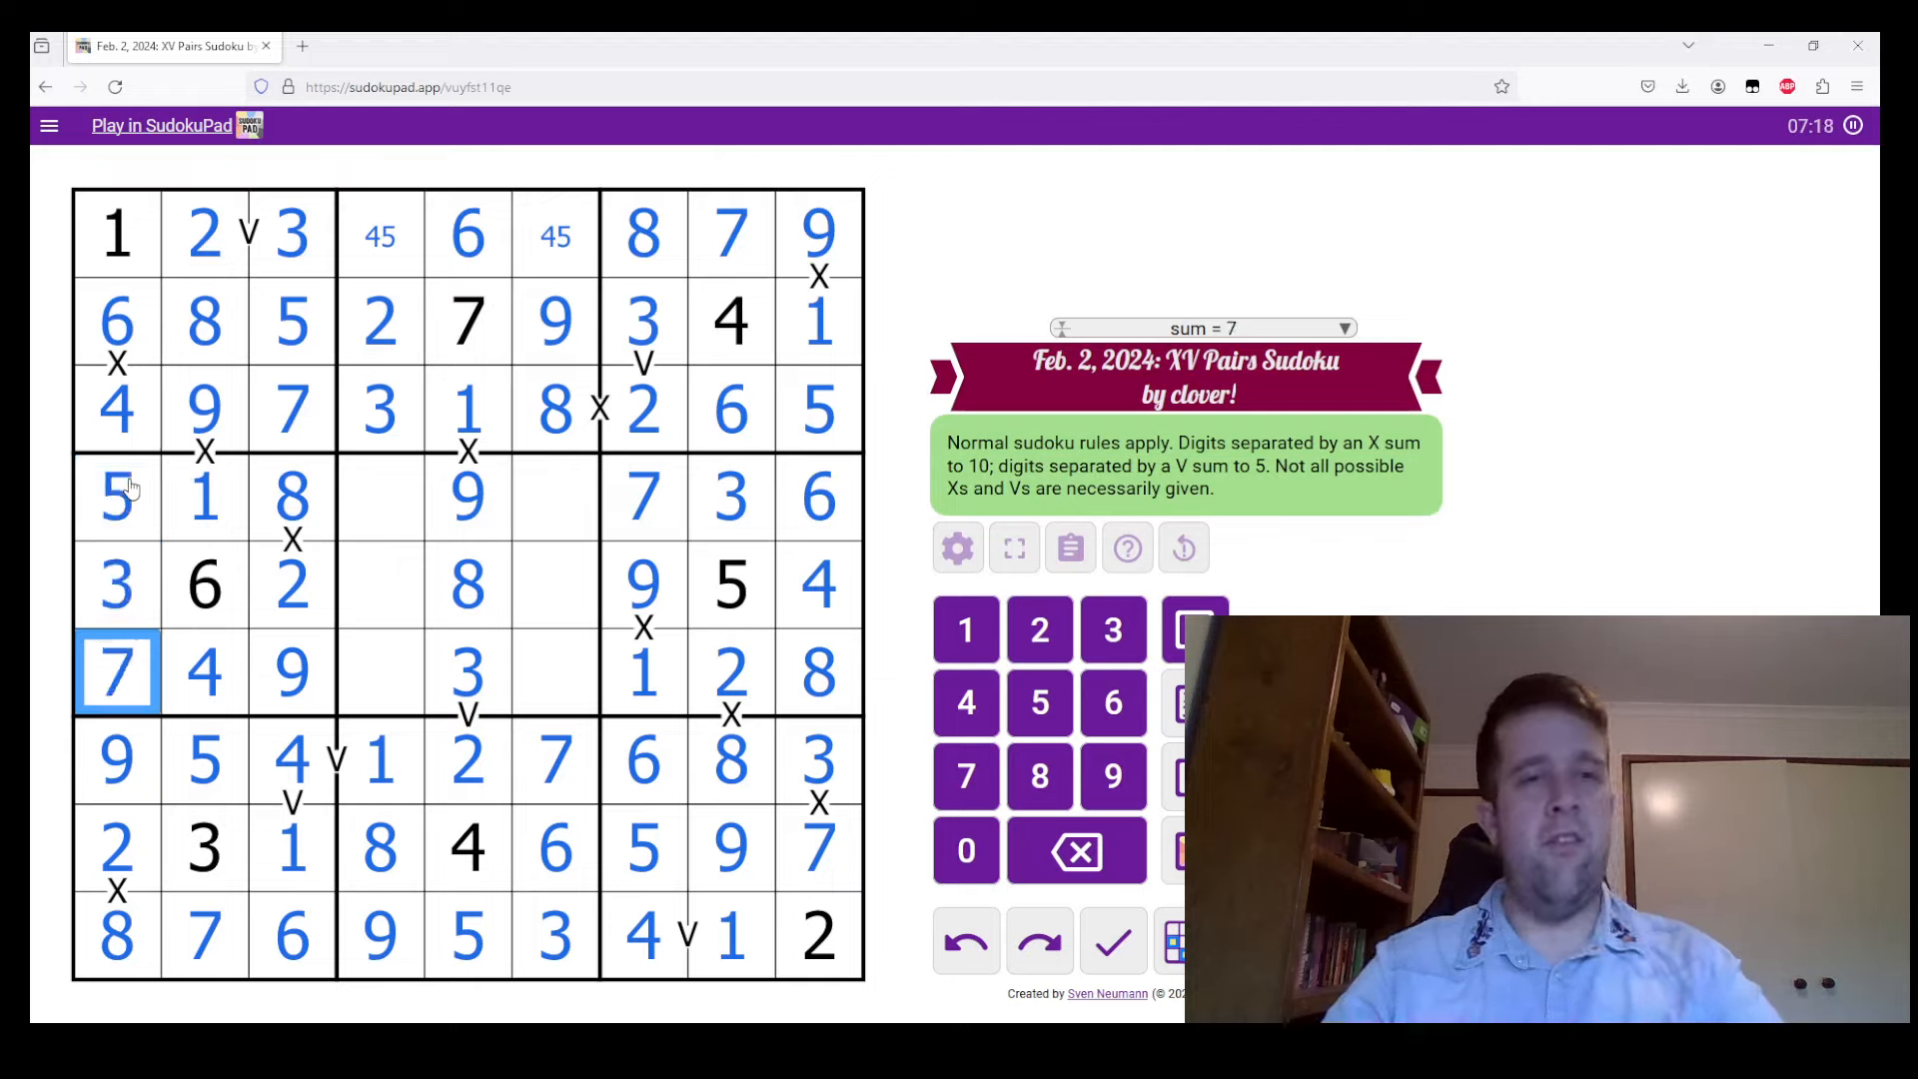
pyautogui.click(468, 495)
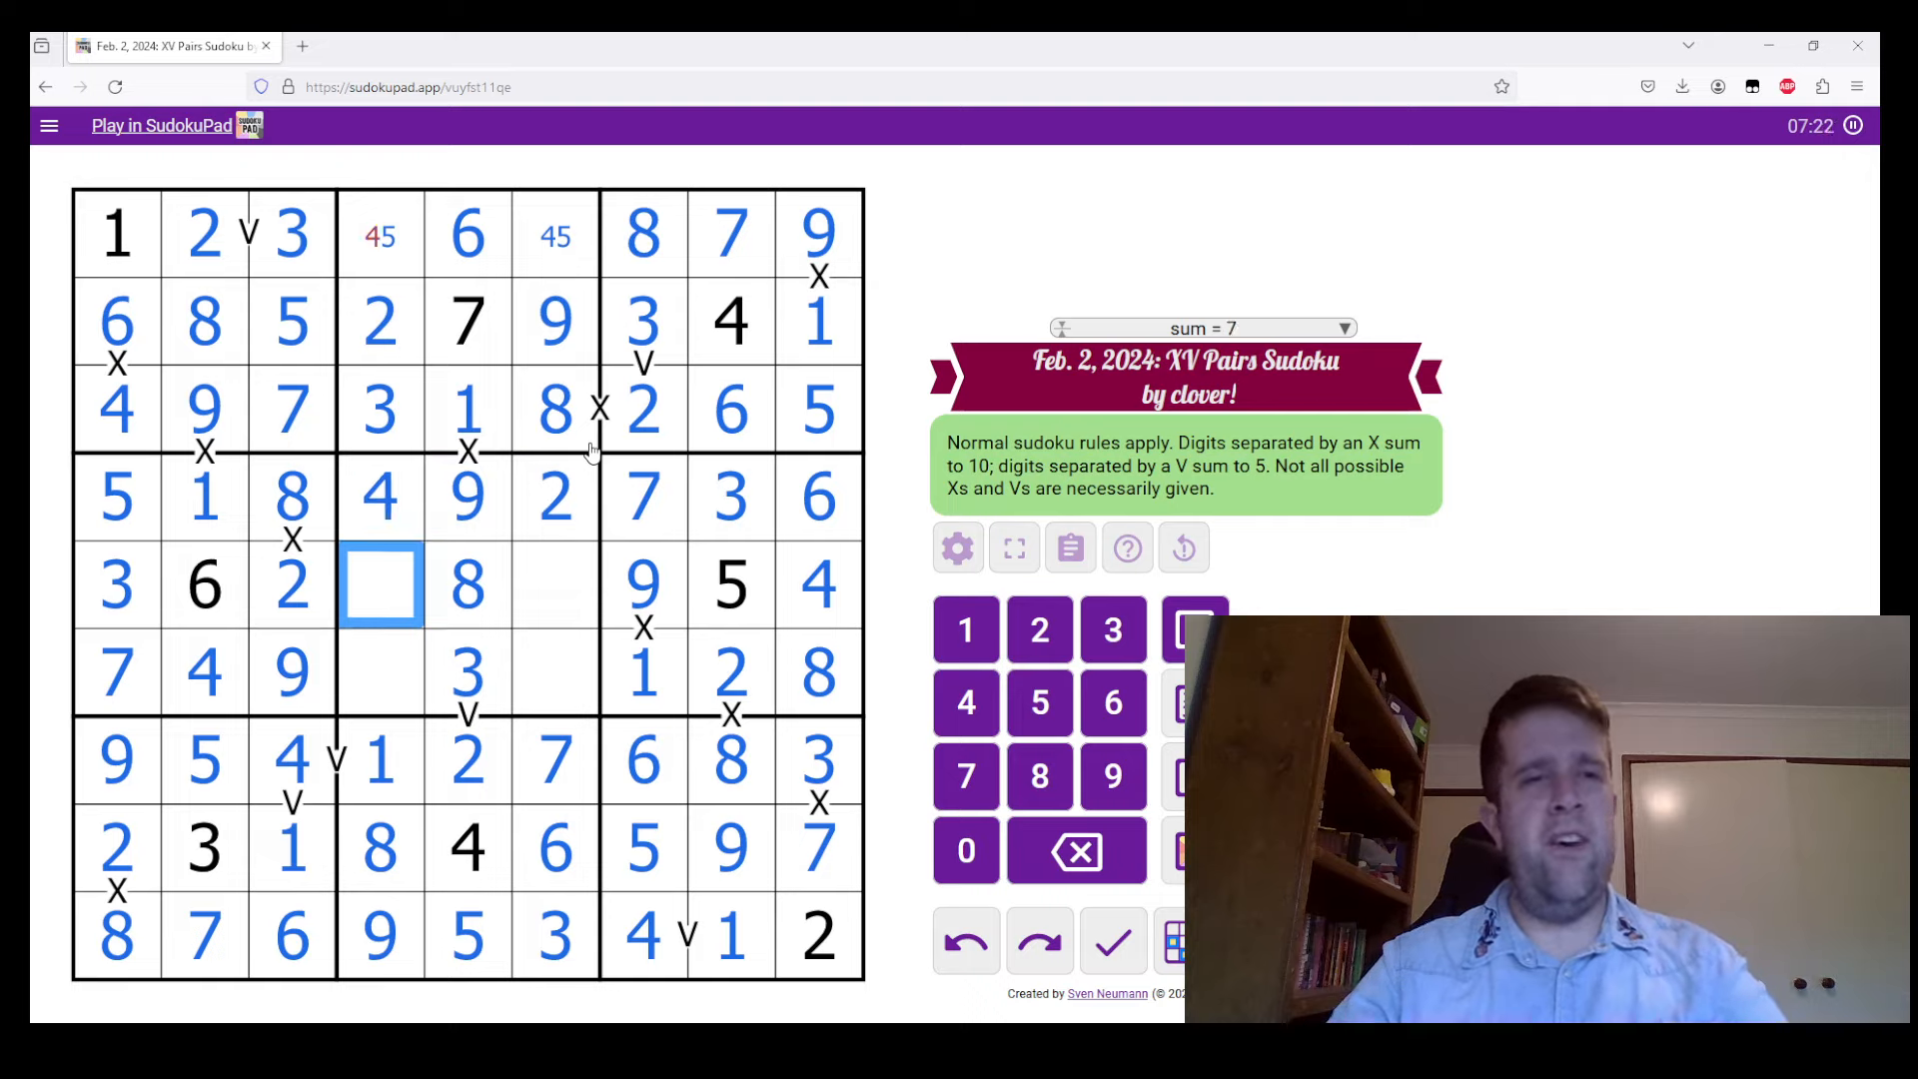
pyautogui.click(554, 674)
pyautogui.write('5')
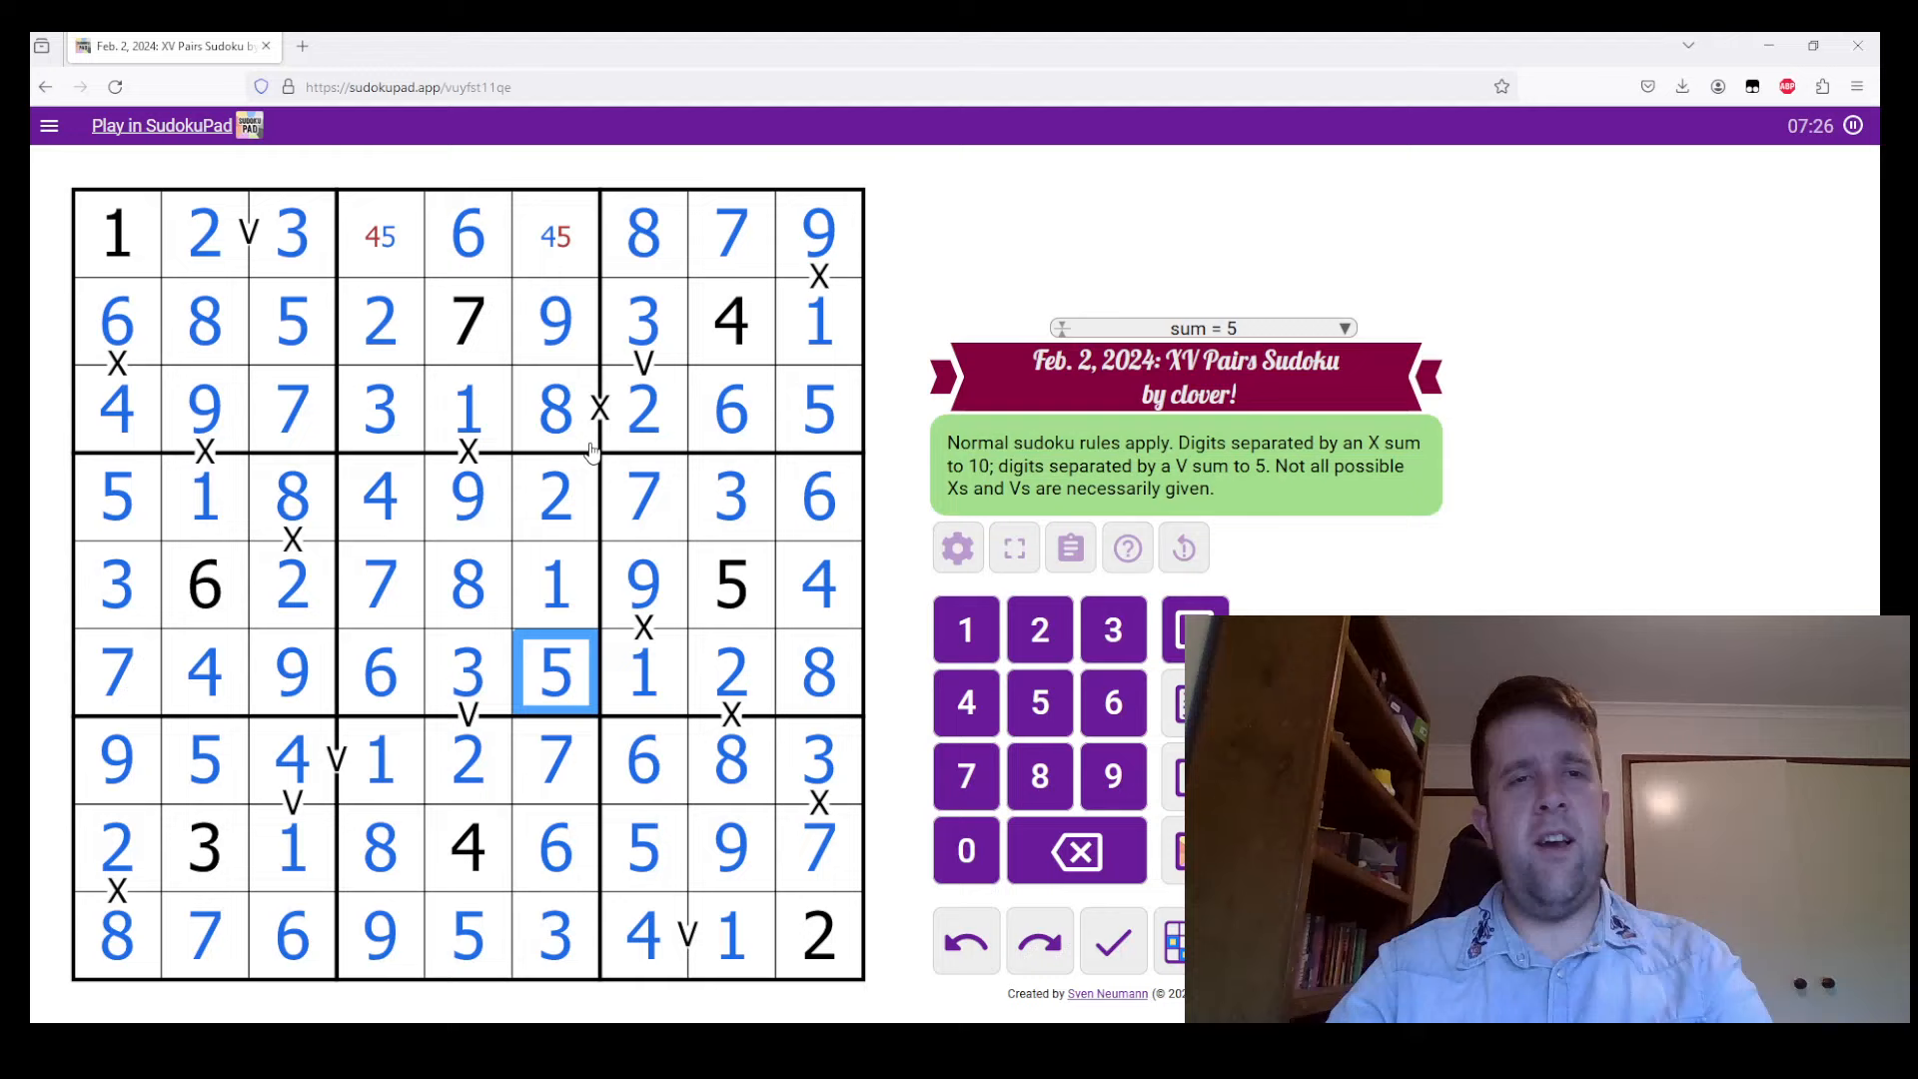
pyautogui.click(380, 232)
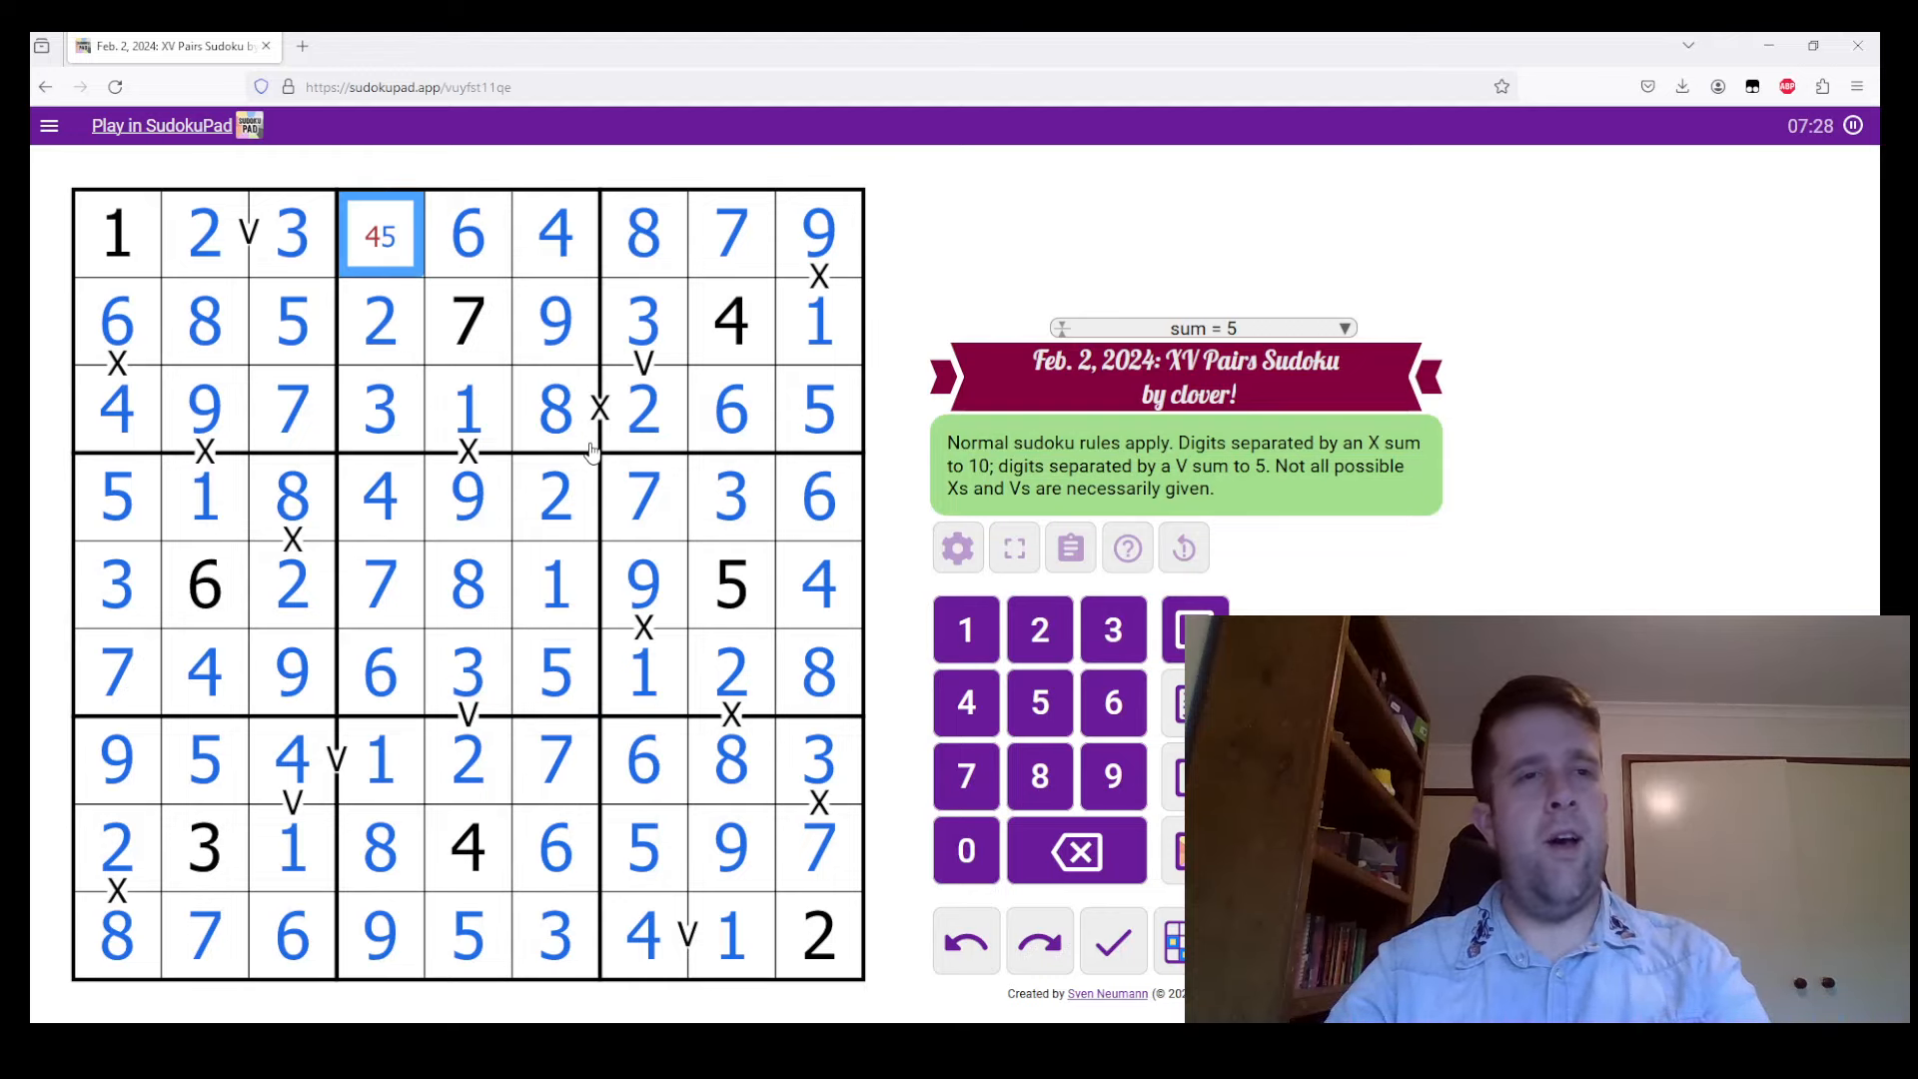